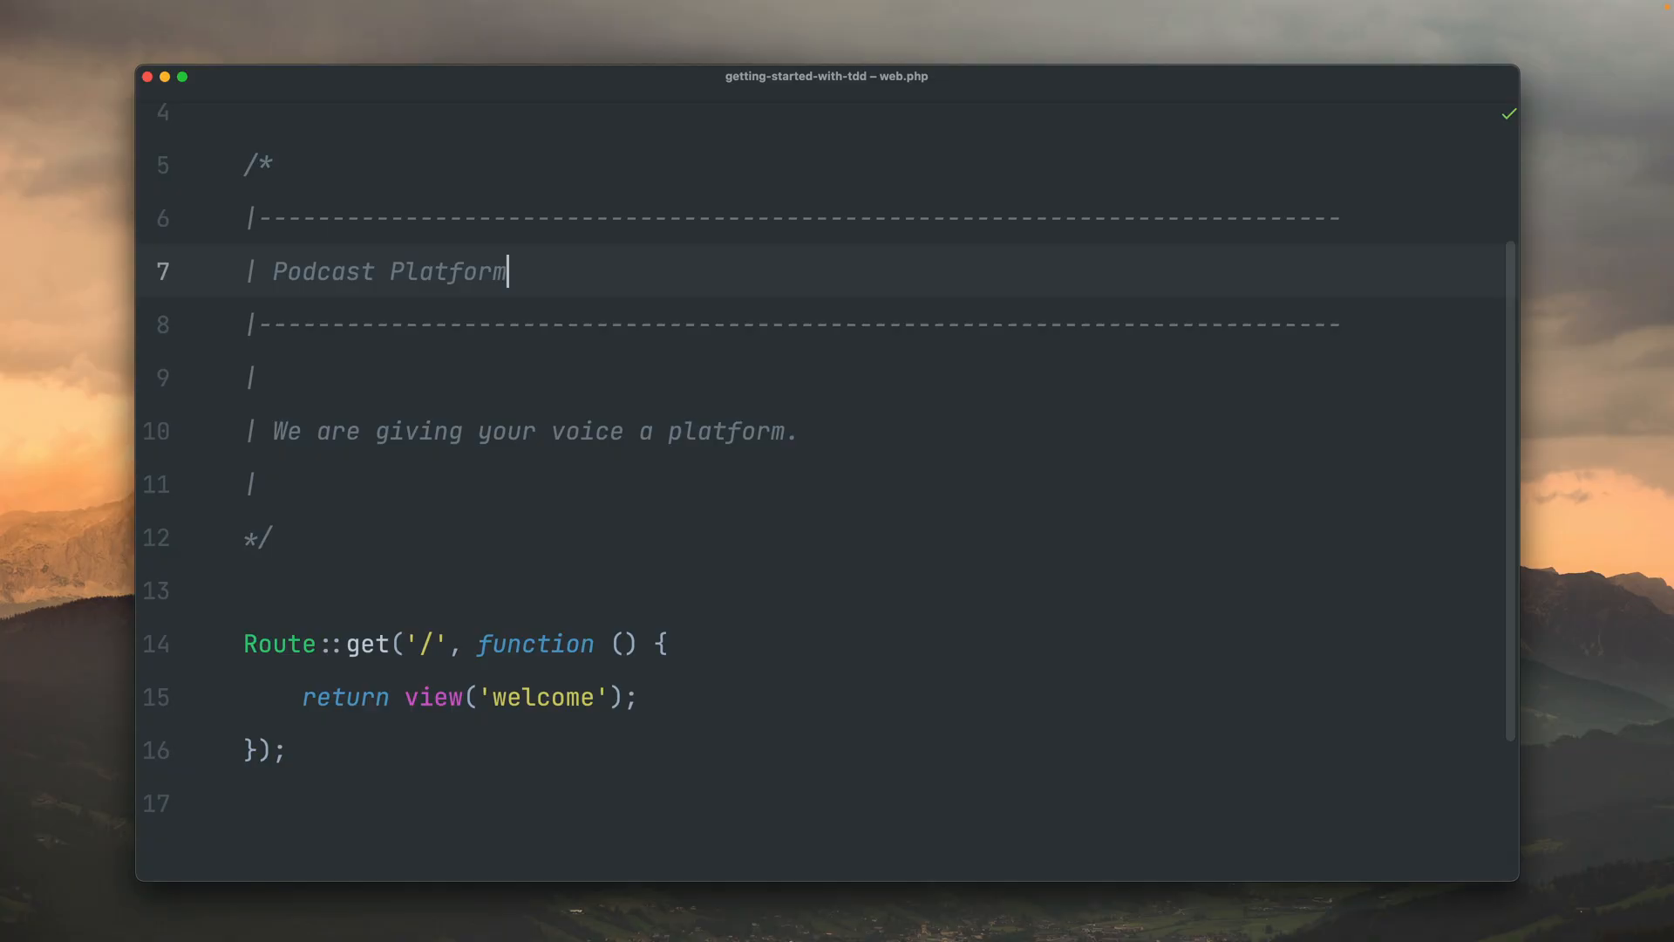
- Open todo.md from Recent Files to view the Publish Podcast task list
key(cmd+e)
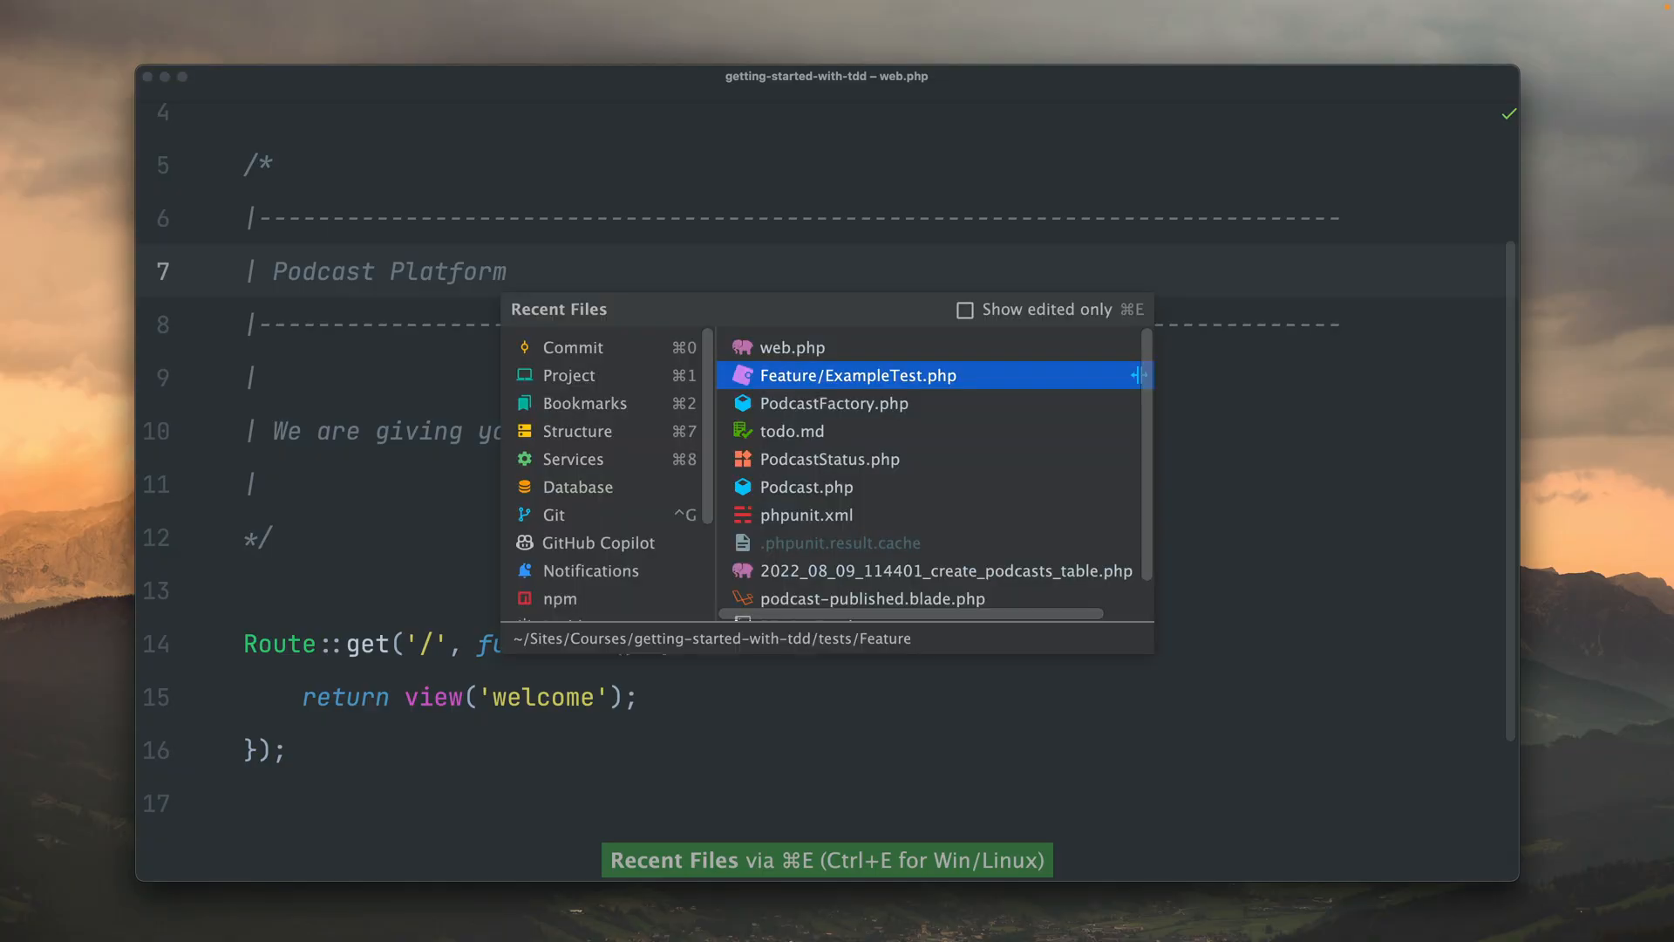
click(793, 430)
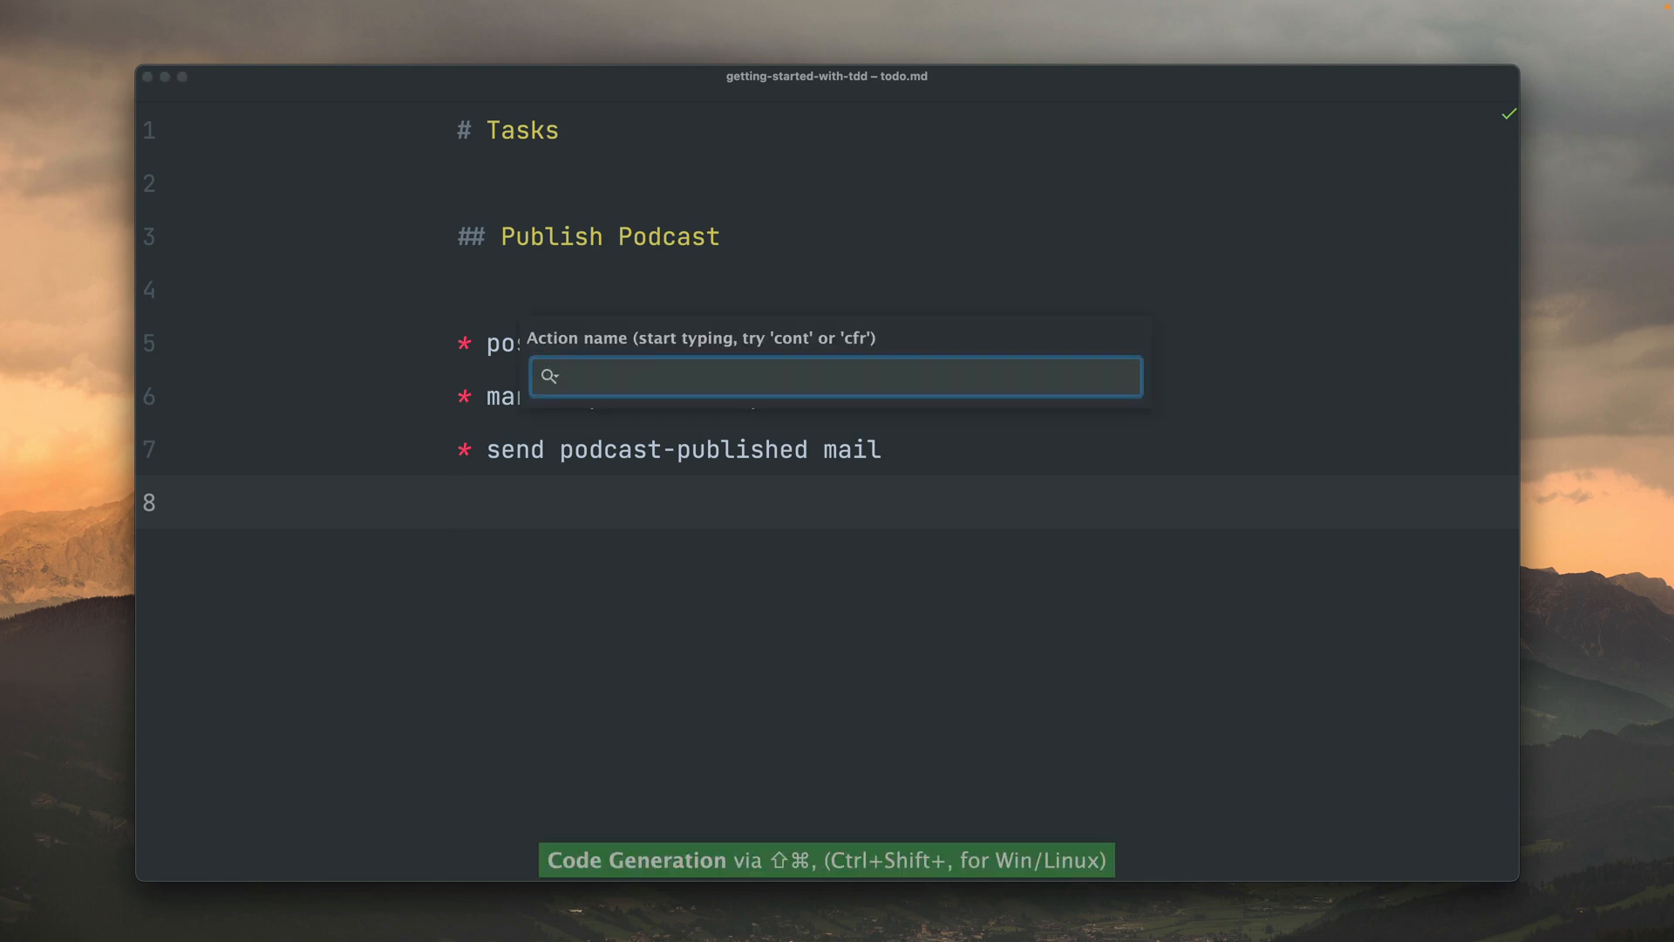
- Generate a PublishPodcast feature test with Refresh database enabled
text(test)
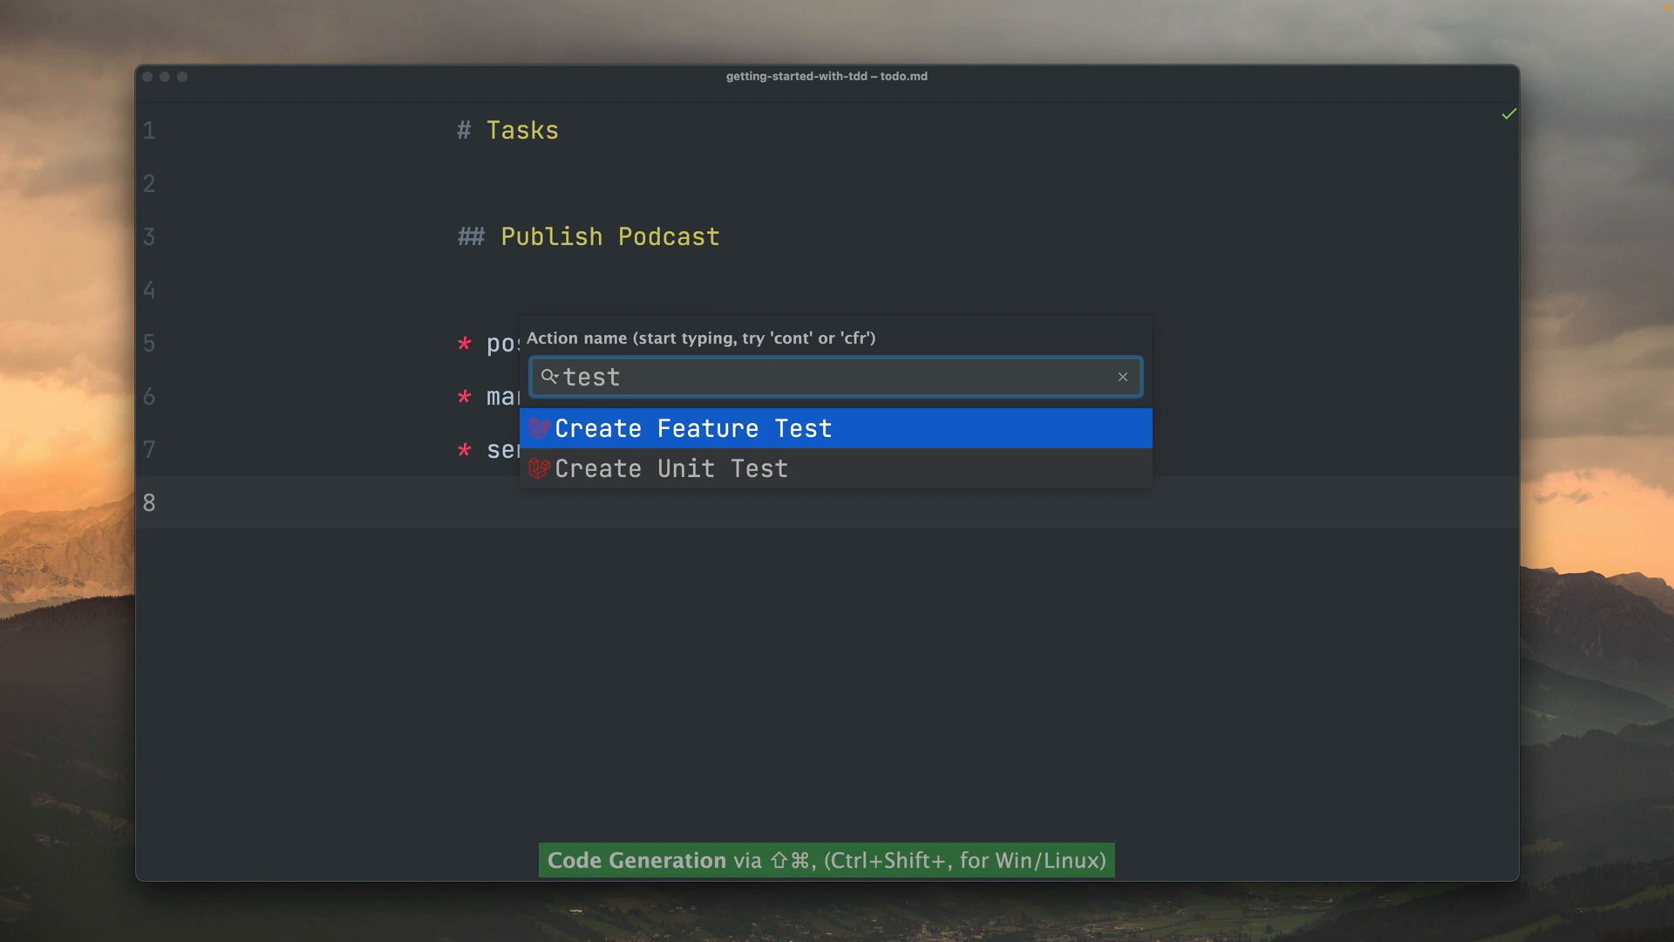
click(684, 428)
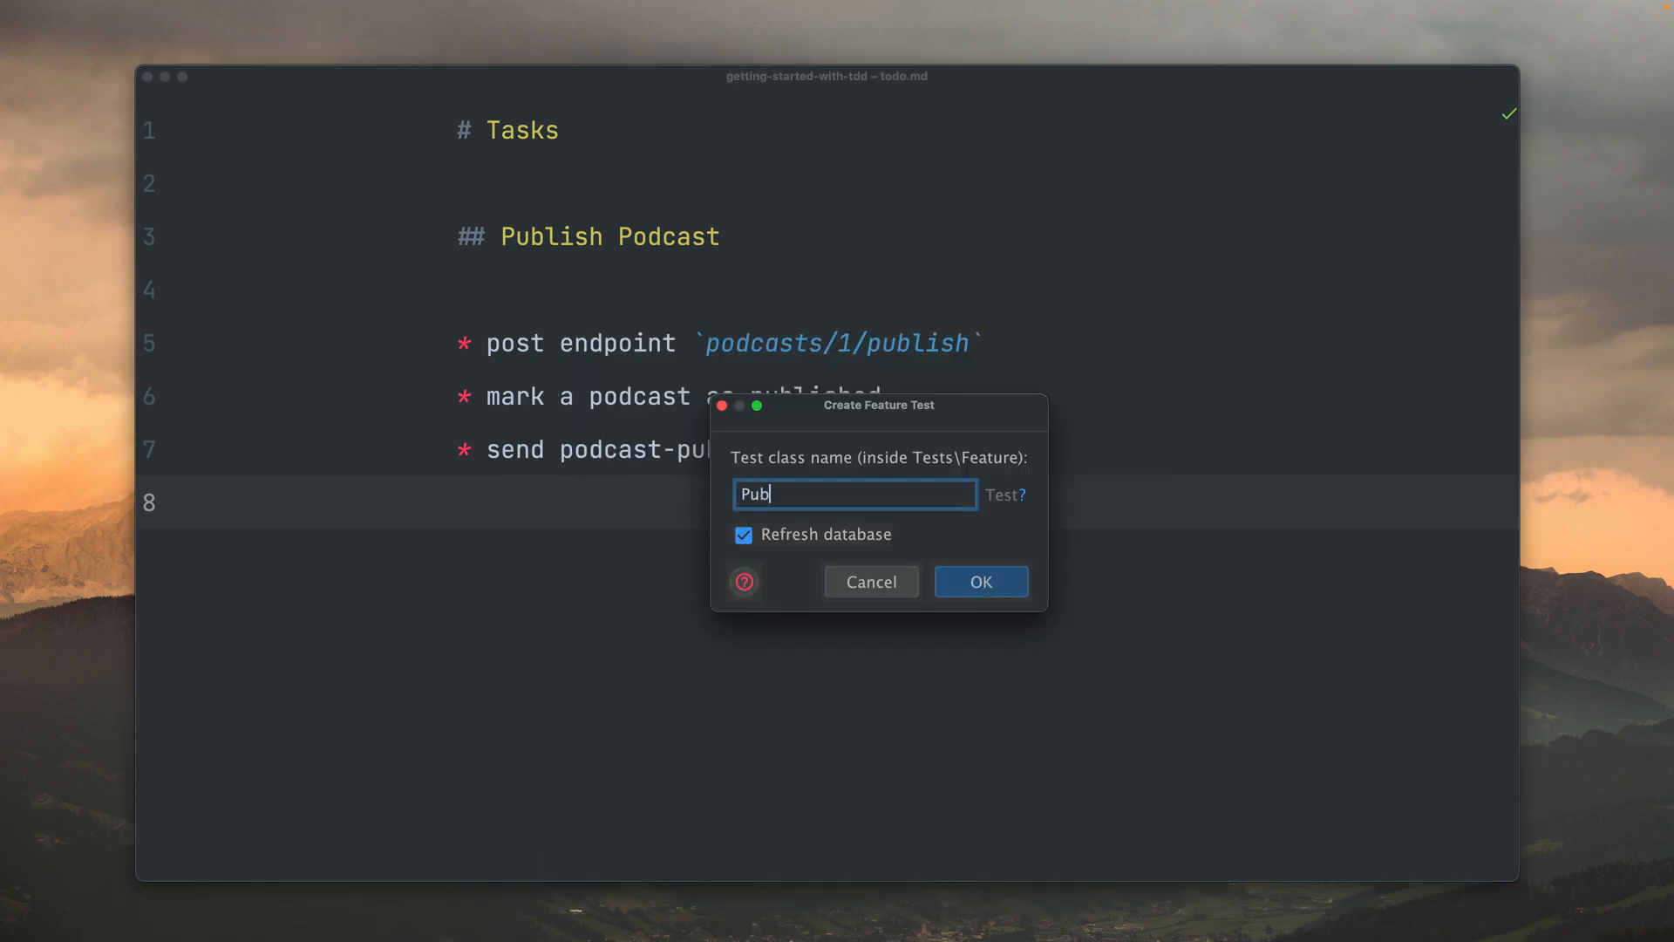
text(lishPodcast)
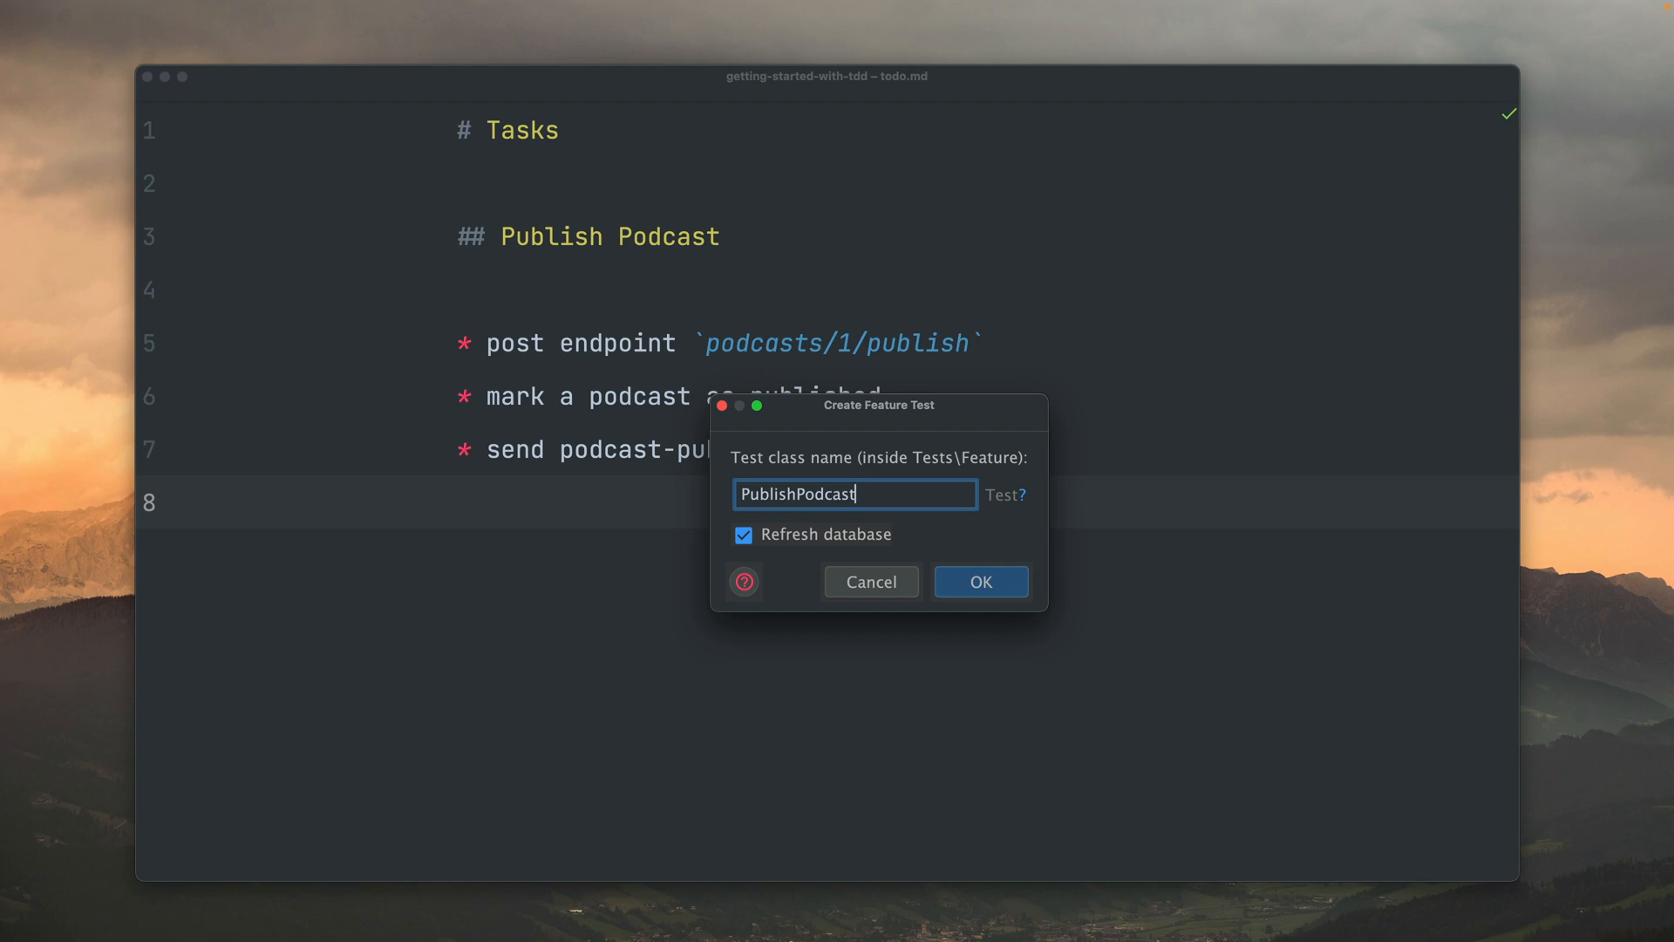
click(979, 581)
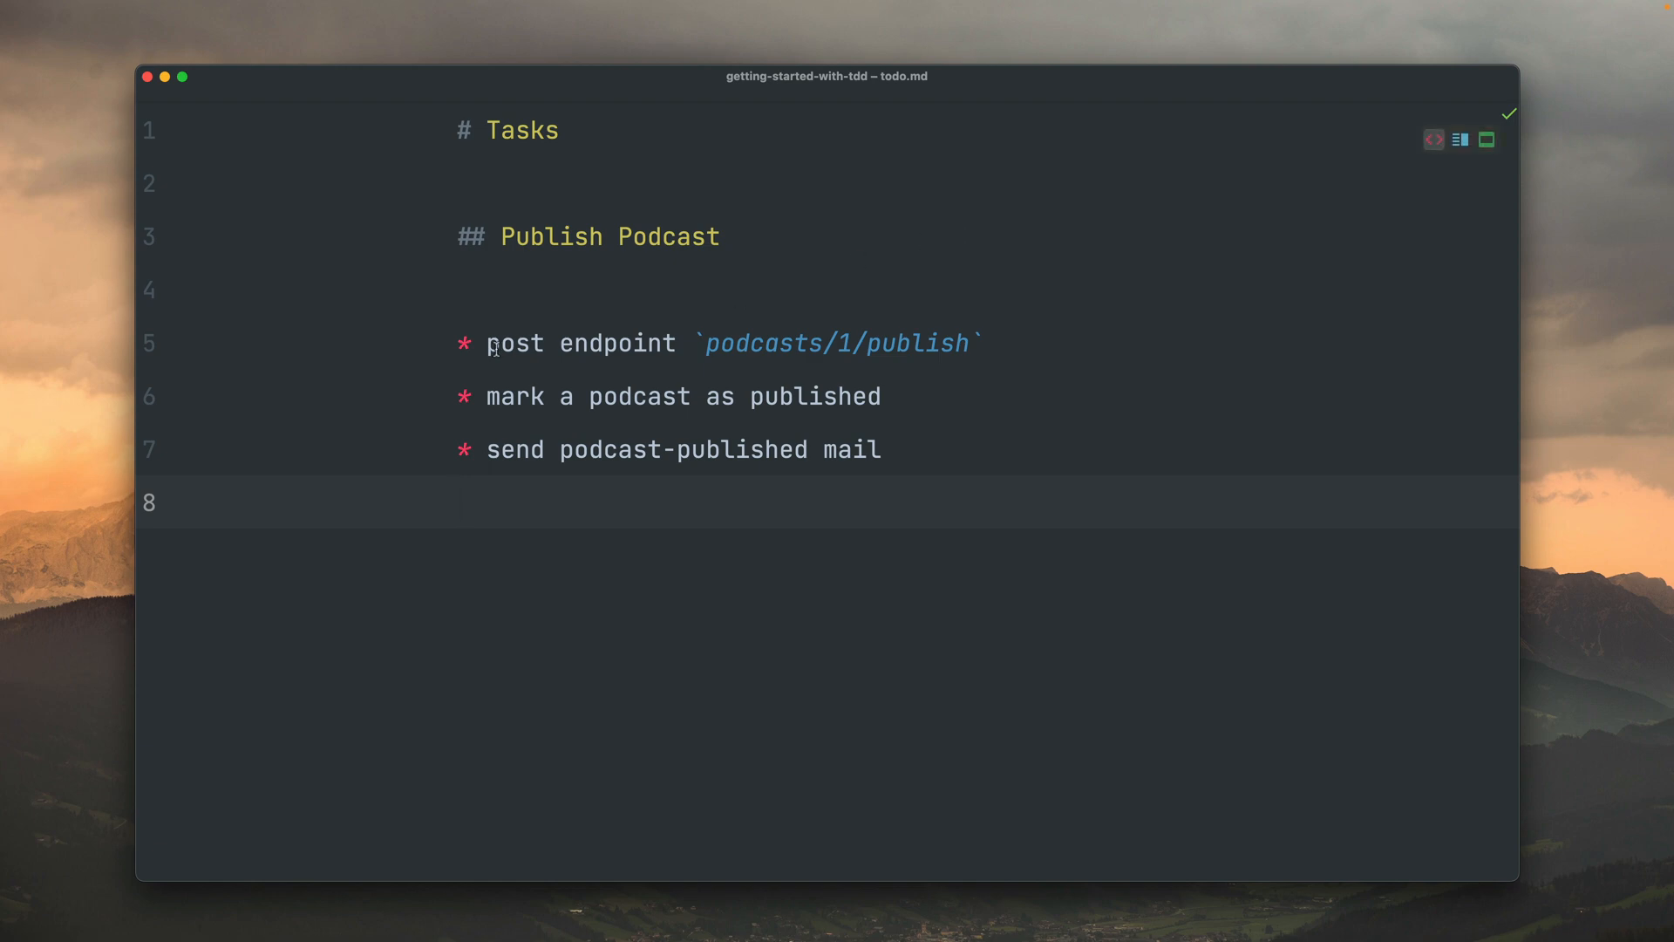
click(990, 343)
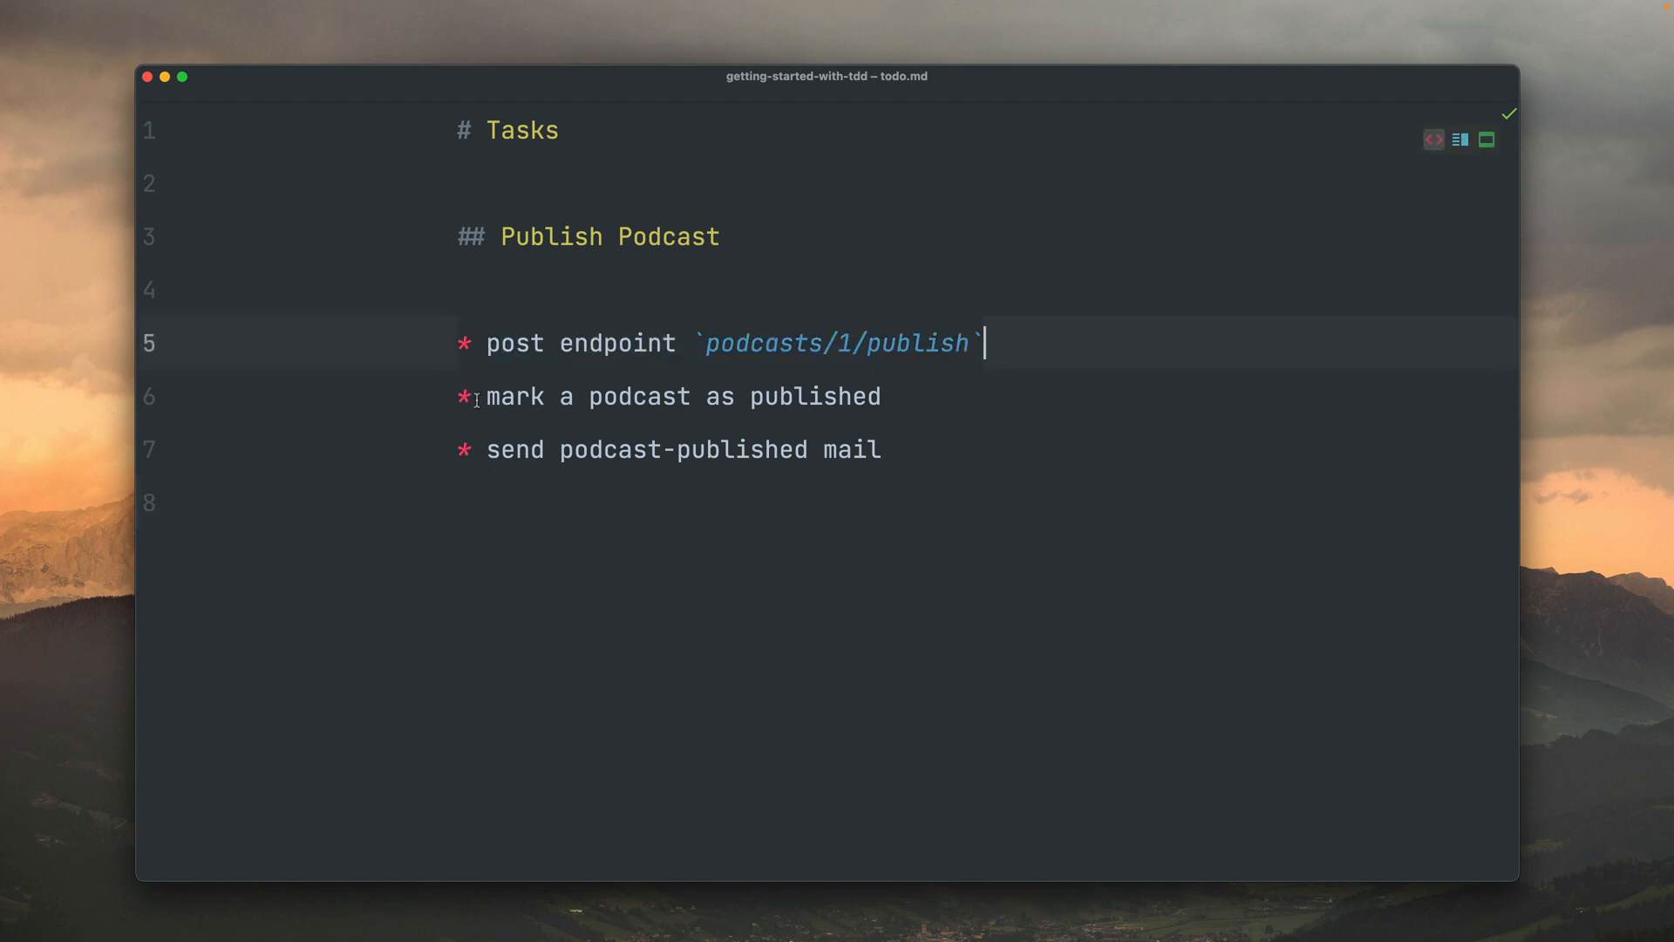
click(886, 396)
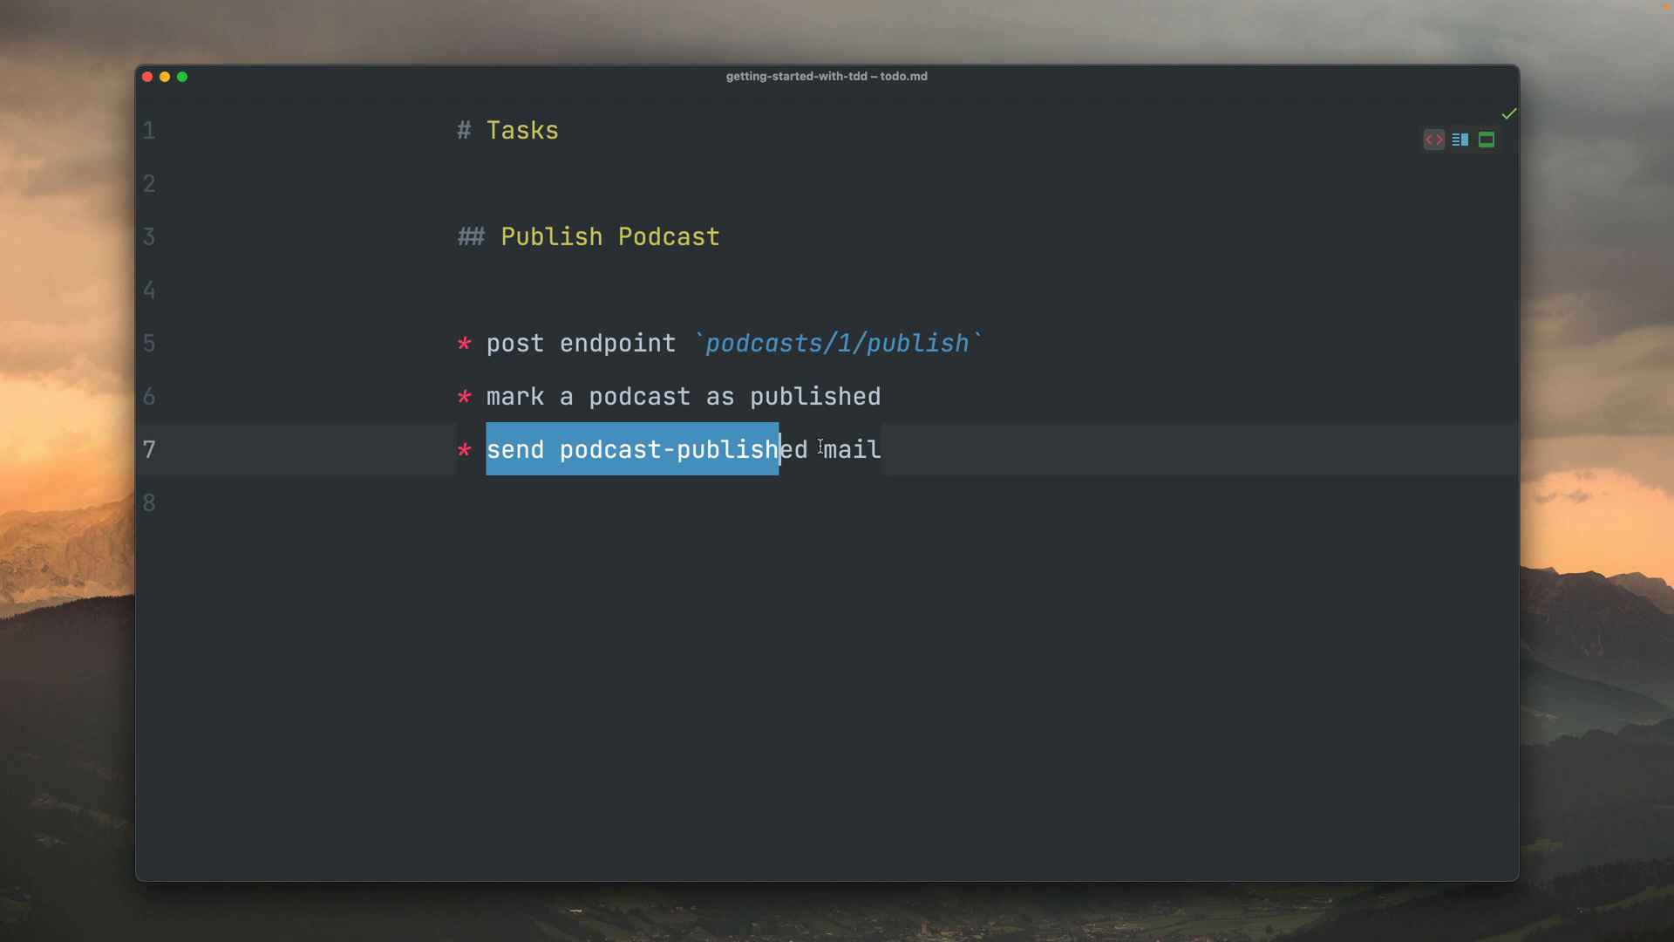
click(897, 450)
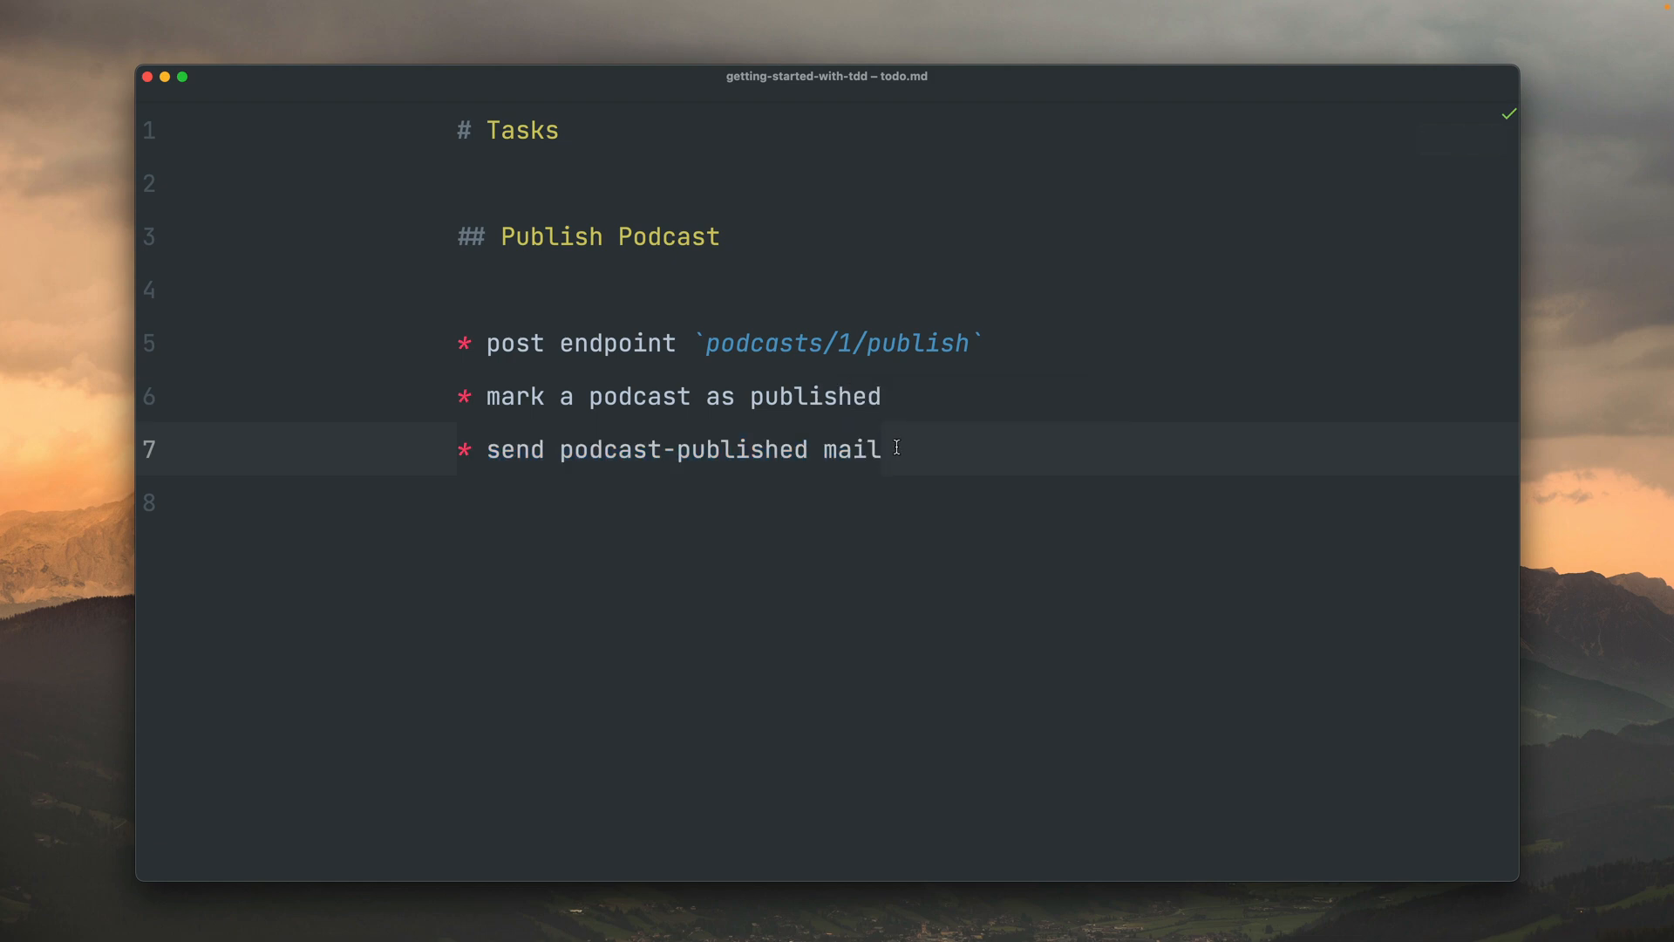
- Open PublishPodcastTest.php and name the templated test method it_published_podcast
key(cmd+e)
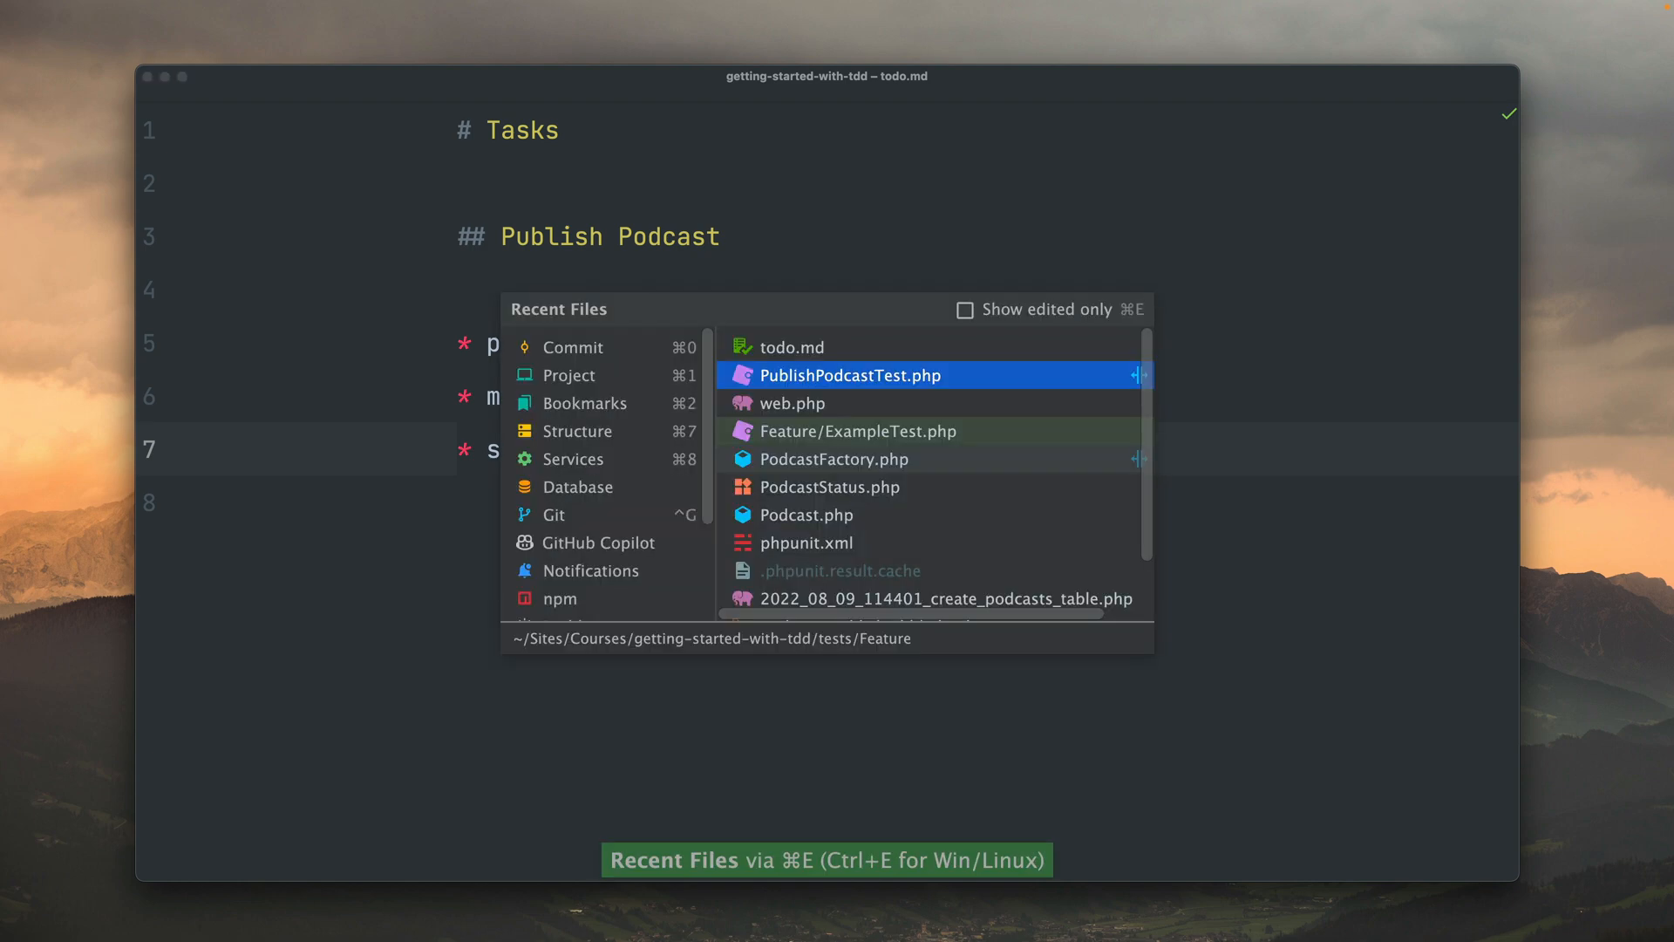
click(850, 375)
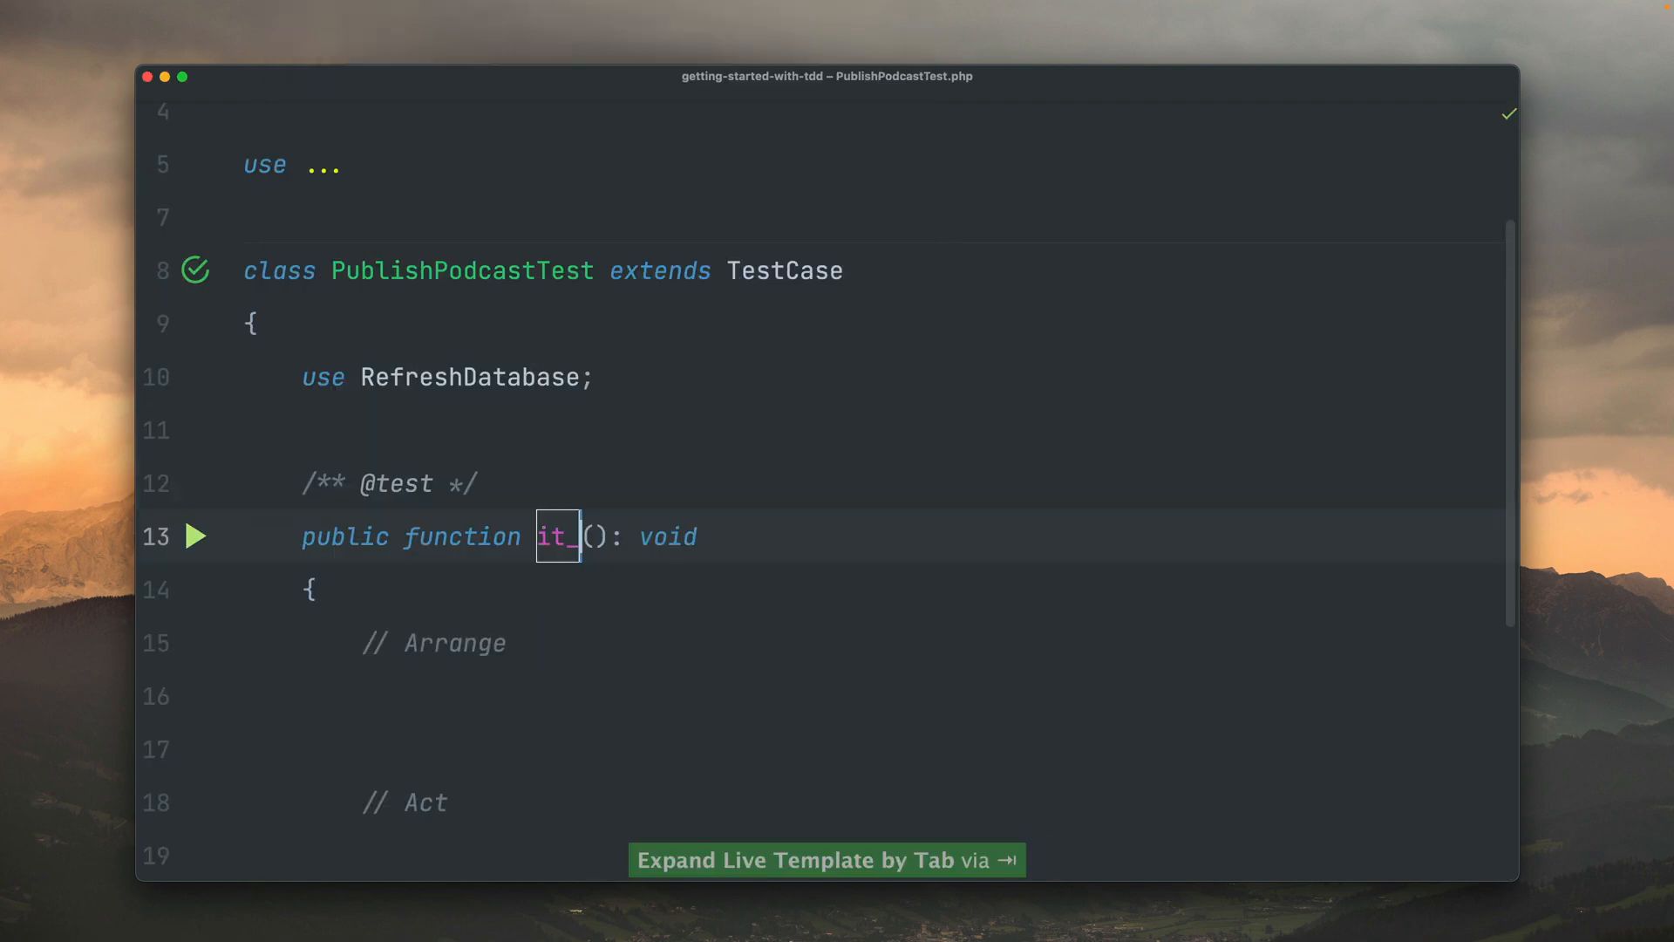
text(published_podcast)
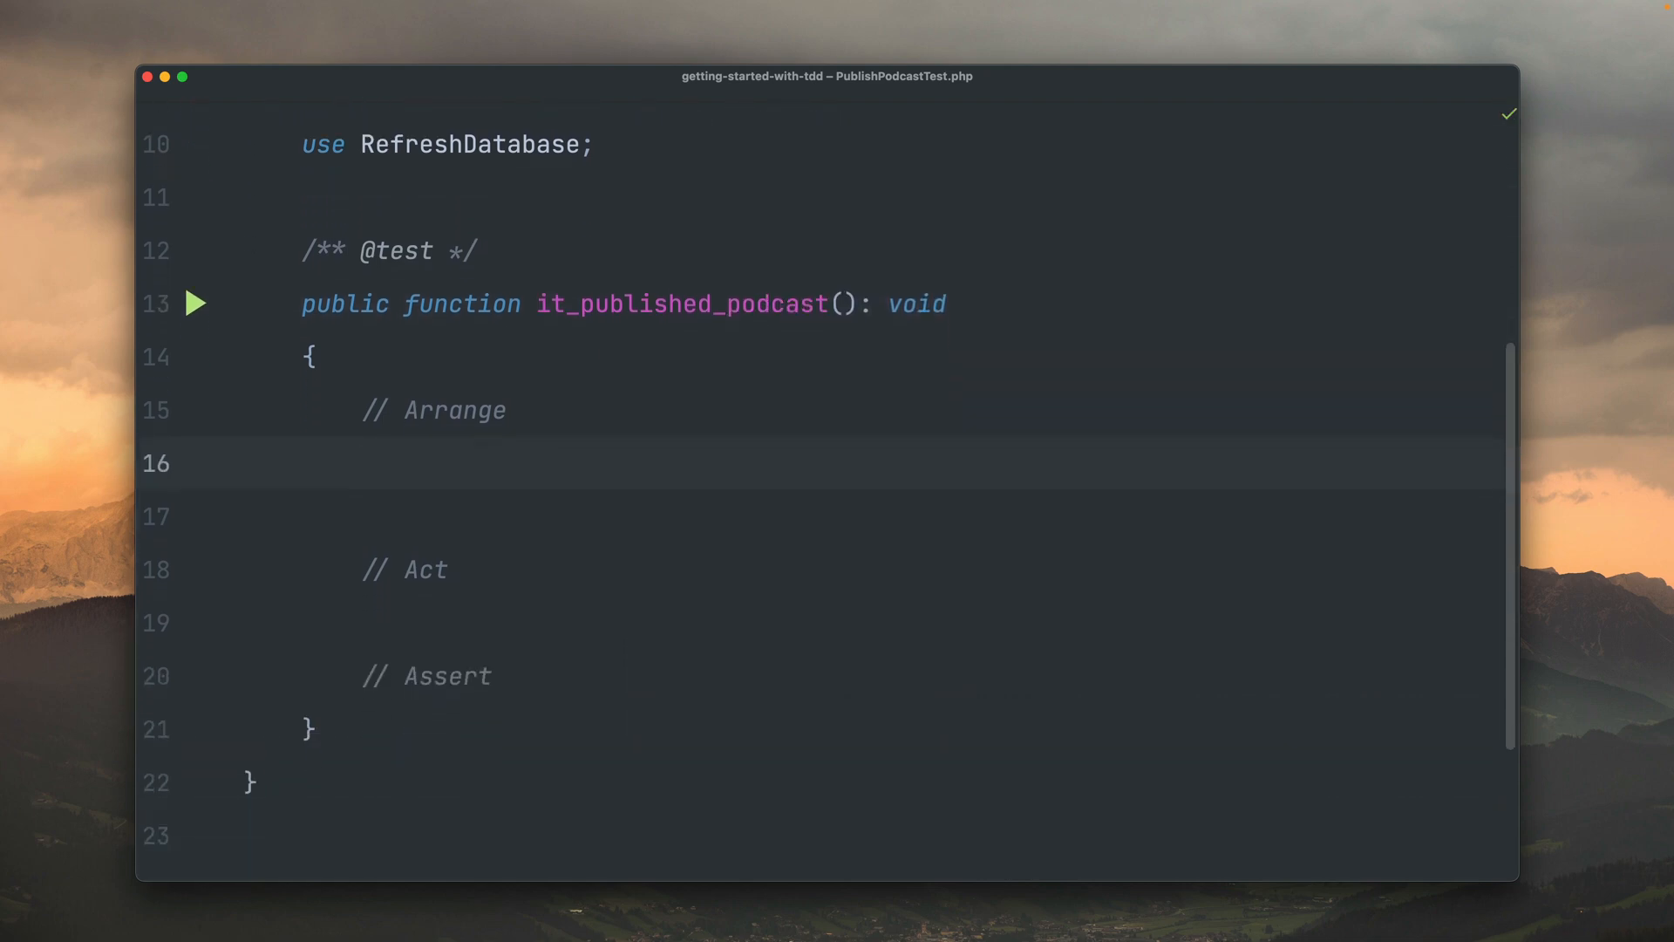
scroll(up, 3)
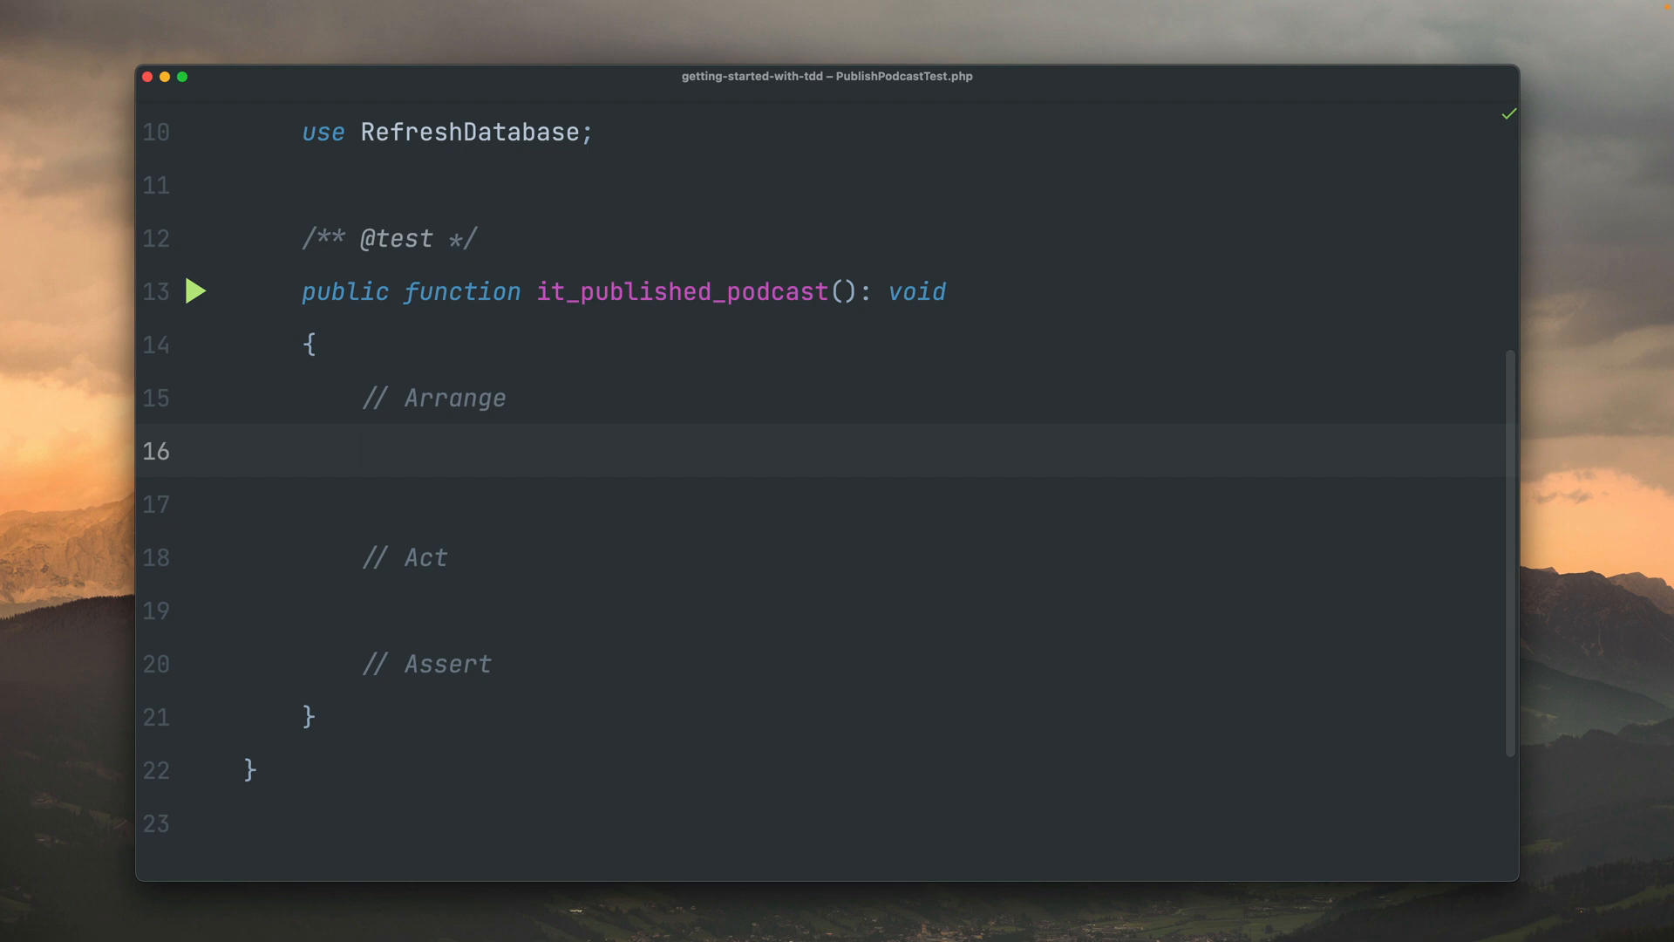
click(361, 451)
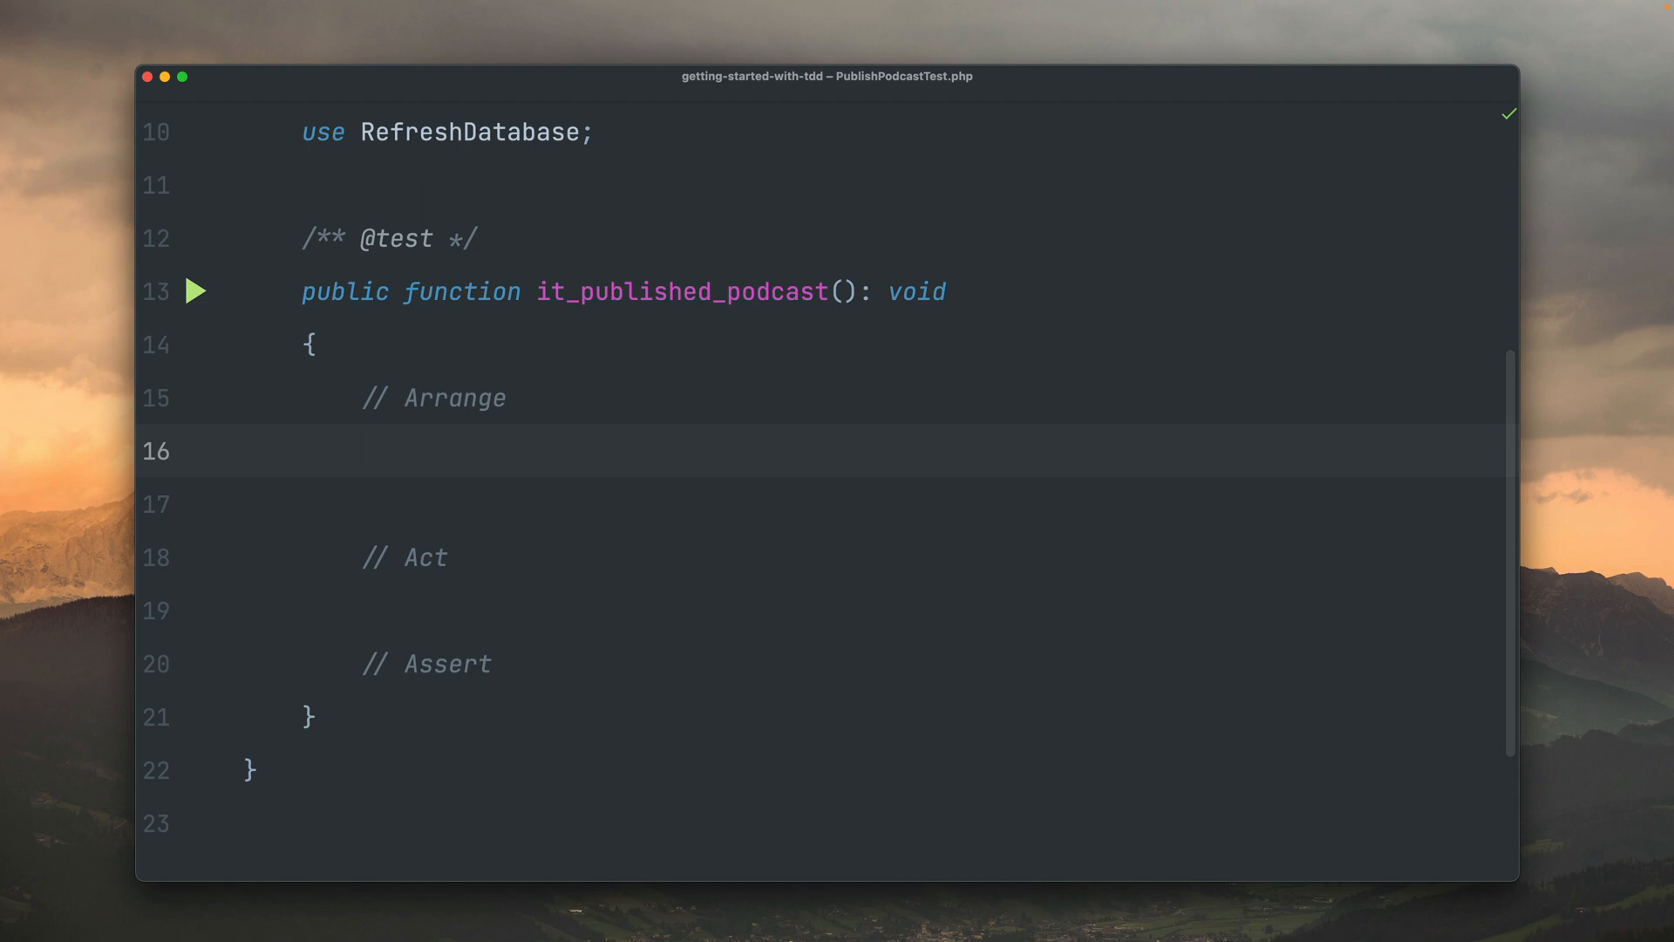
- Arrange the test with $podcast = Podcast::factory()->create();
click(361, 450)
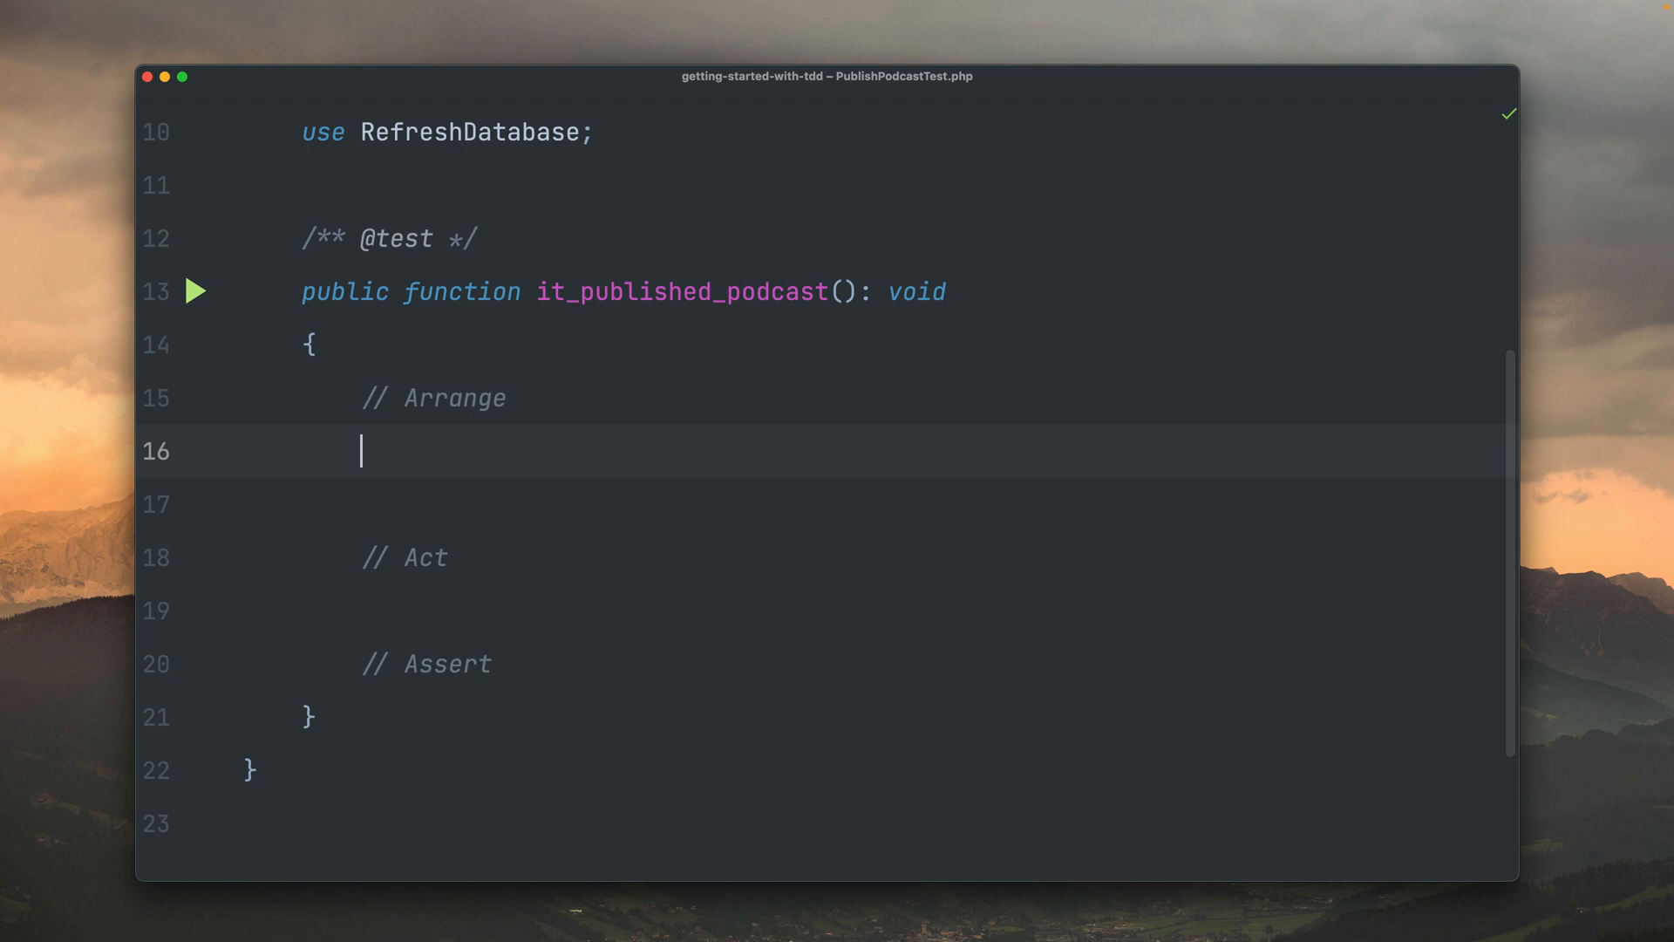
text($podc)
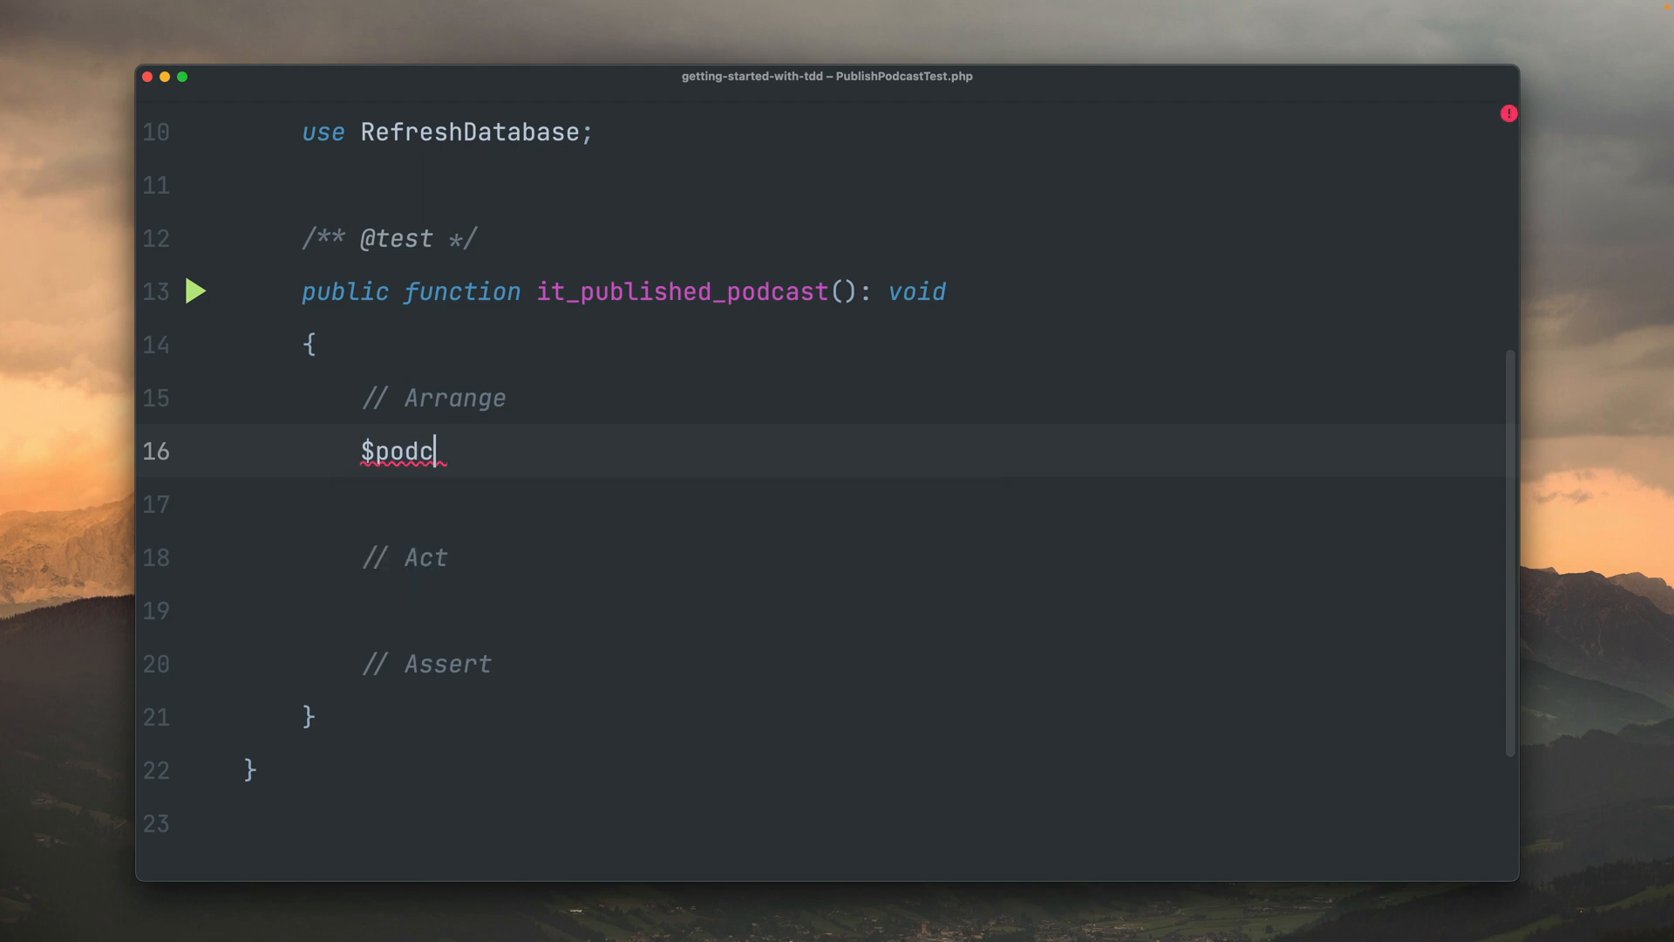
text(ast = Podcast::factory()-)
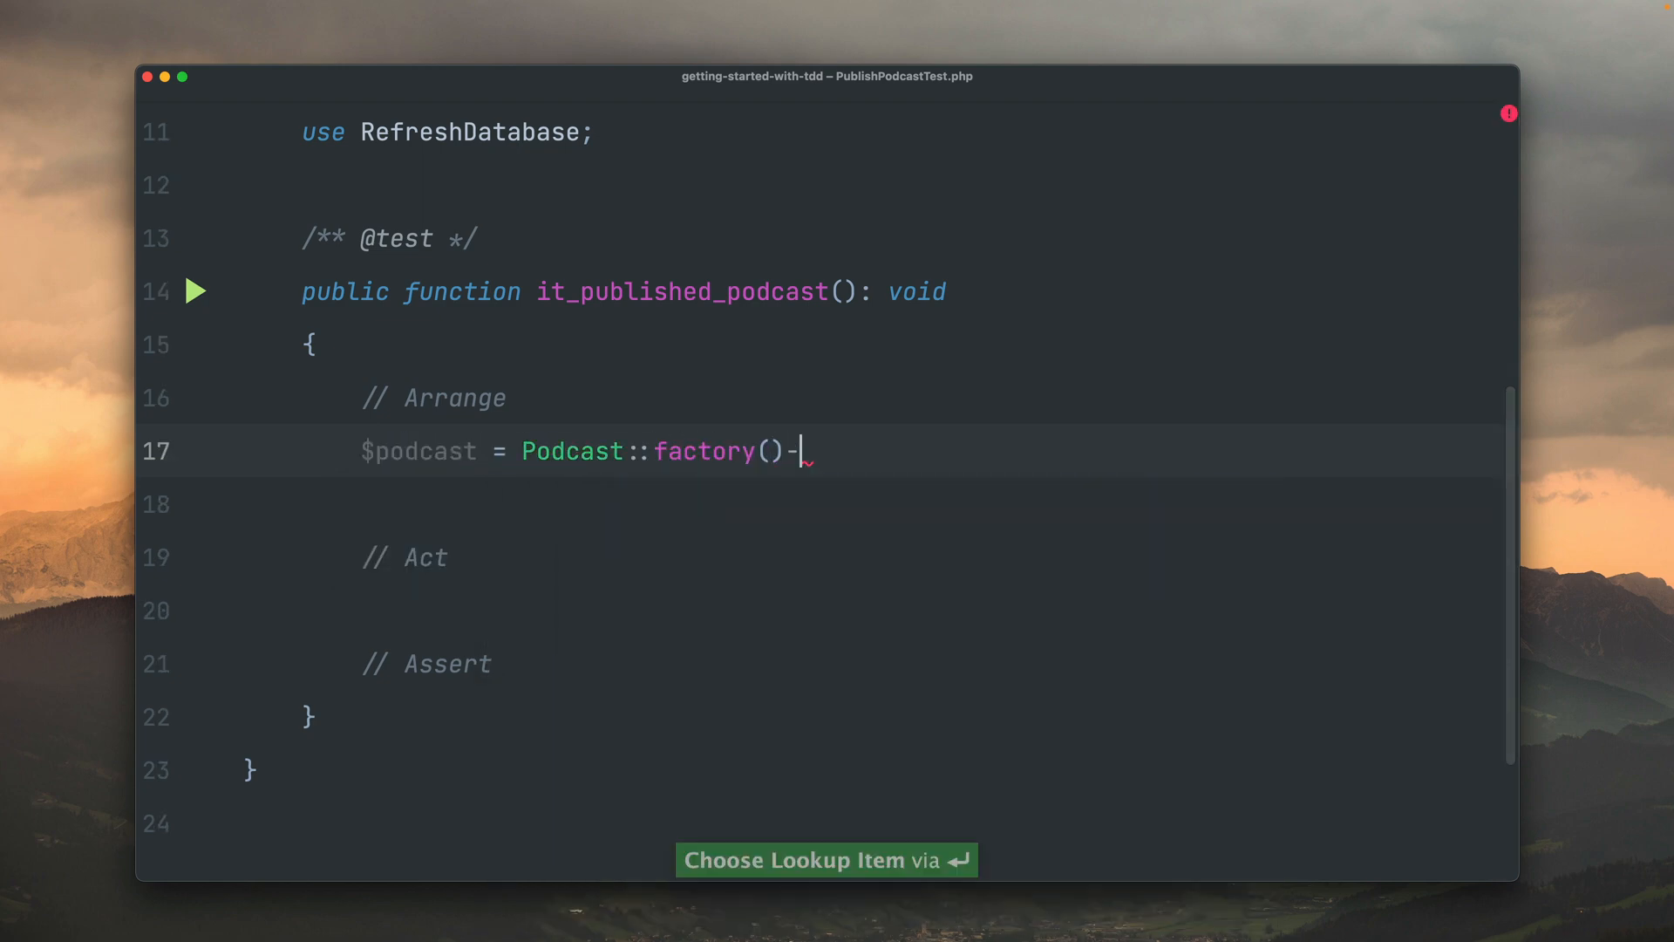
text(>create();)
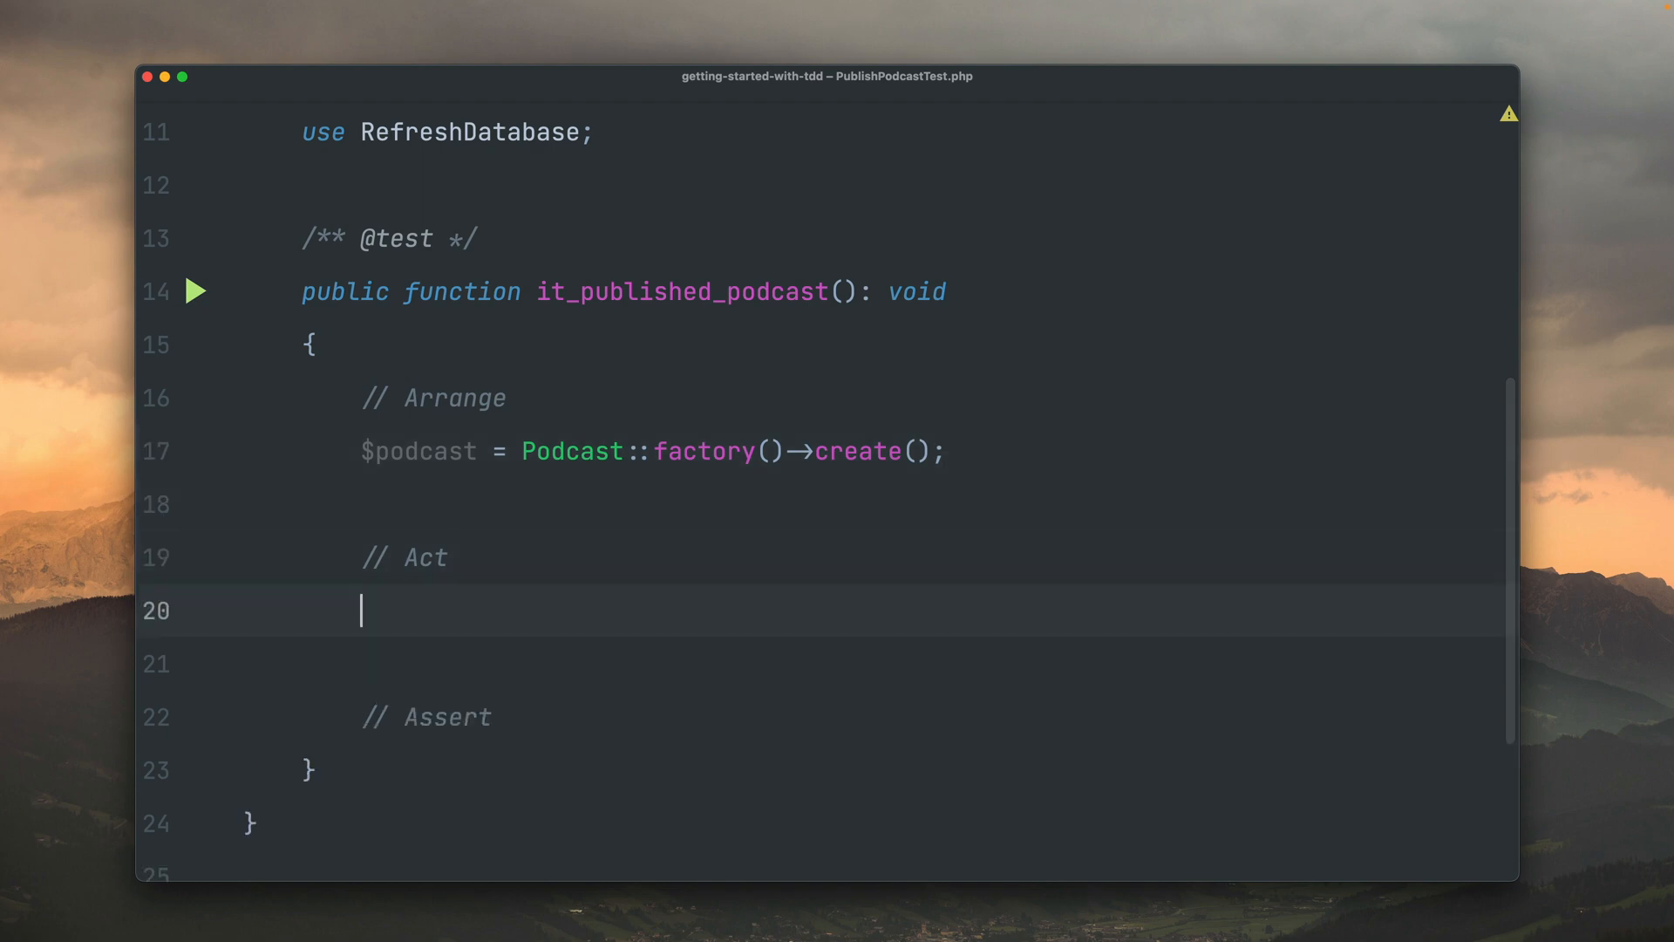
- Write the Act line $this->post(route('podcasts.publish')) using route-name autocomplete
text($)
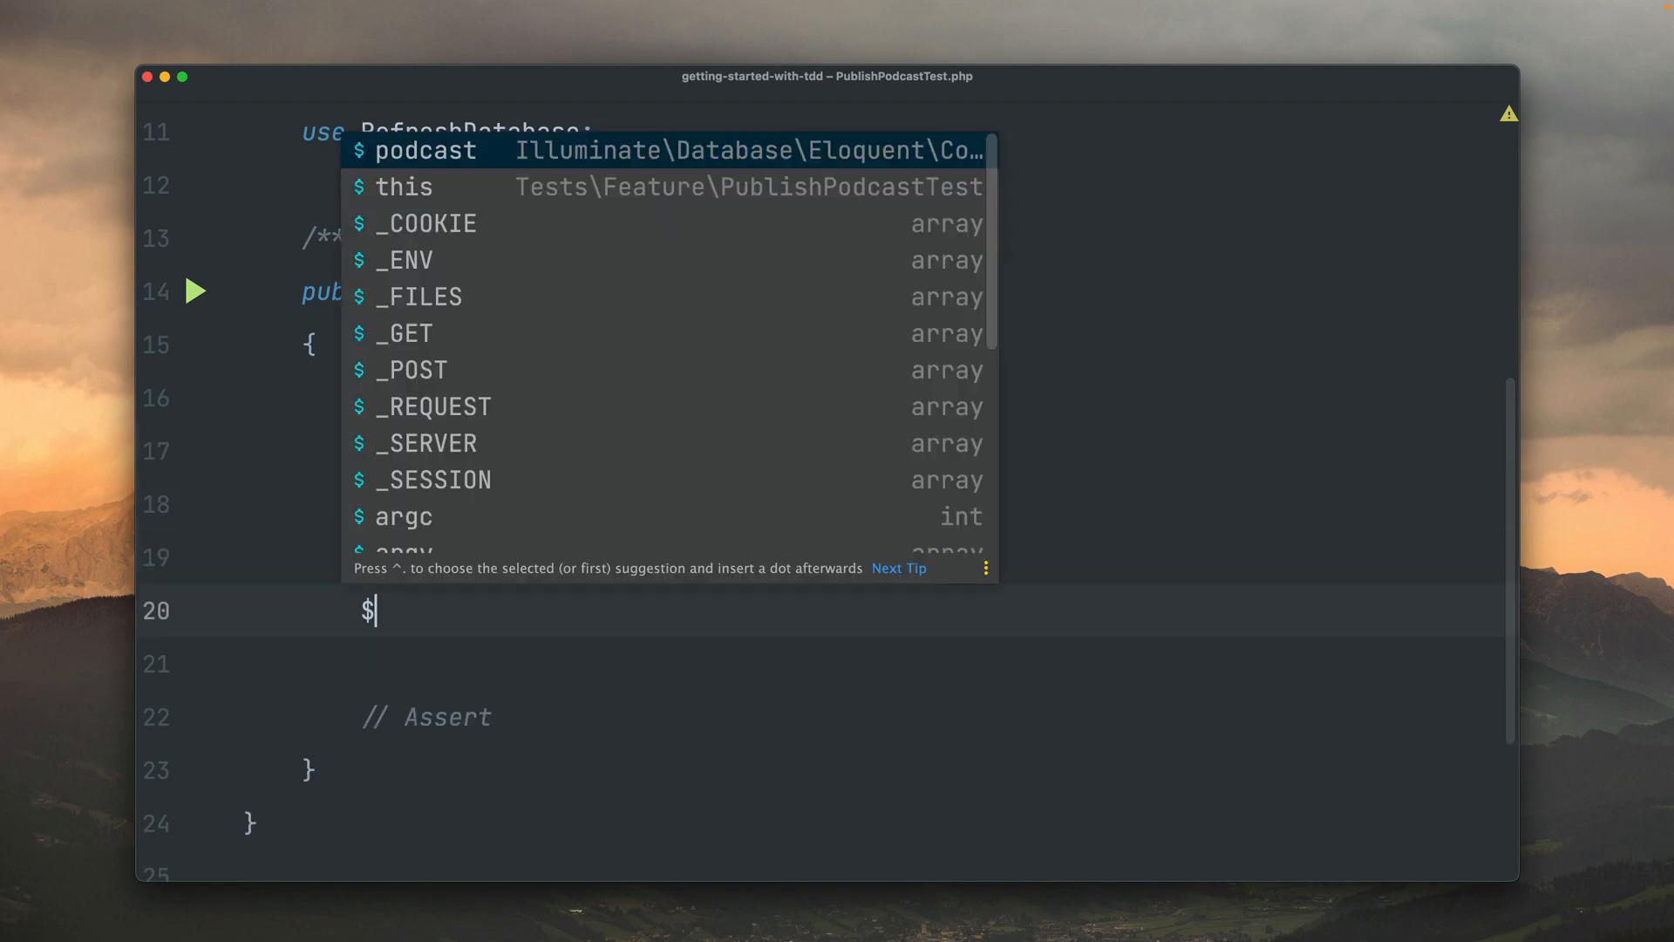
text(this->)
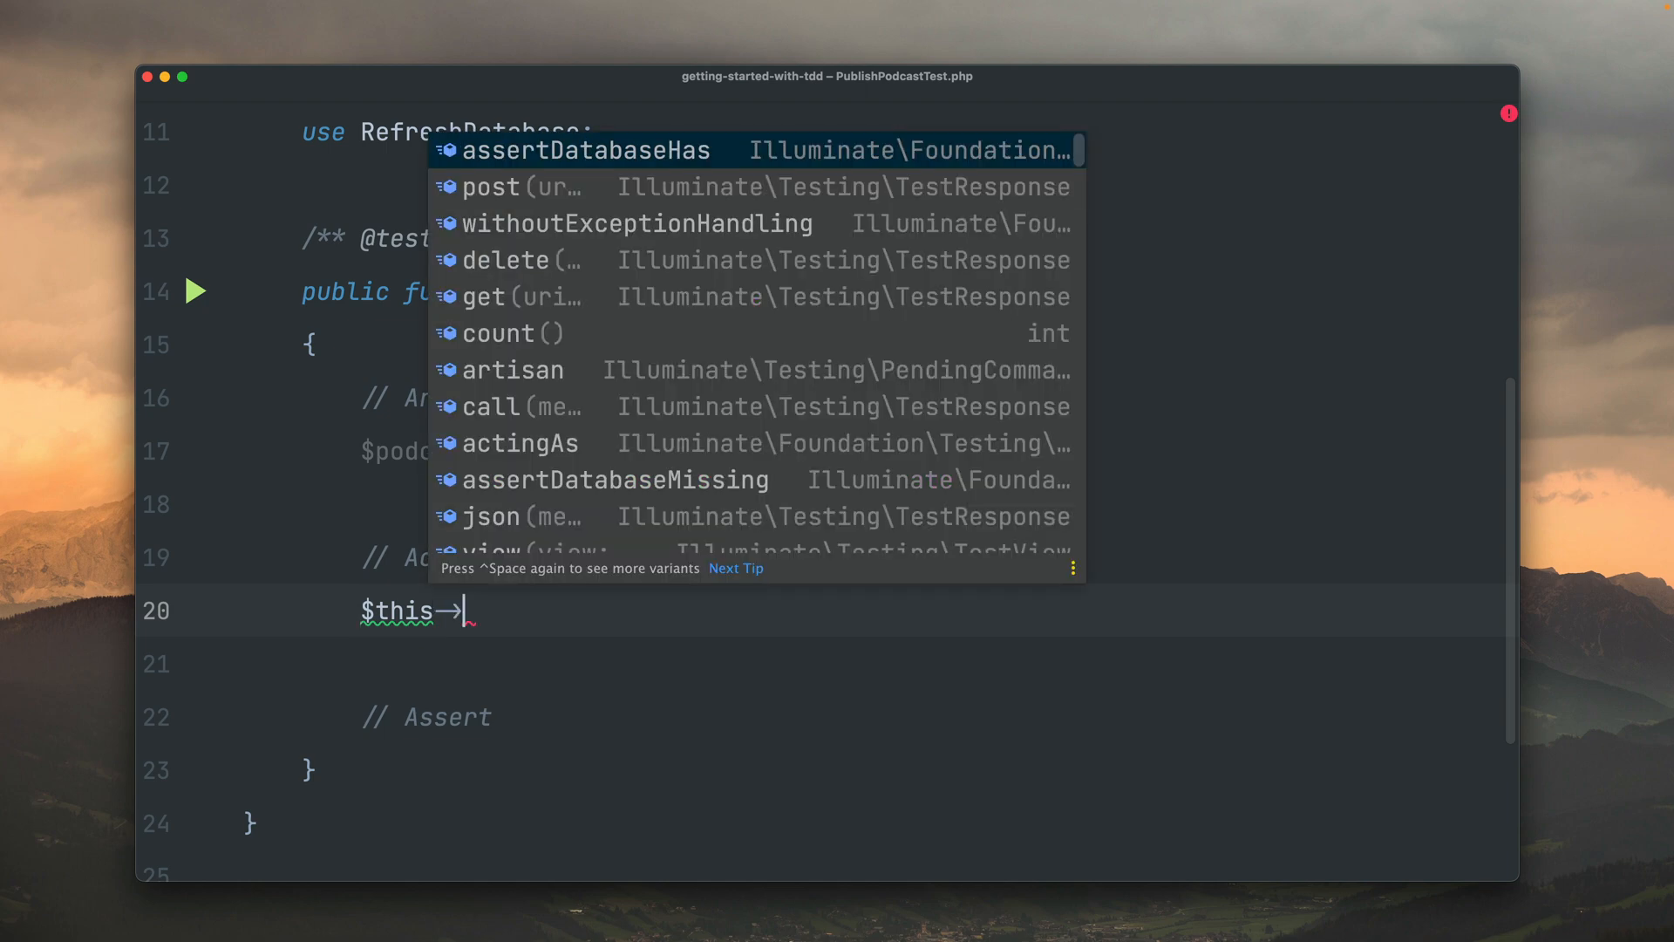
text(post()
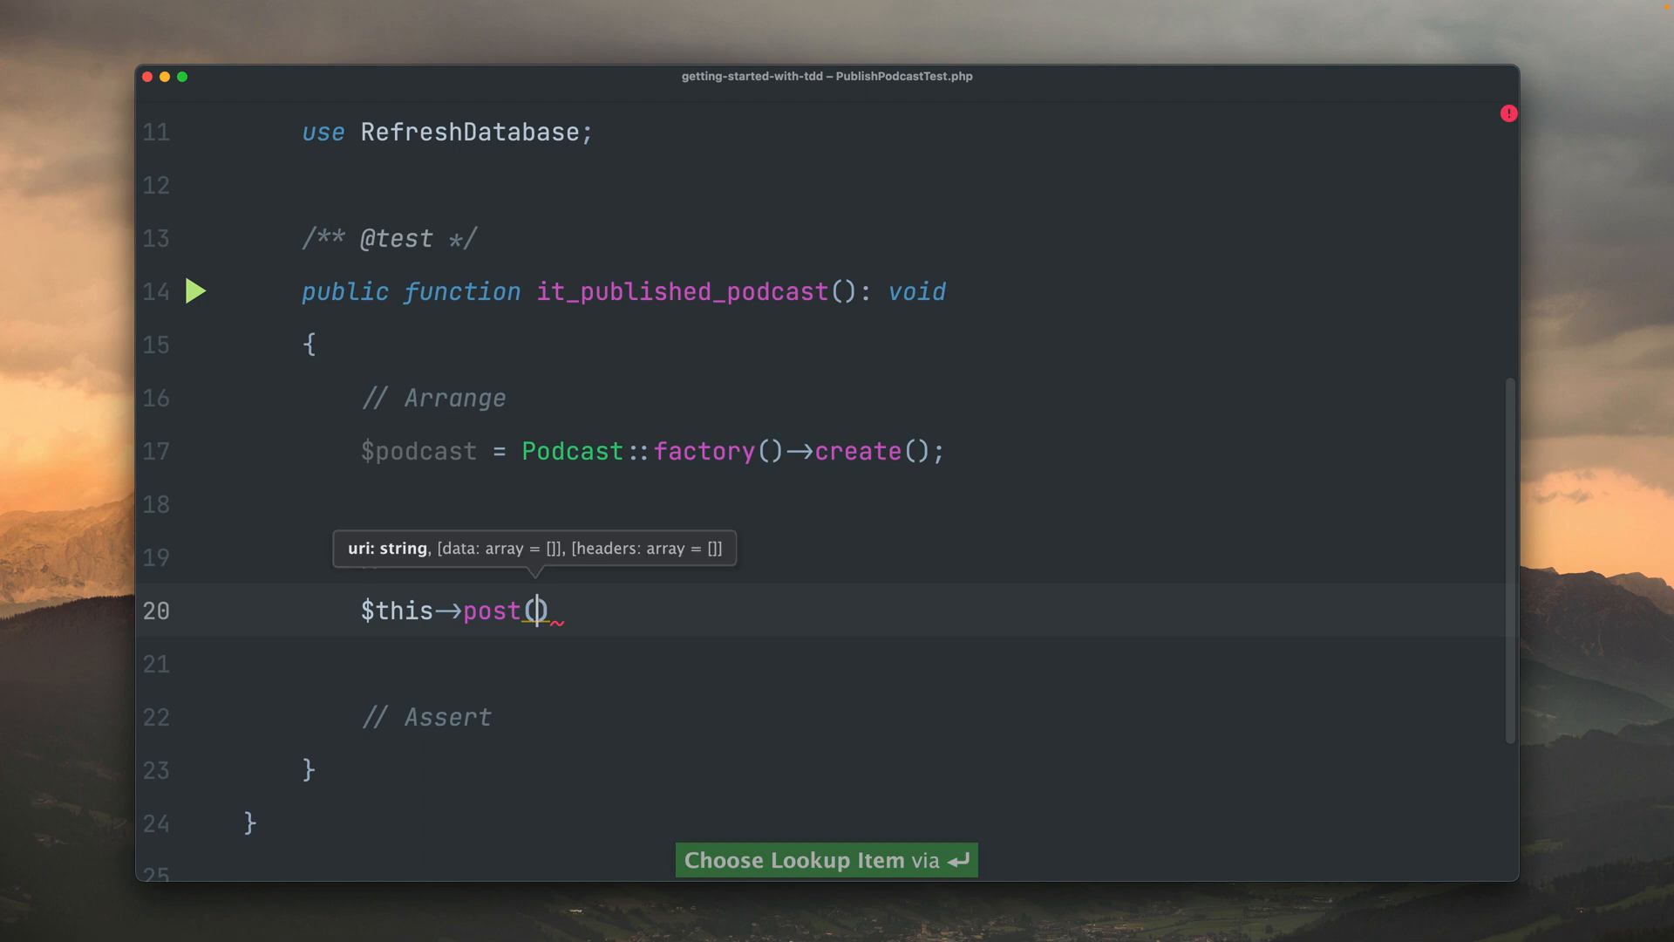
text(route(')
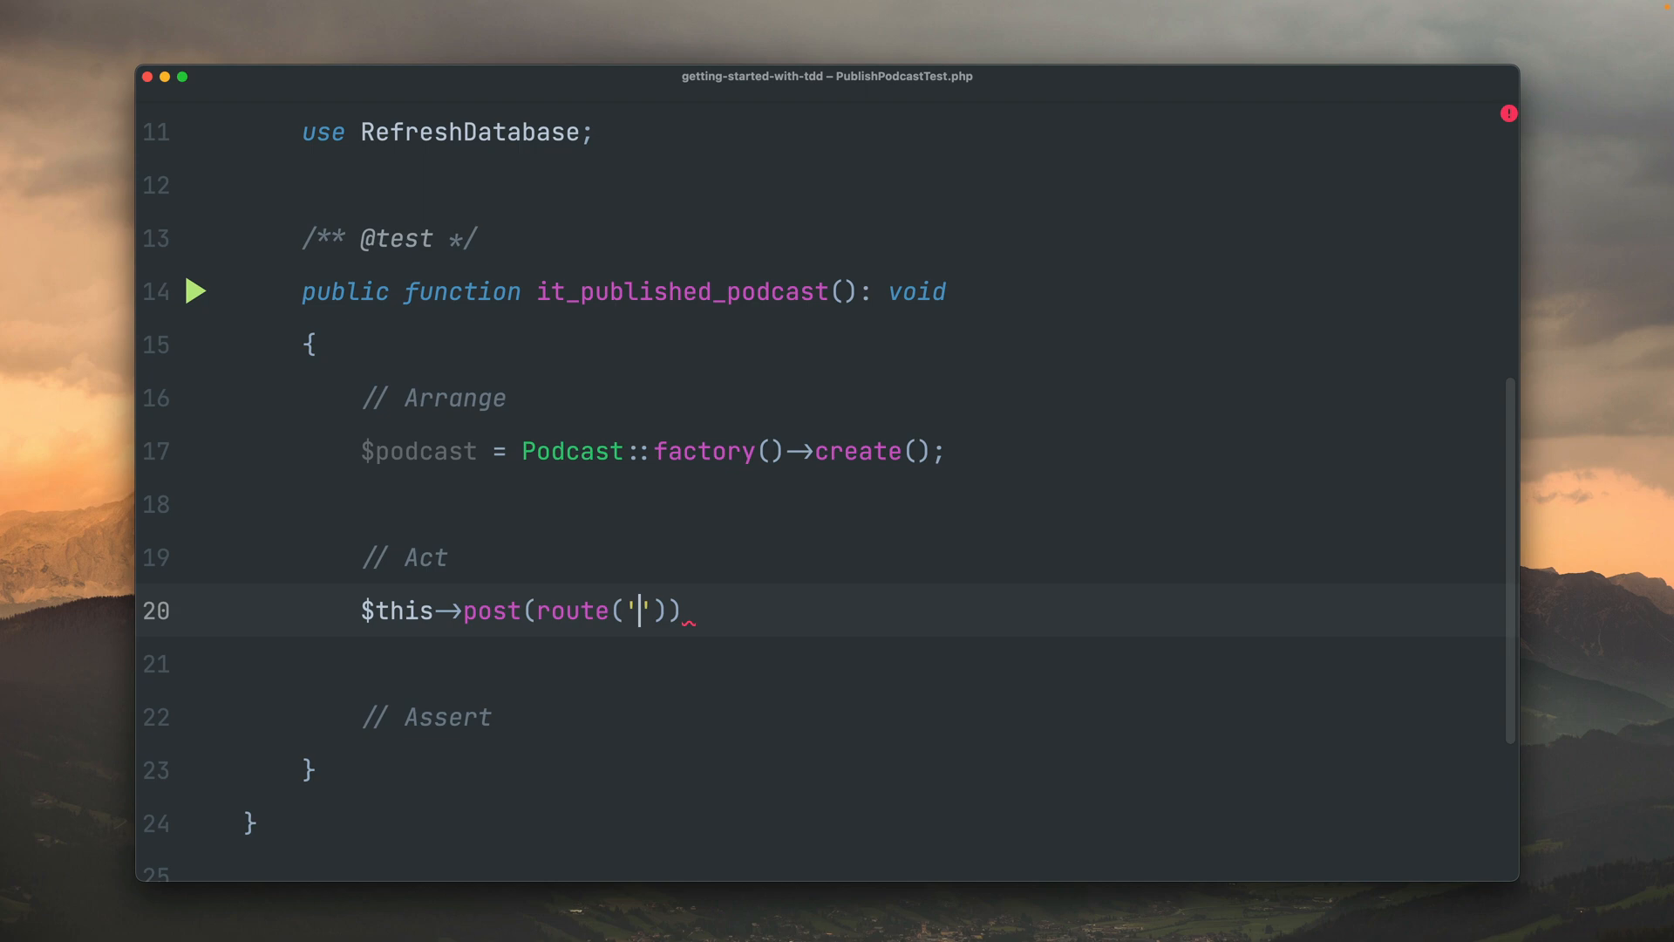
text(podc)
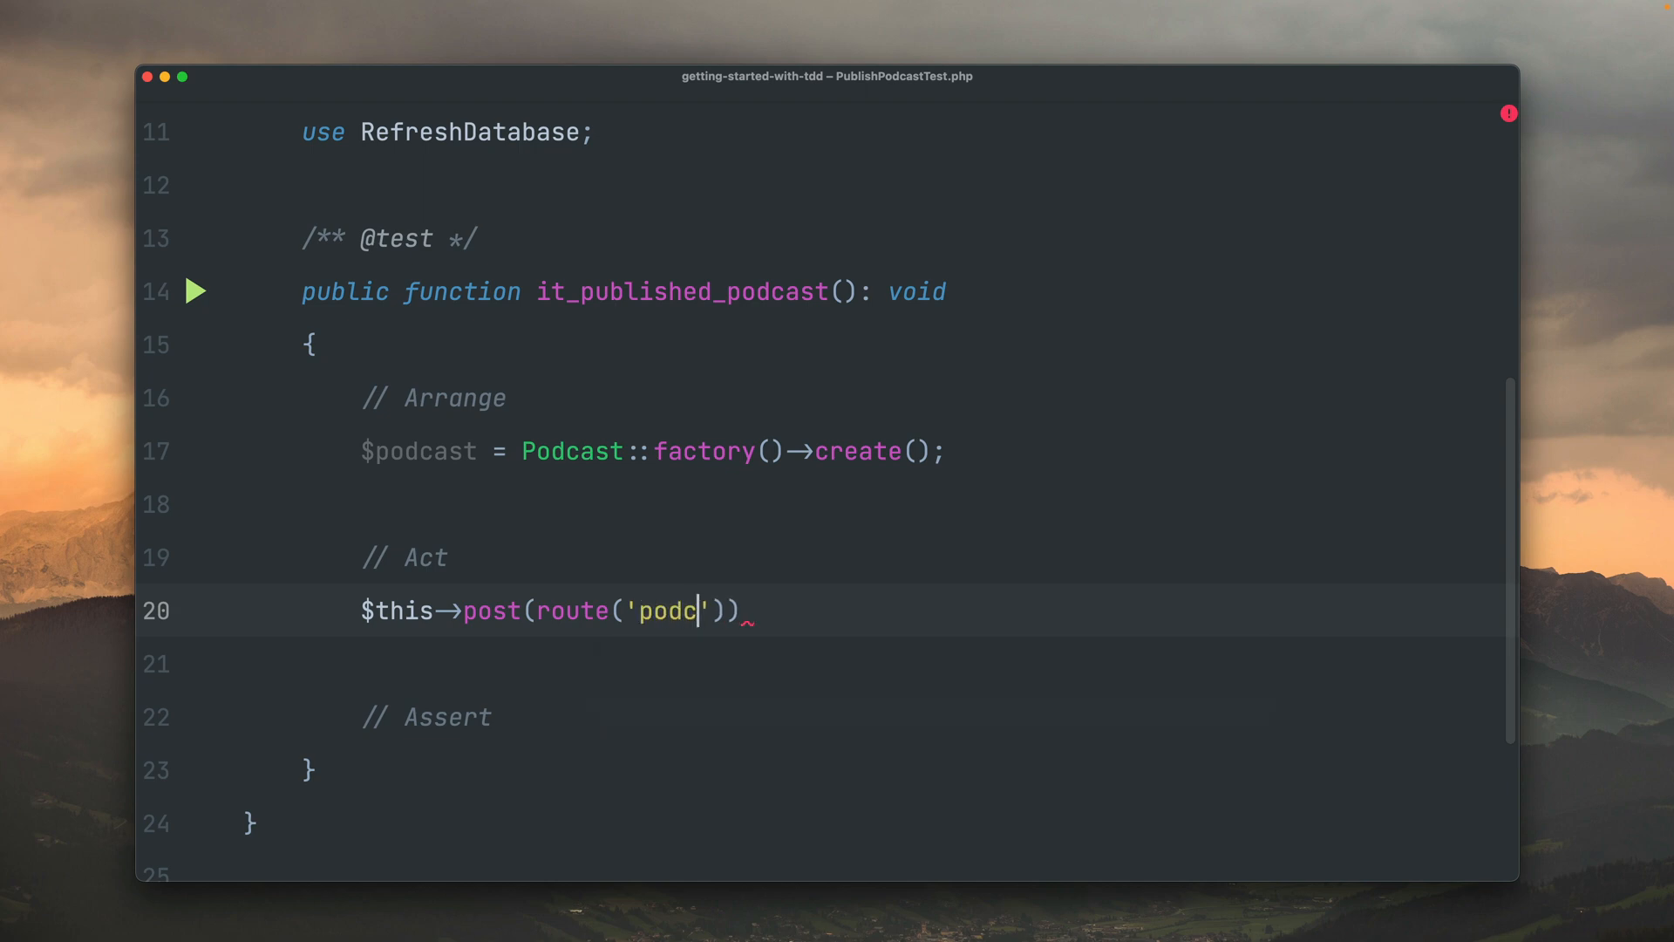
text(asts.pub)
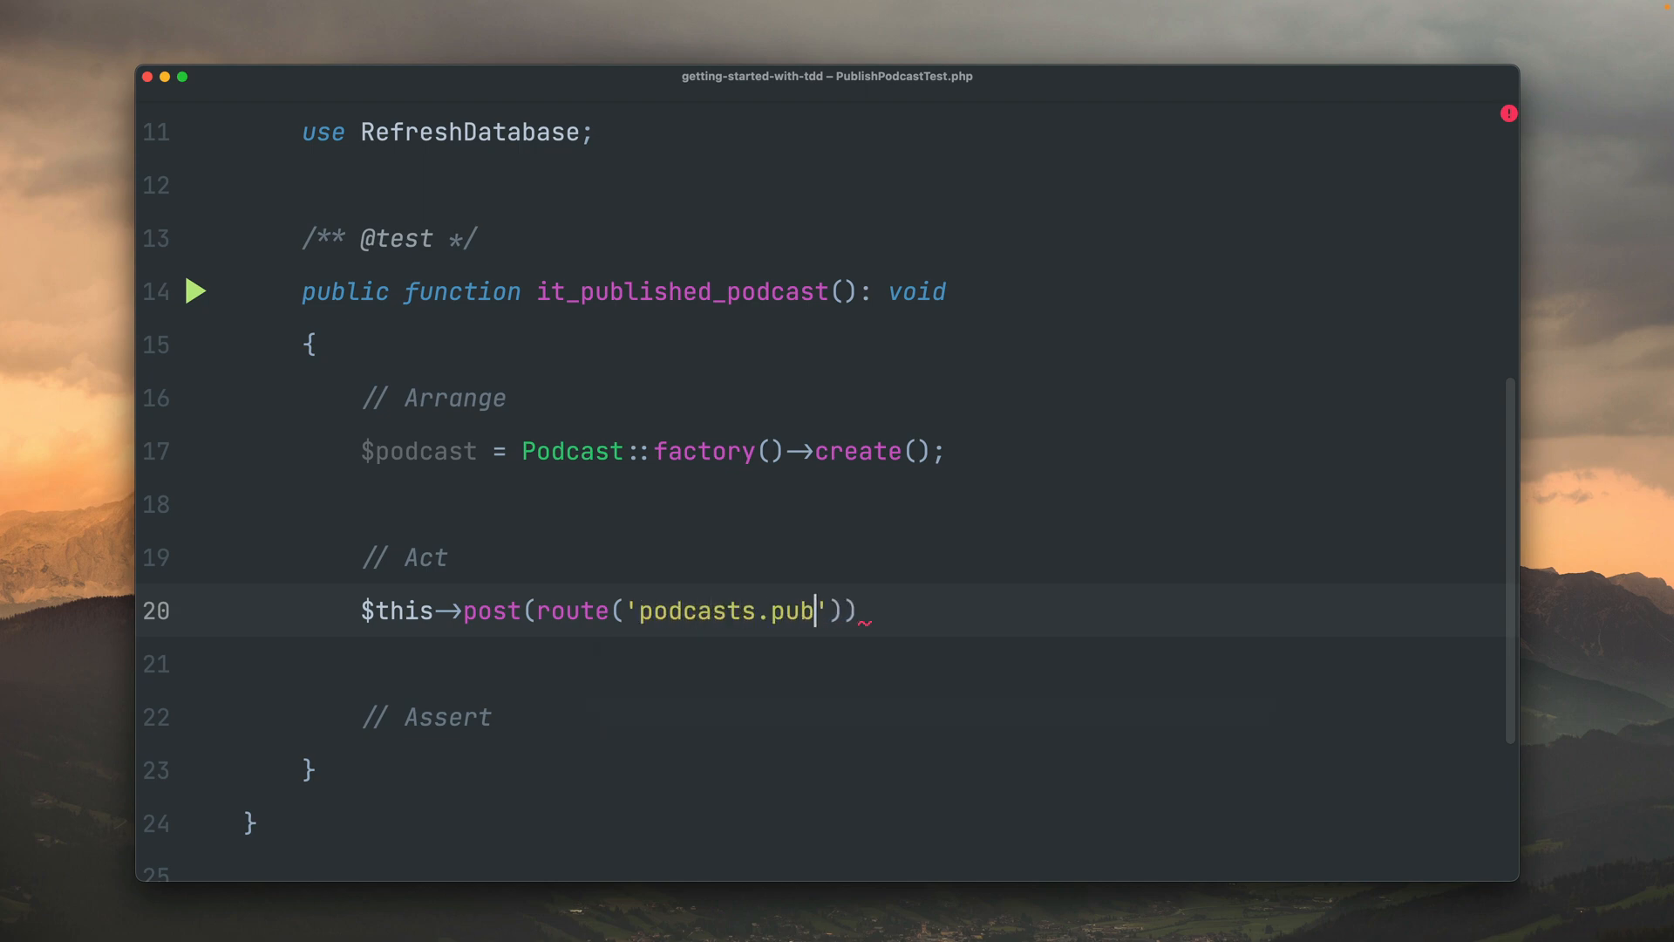
text(ish)
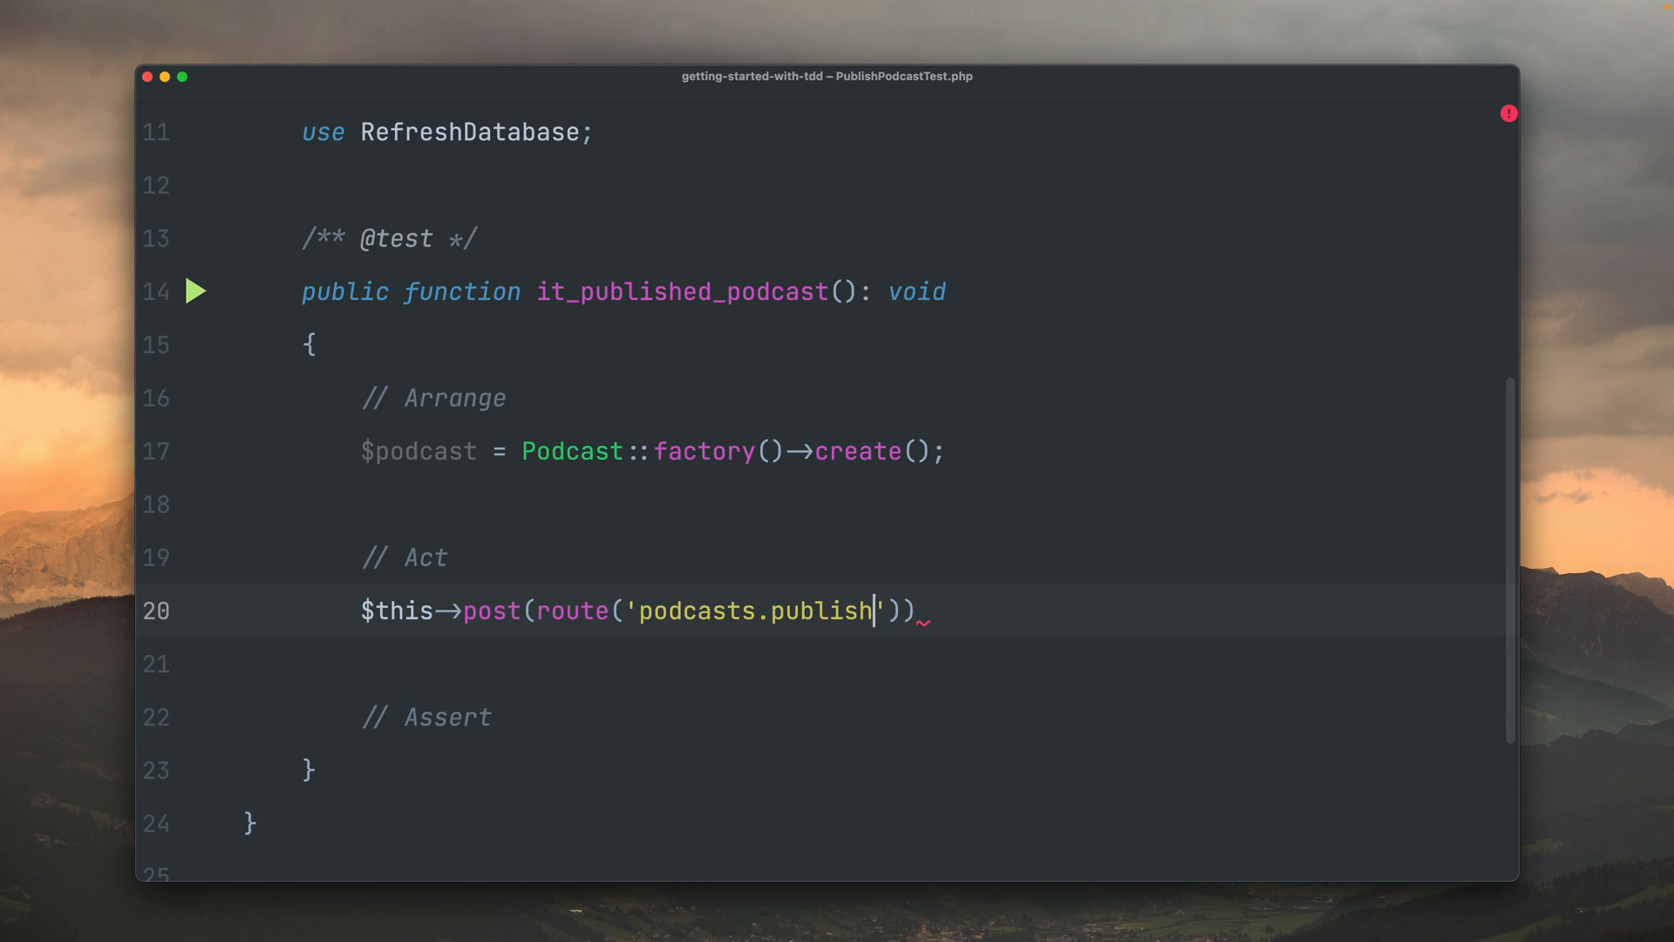
key(Right)
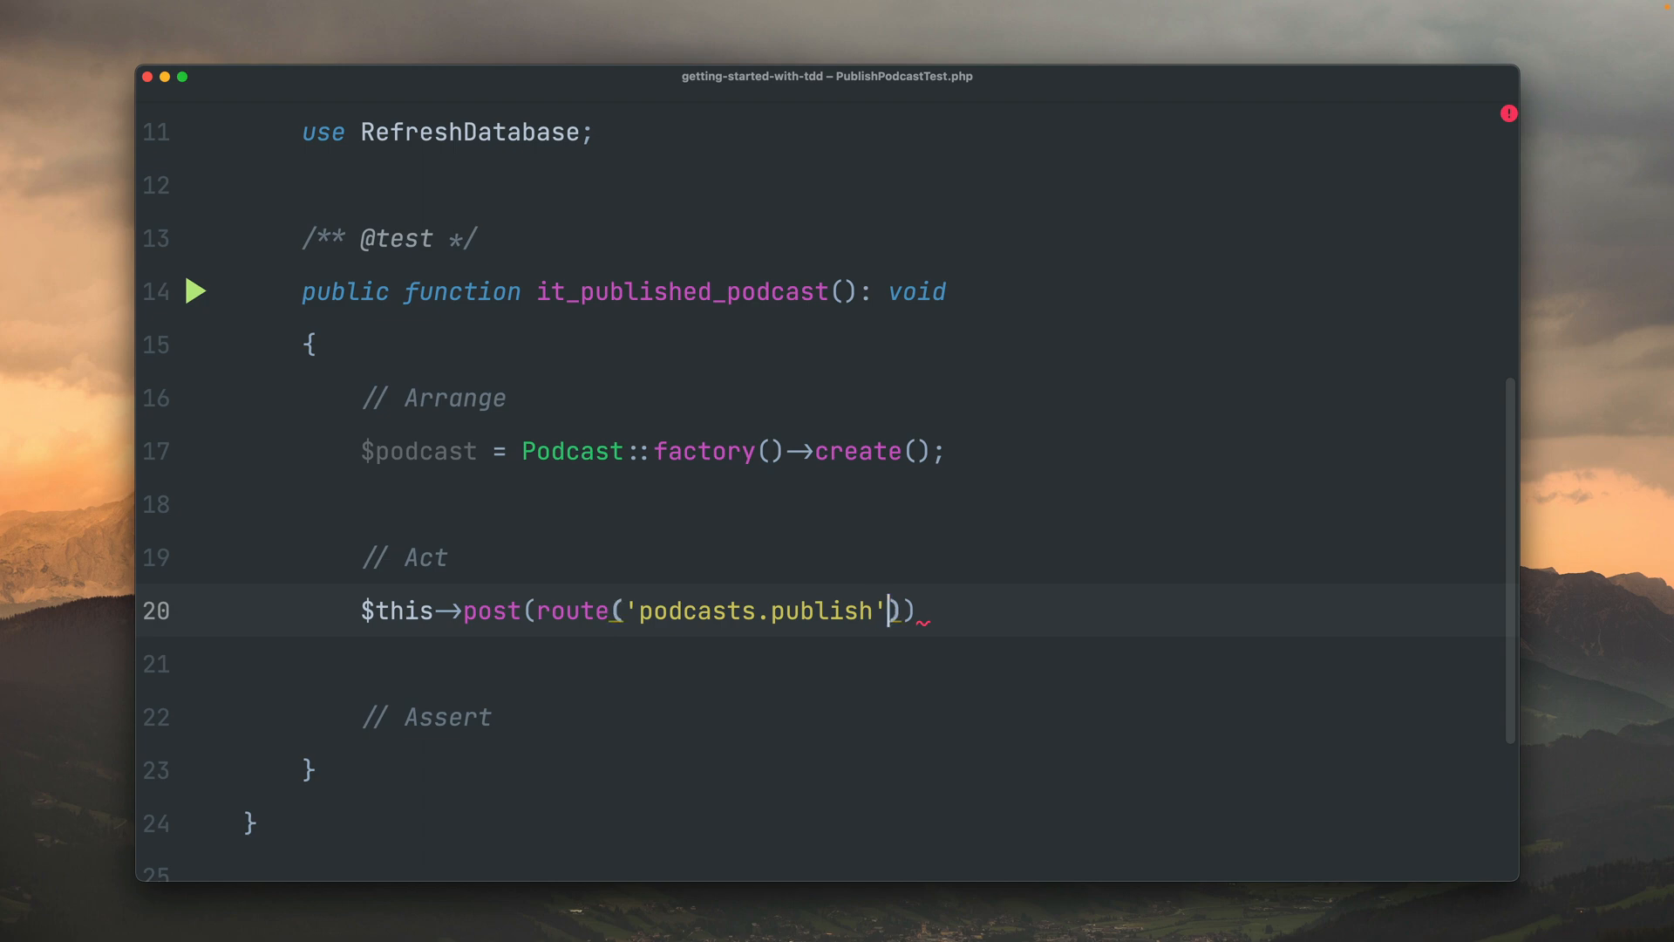
- Pass $podcast to the route and assertDatabaseHas its id with PodcastStatus::PUBLISHED
text(, $podcast)
text($this->assertDatabaseHas(Podcast::class, [)
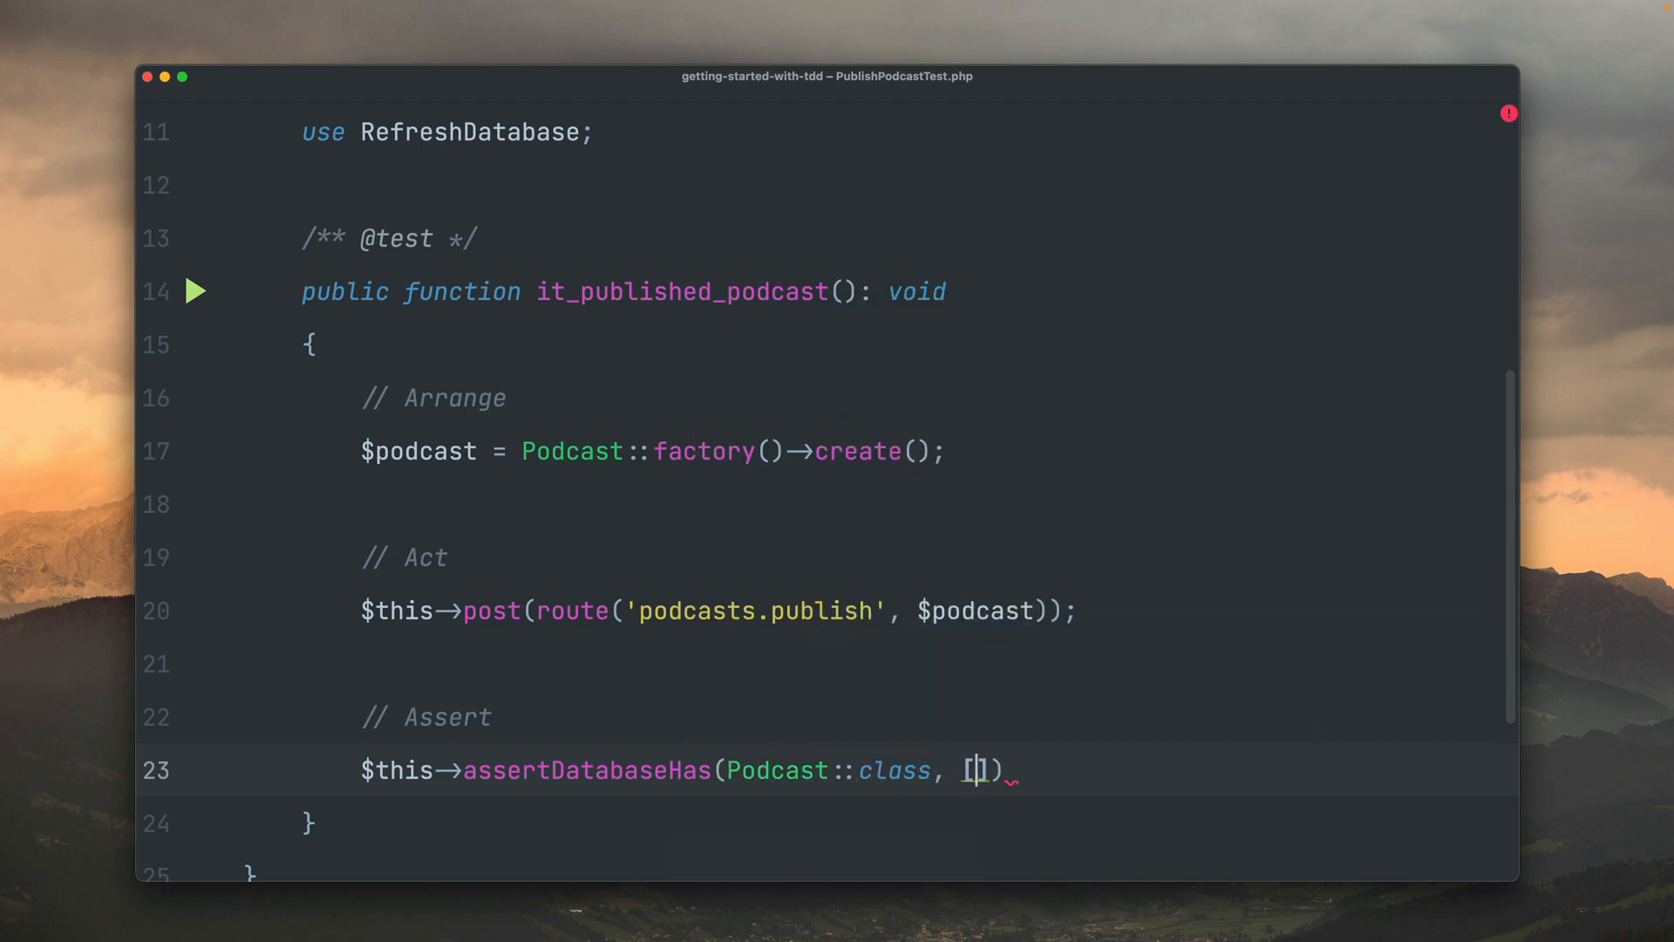
text('id' =>)
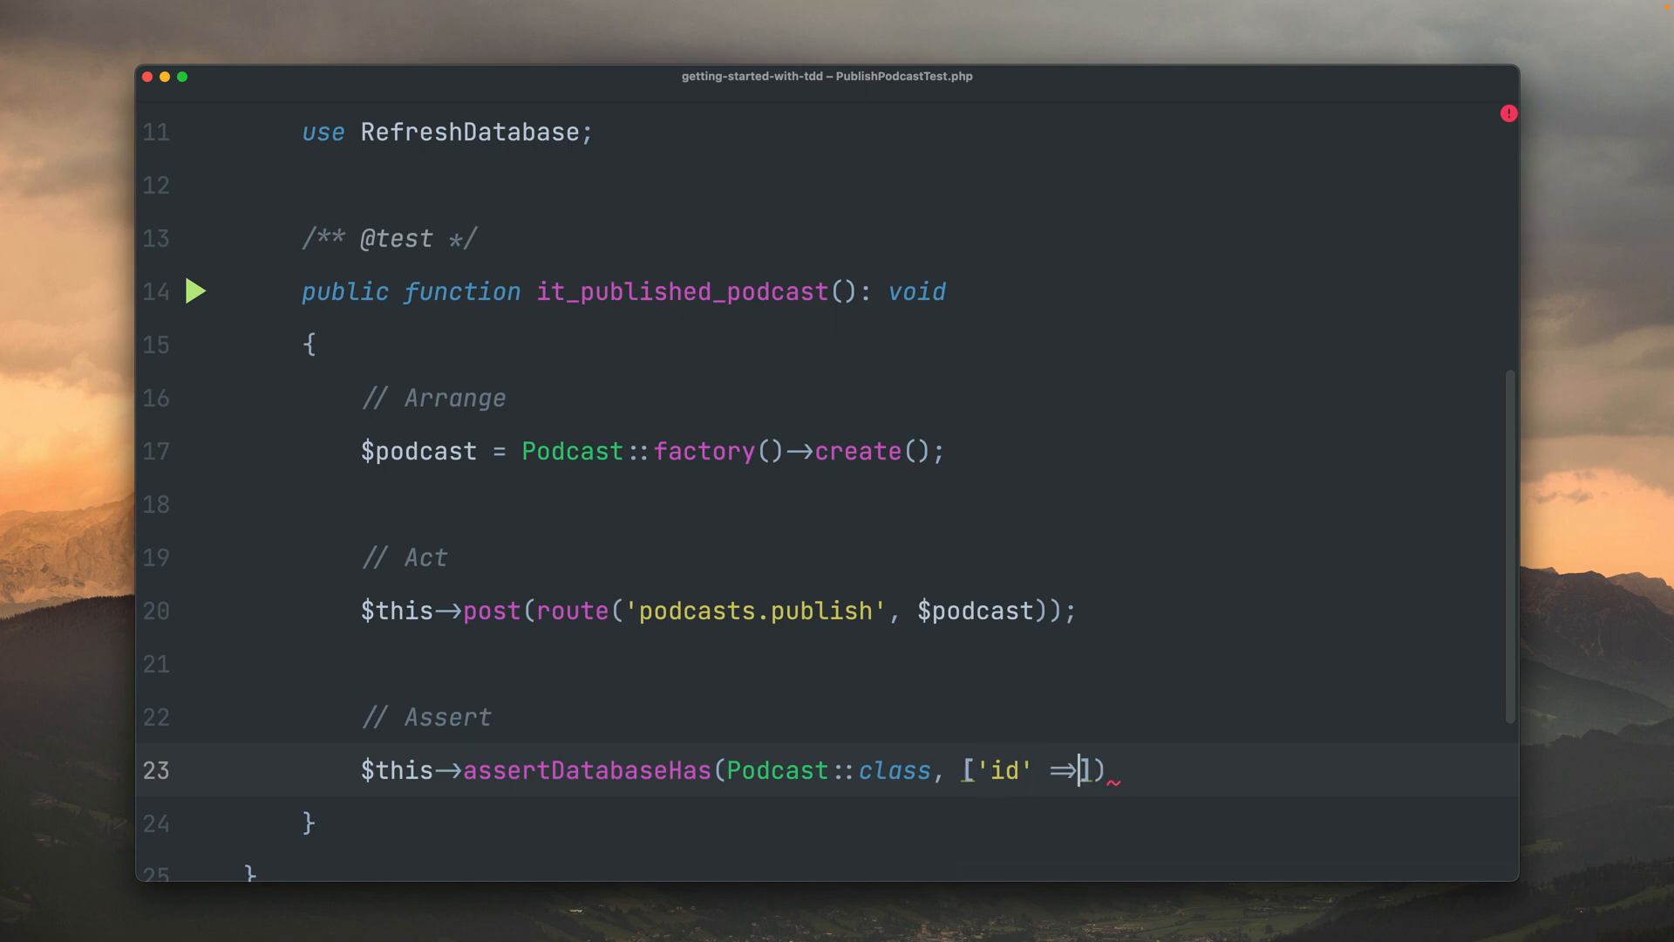
text($podcast->id, ')
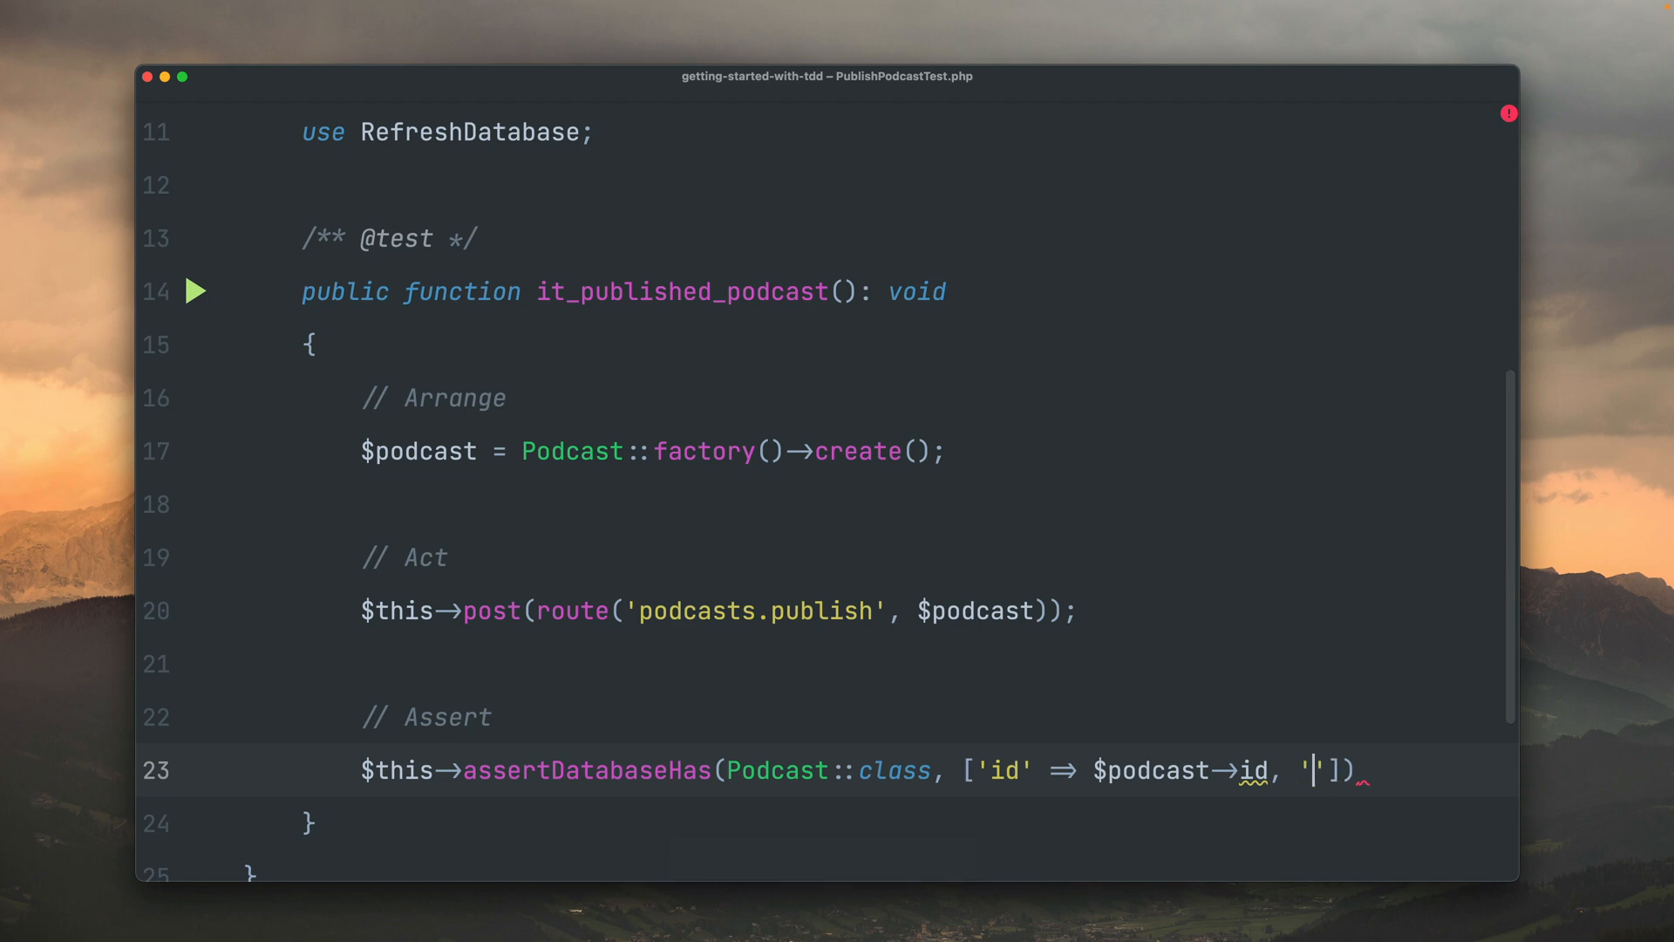
text(sd)
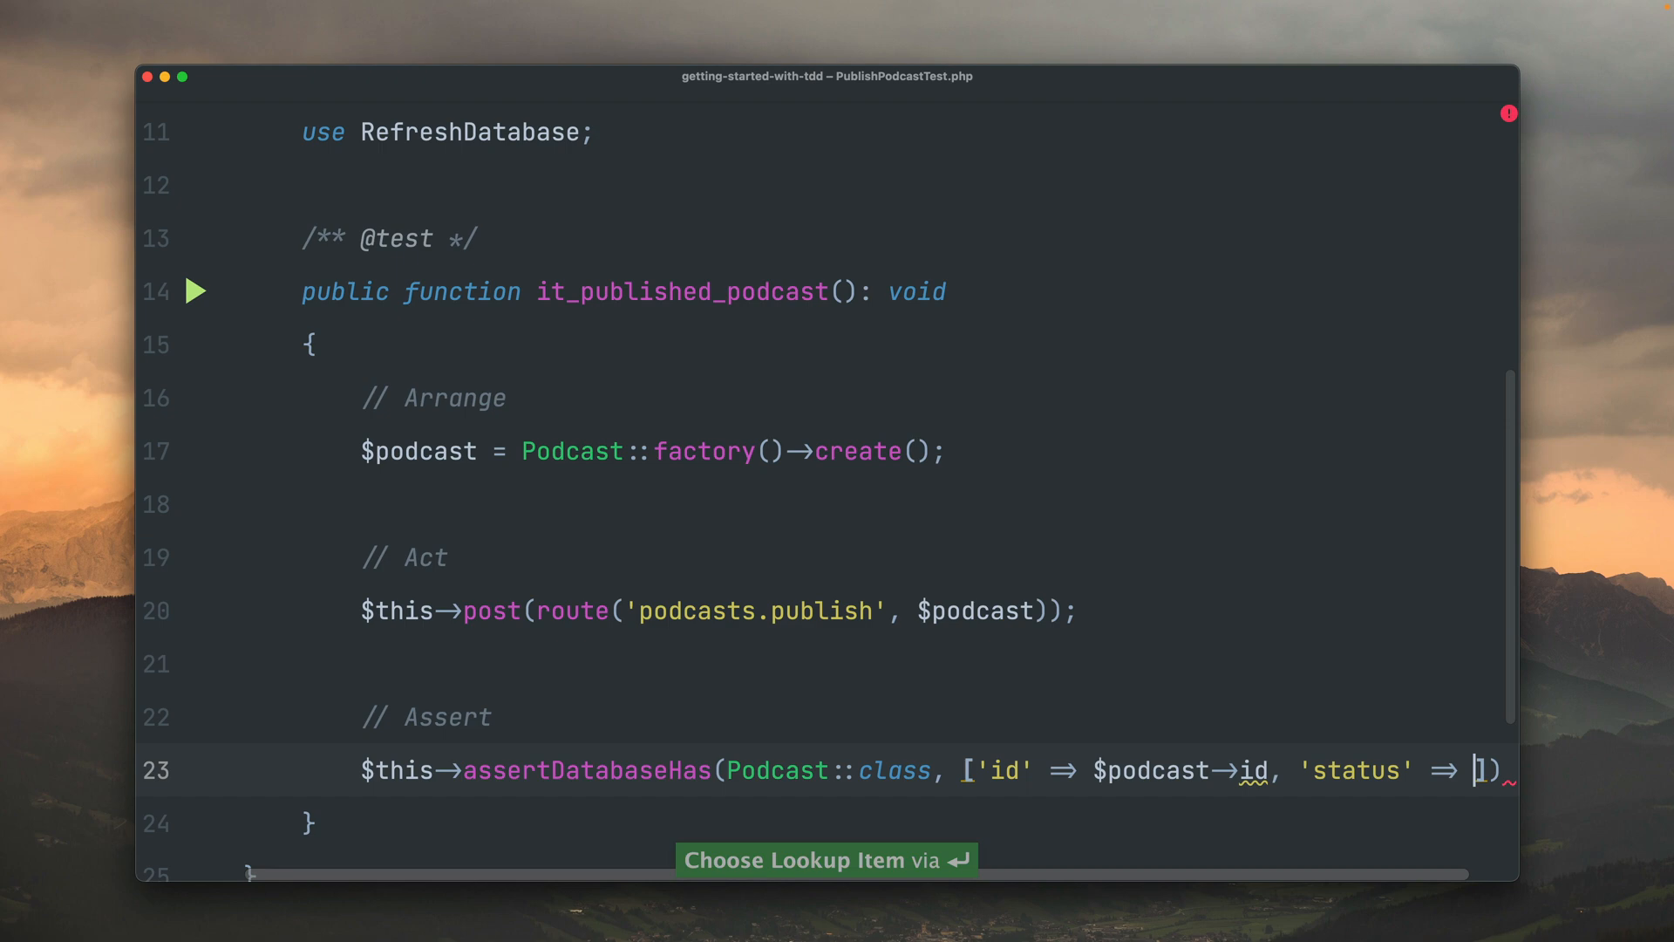
text(Podcasts)
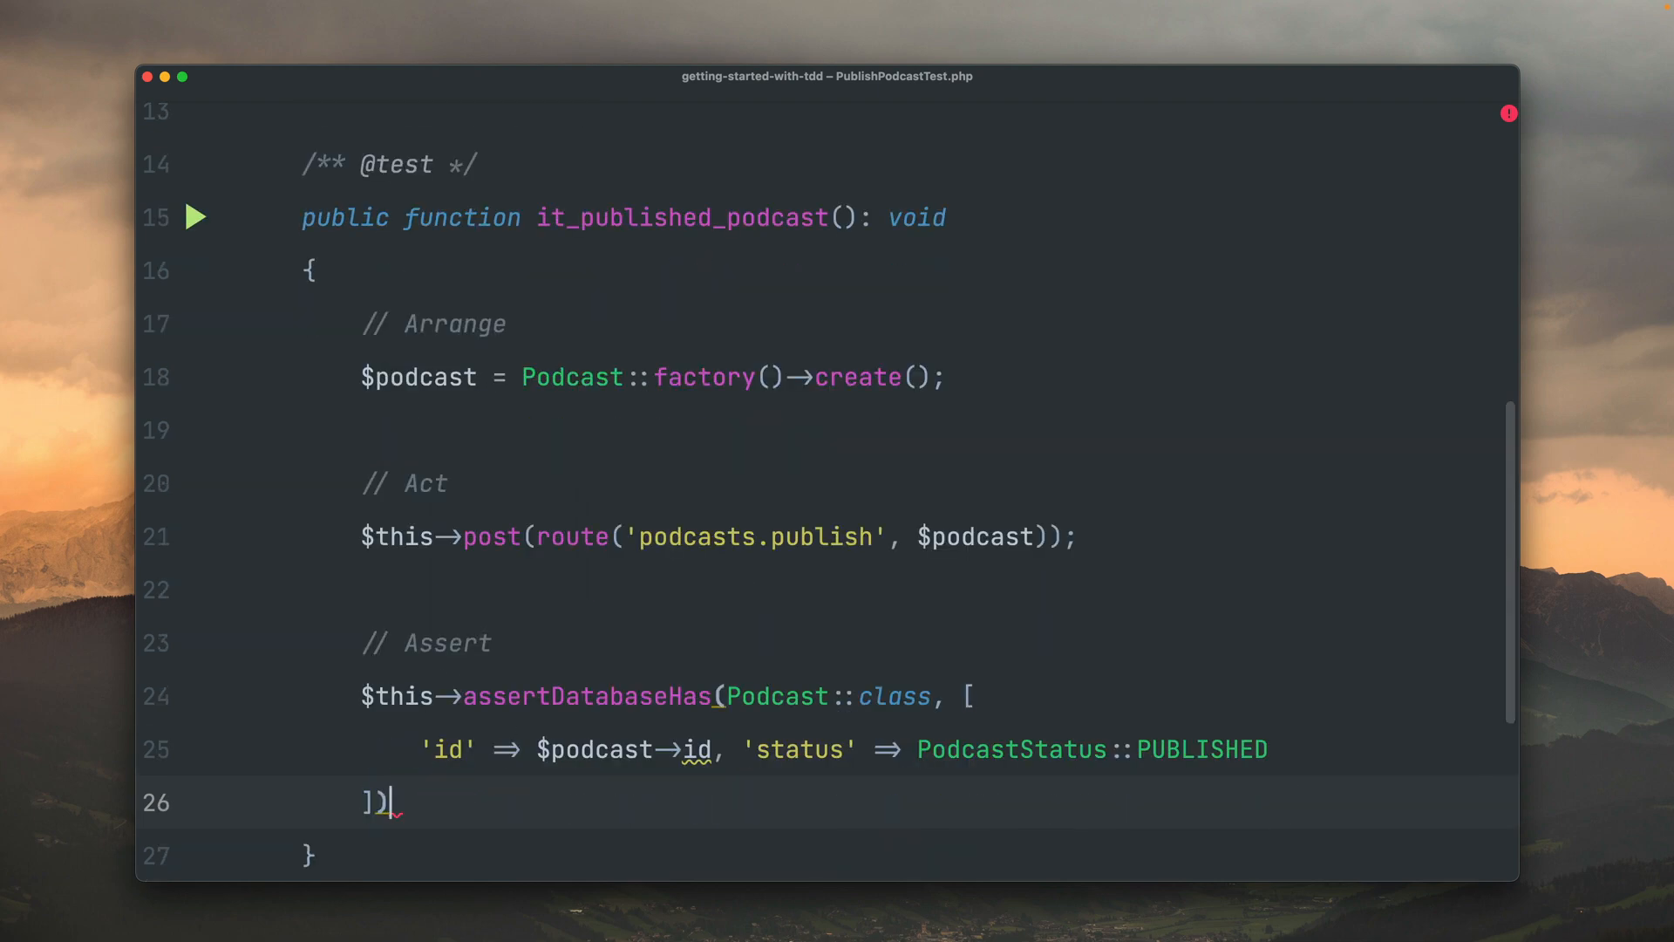
text(;)
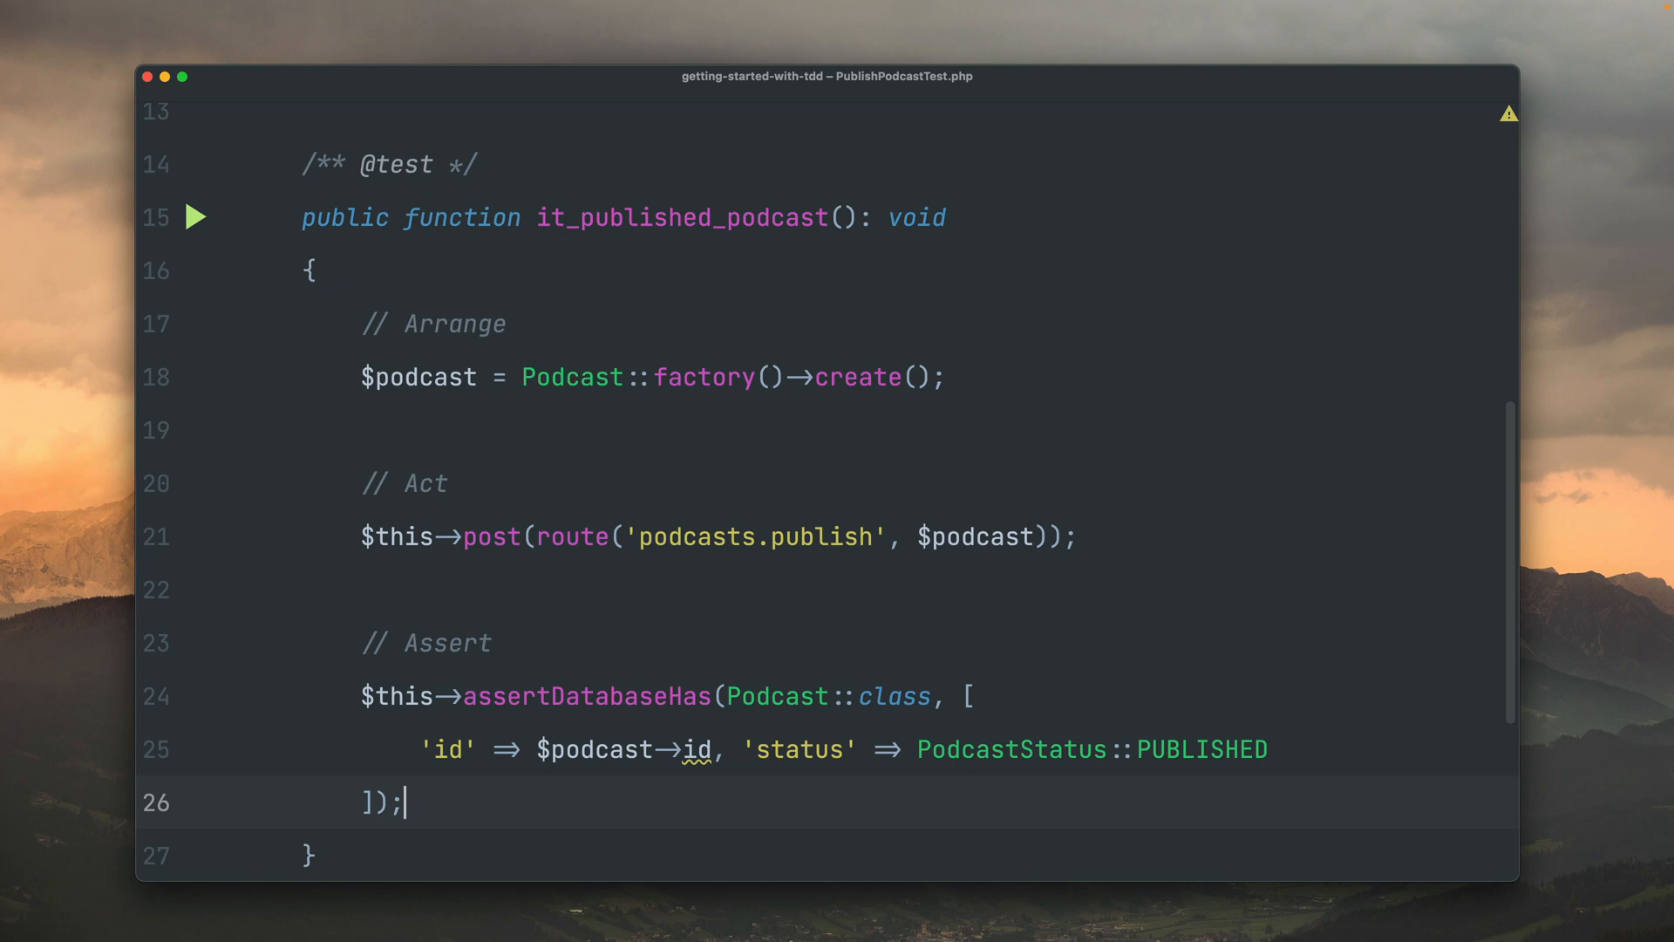
mouse_move(531, 368)
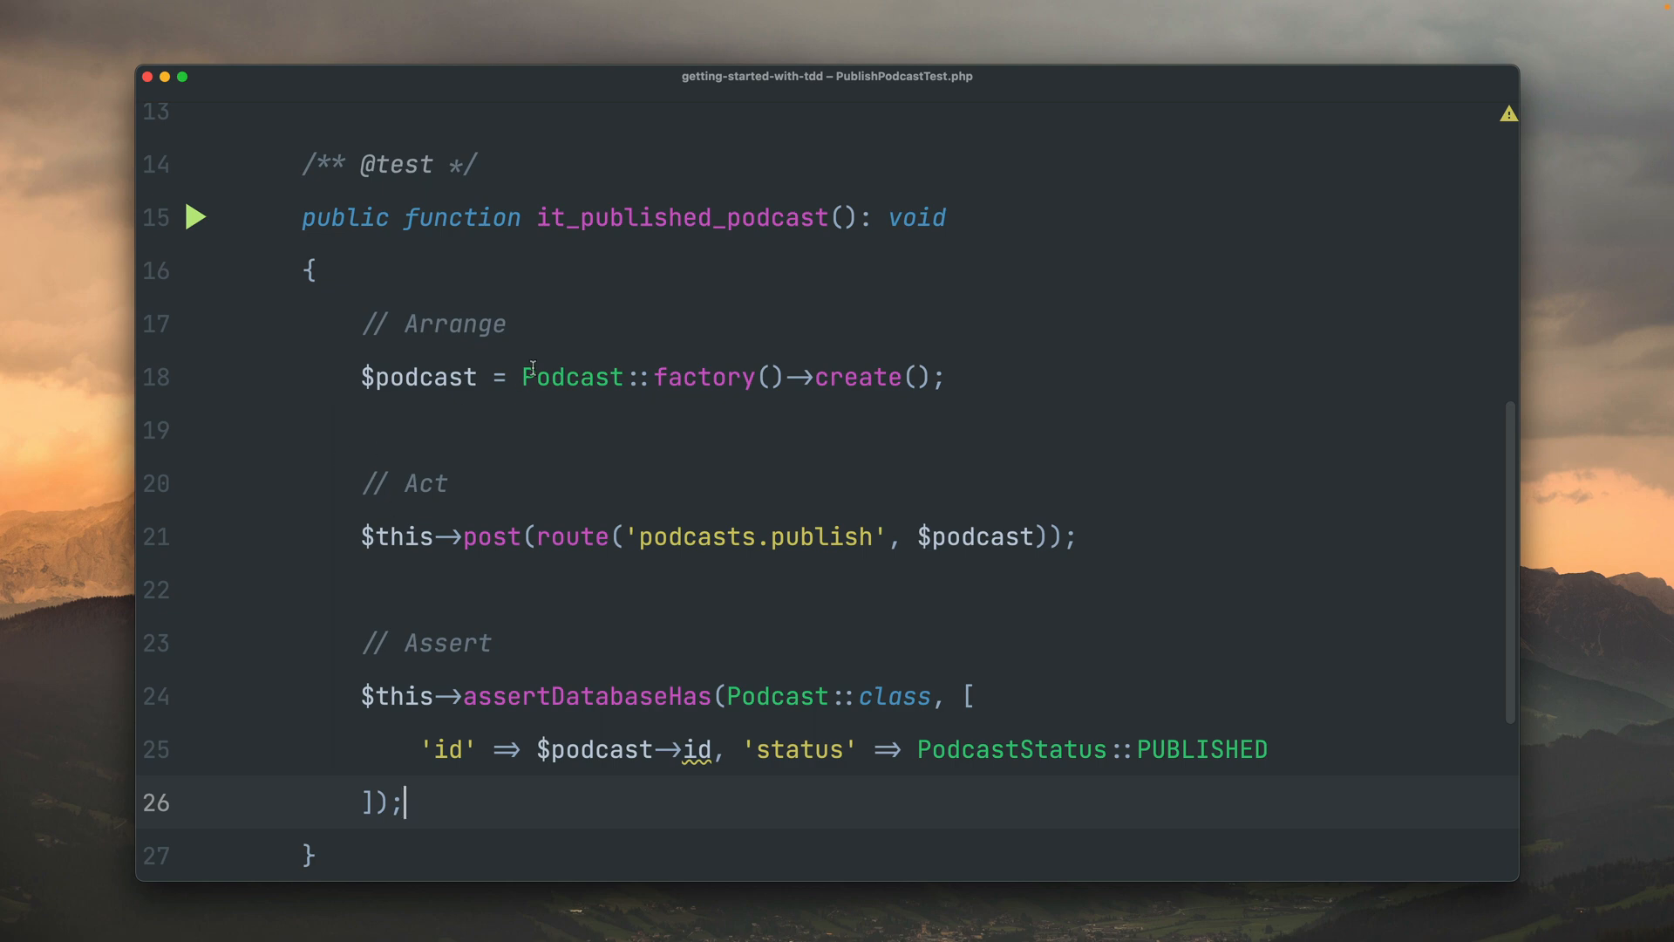
- Run it_published_podcast and inspect the RouteNotFoundException in the output
click(196, 217)
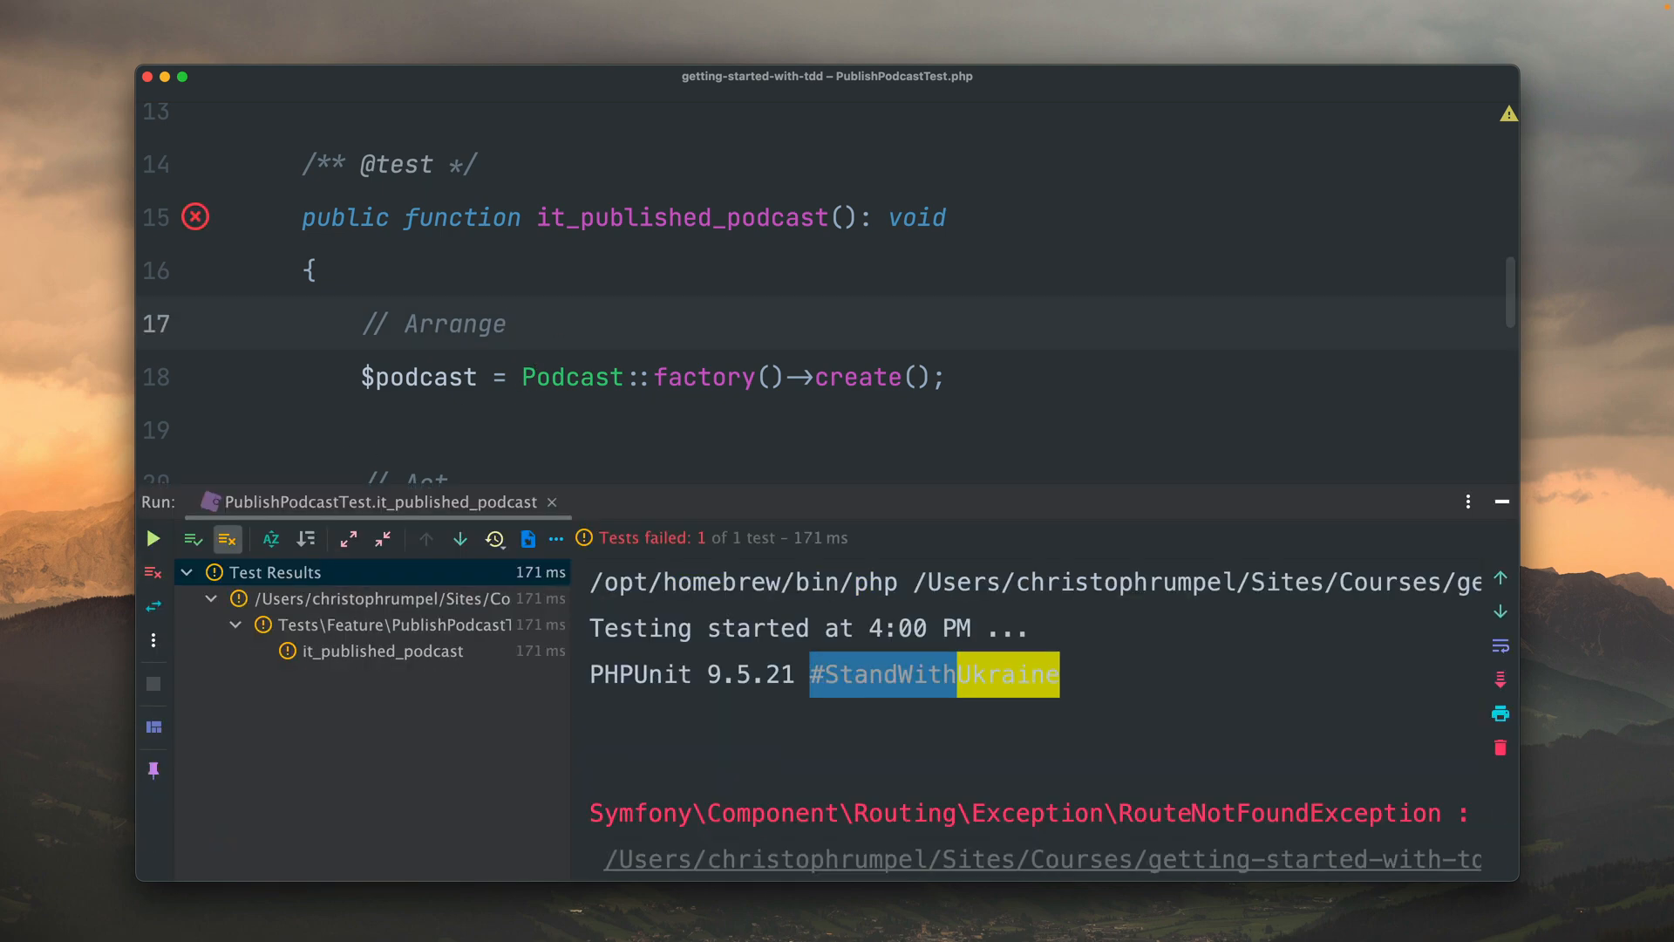
click(510, 323)
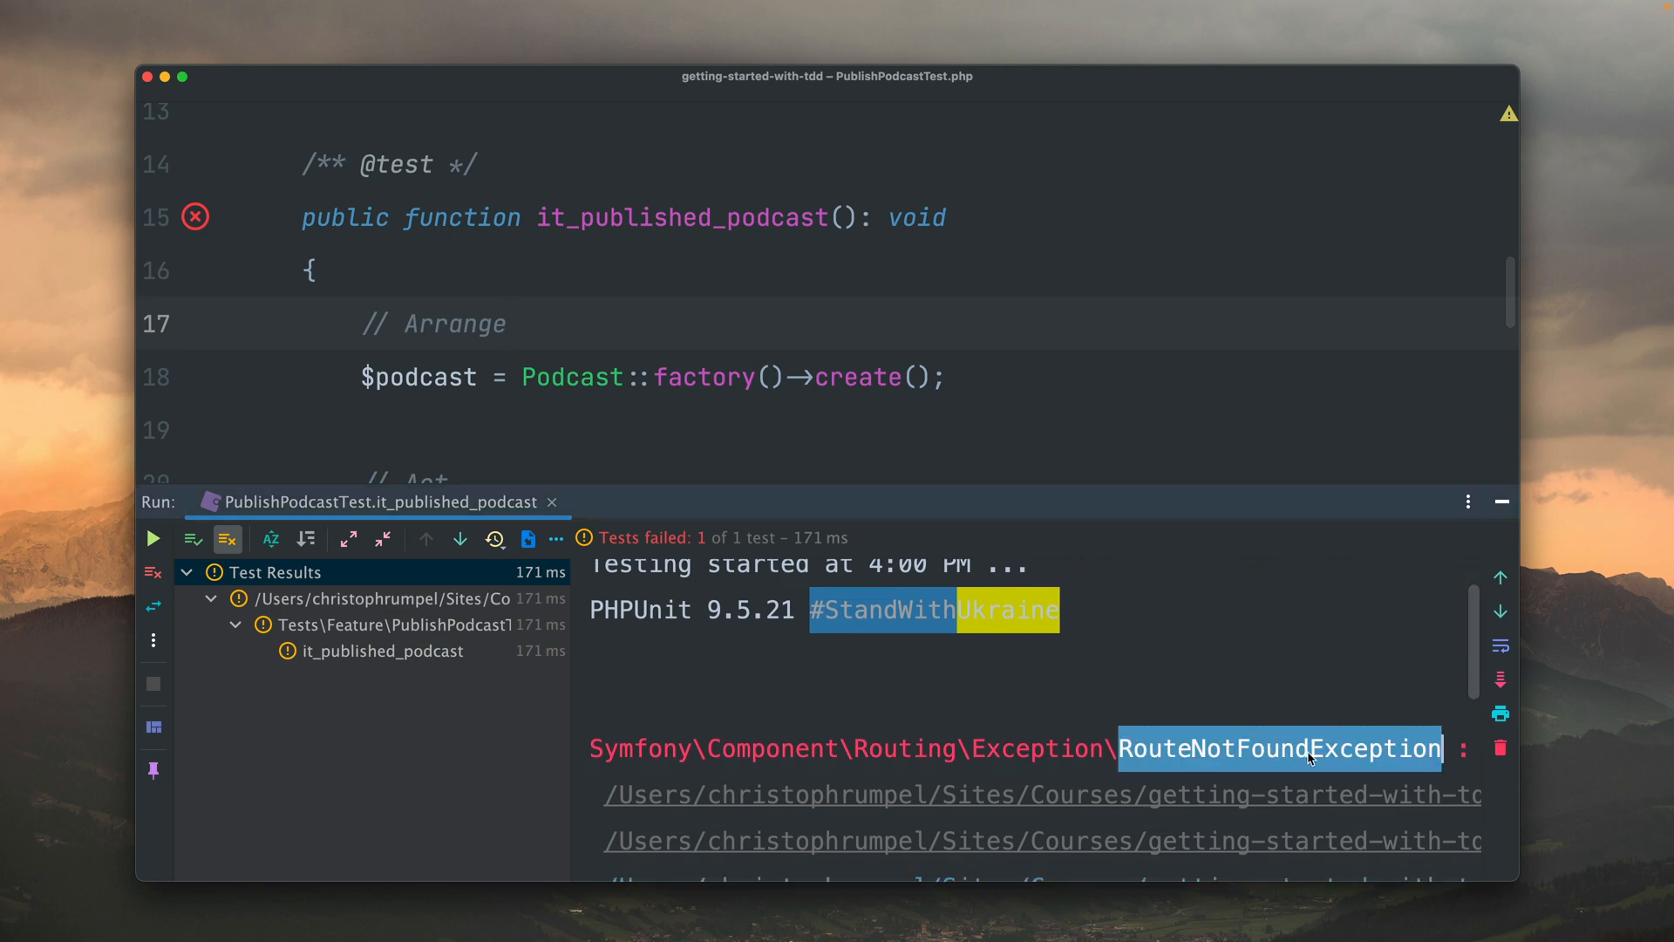
scroll(right, 3)
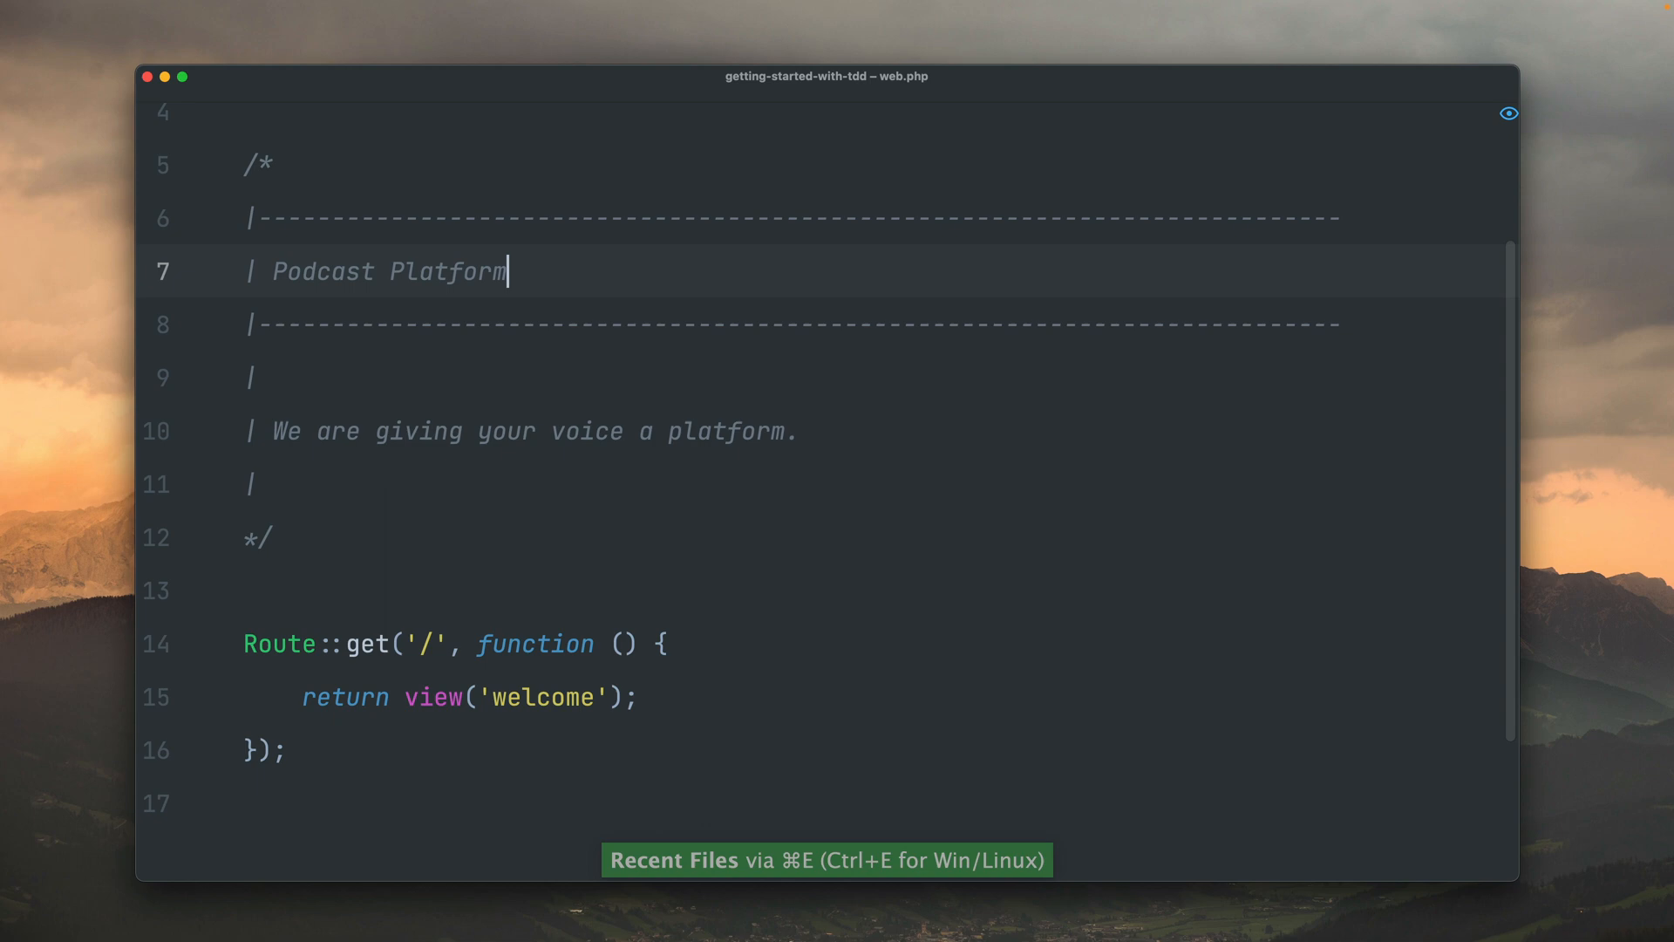
- Add Route::post('podcasts/{podcast}/publish', '') to web.php and rerun the test
scroll(up, 3)
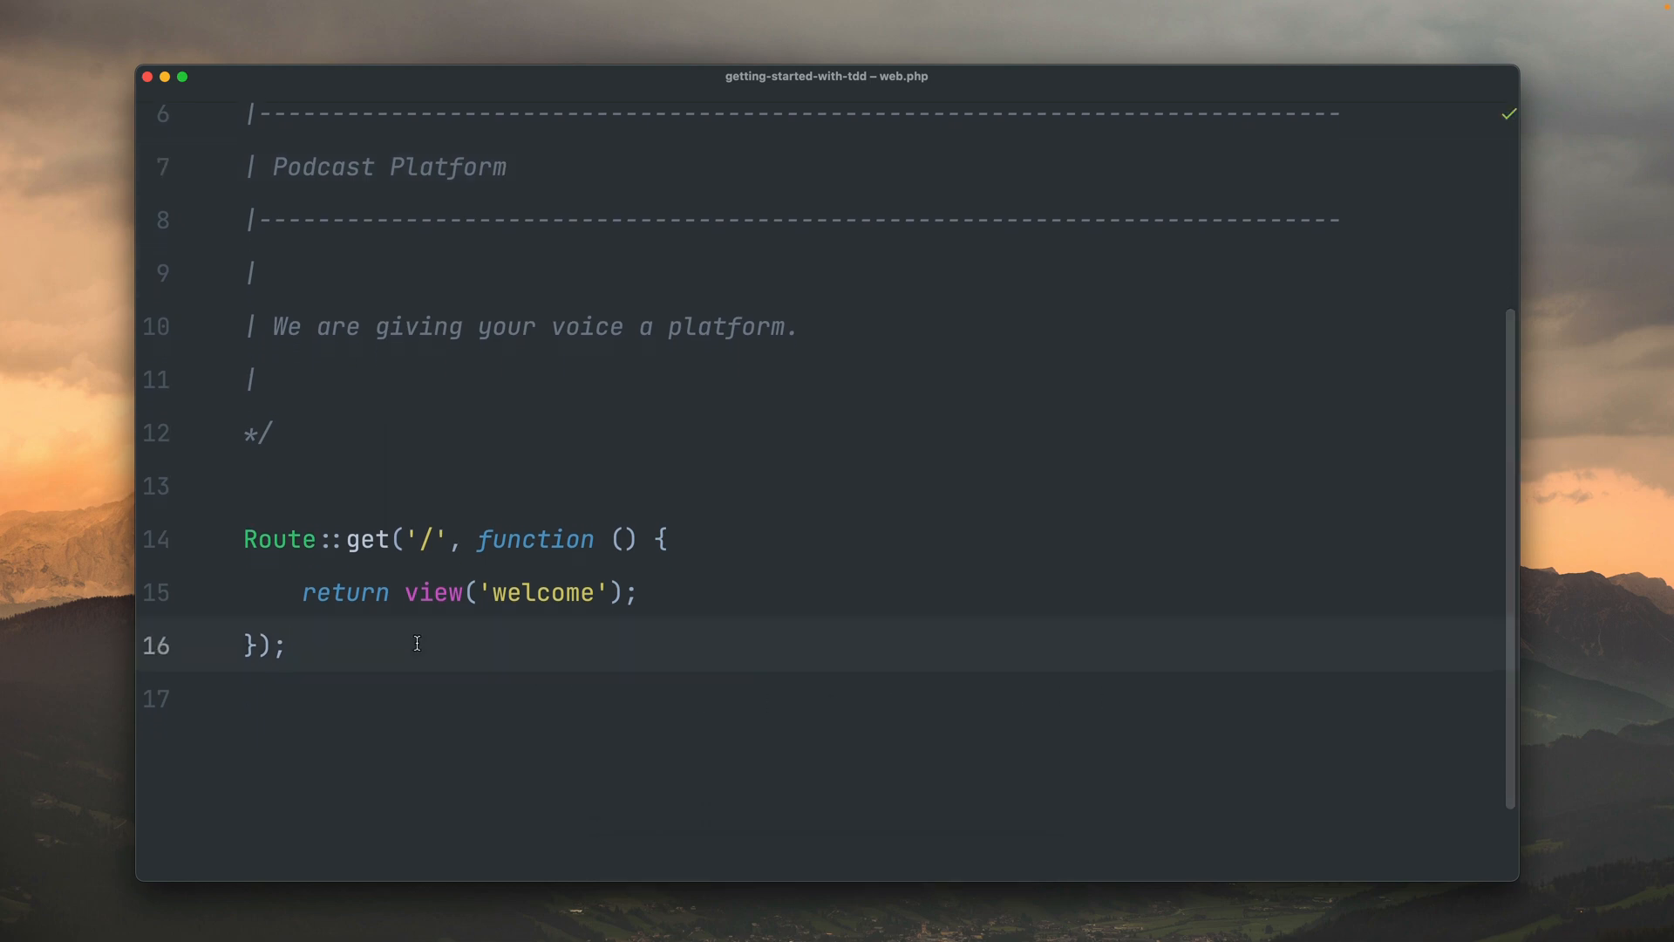
text(Route)
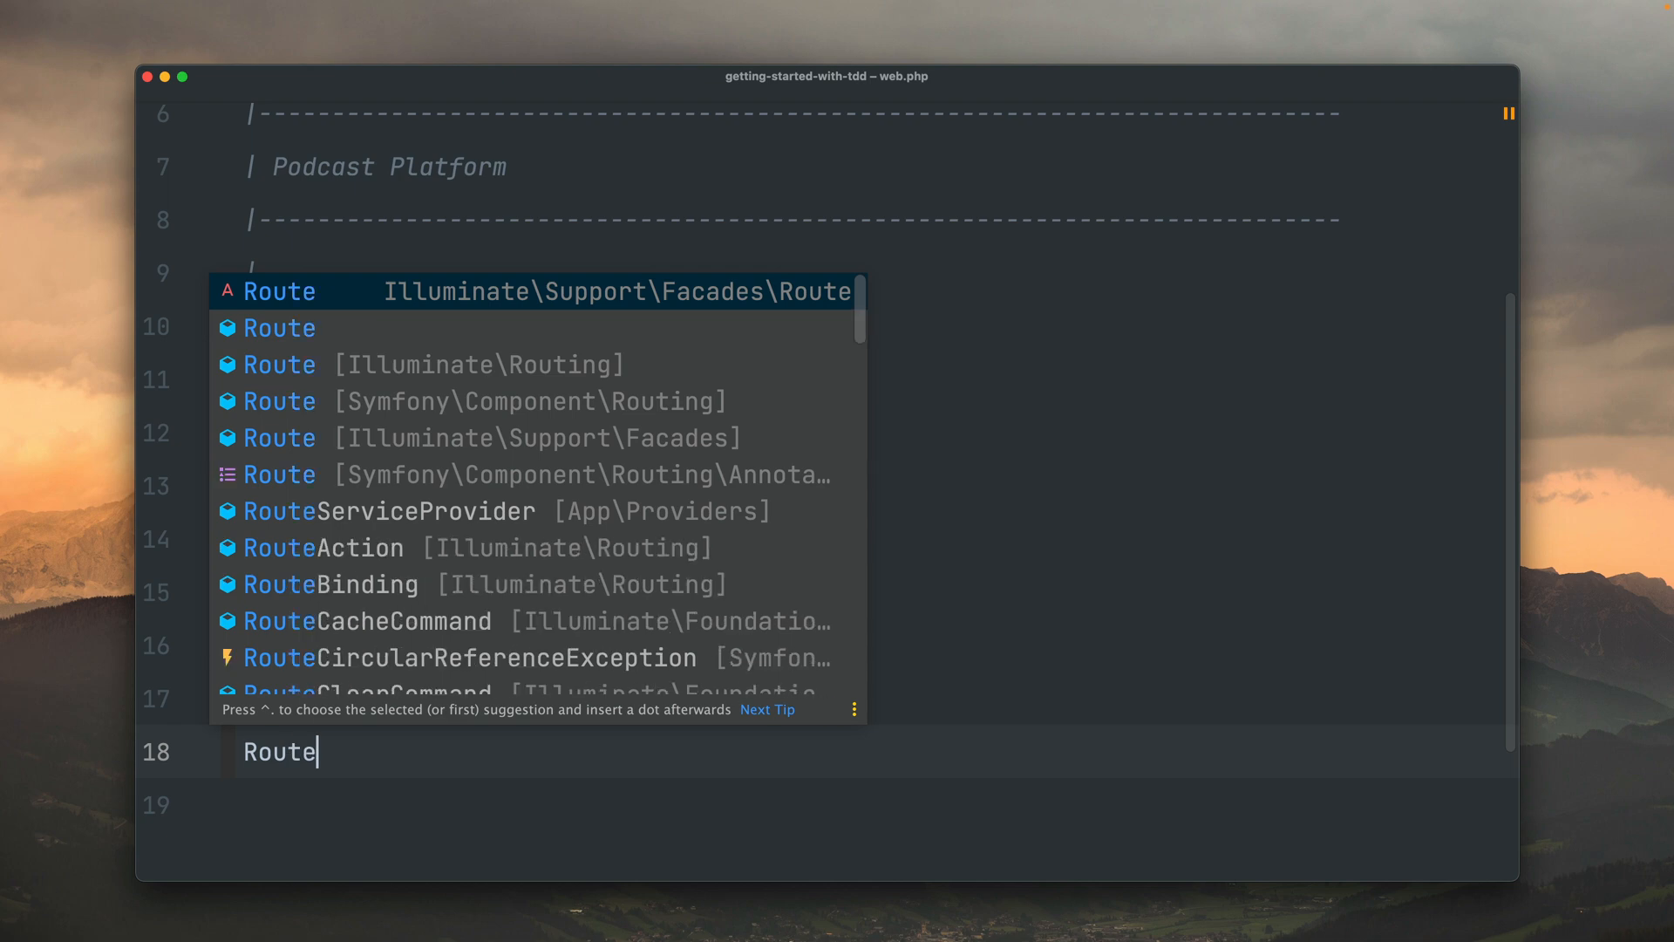
text(::post('podcasts/{pod/publish)
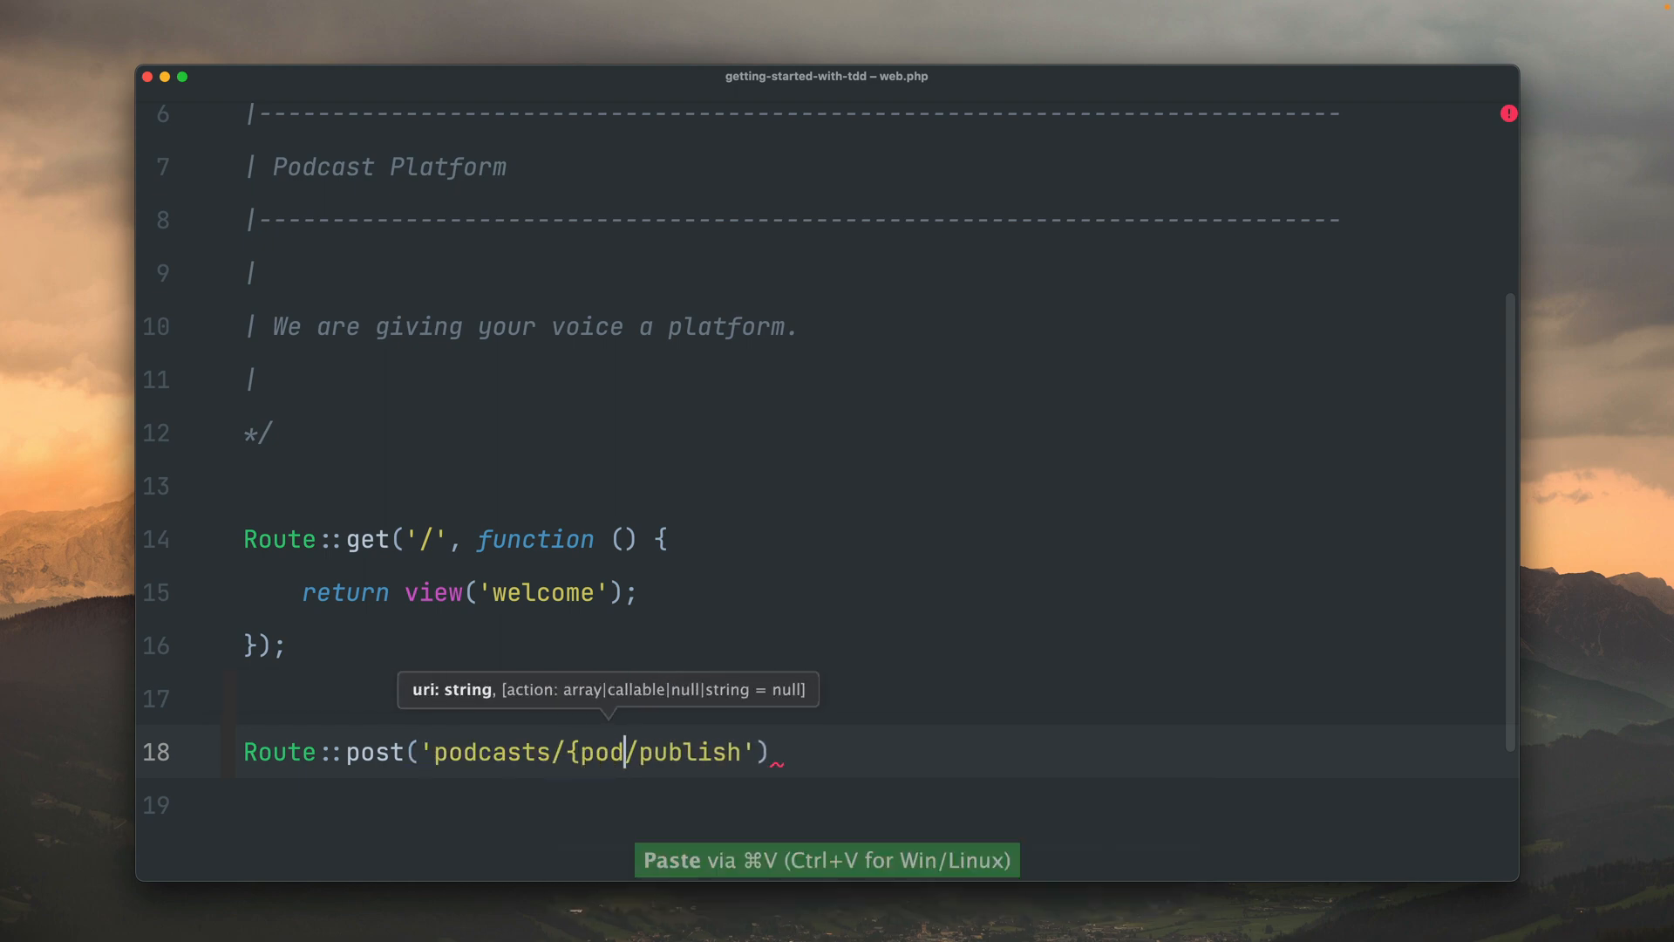
text(cast})
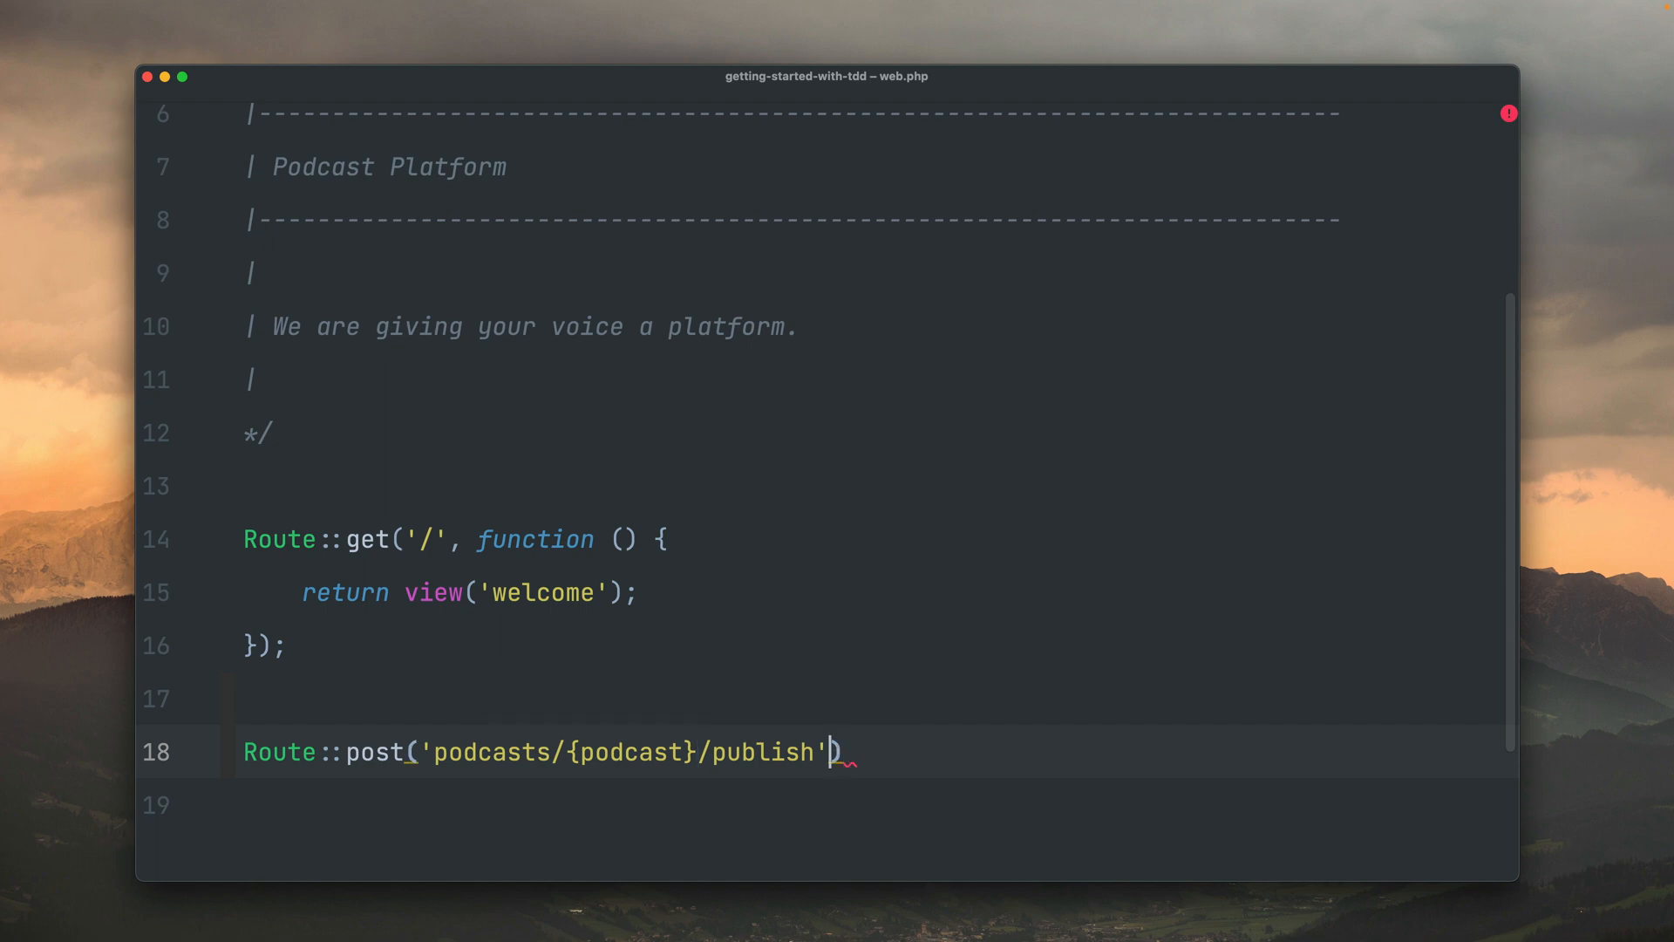
text(, '')
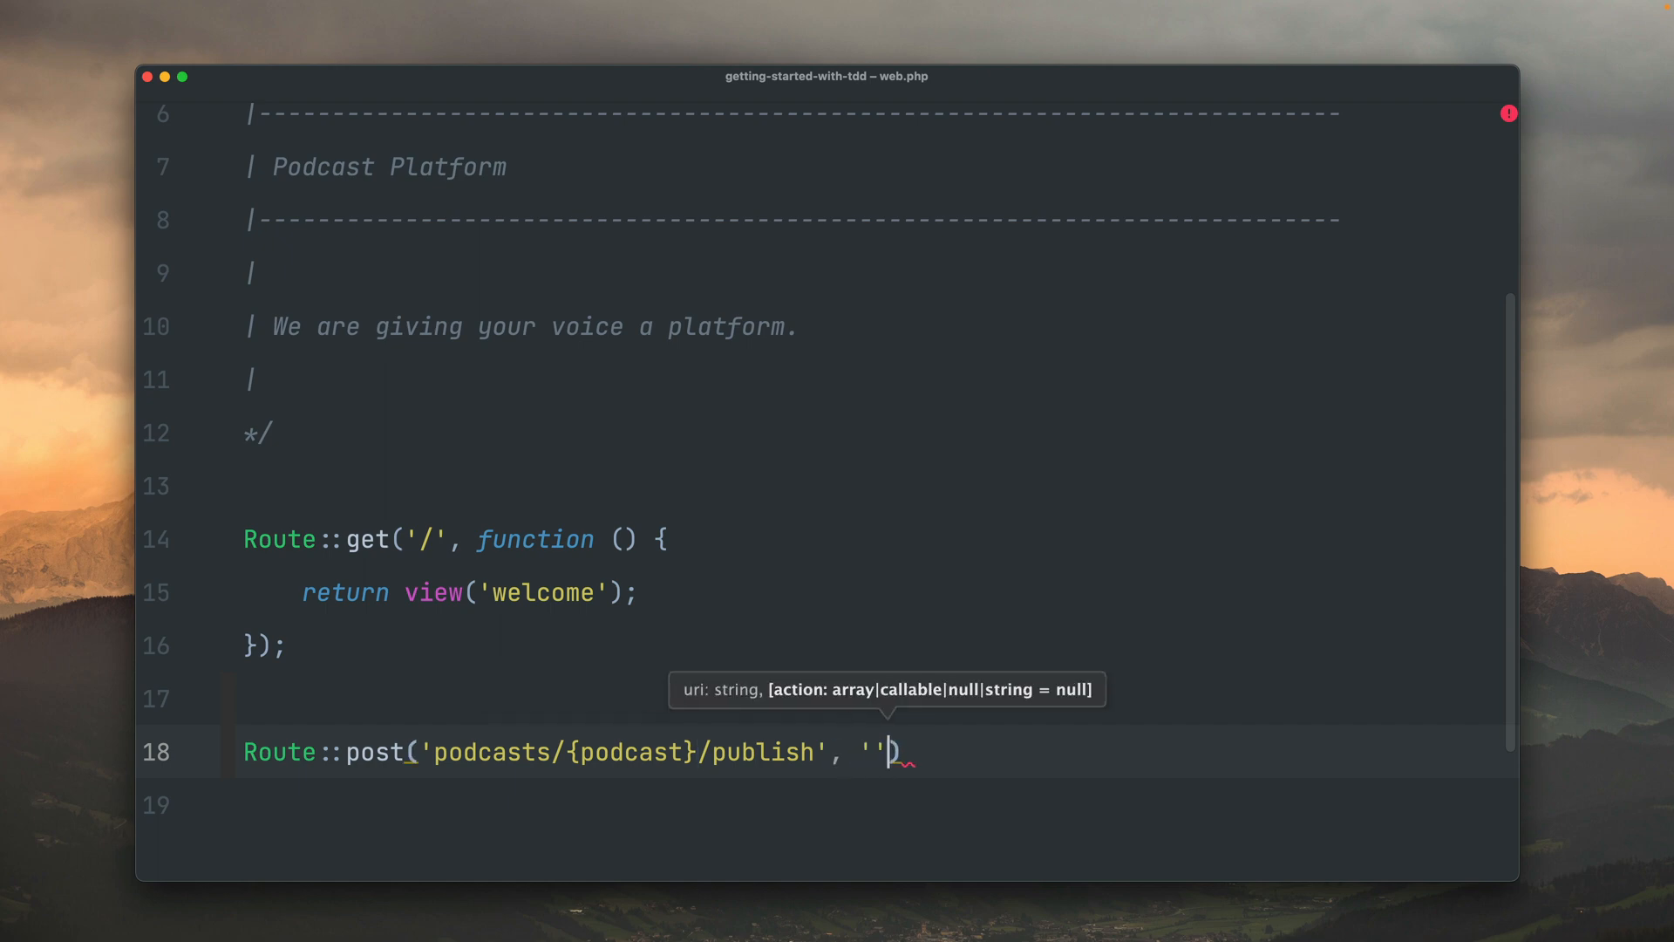
text();)
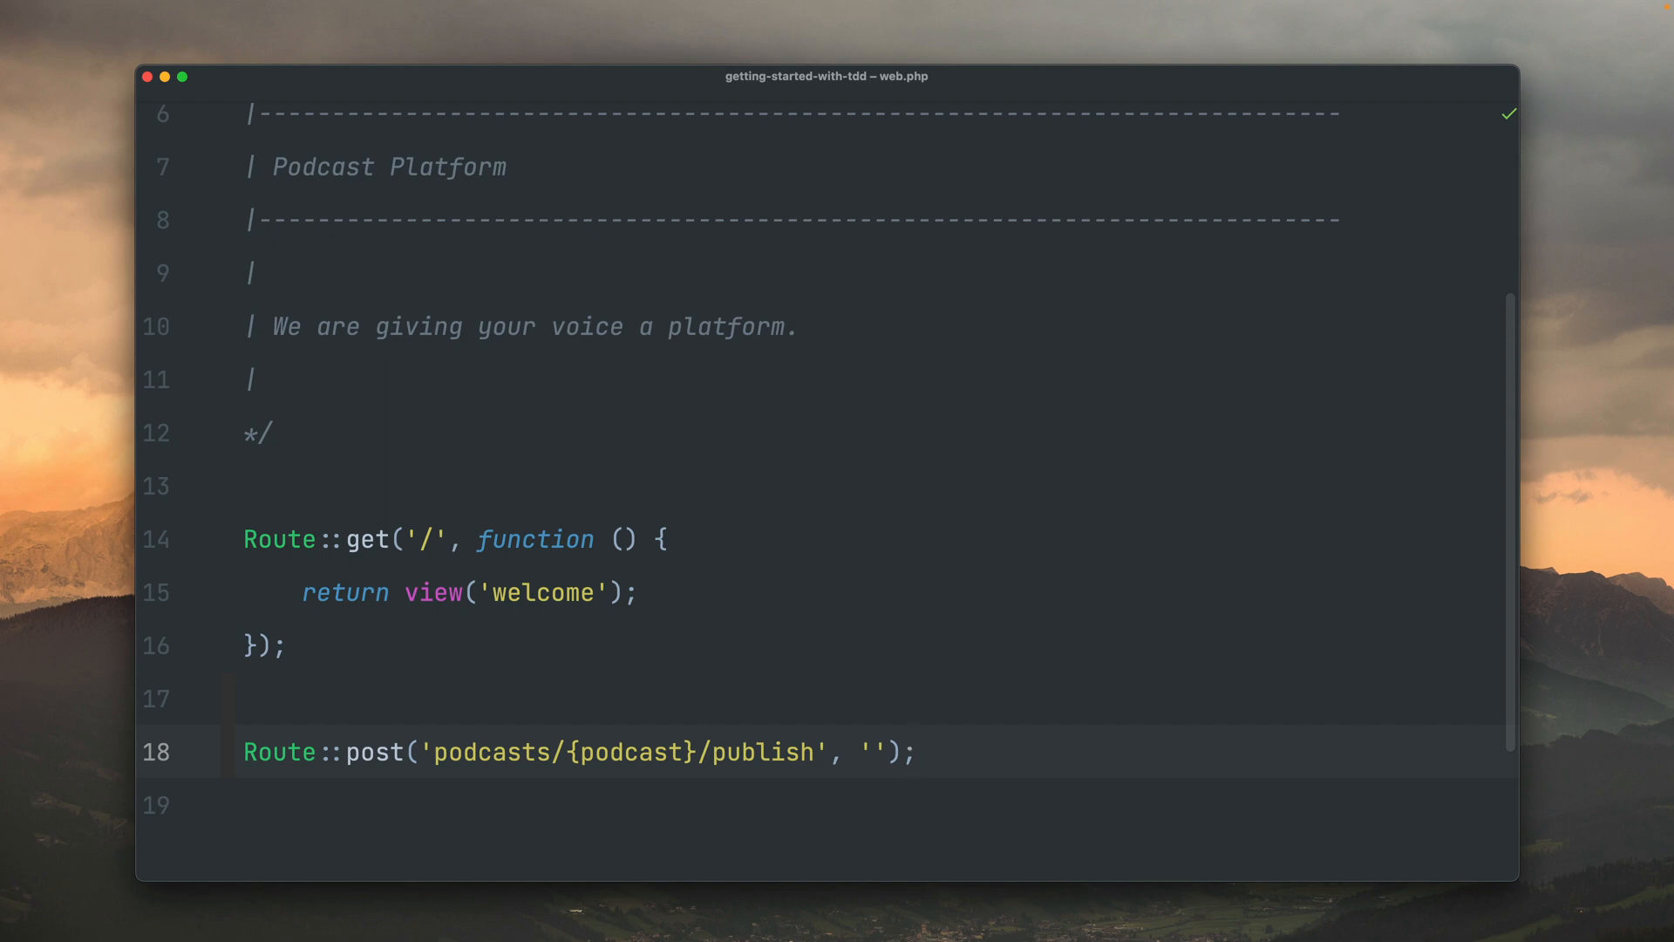
click(916, 753)
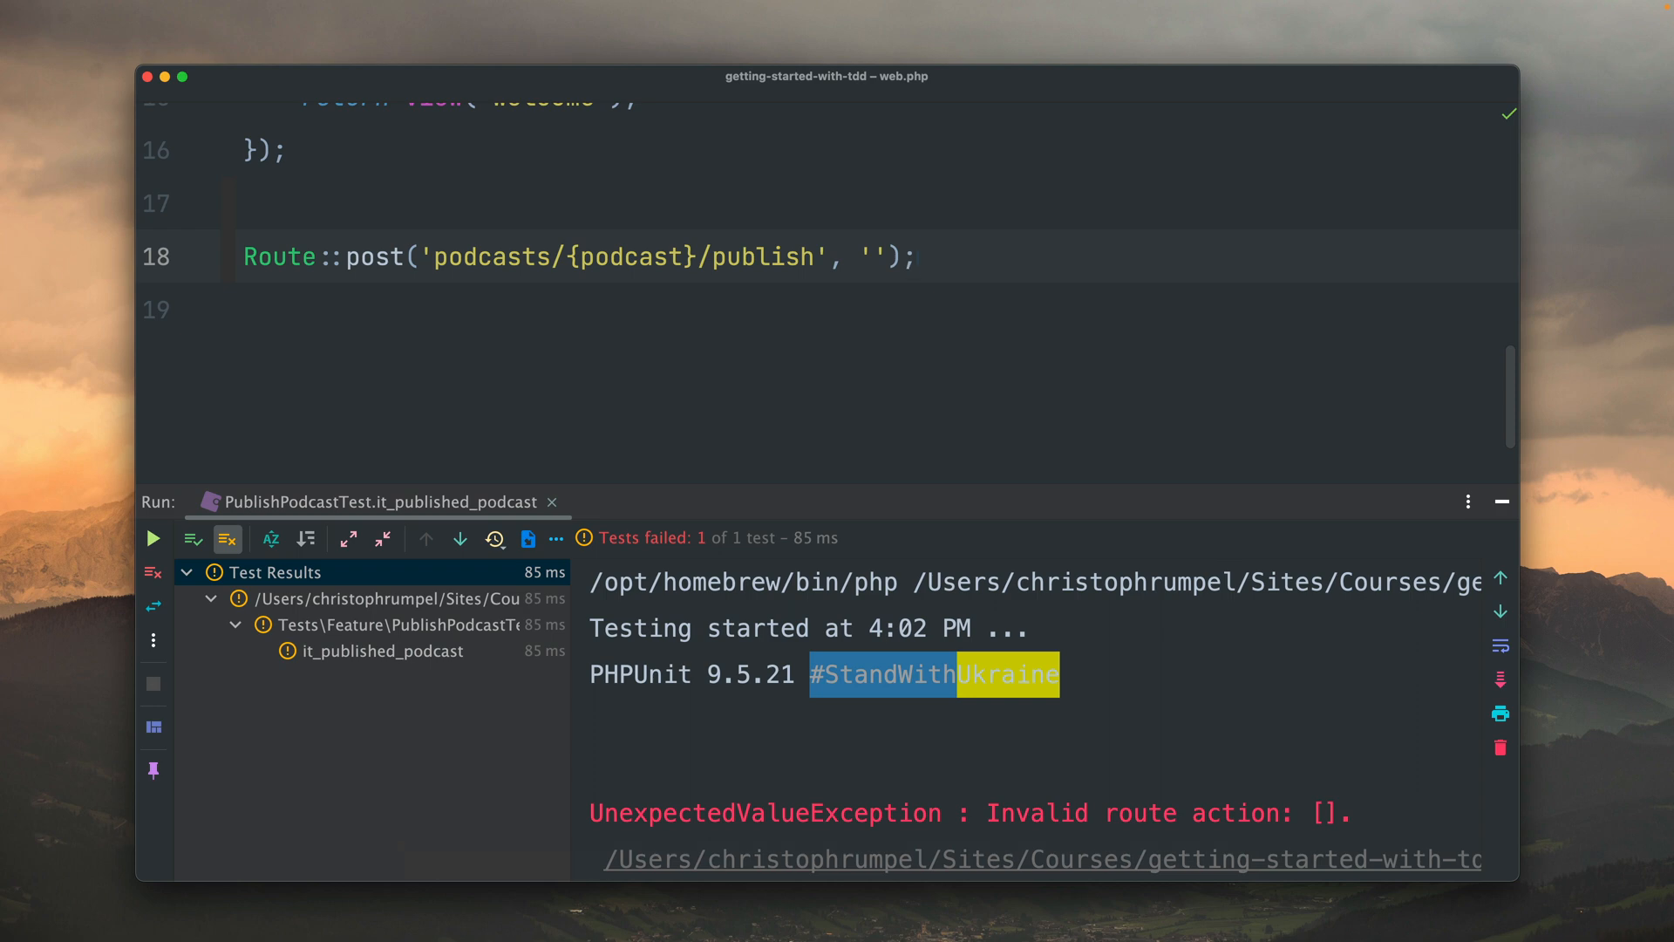
- Generate a PublishPodcast controller and set PublishPodcastController::class as the route action
click(916, 256)
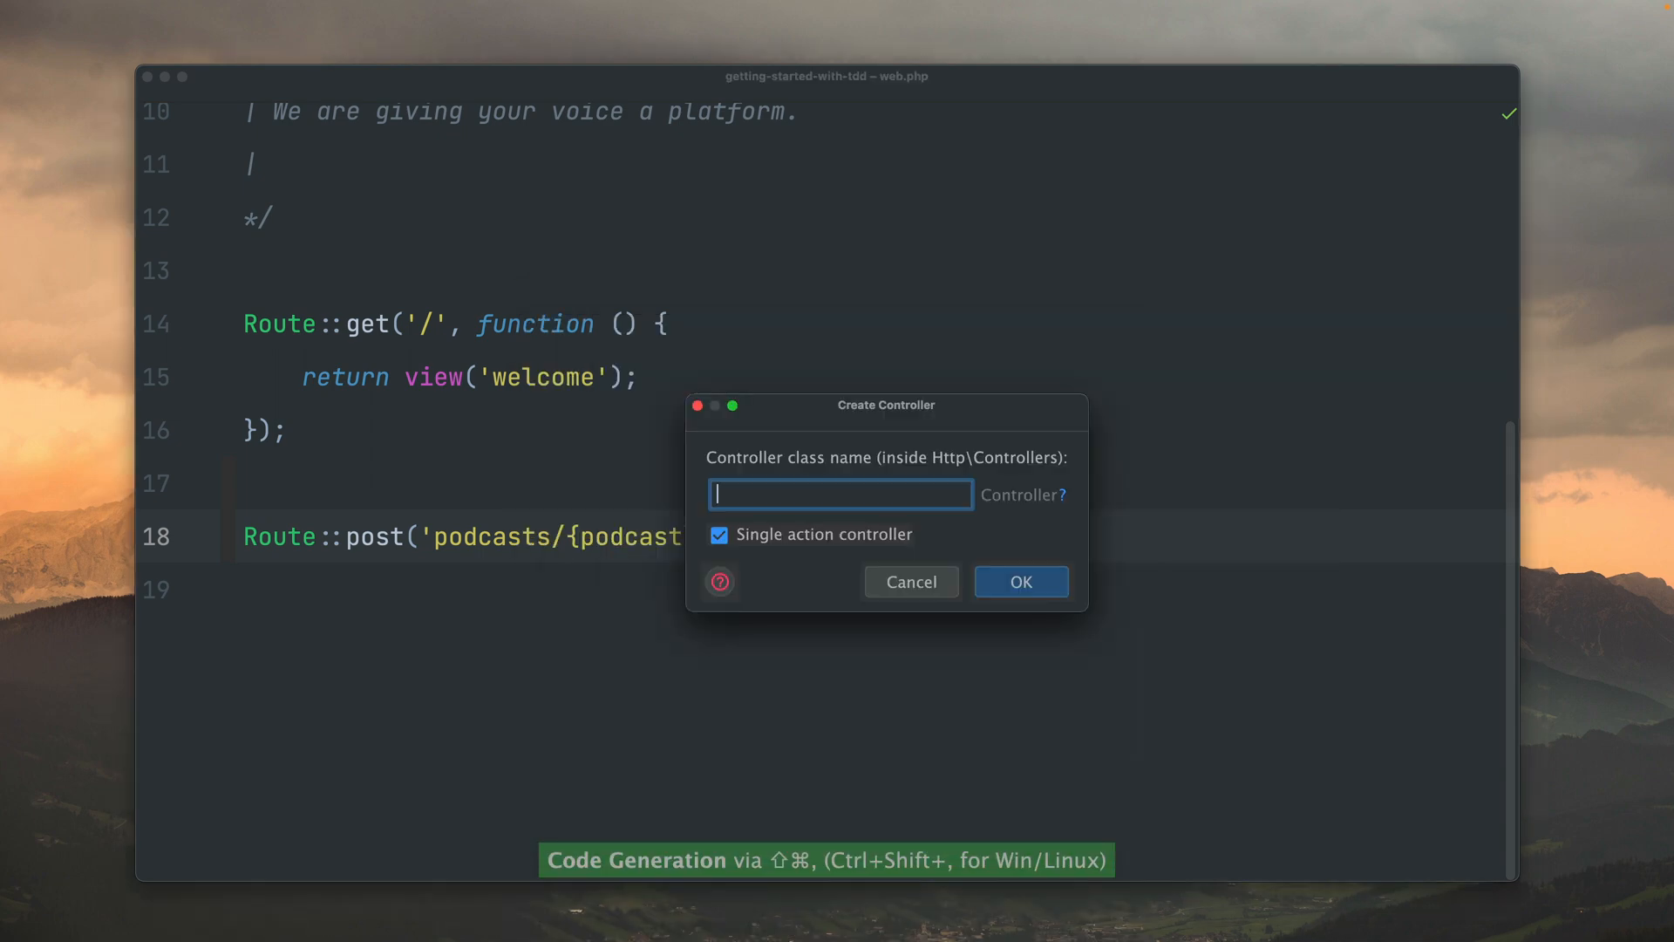
text(PublishP)
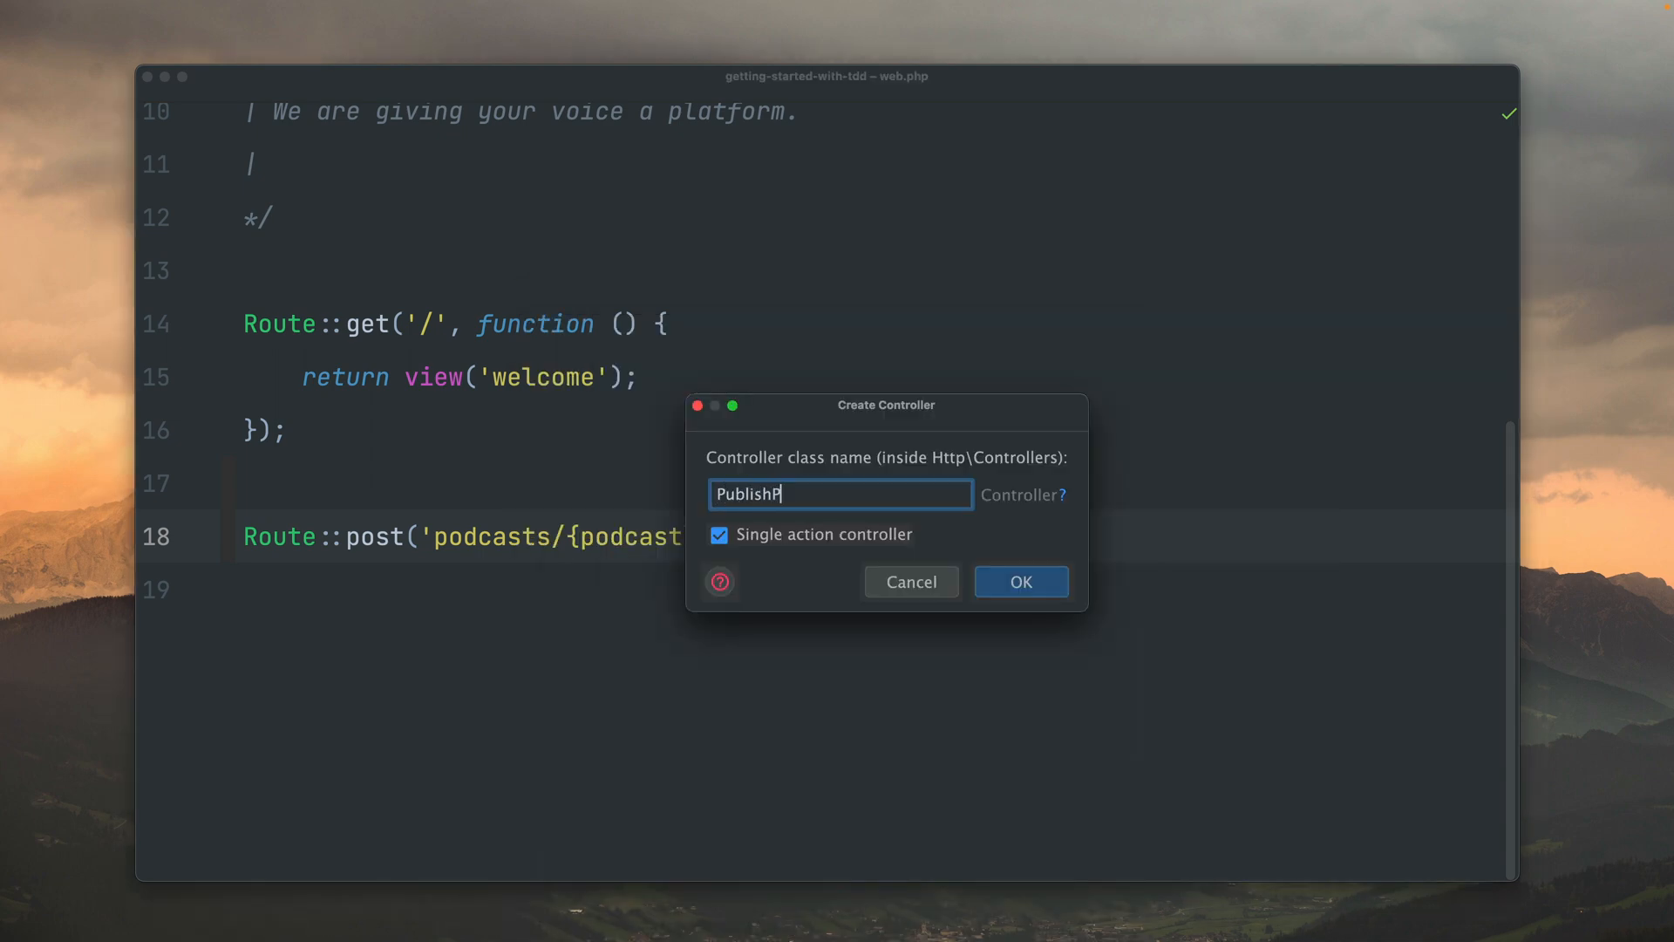
text(odcast)
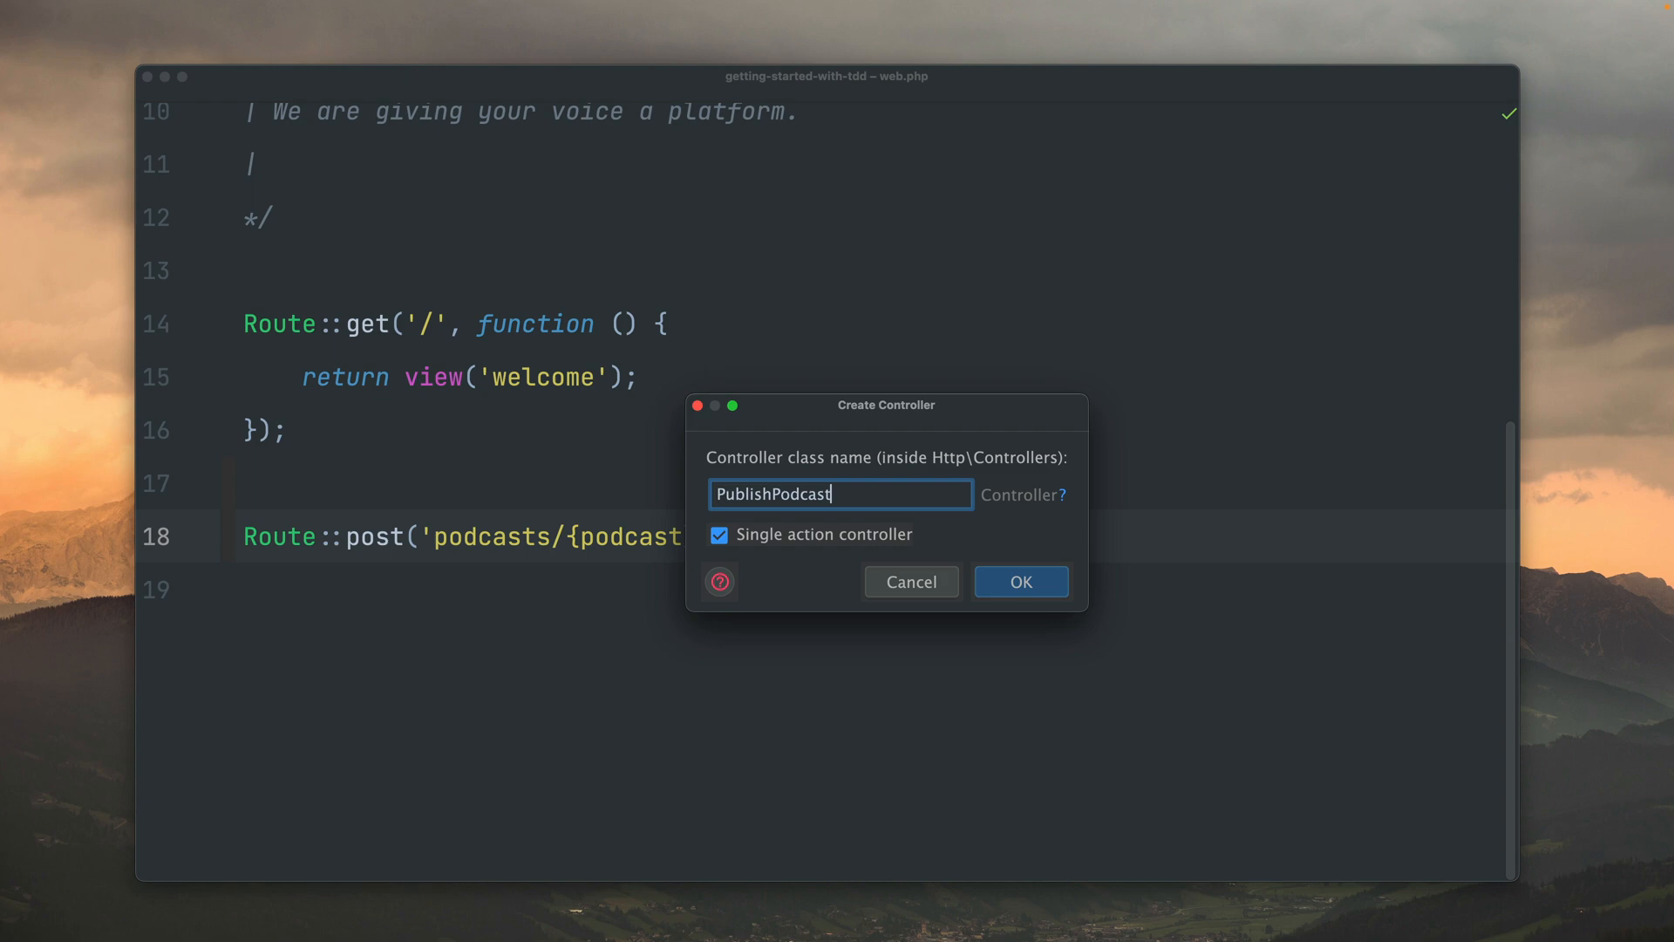
click(1018, 581)
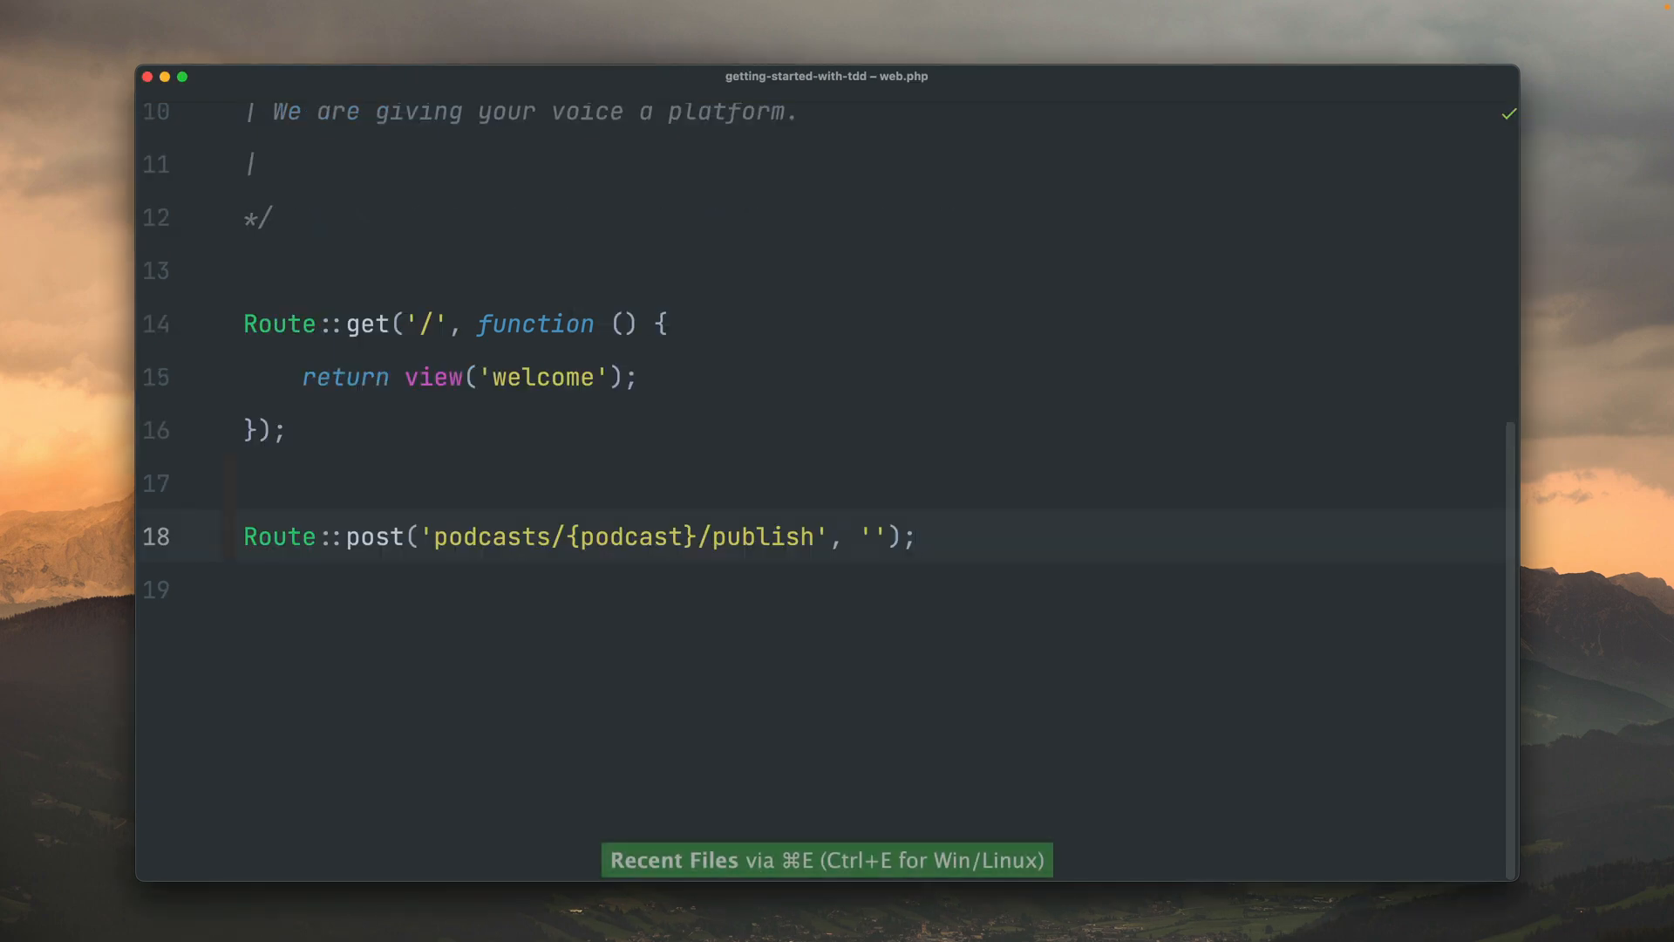
text(PublishPodcastController::class)
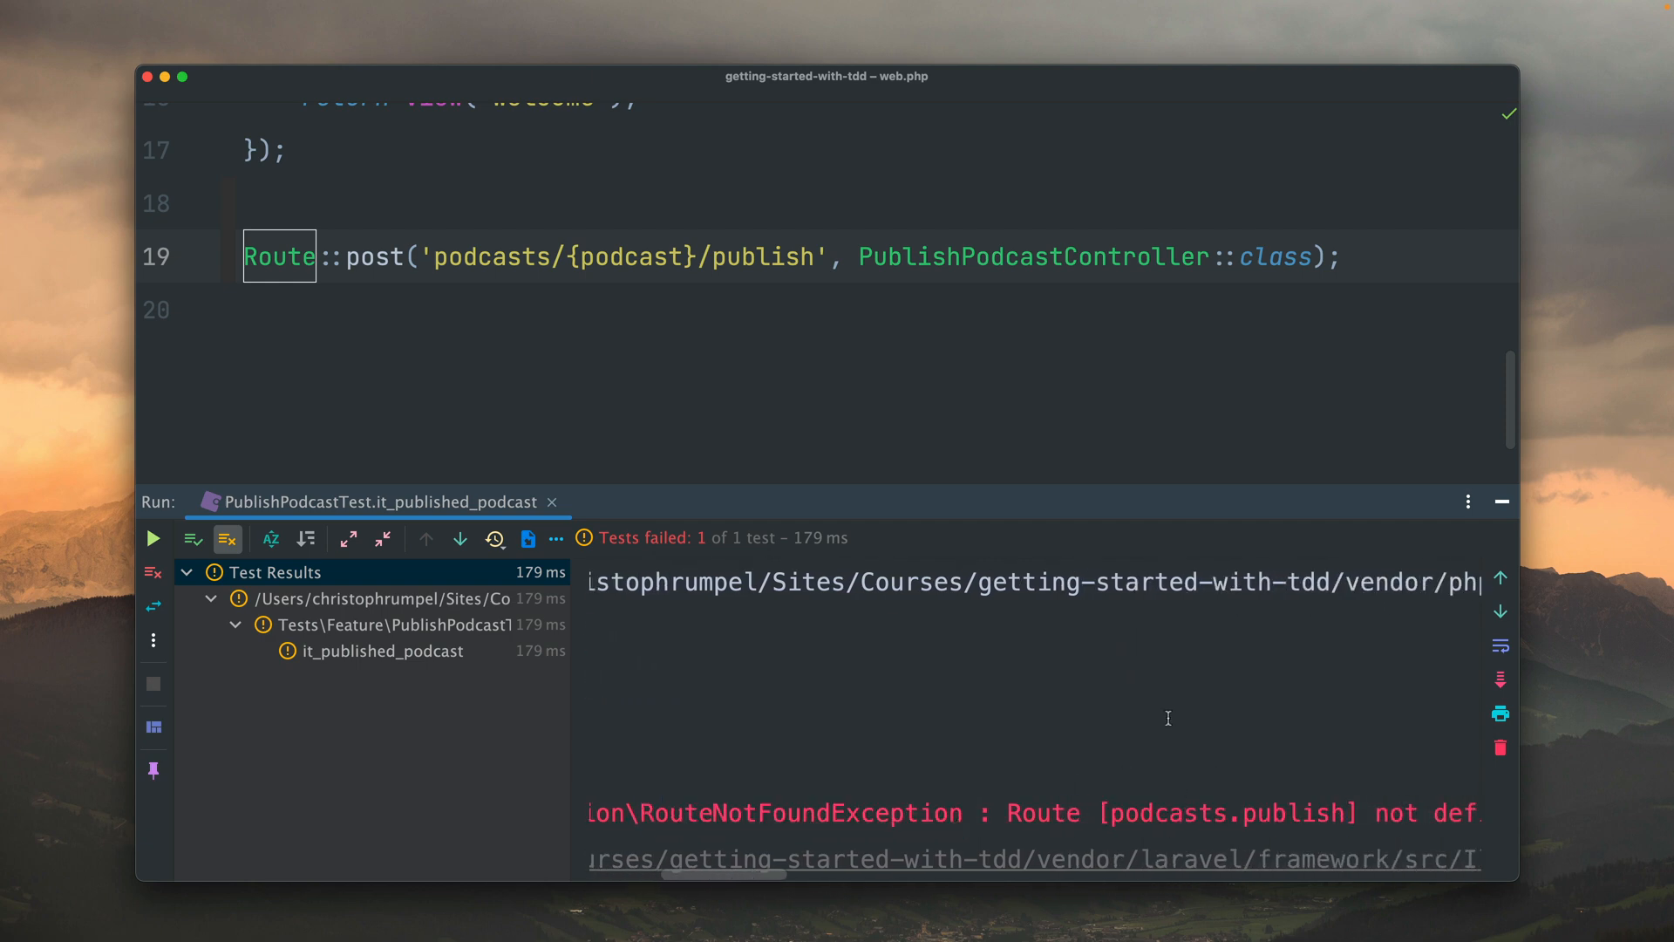
- Add ->name('podcasts.publish') to the route on a new line and rerun the test
key(enter)
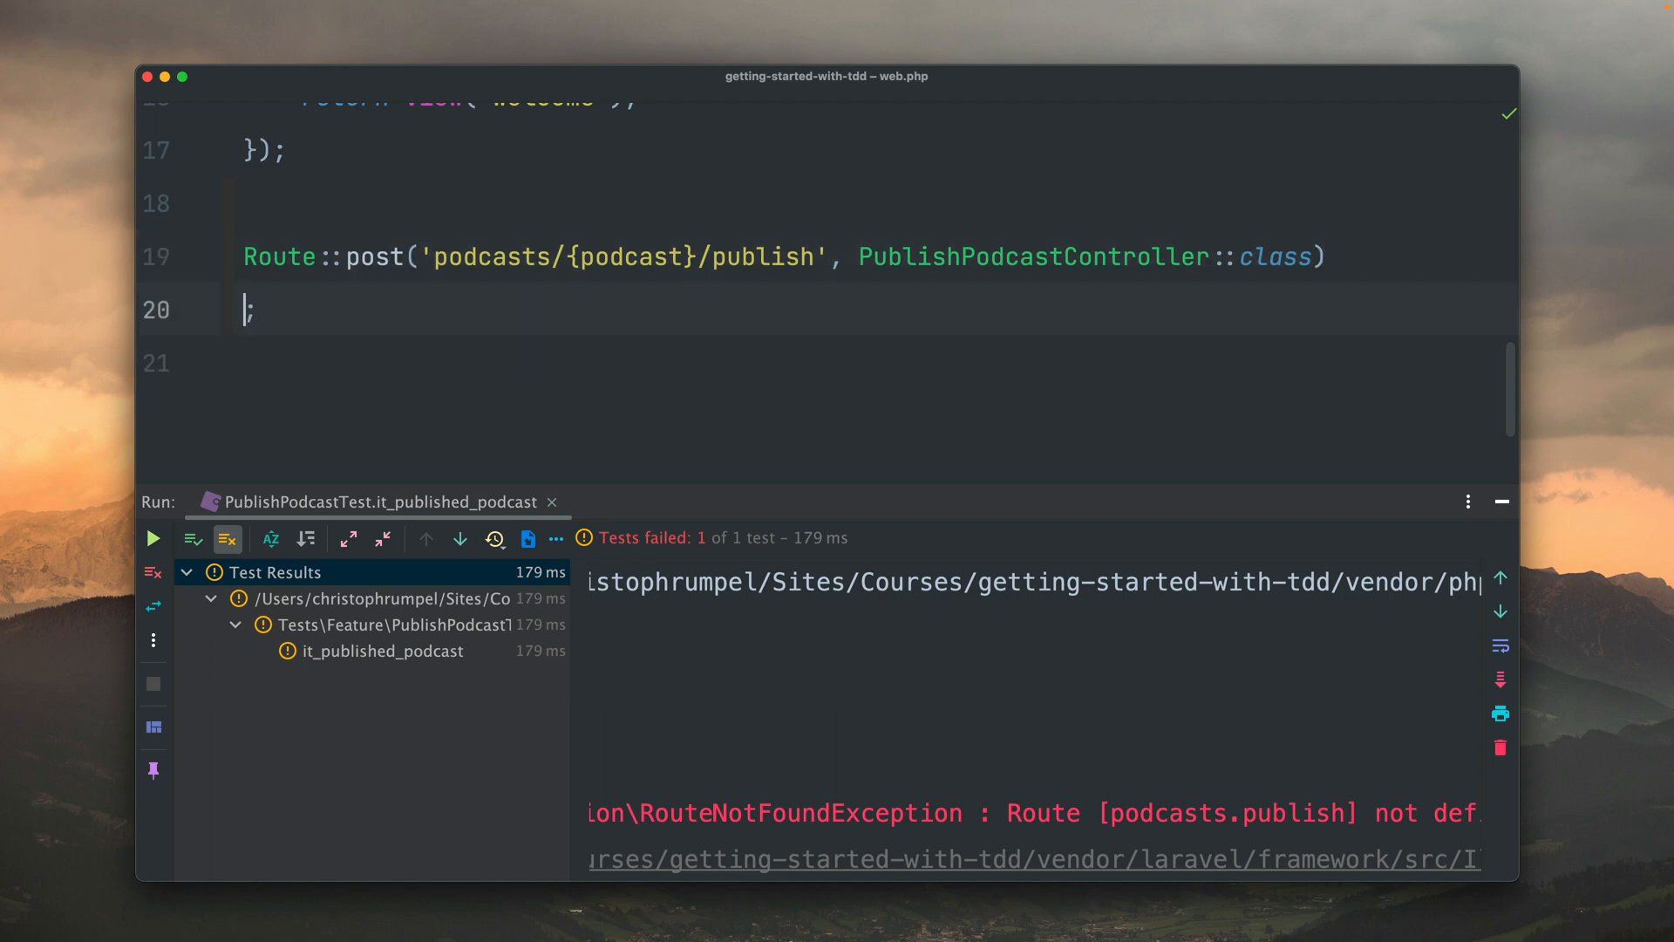
text(->name('podcasts.publish)
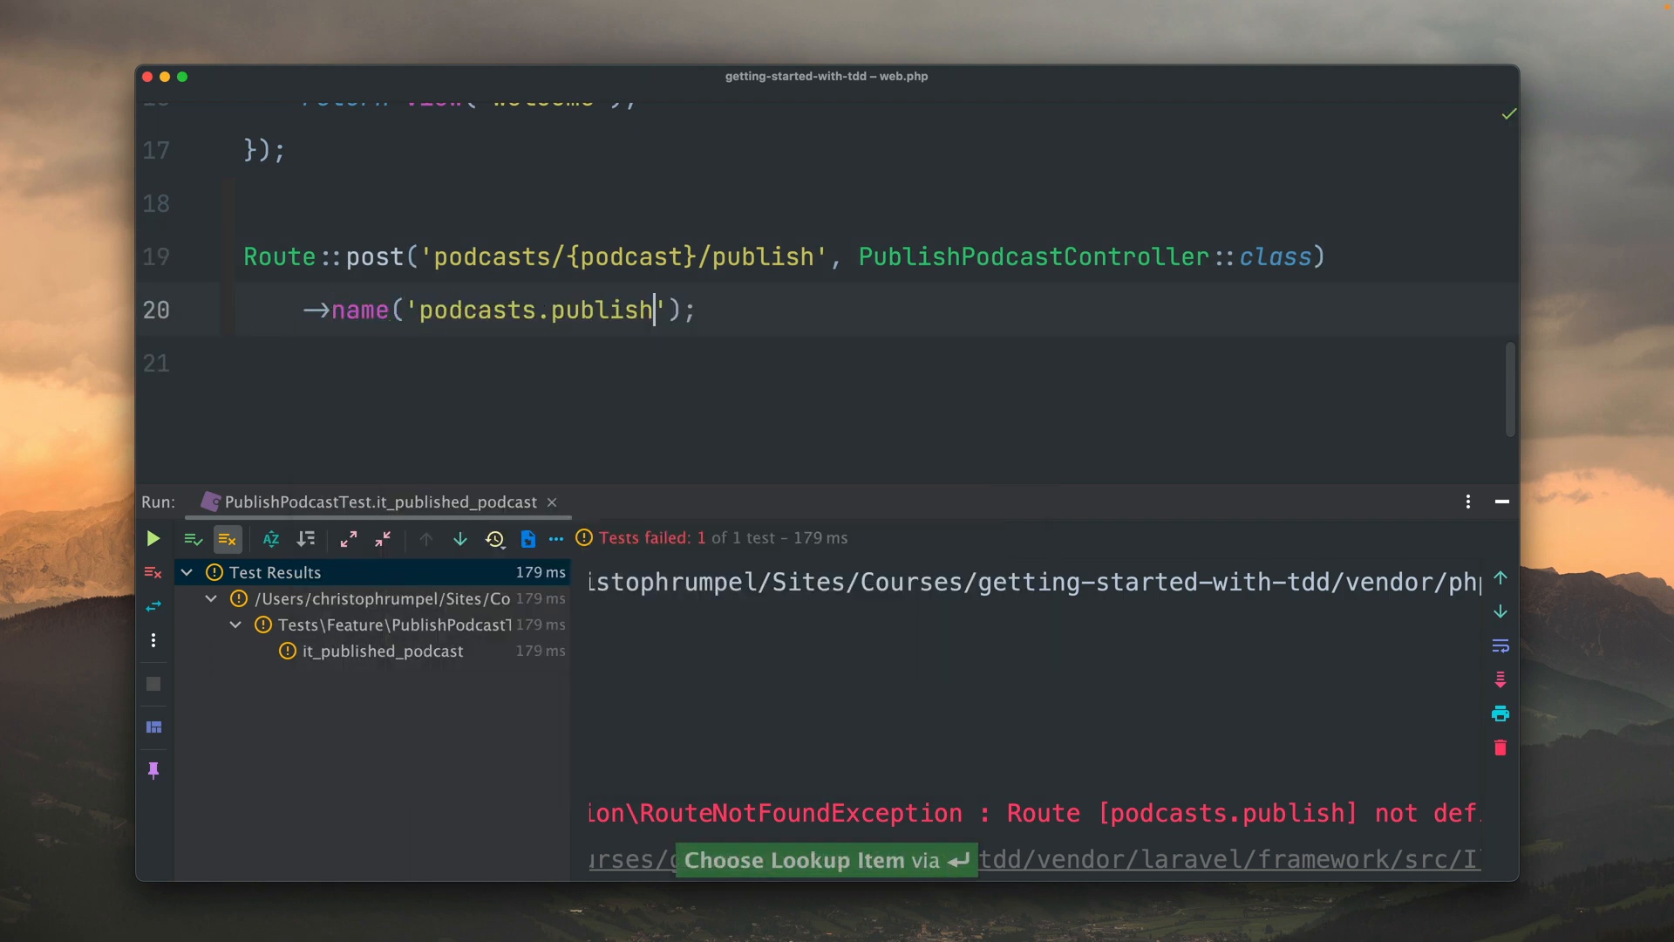
click(152, 537)
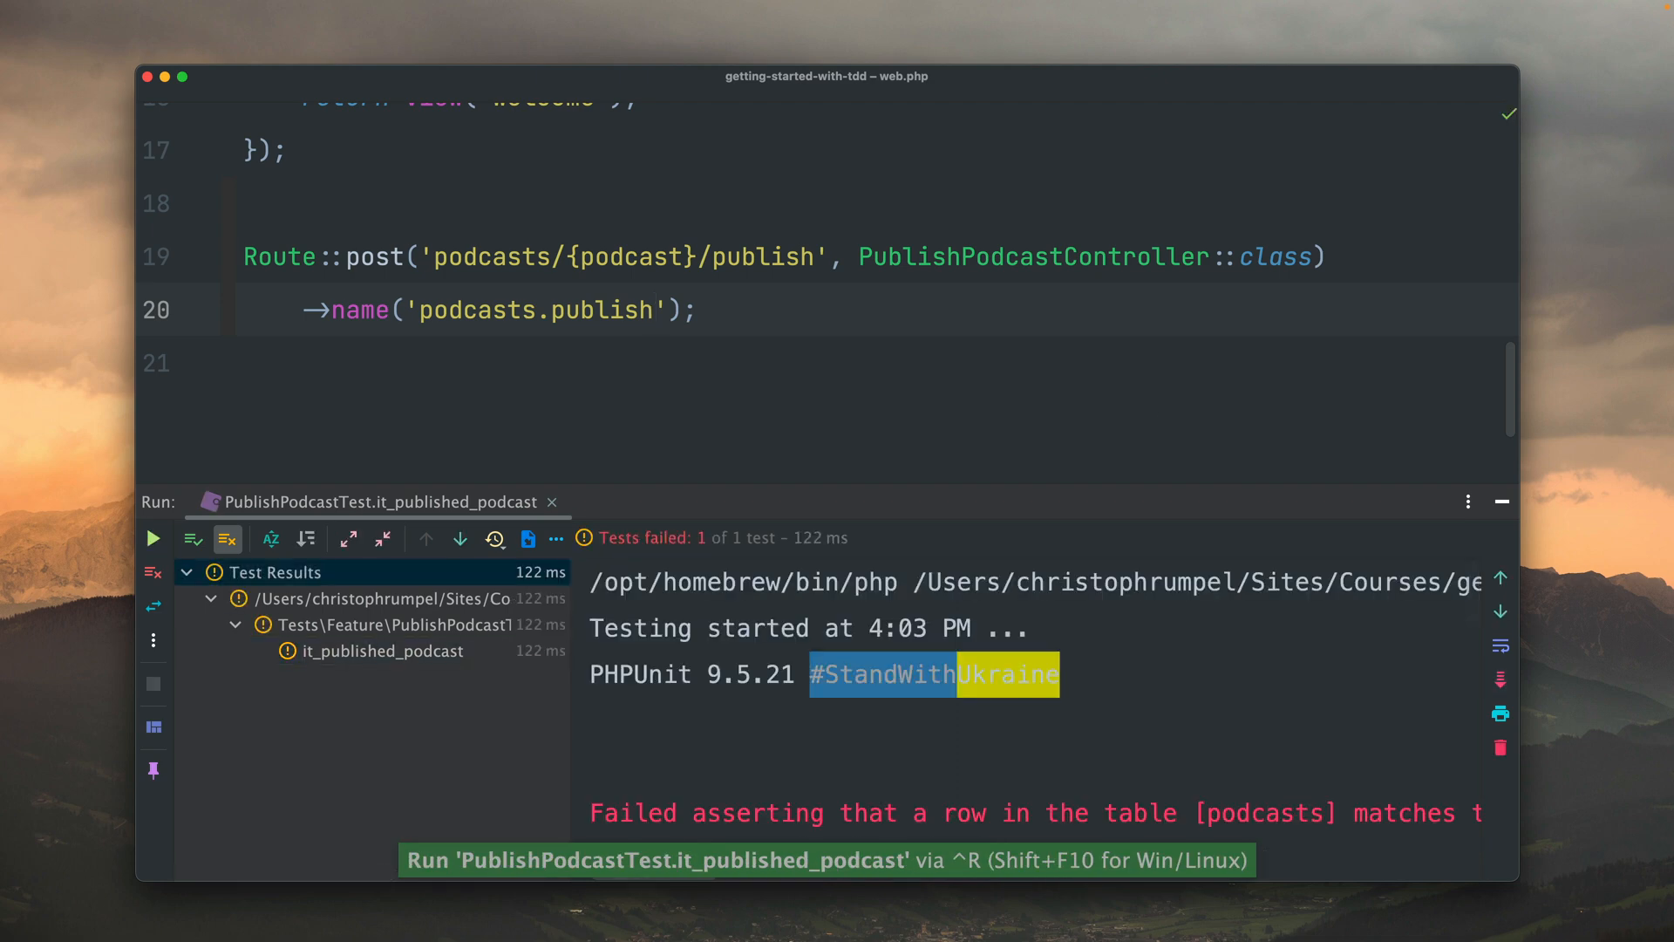
click(653, 310)
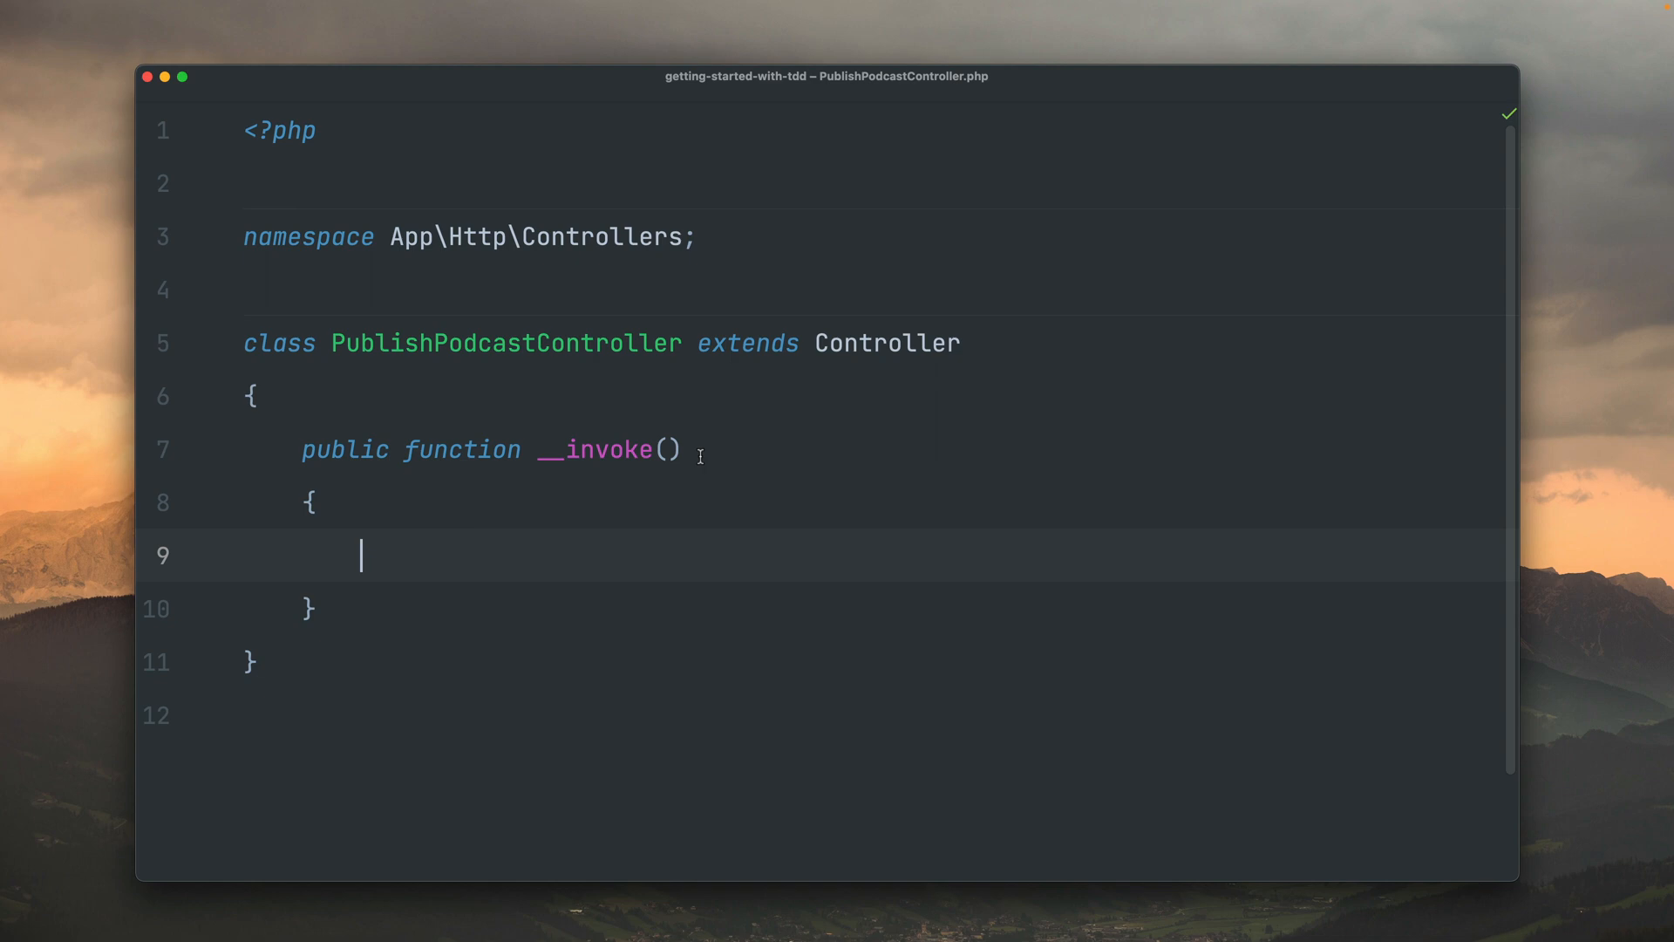
- Type-hint Podcast $podcast in __invoke, update status to PodcastStatus::PUBLISHED, and rerun
text(Podcast)
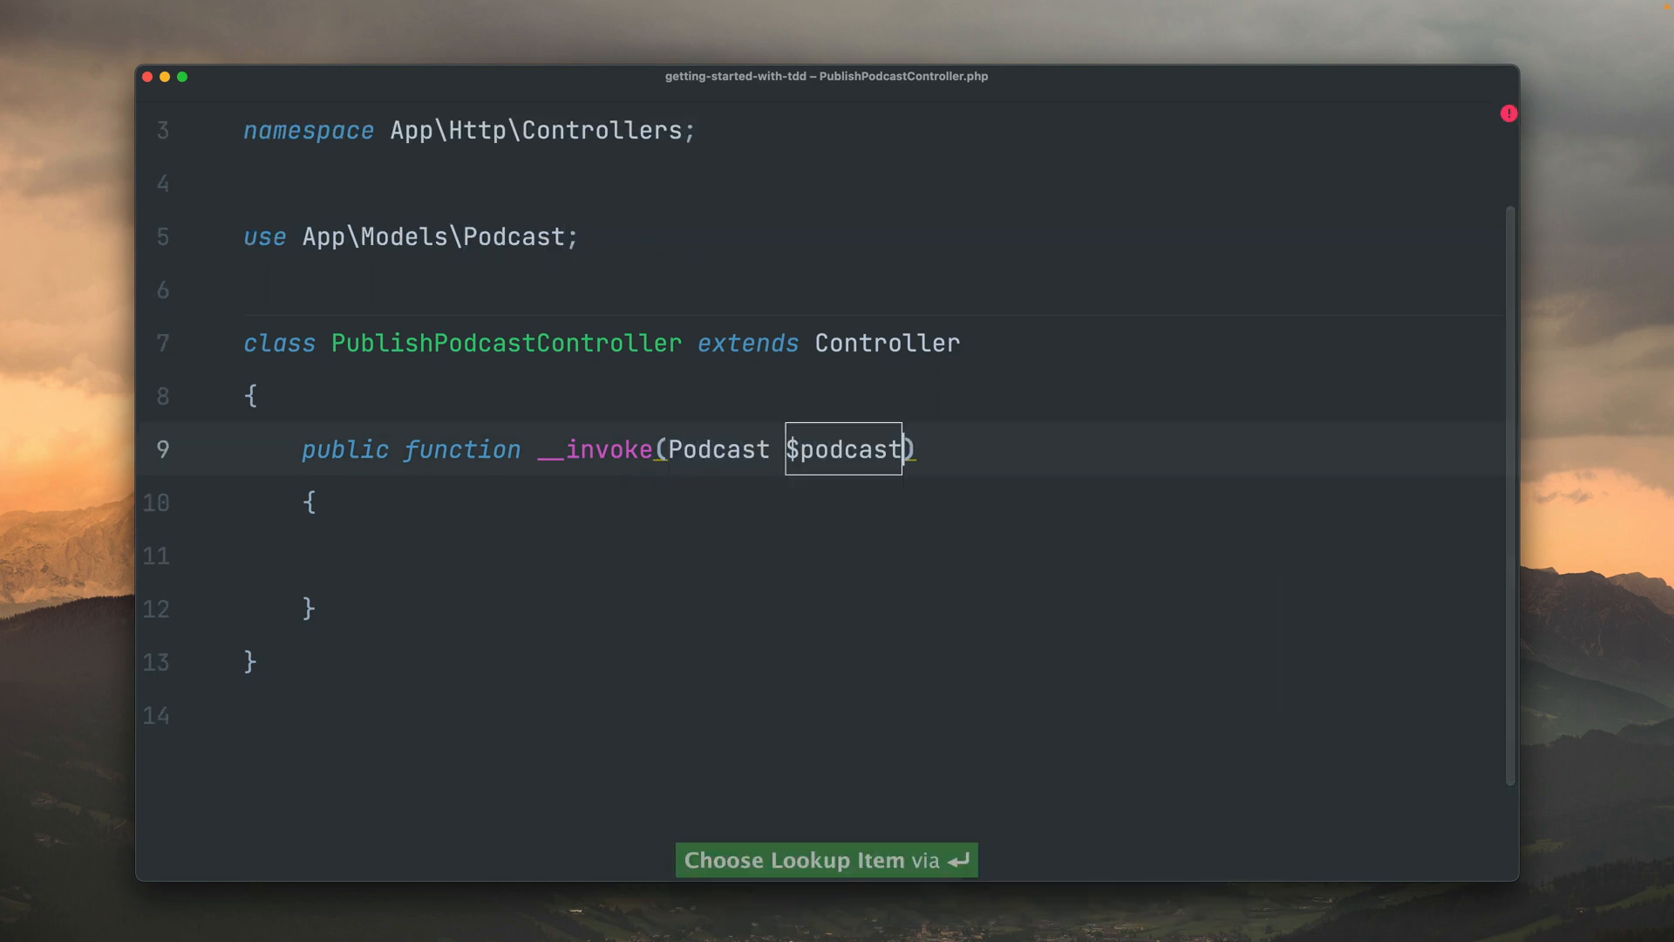
text($p)
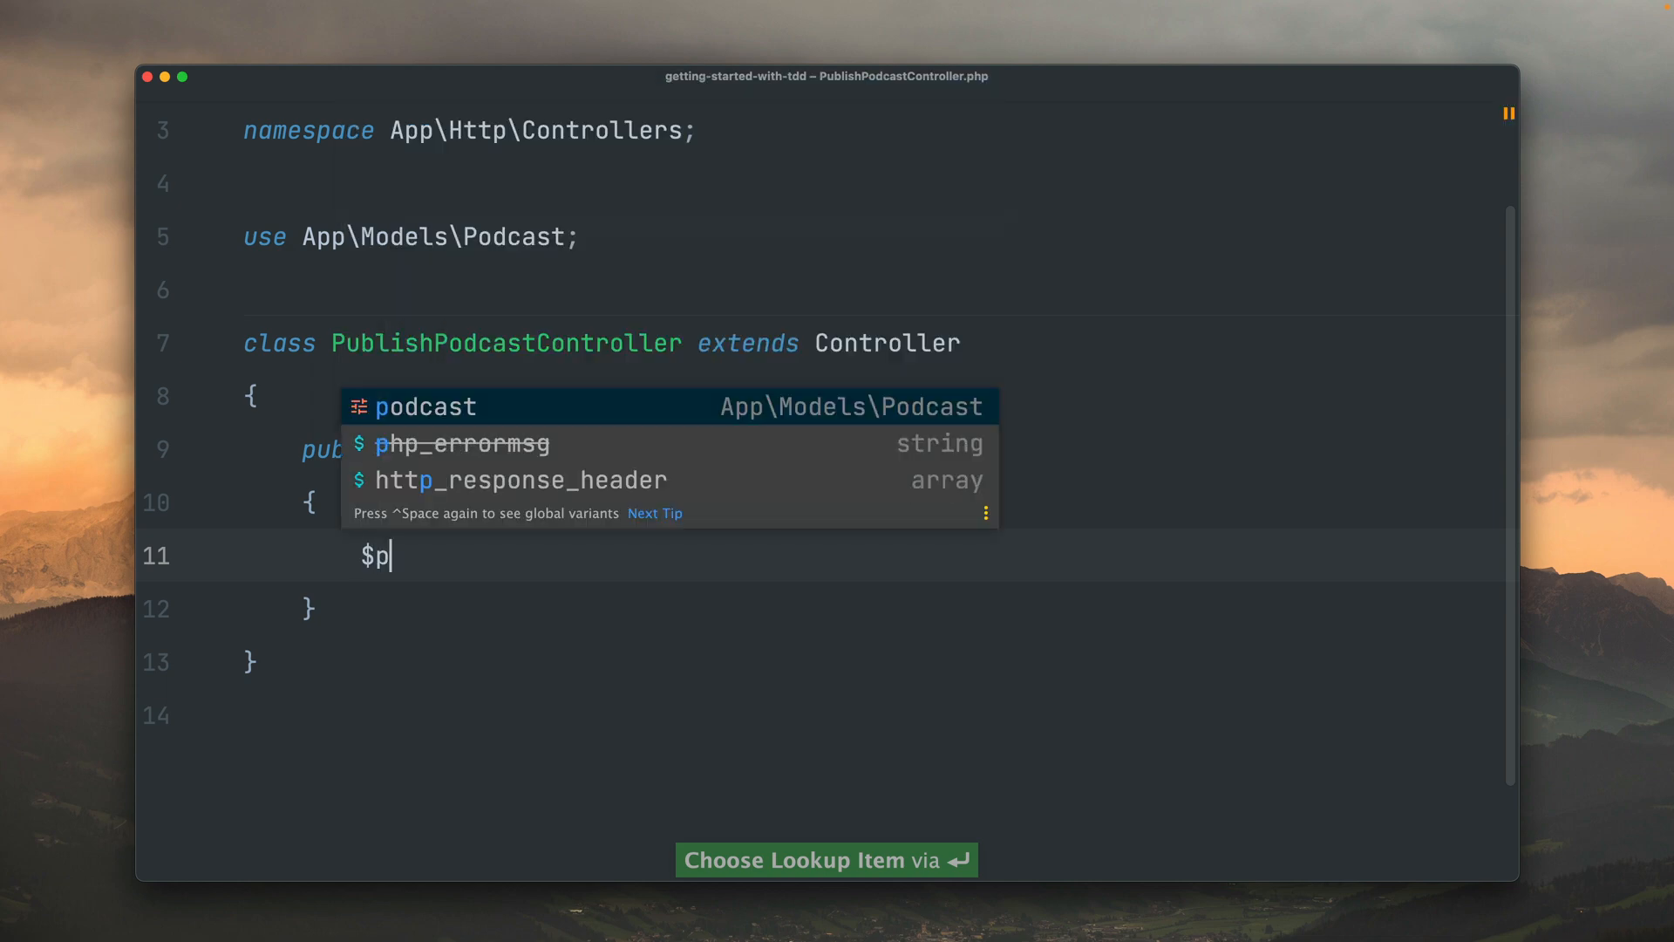
text(odcast->update([)
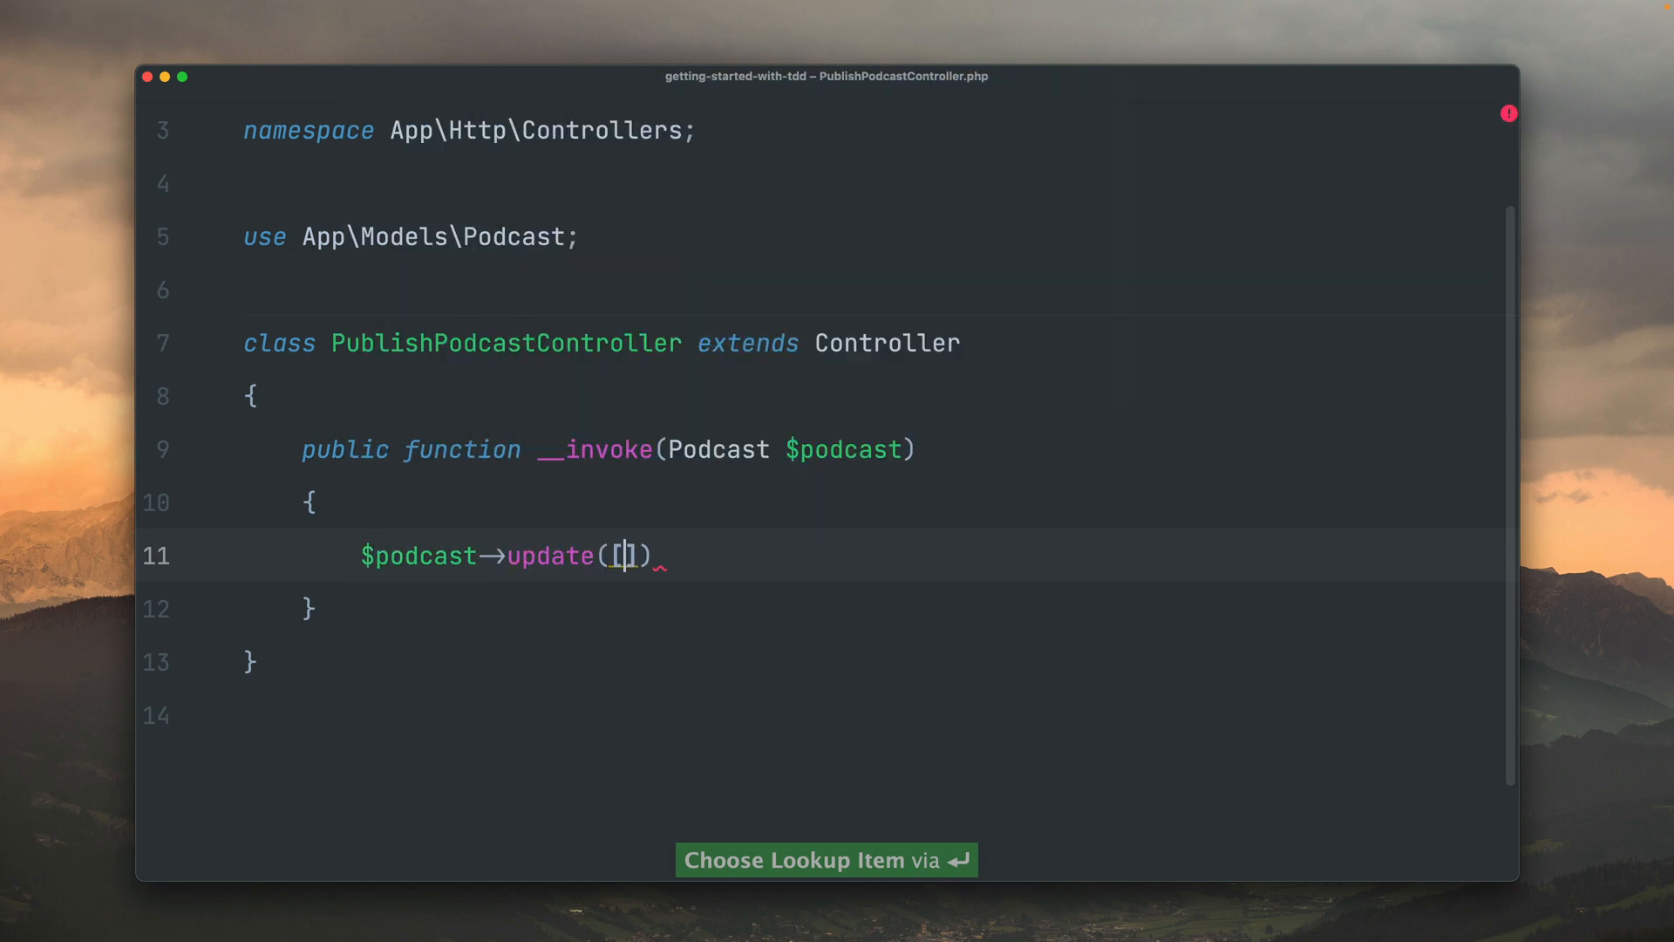
text('stat')
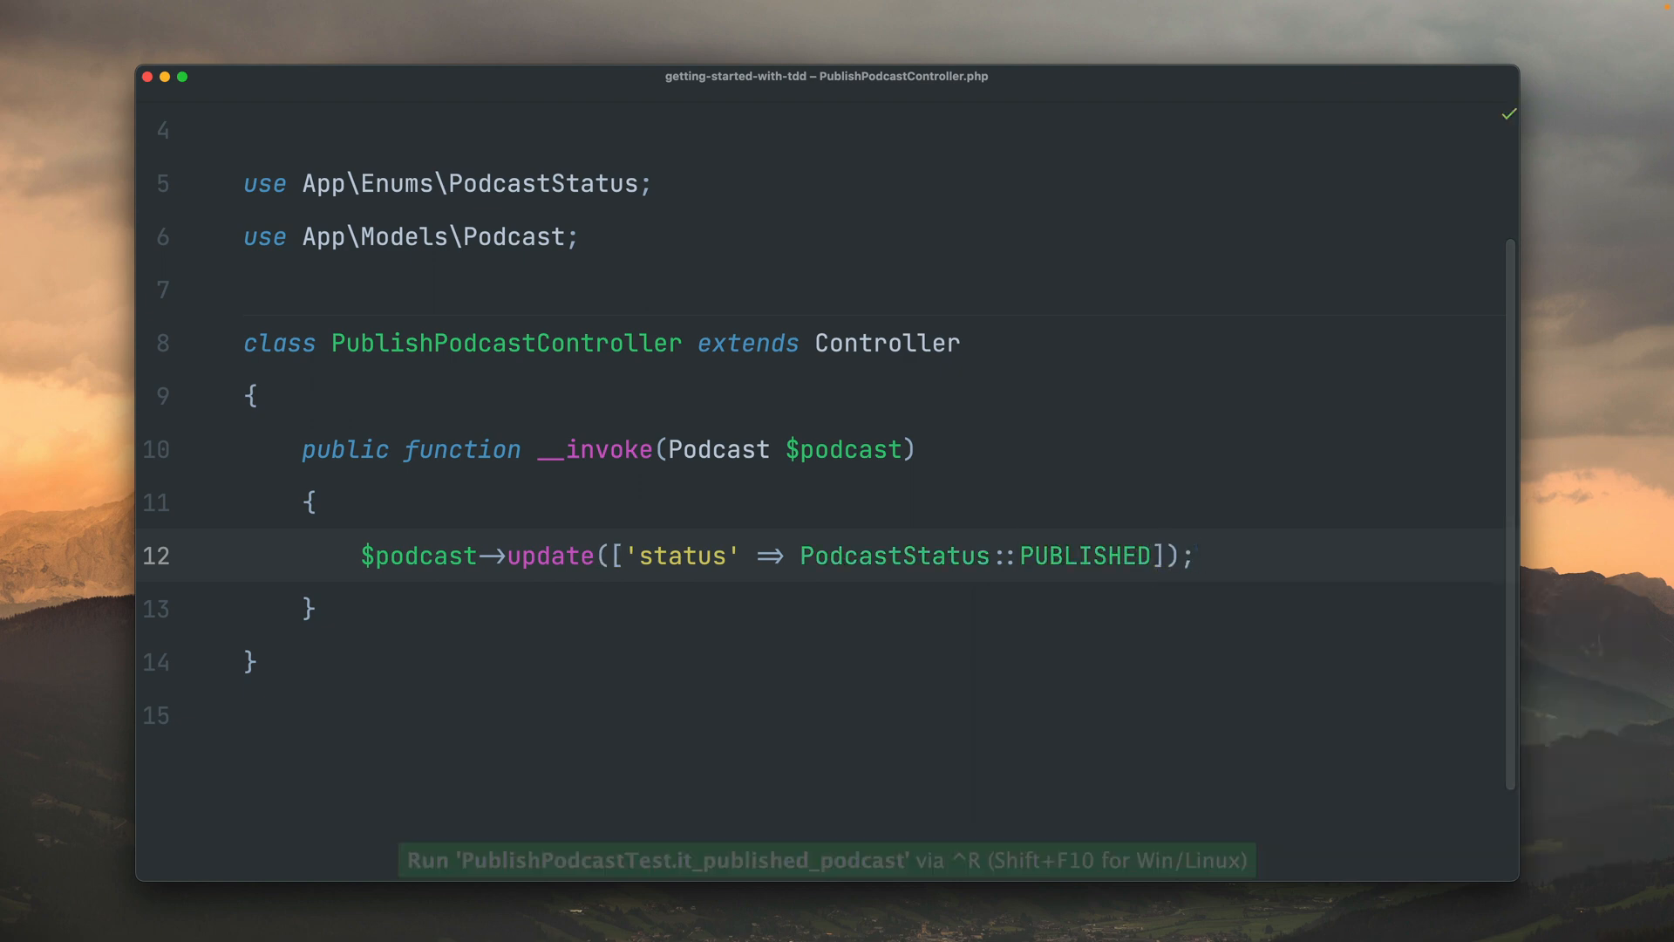
key(ctrl+r)
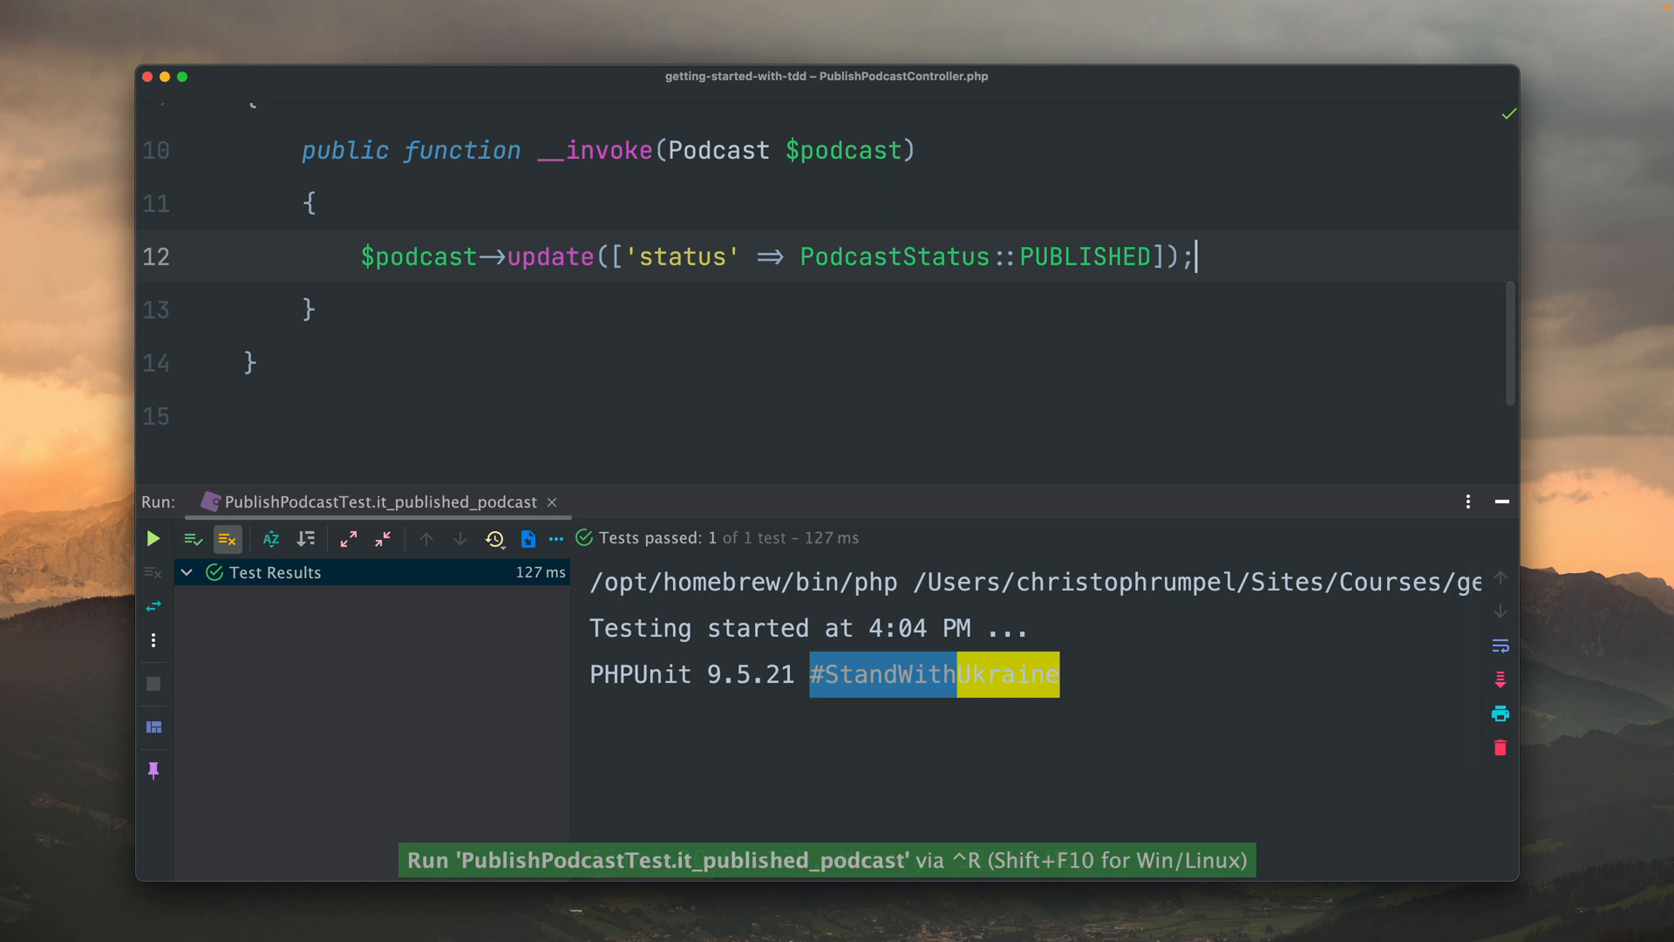
scroll(down, 3)
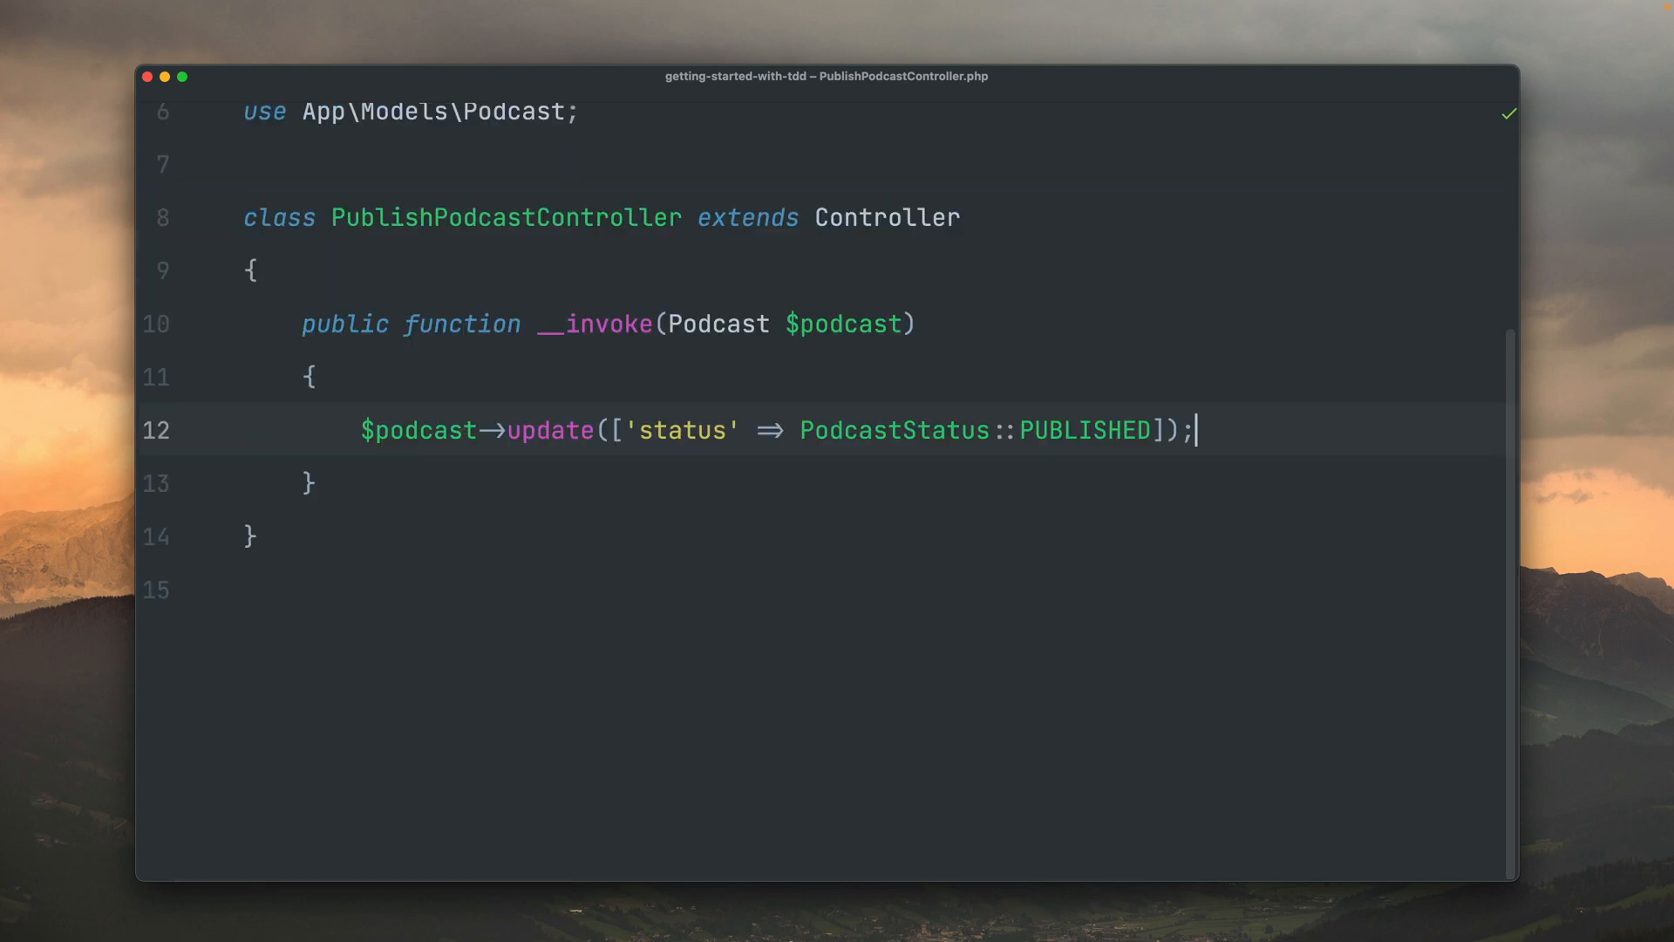
- Rename the duplicated test in PublishPodcastTest.php to it_sends_out_email_to_the_podcast_author
key(cmd+e)
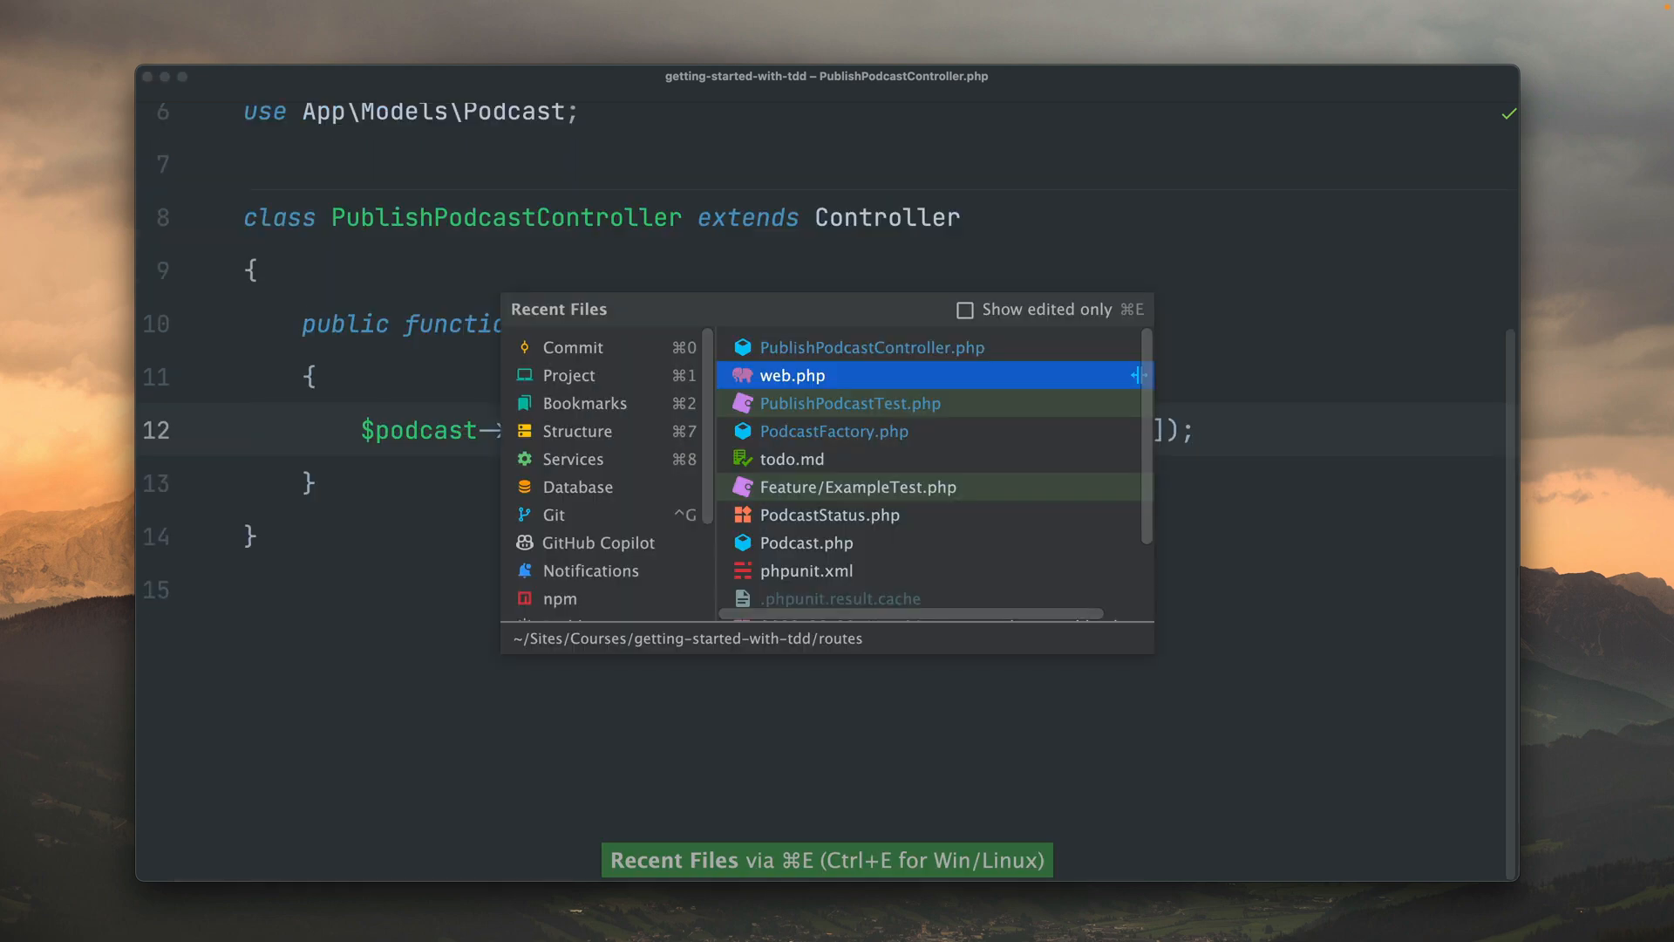
click(850, 403)
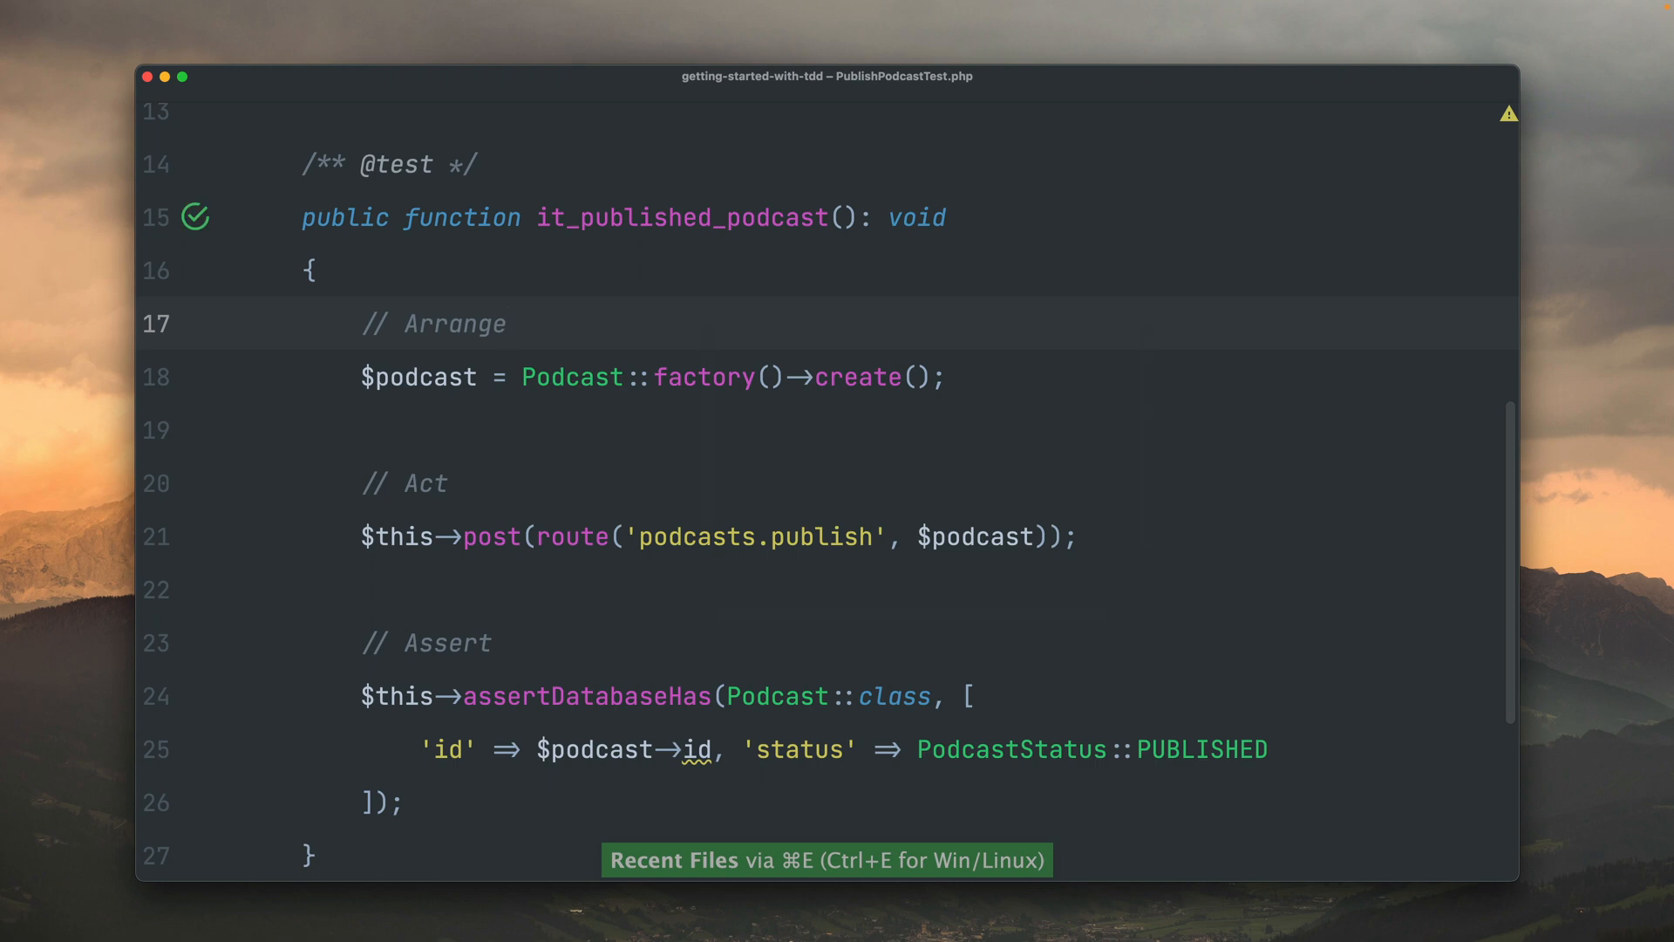
scroll(down, 3)
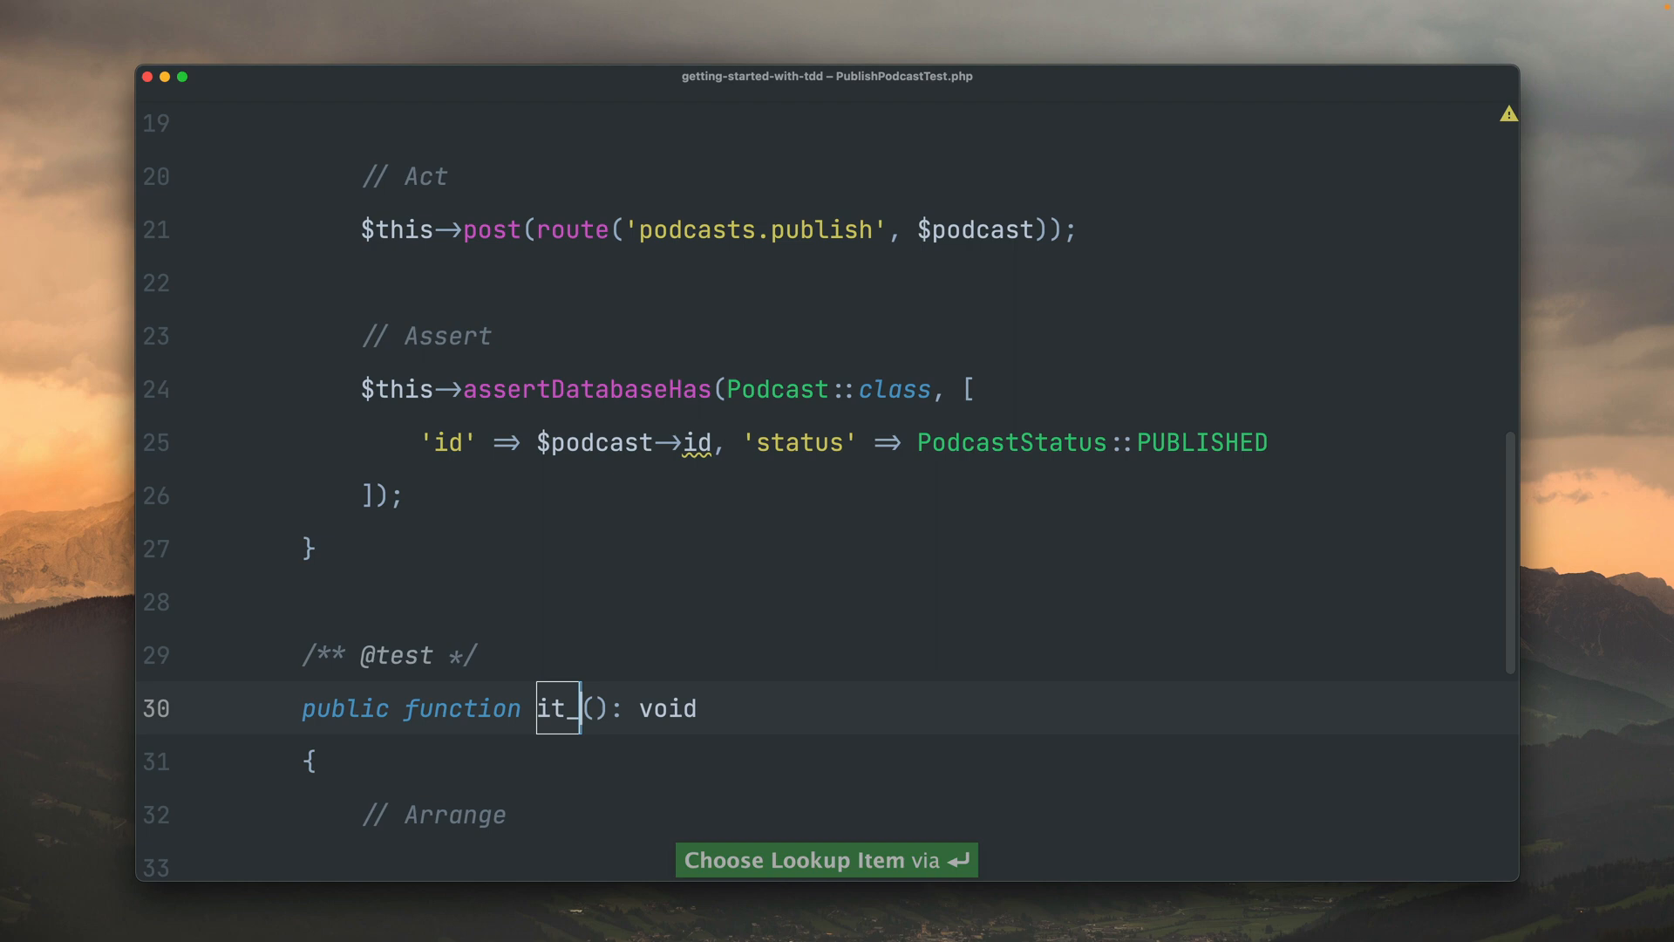
text(send)
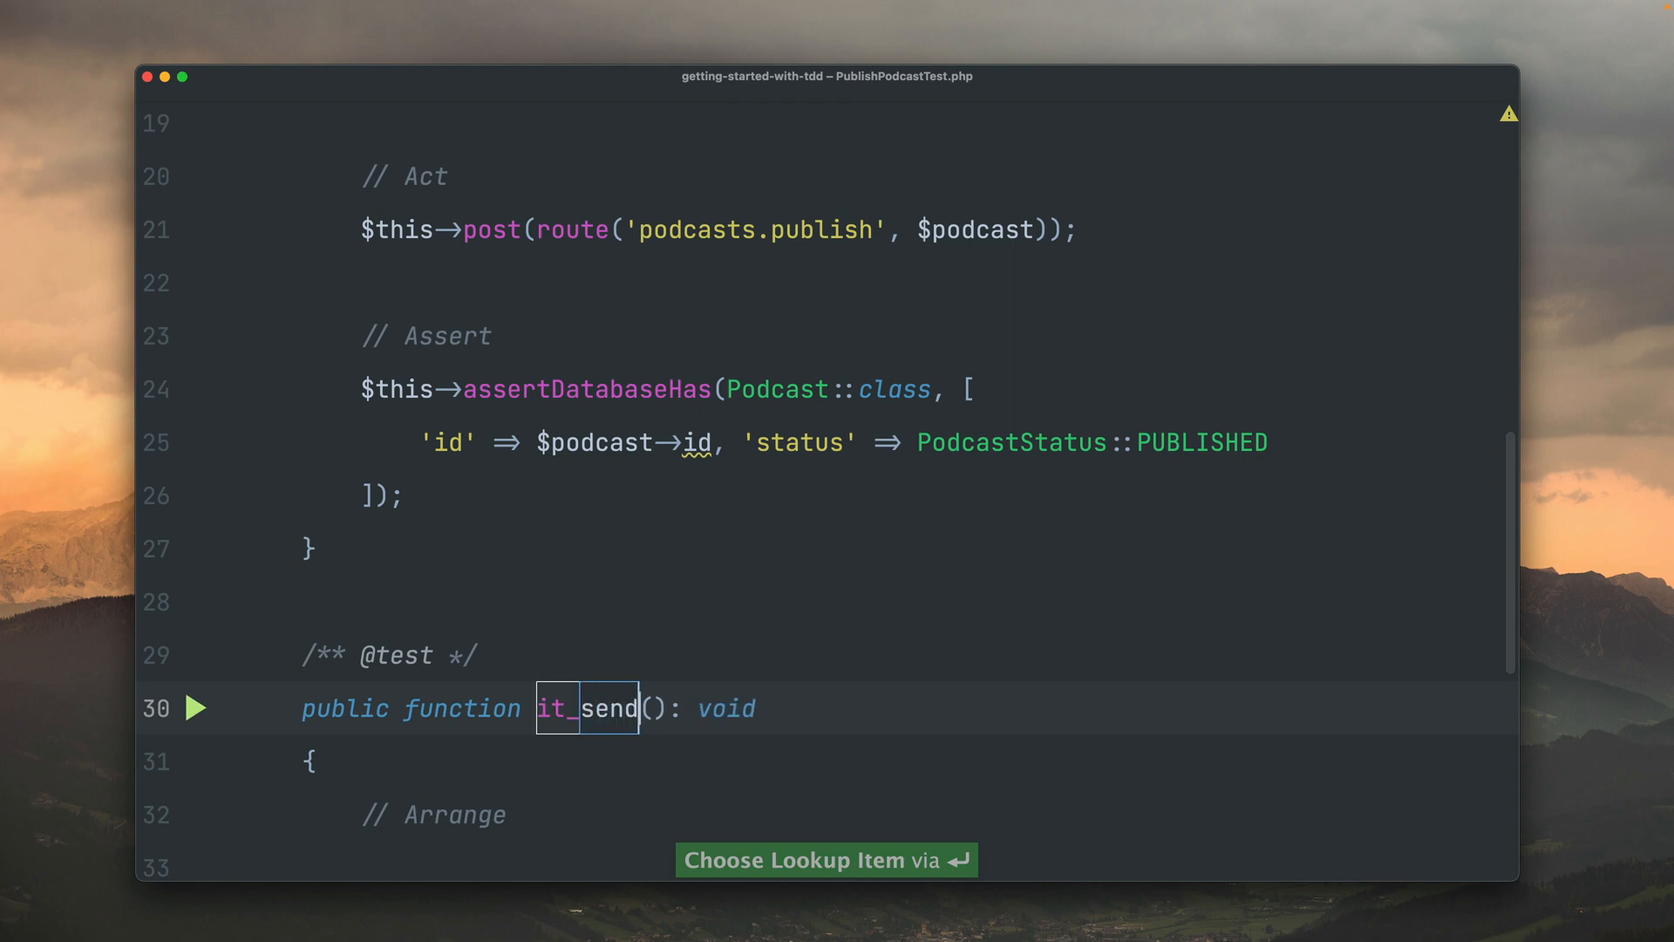
text(sends_out_e)
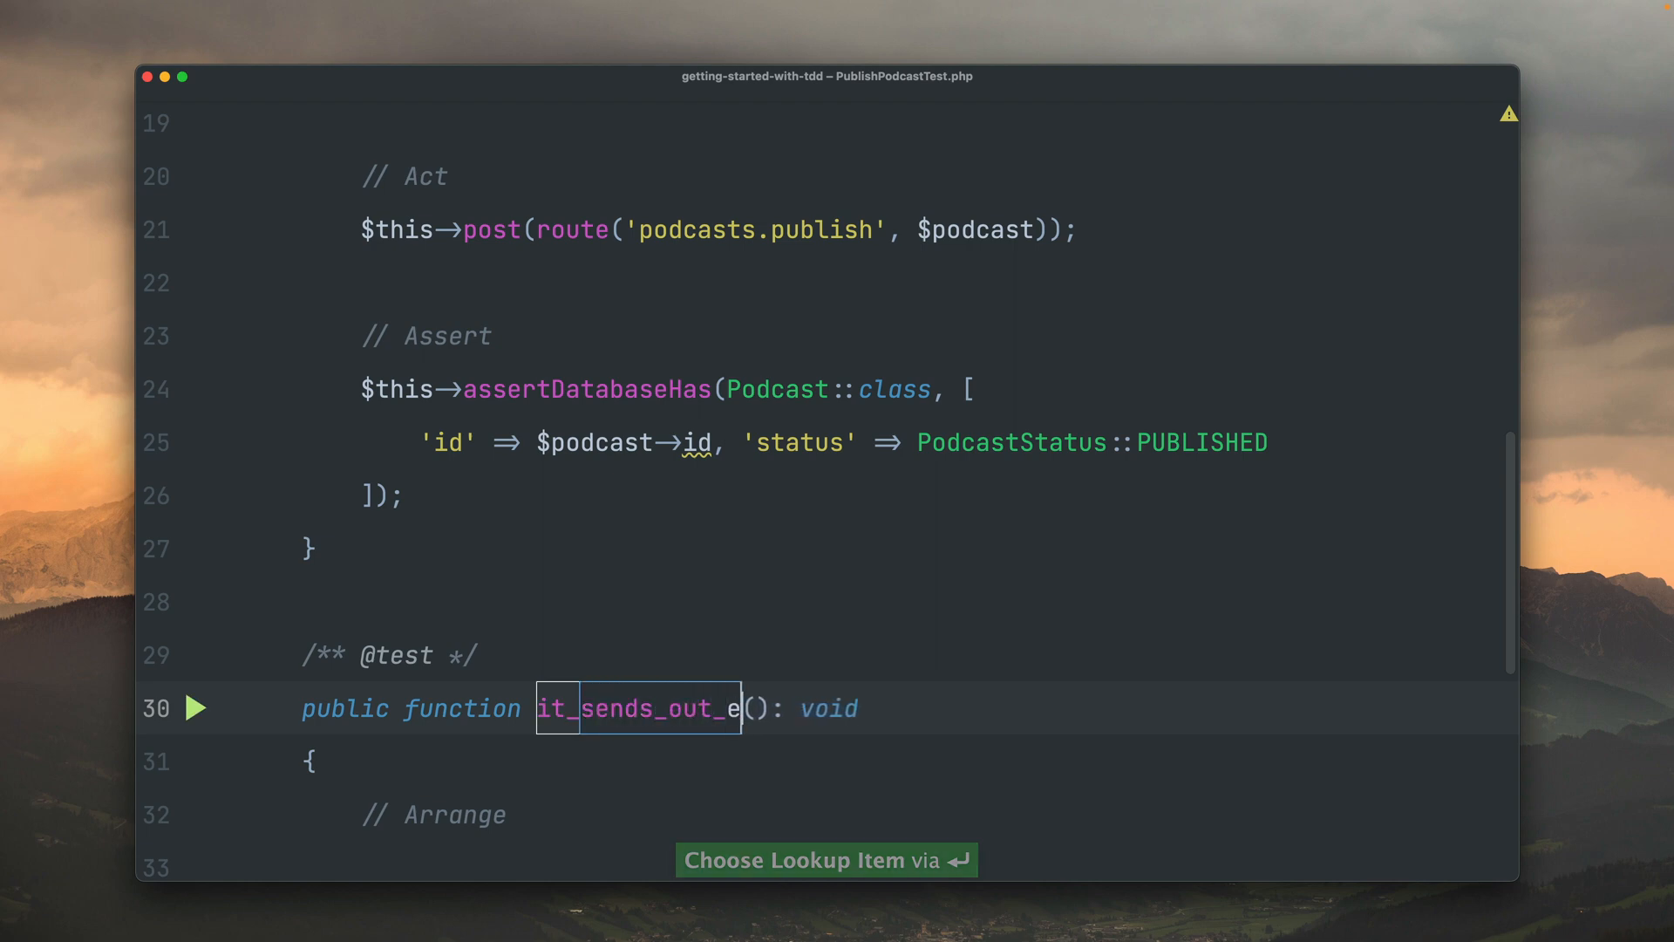
text(mail_to_the)
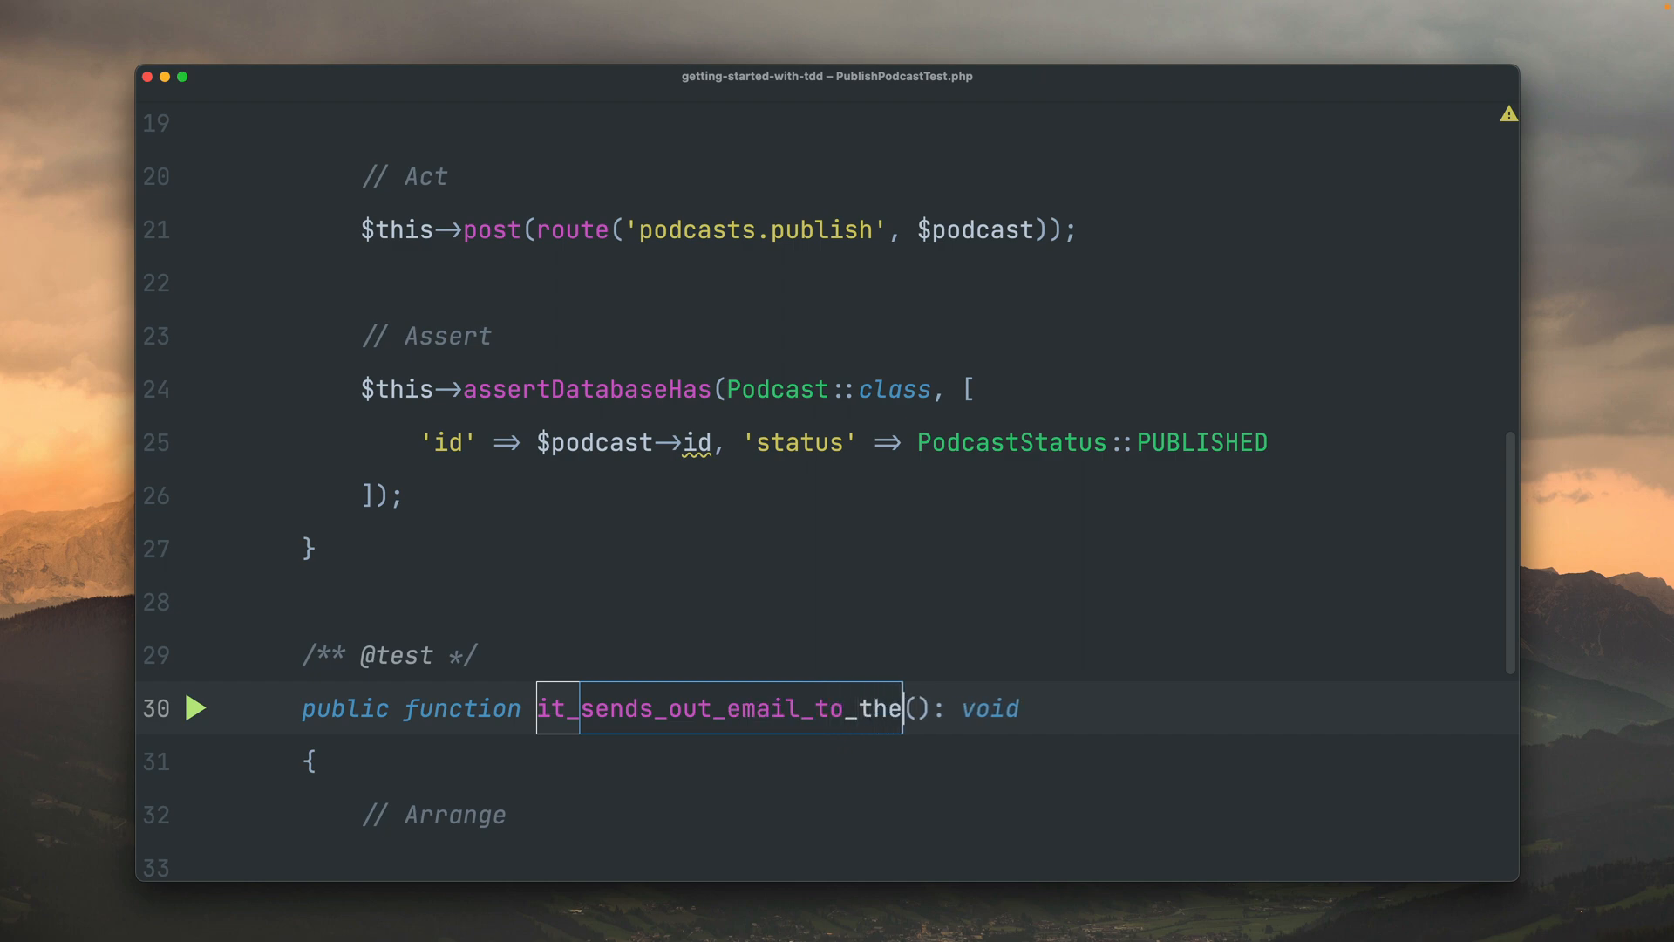
text(podcast_author)
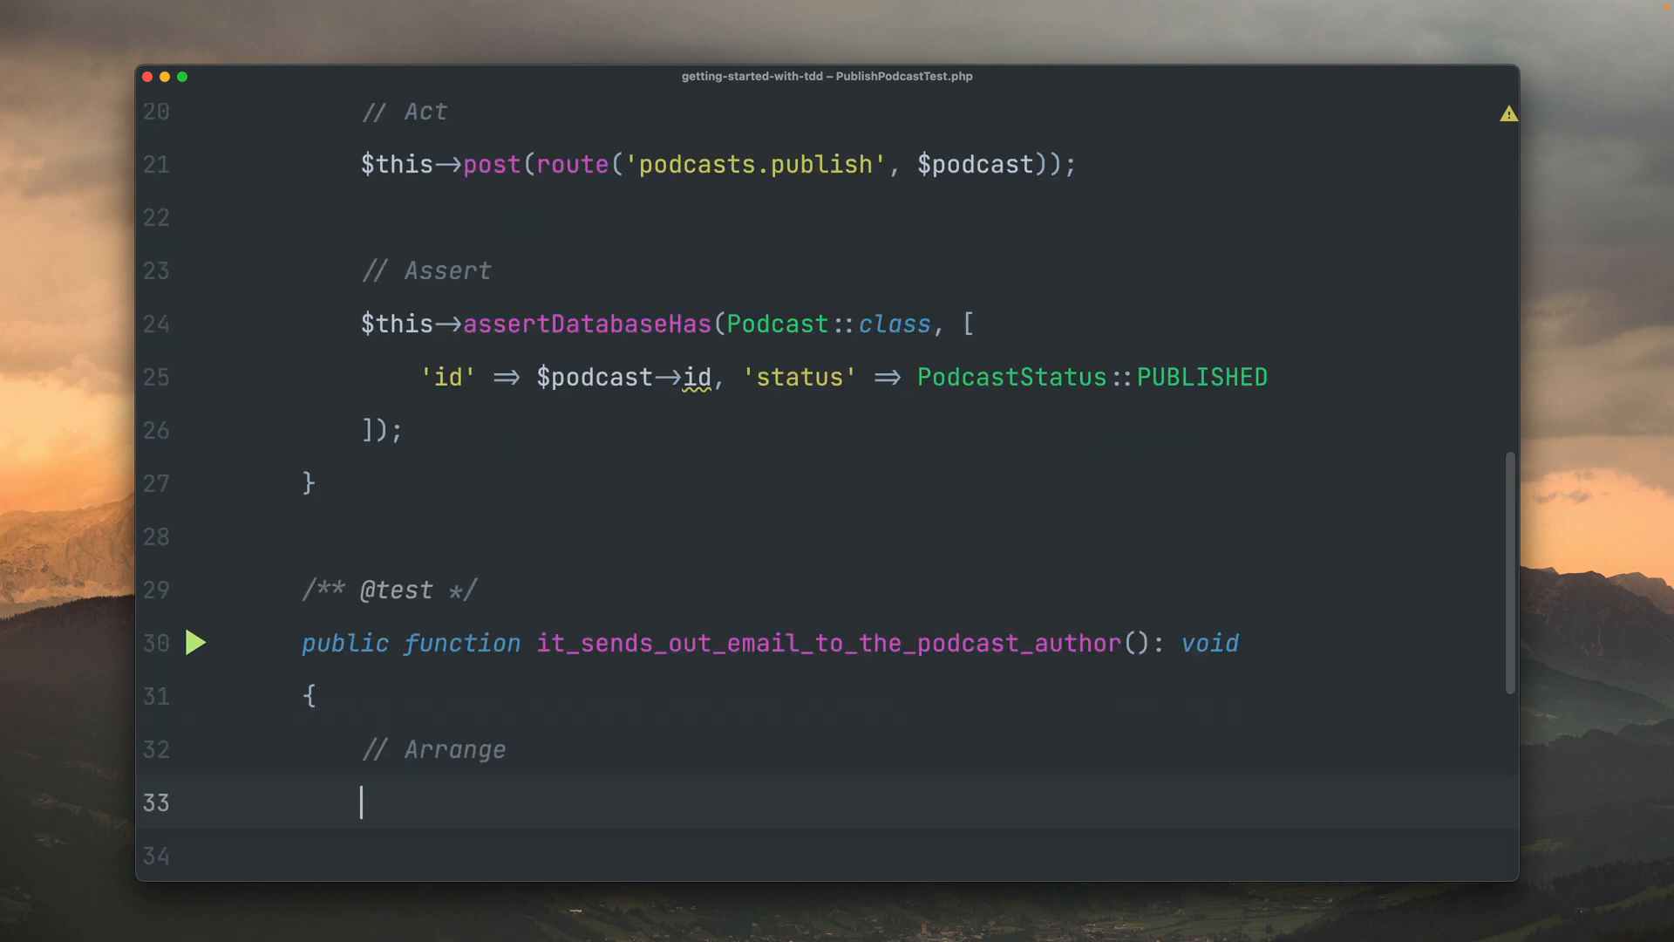
scroll(up, 3)
text($podcast = Podcast::factory()->create();)
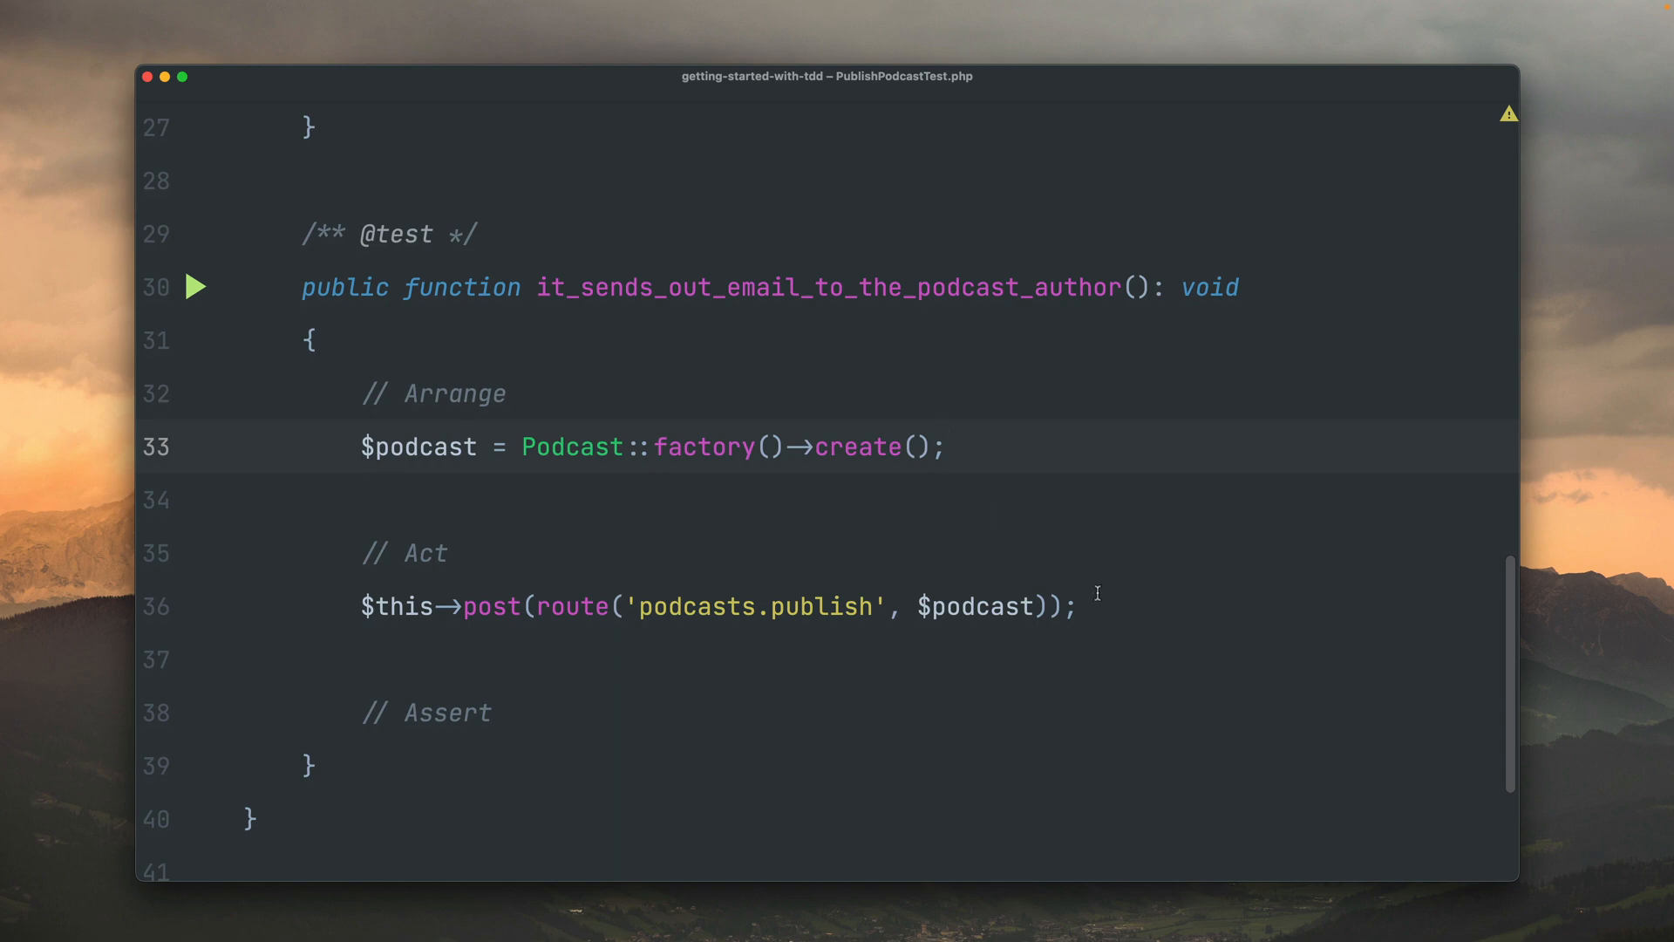
- Add Mail::fake() under the Arrange comment
click(1080, 605)
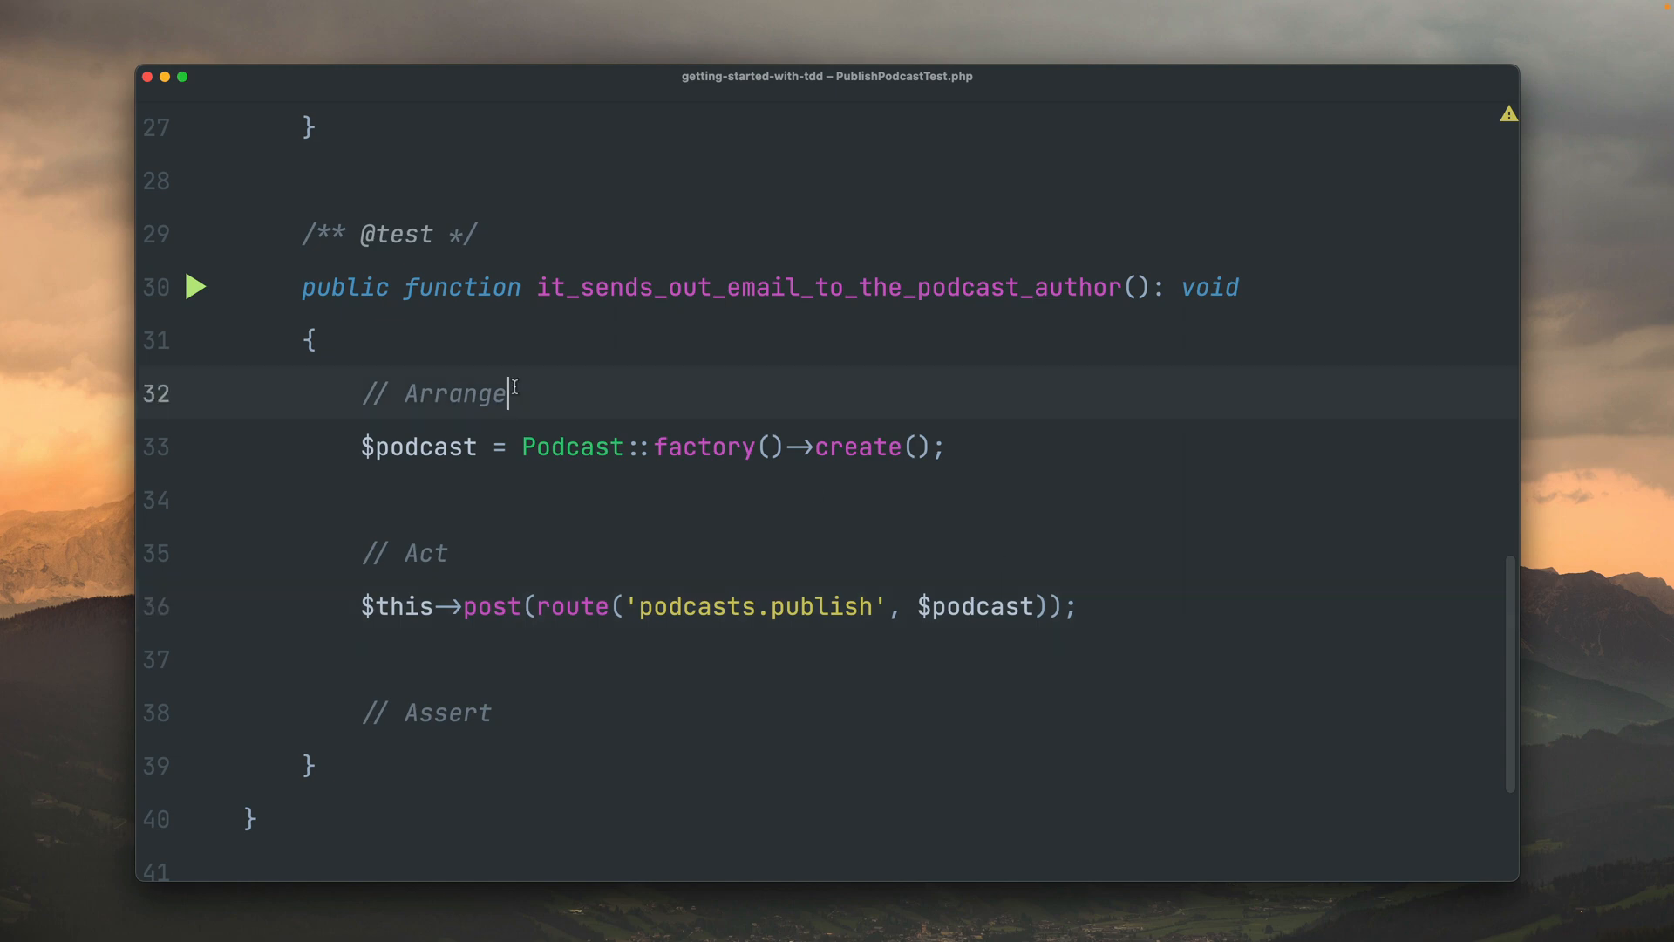
text(Mail)
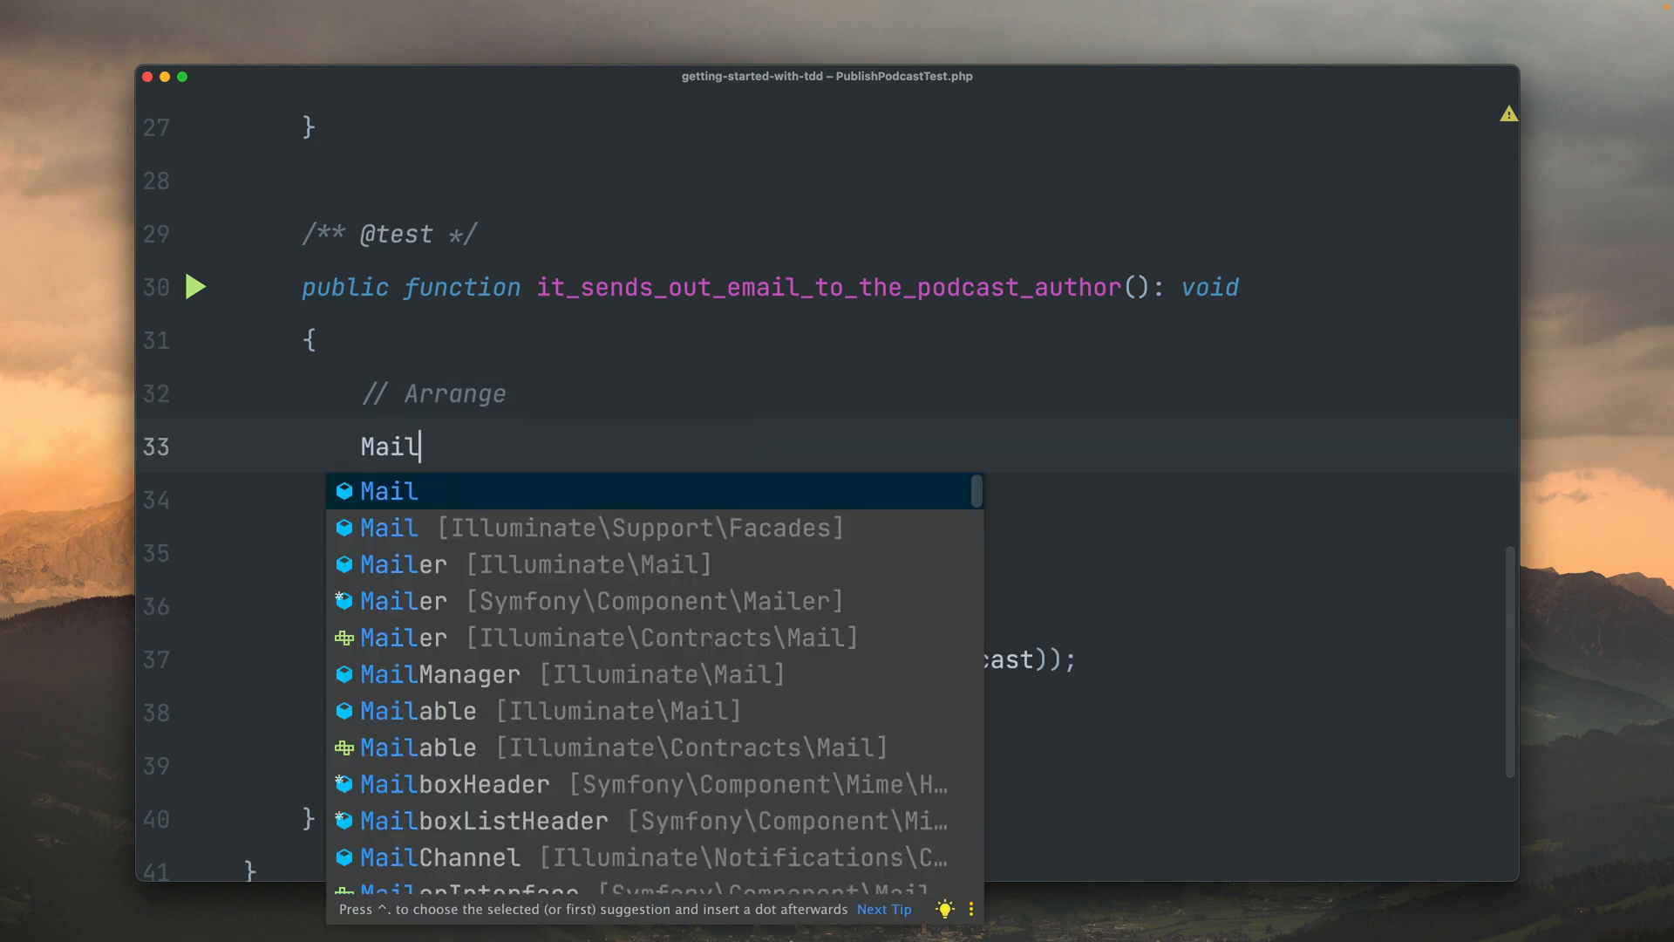
text(::fake();)
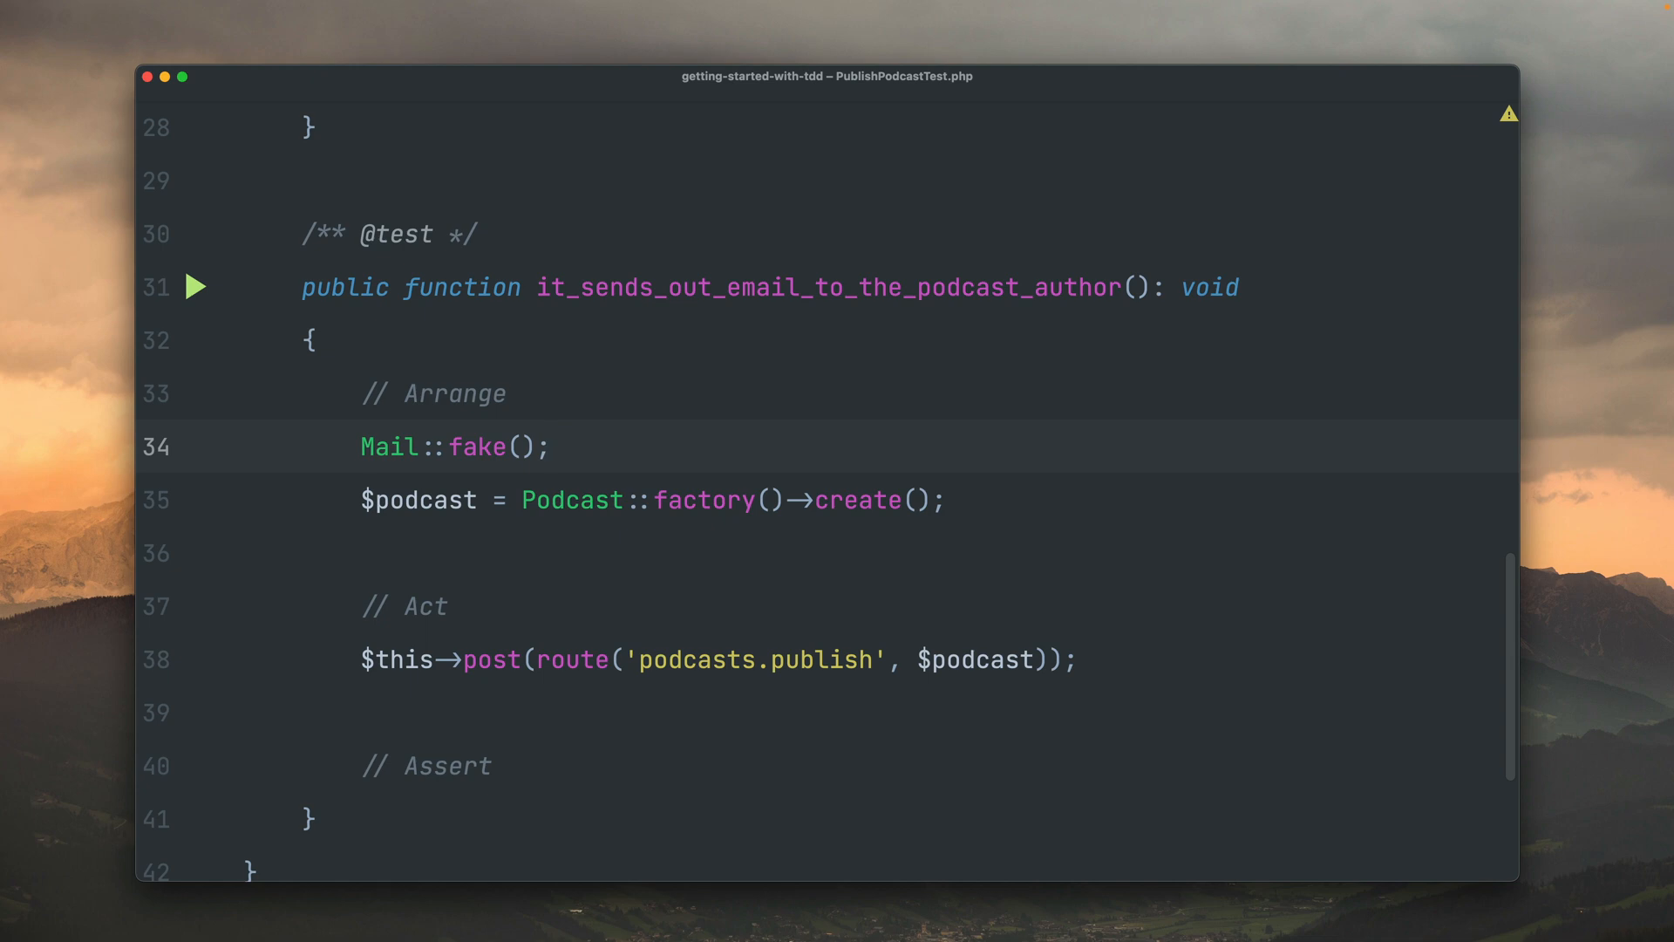
scroll(down, 3)
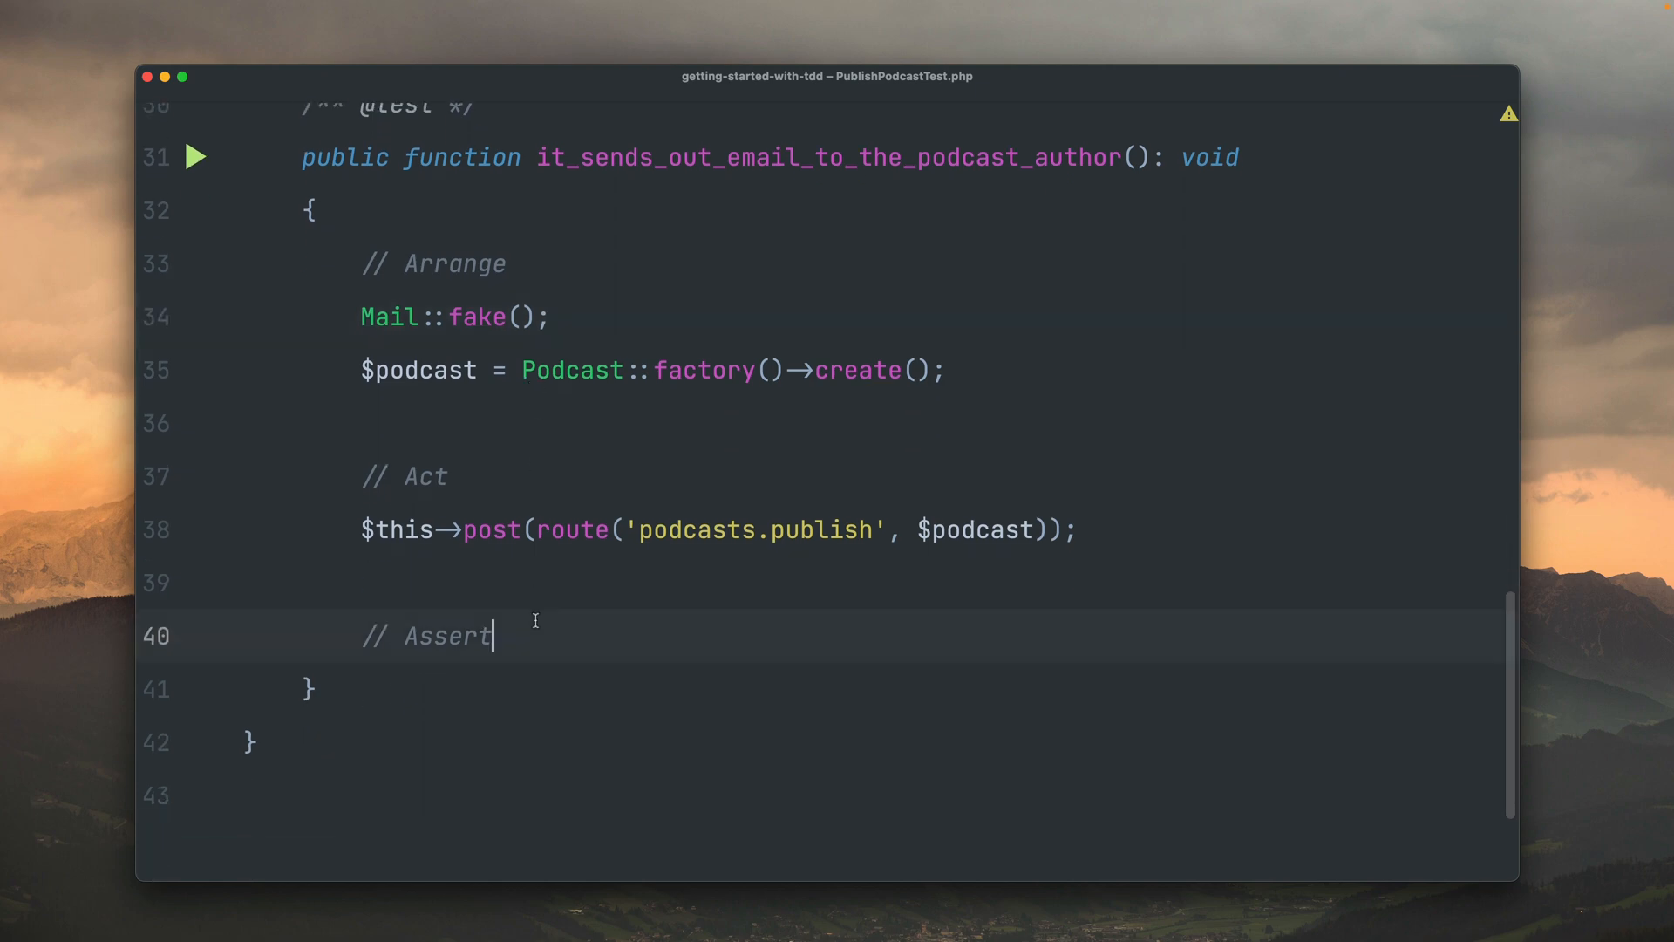
- Assert the mail was sent with Mail::assertSent(PodcastPublishedMail::class)
text(M)
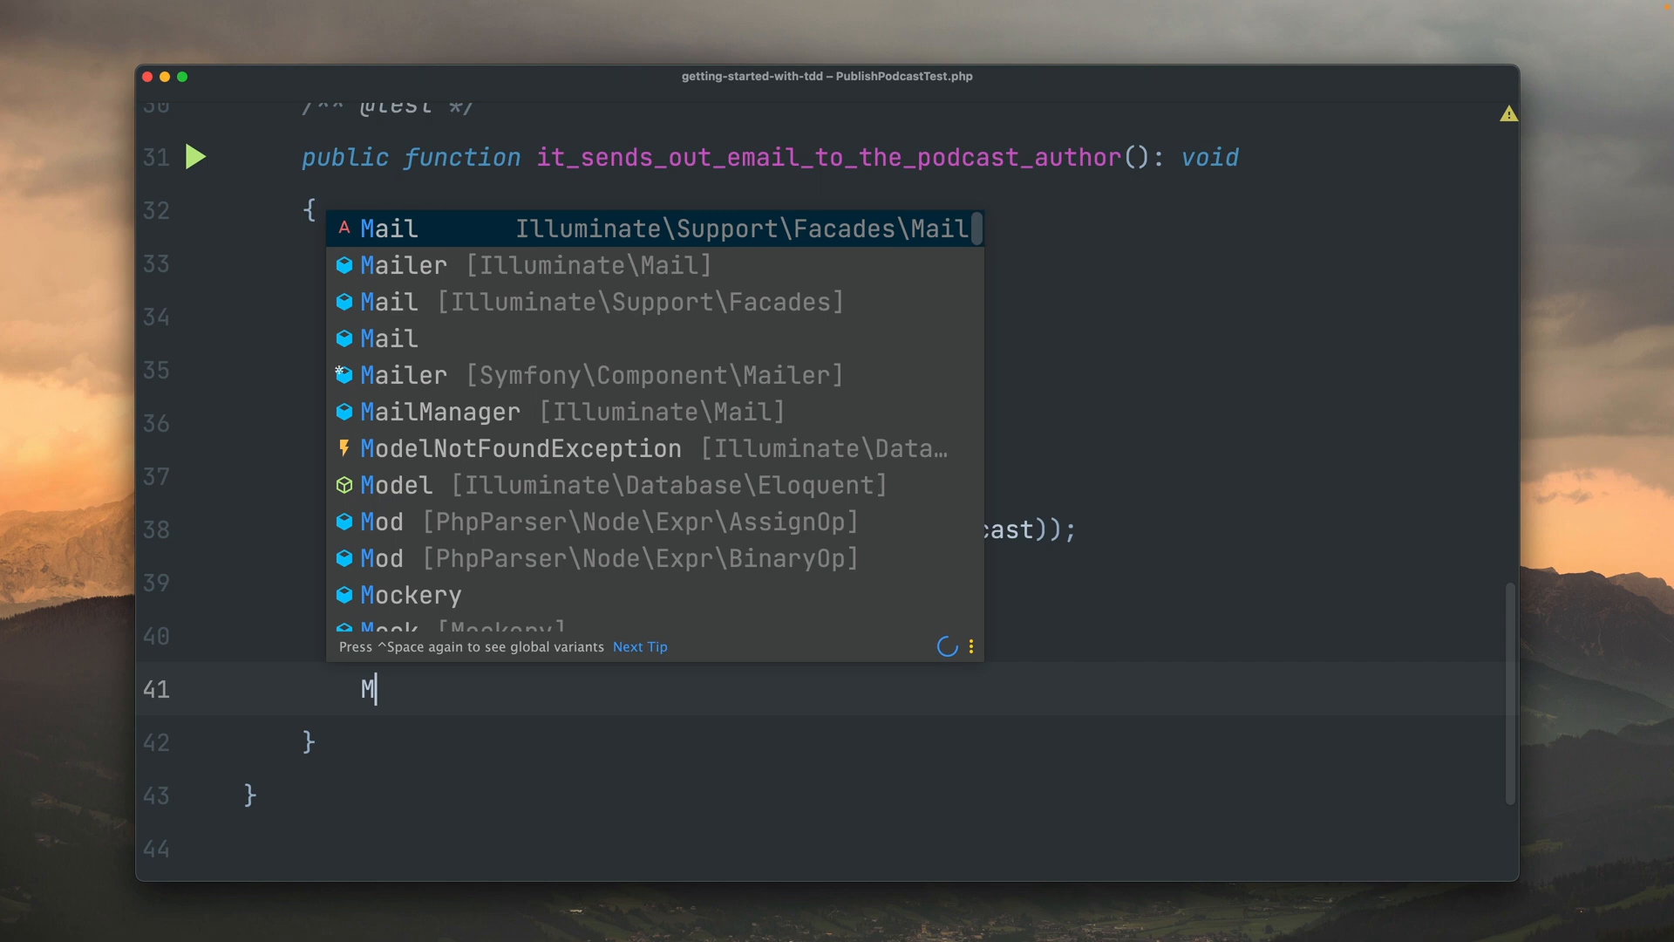
text(ail::assertSent();)
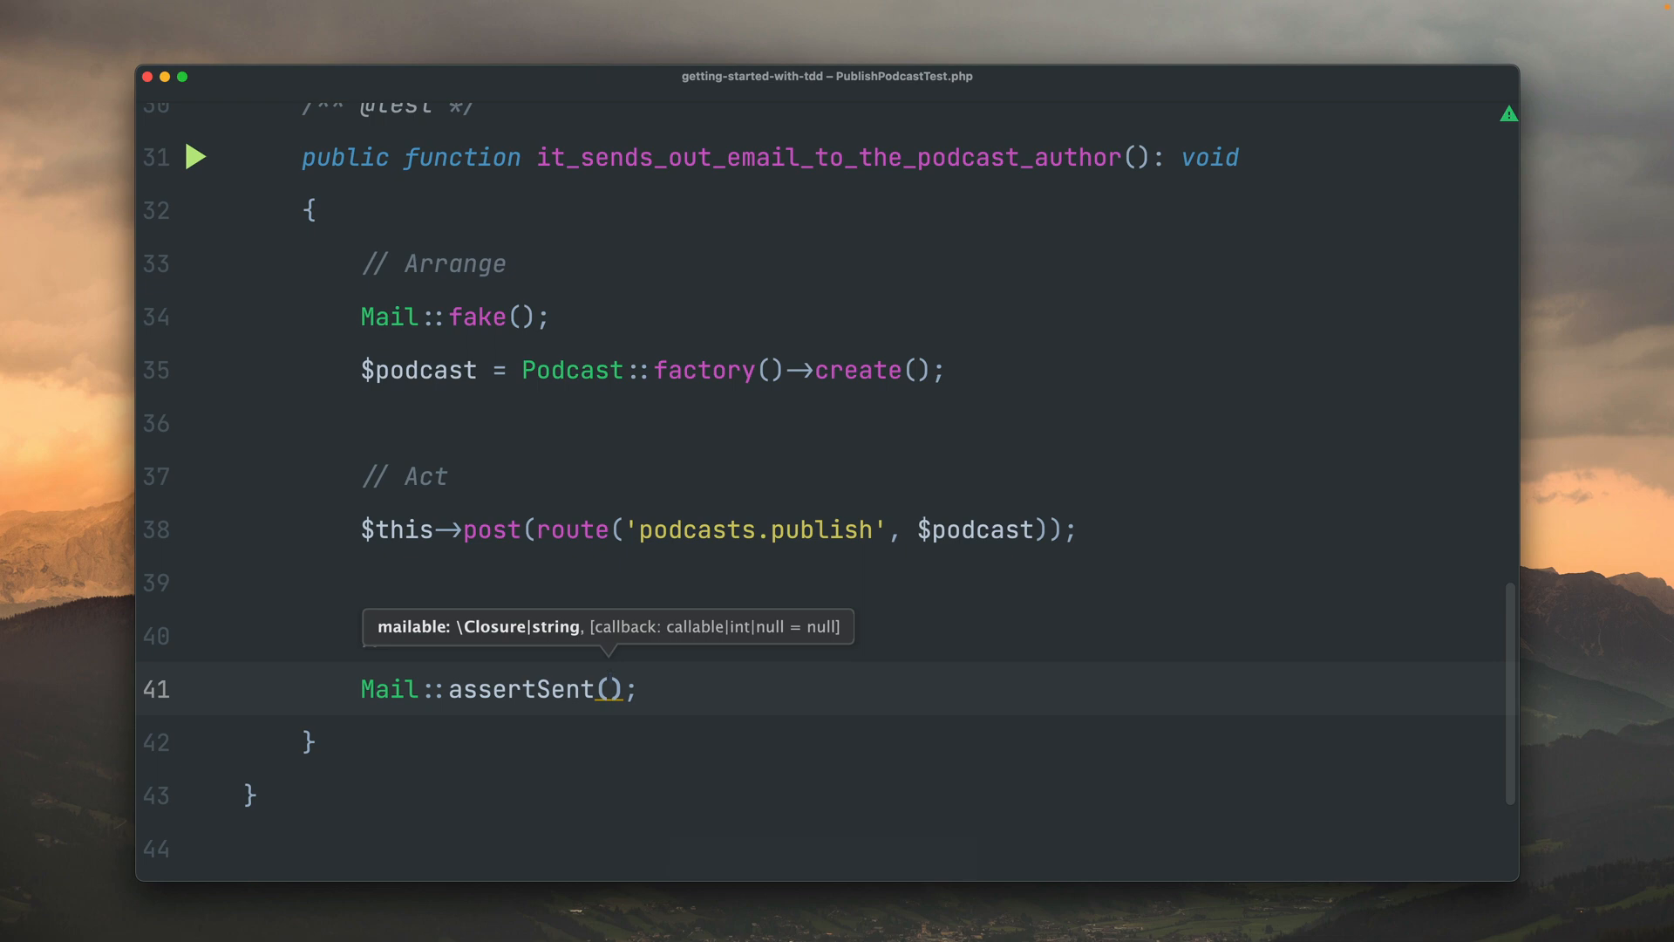
text(PodcastPublishedMail::class)
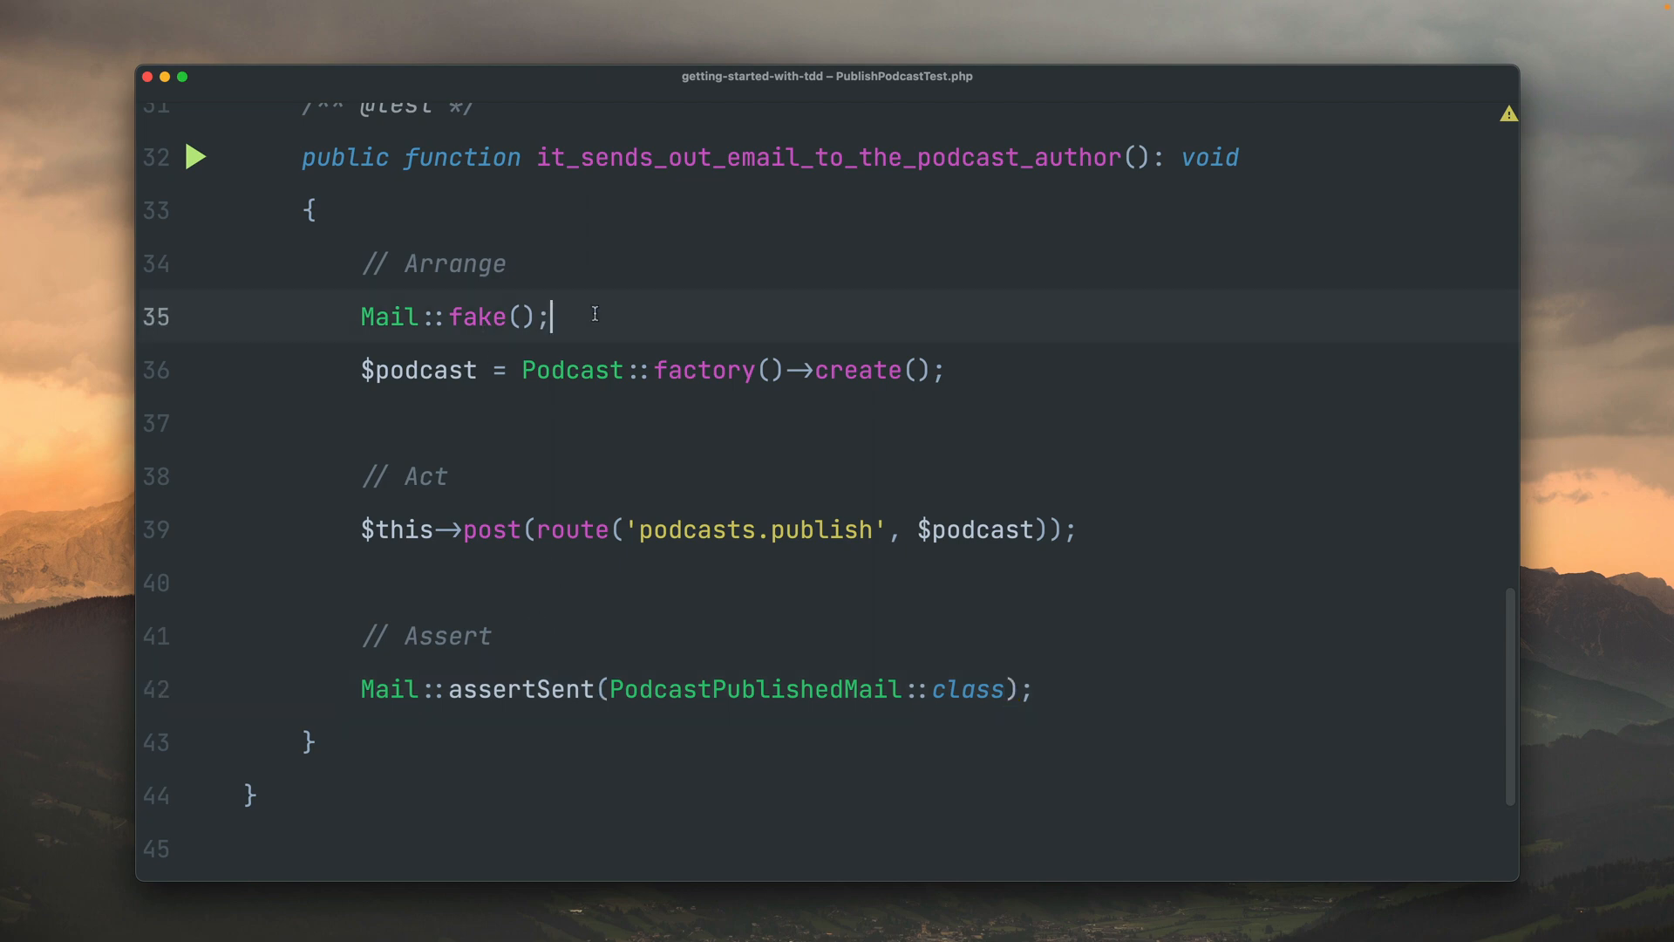
mouse_move(893, 331)
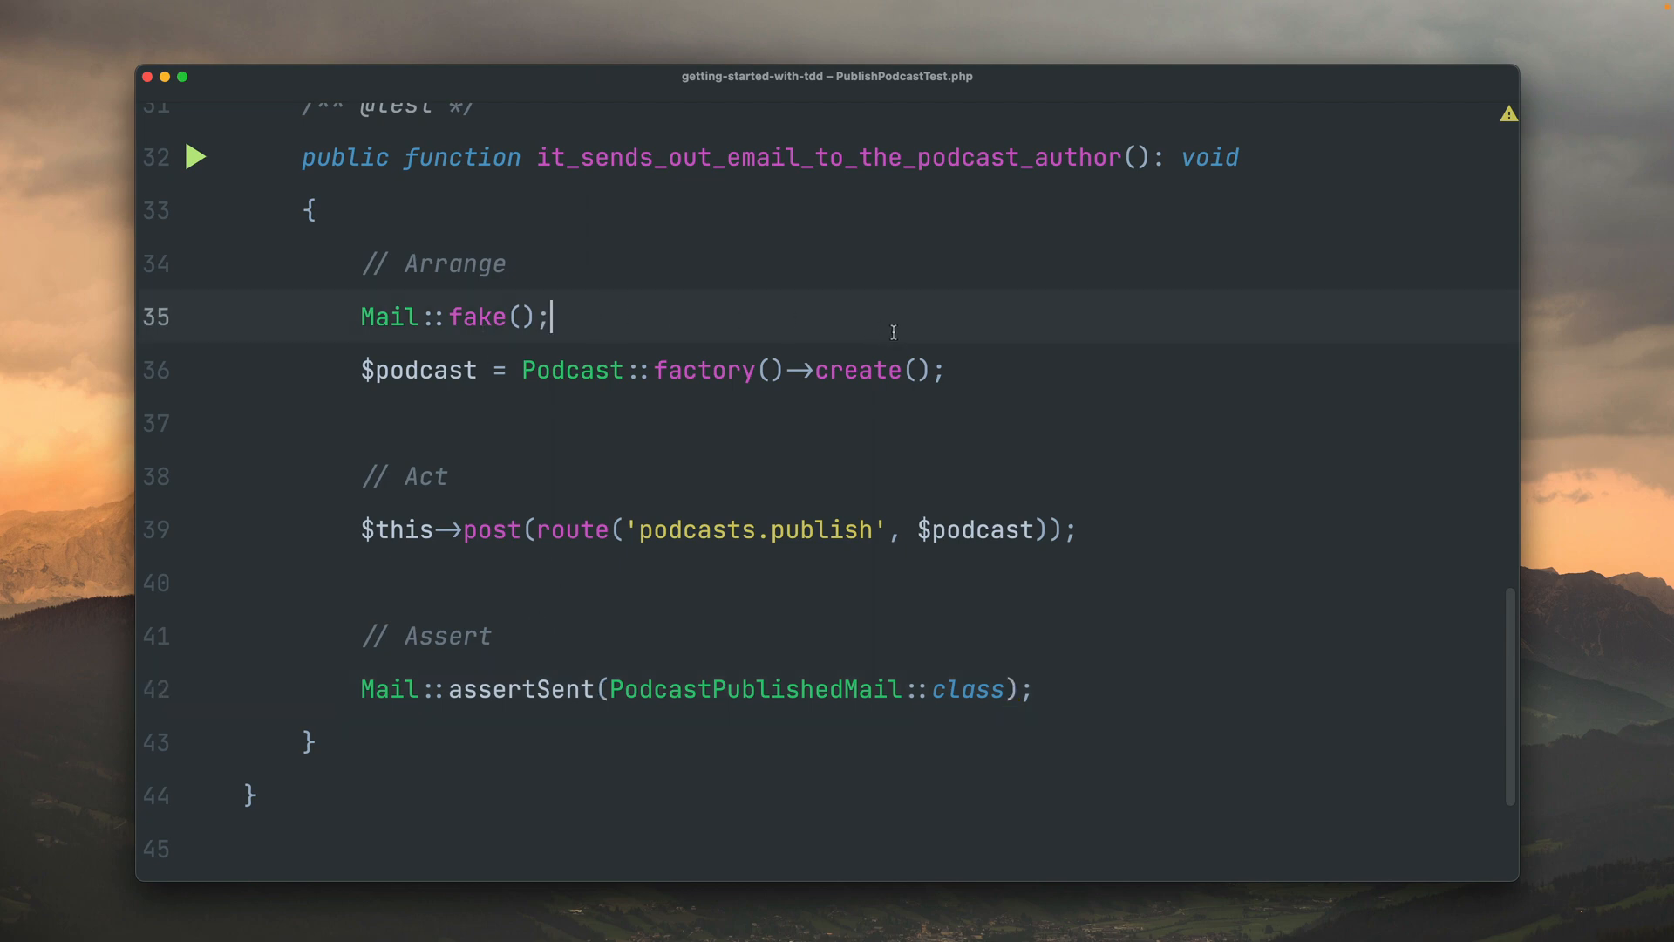
click(948, 370)
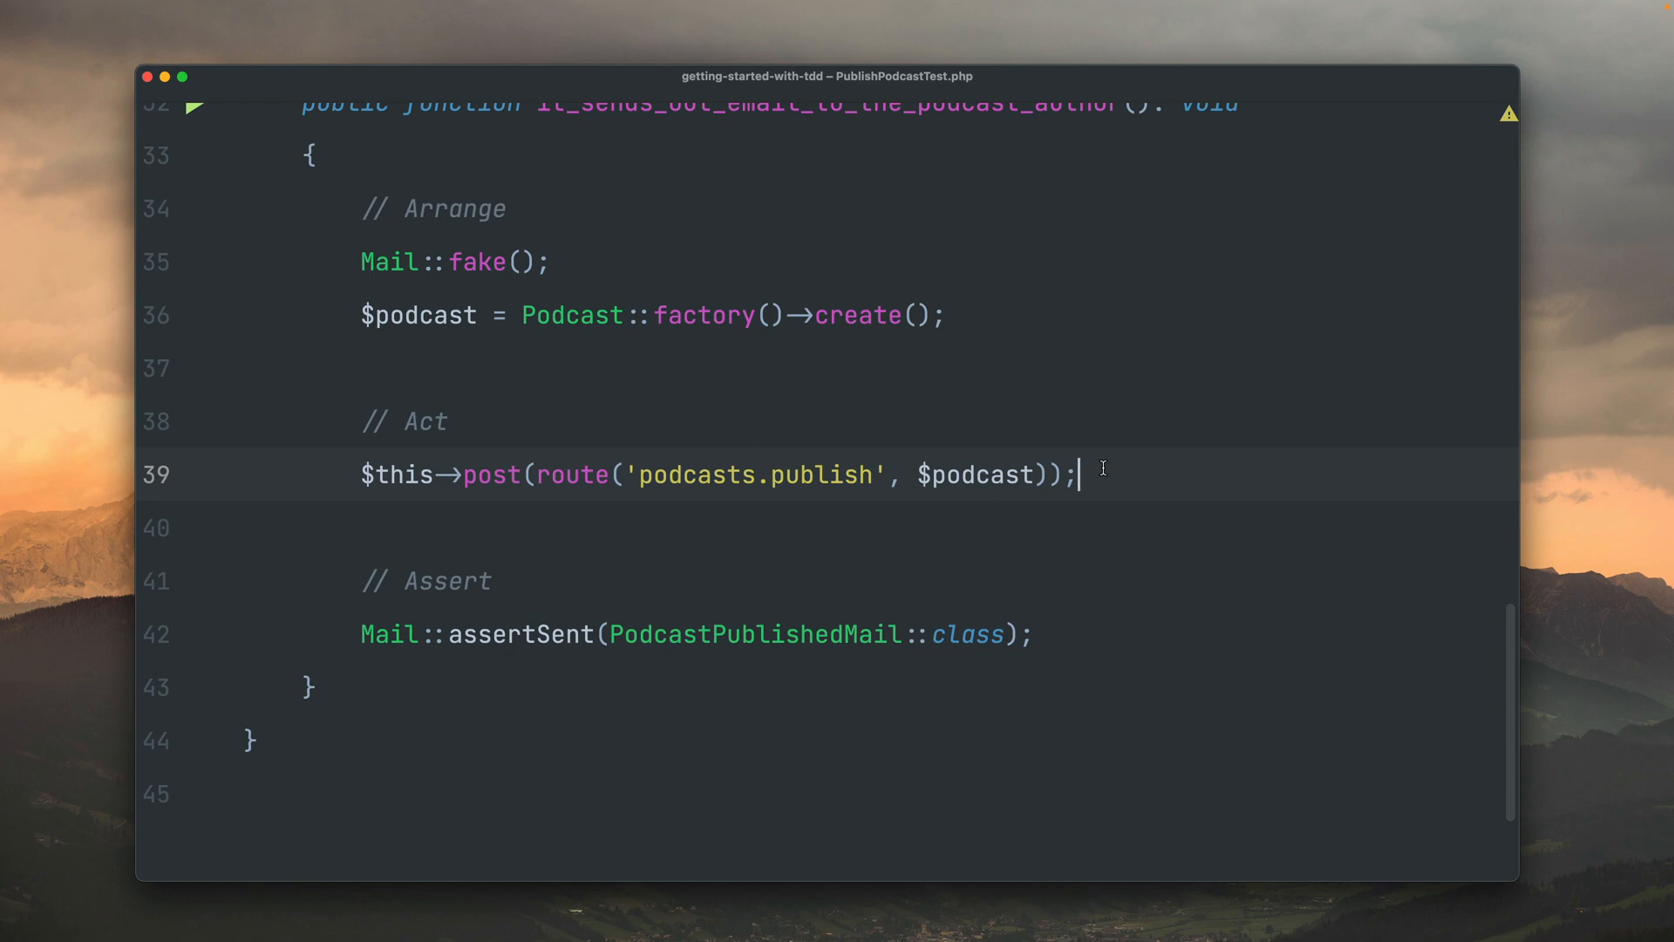
scroll(up, 3)
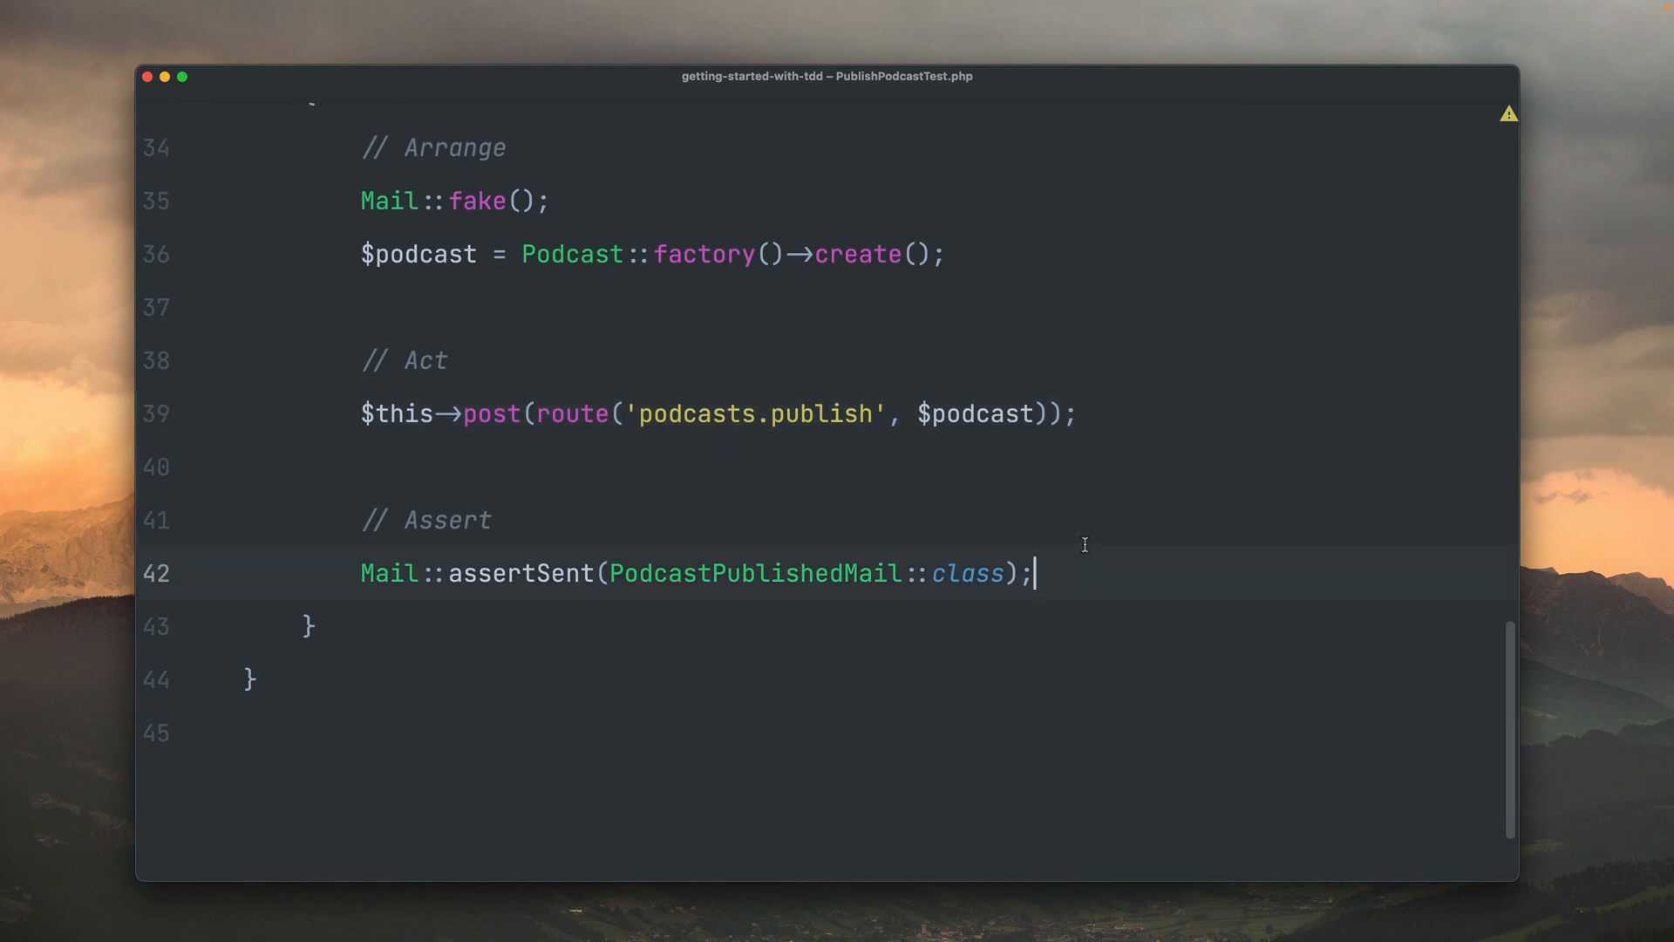
scroll(up, 3)
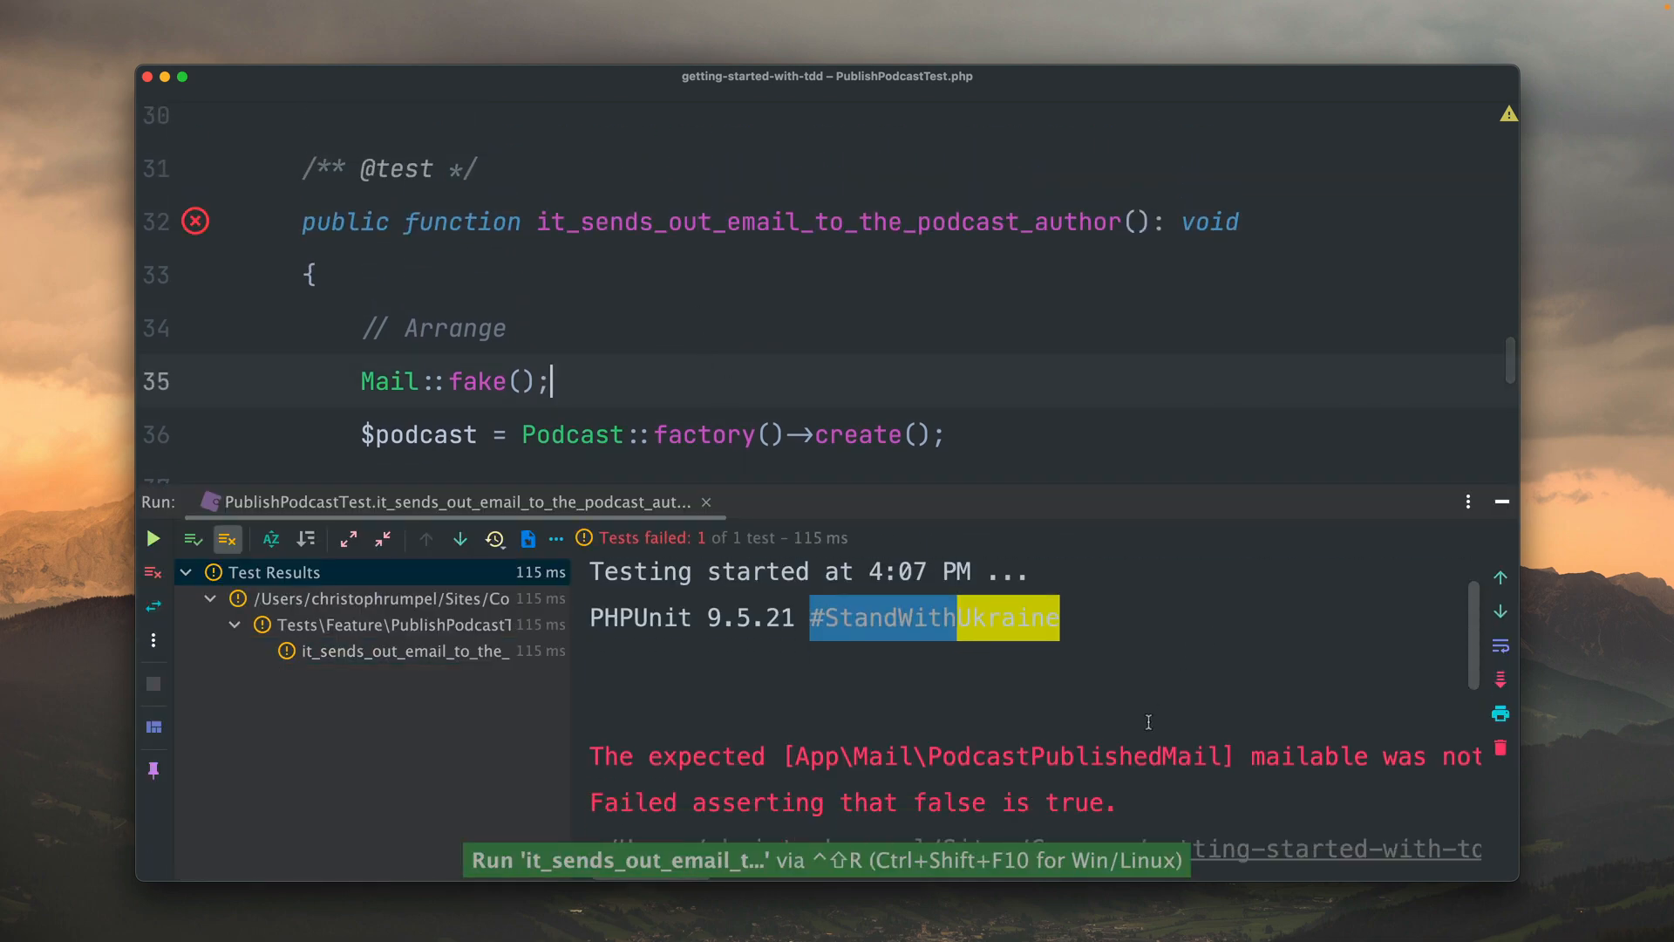
- Scroll sideways to inspect why the email-to-author test fails
scroll(right, 3)
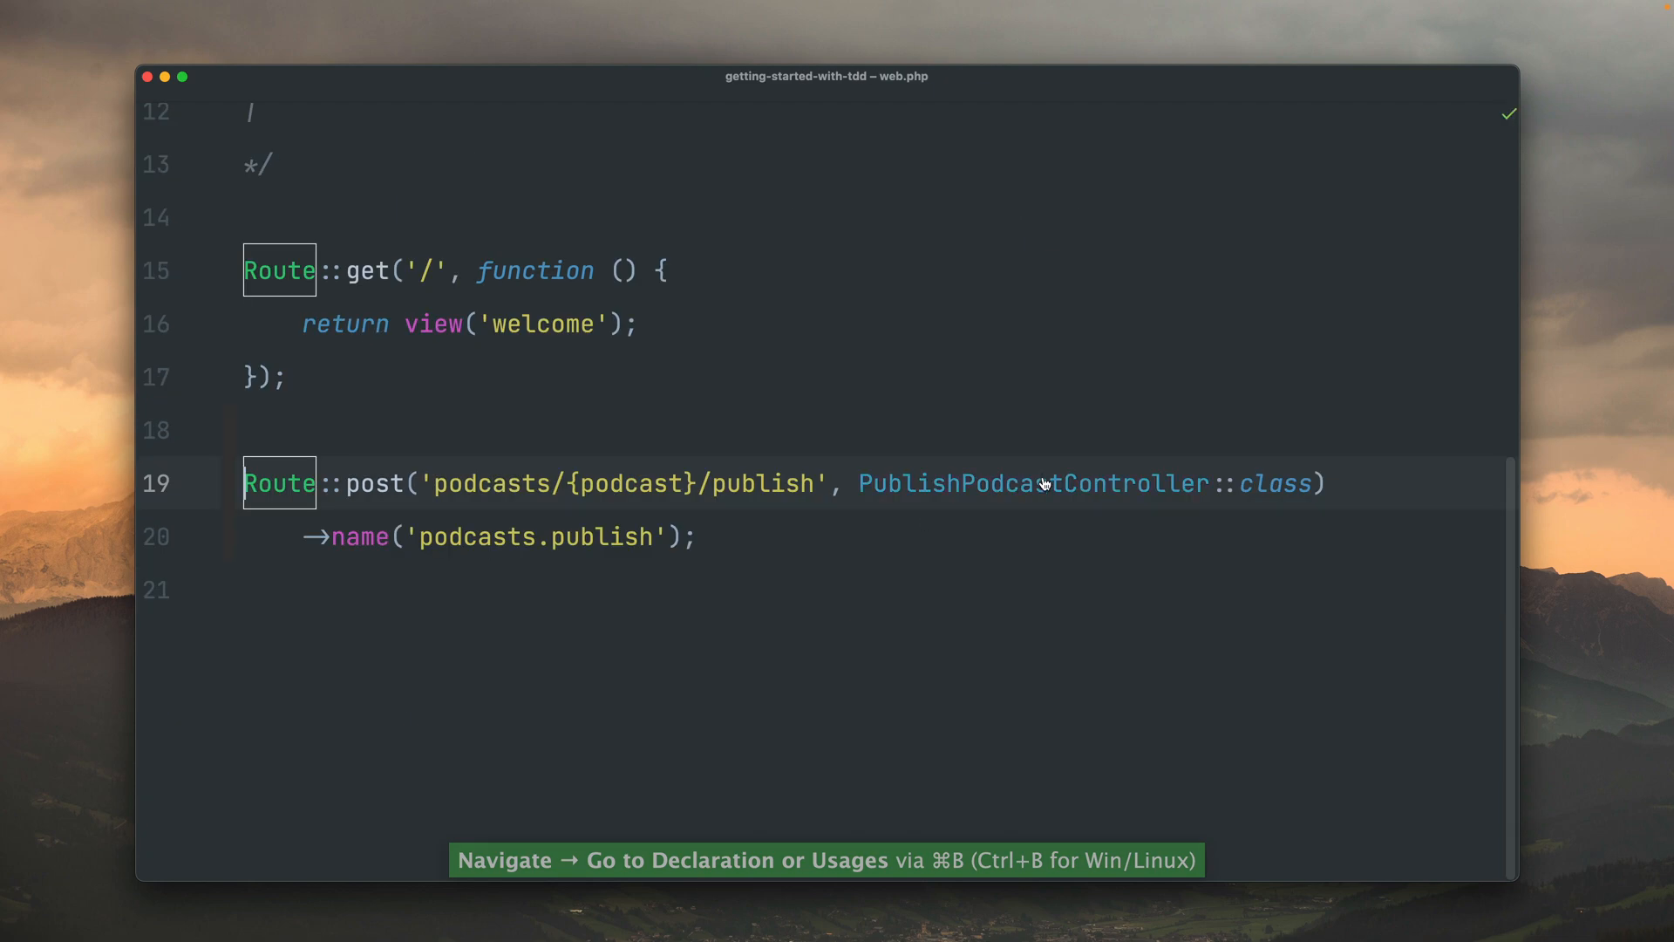
- Inject a Mailer into PublishPodcastController, send PodcastPublishedMail to $podcast->user, and rerun the test
click(1003, 482)
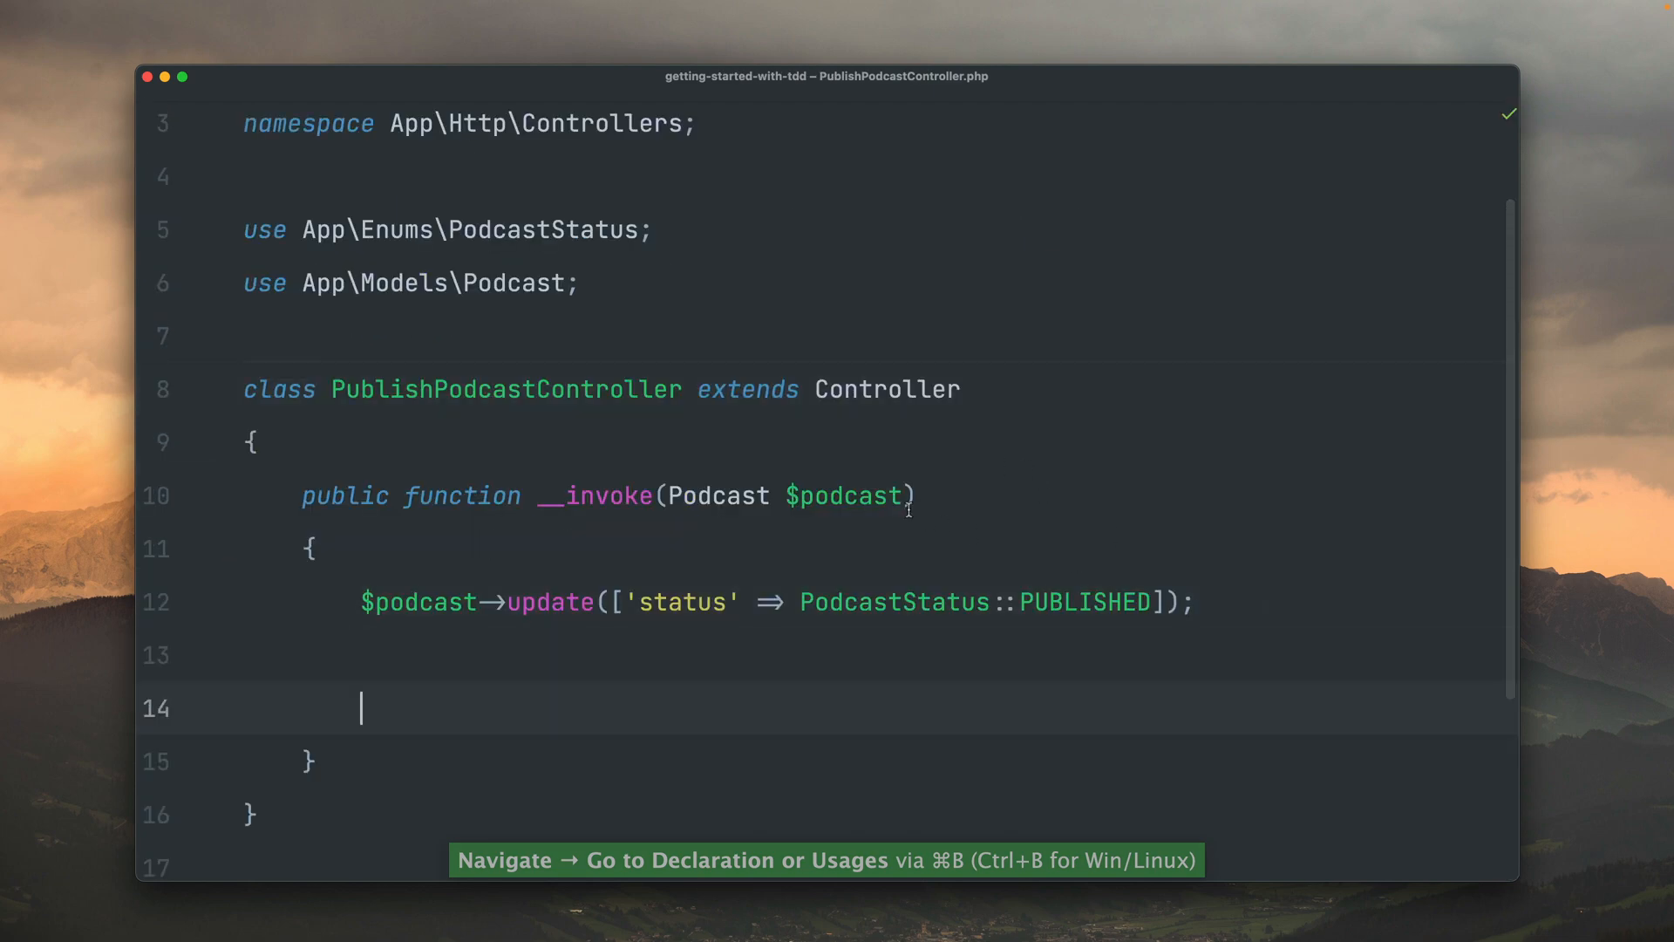
text(, Mailer $mai)
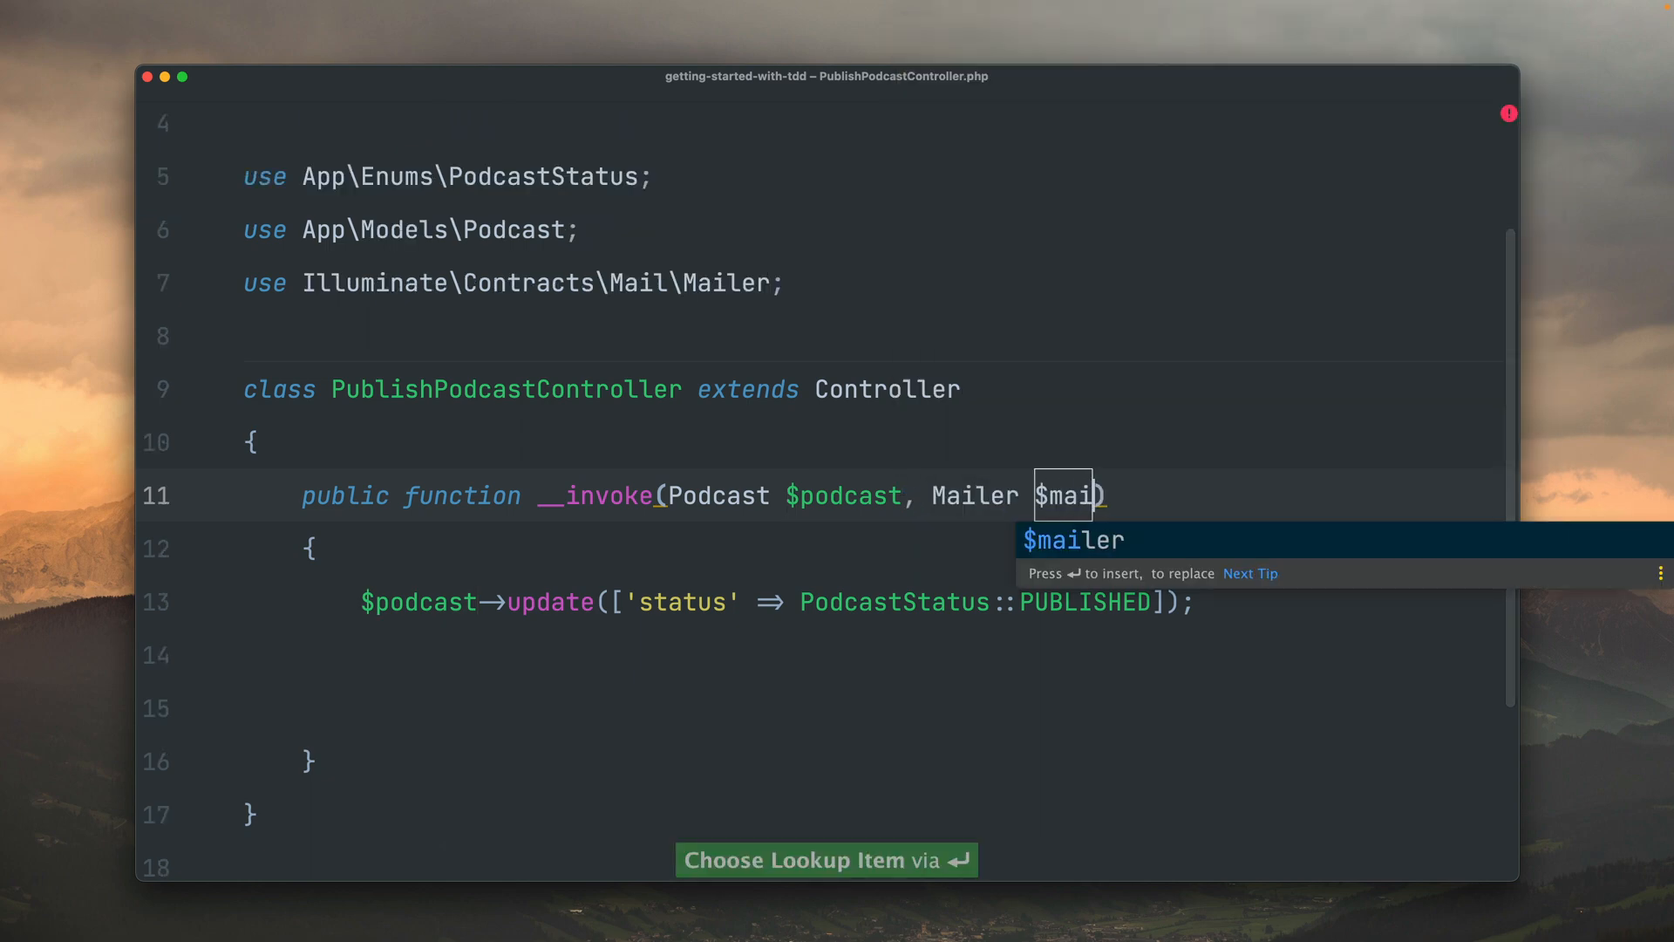
key(Return)
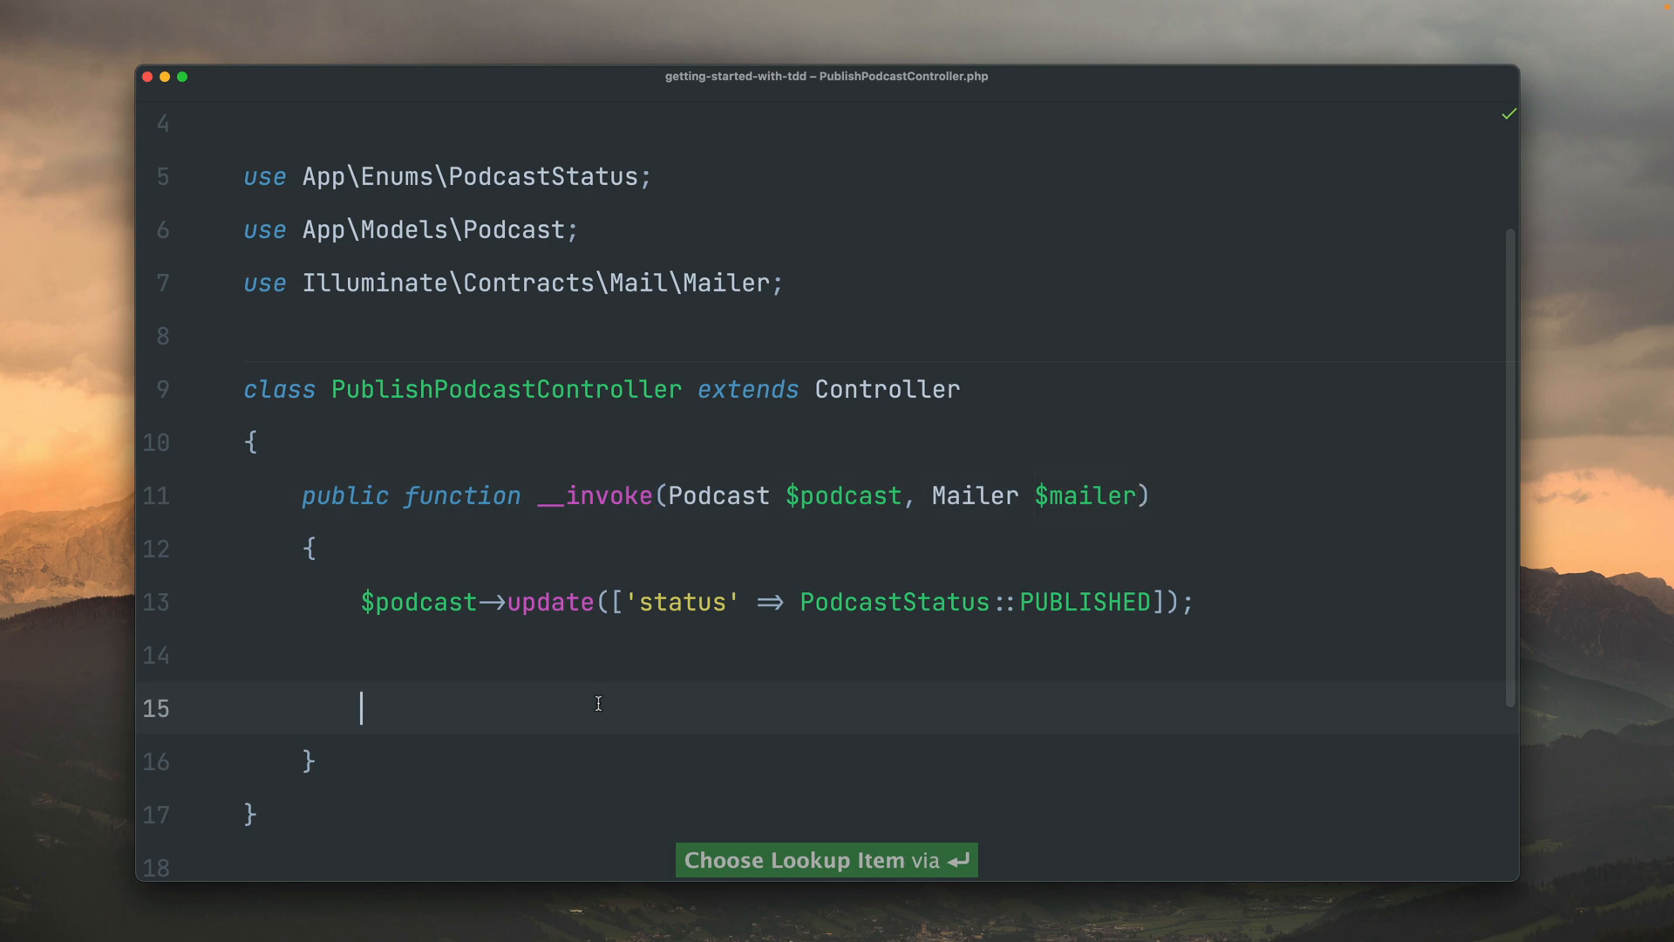
text($mailer)
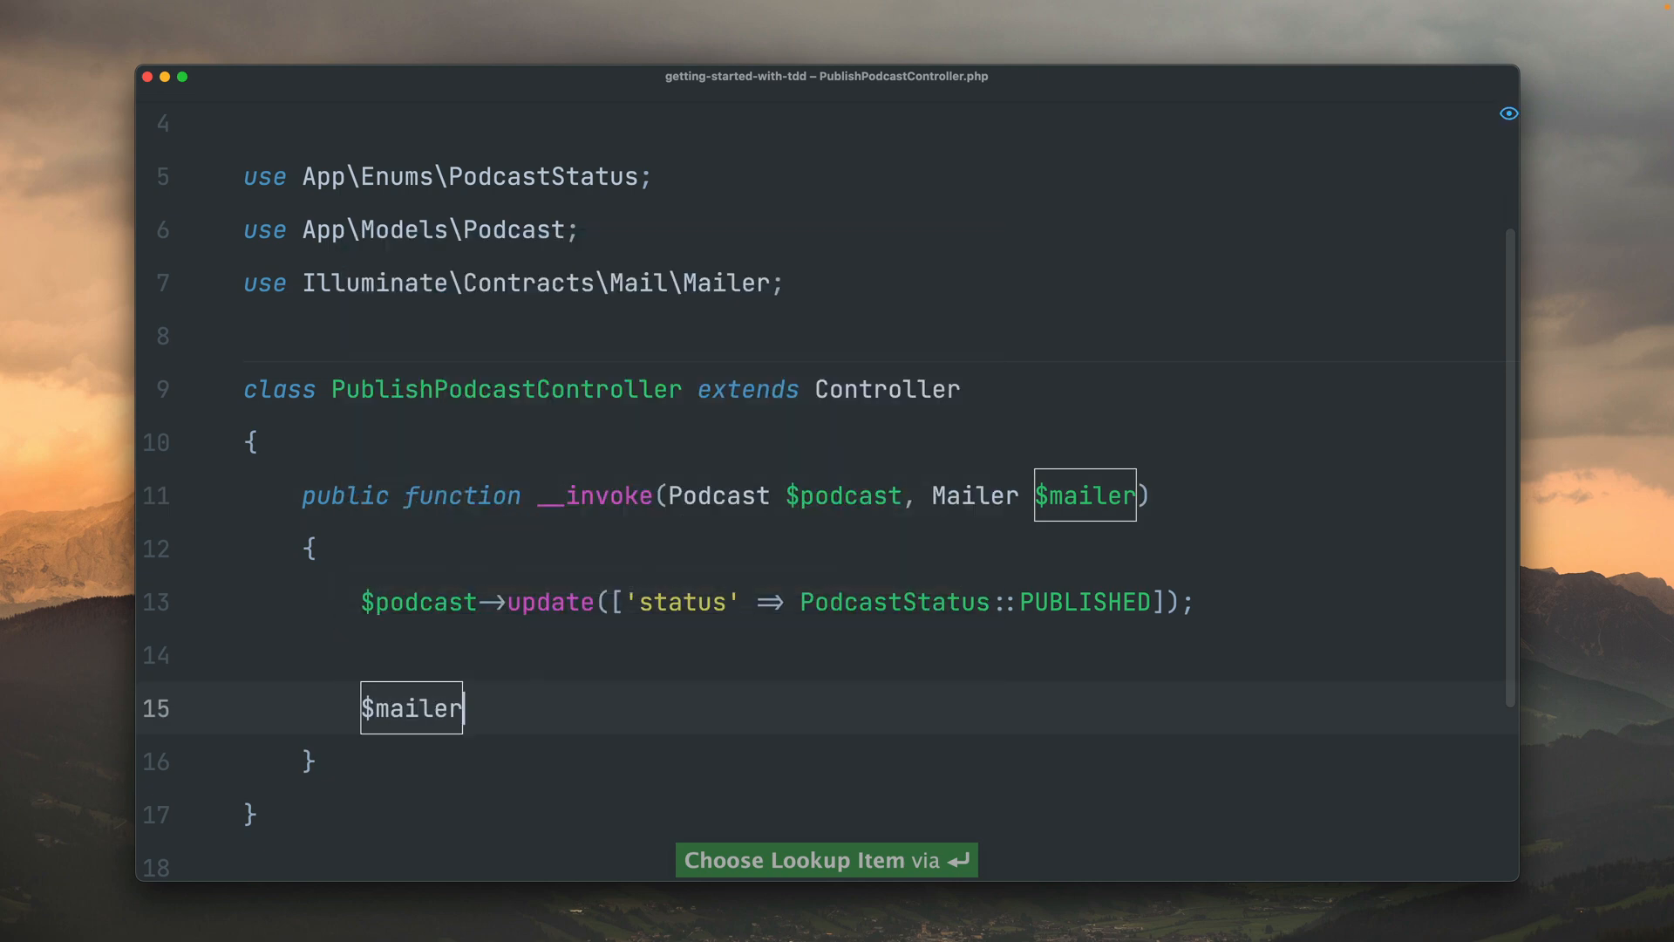
text(->to($)
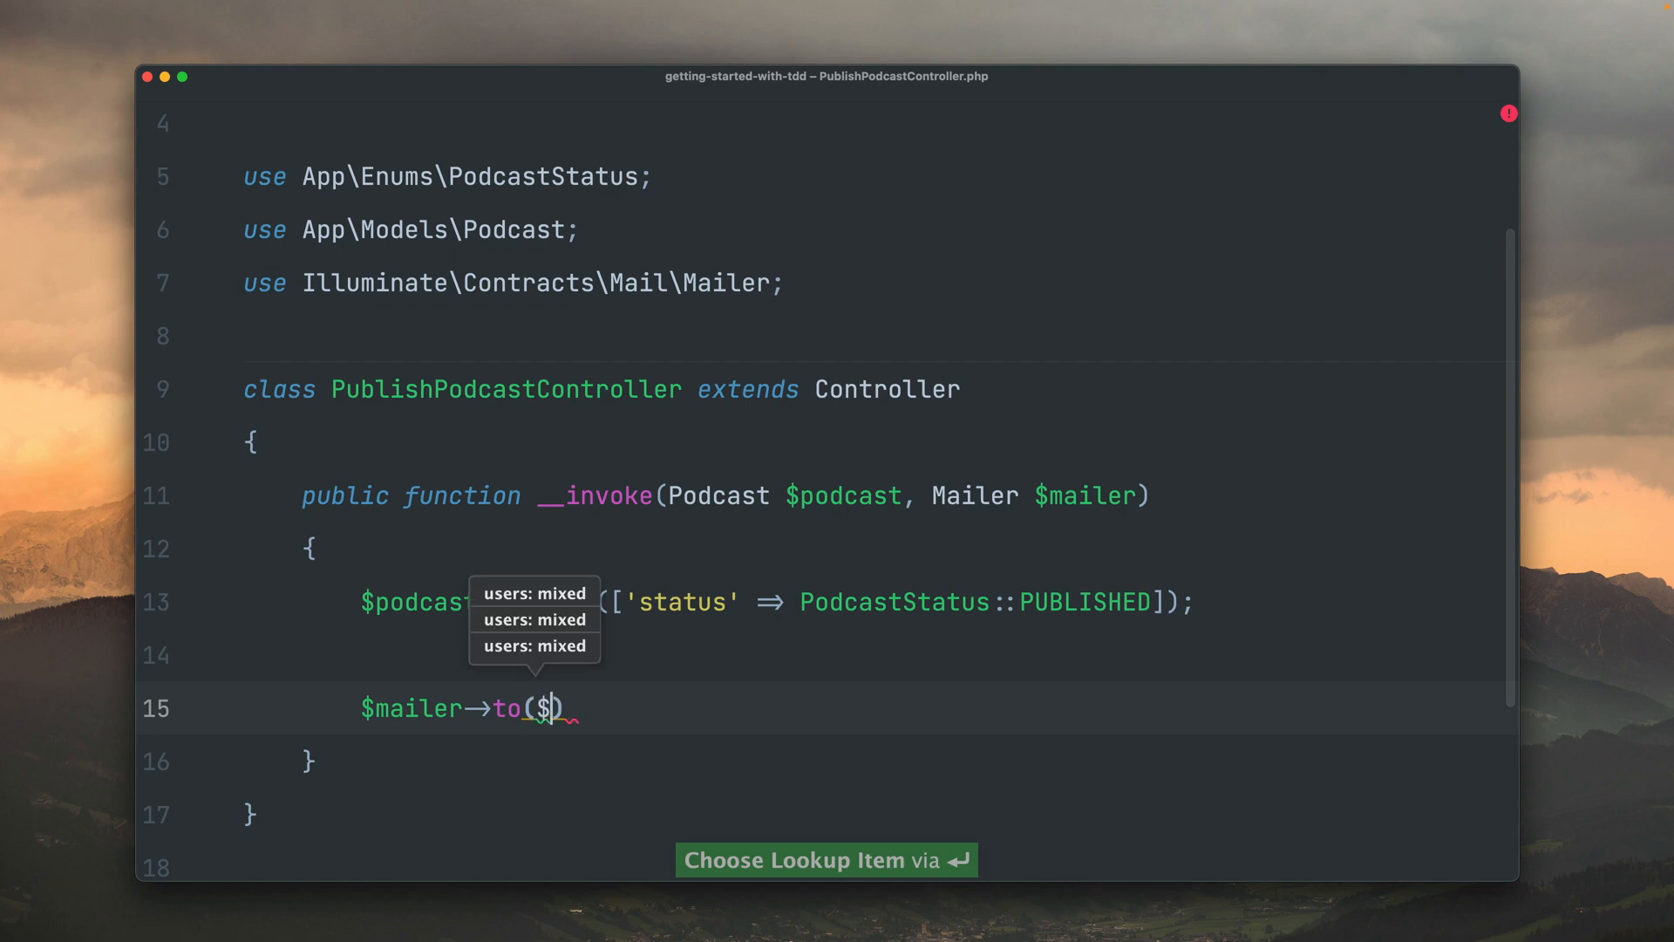
text(podcast->user)
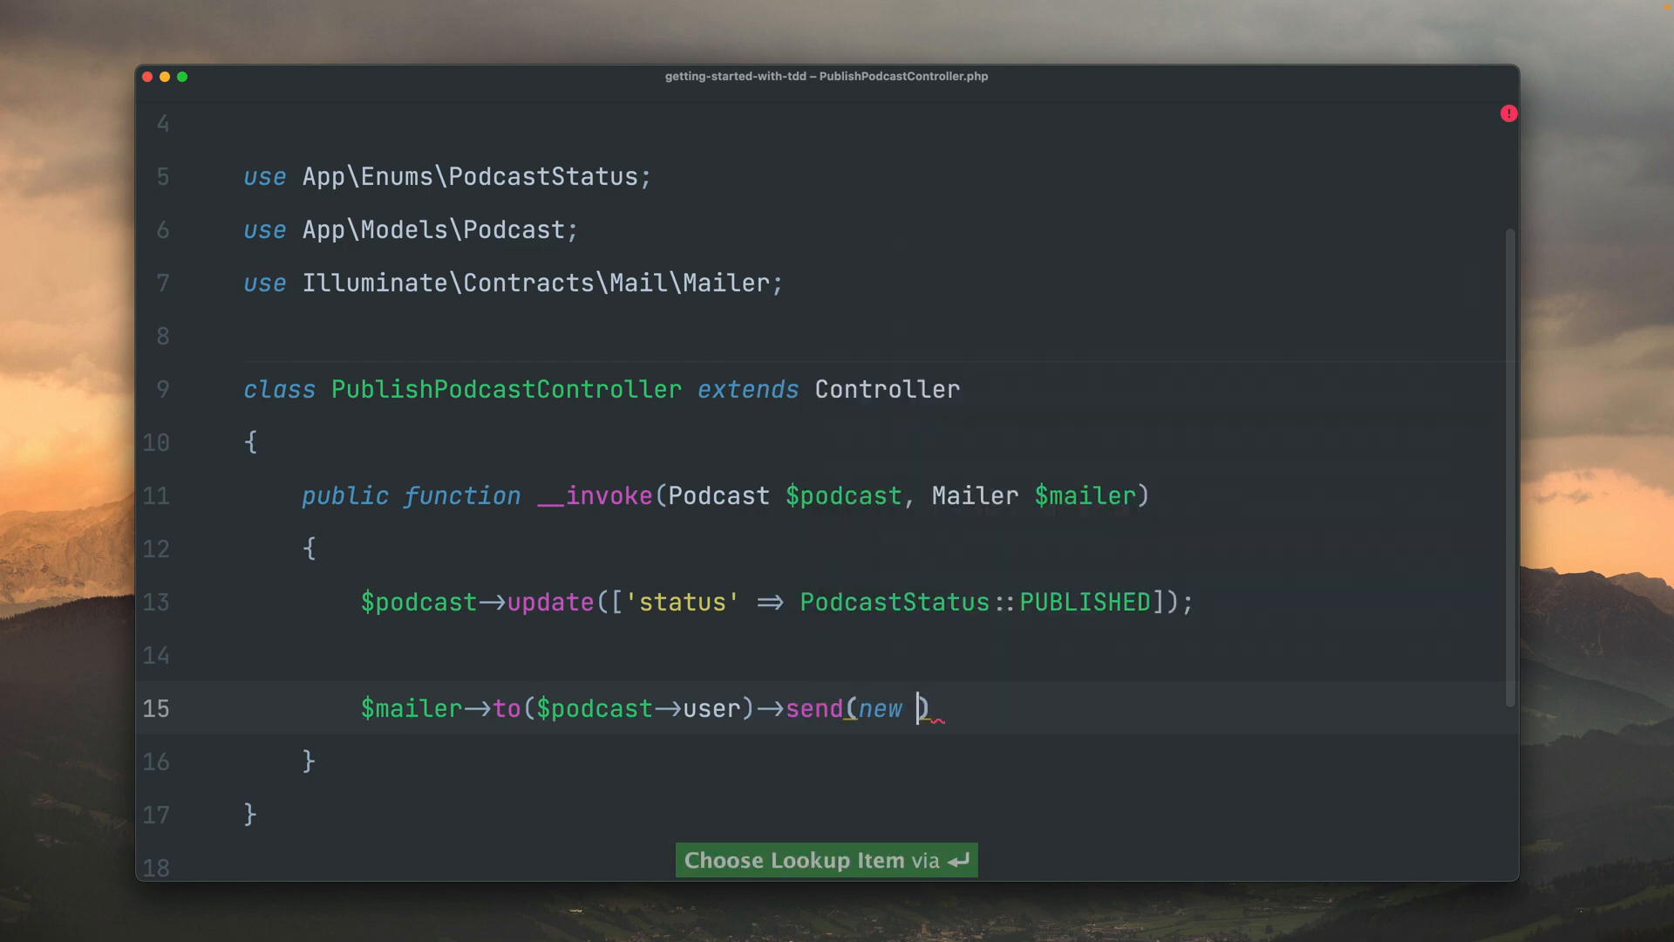
text(PodcastPublishedMail()
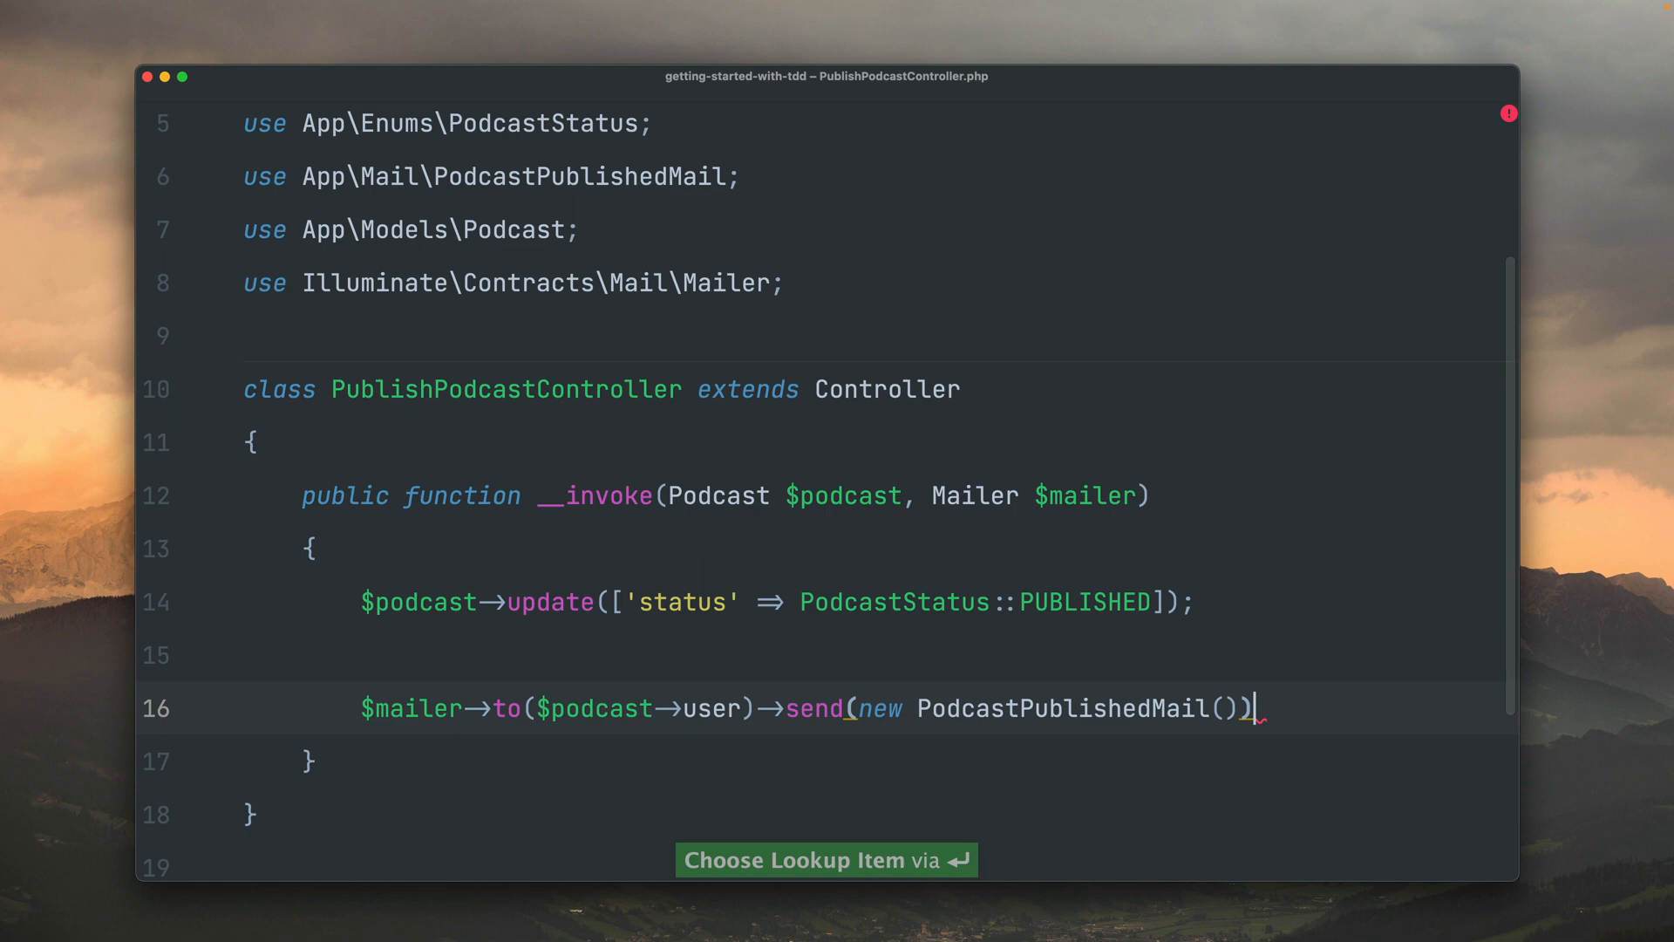
text(;)
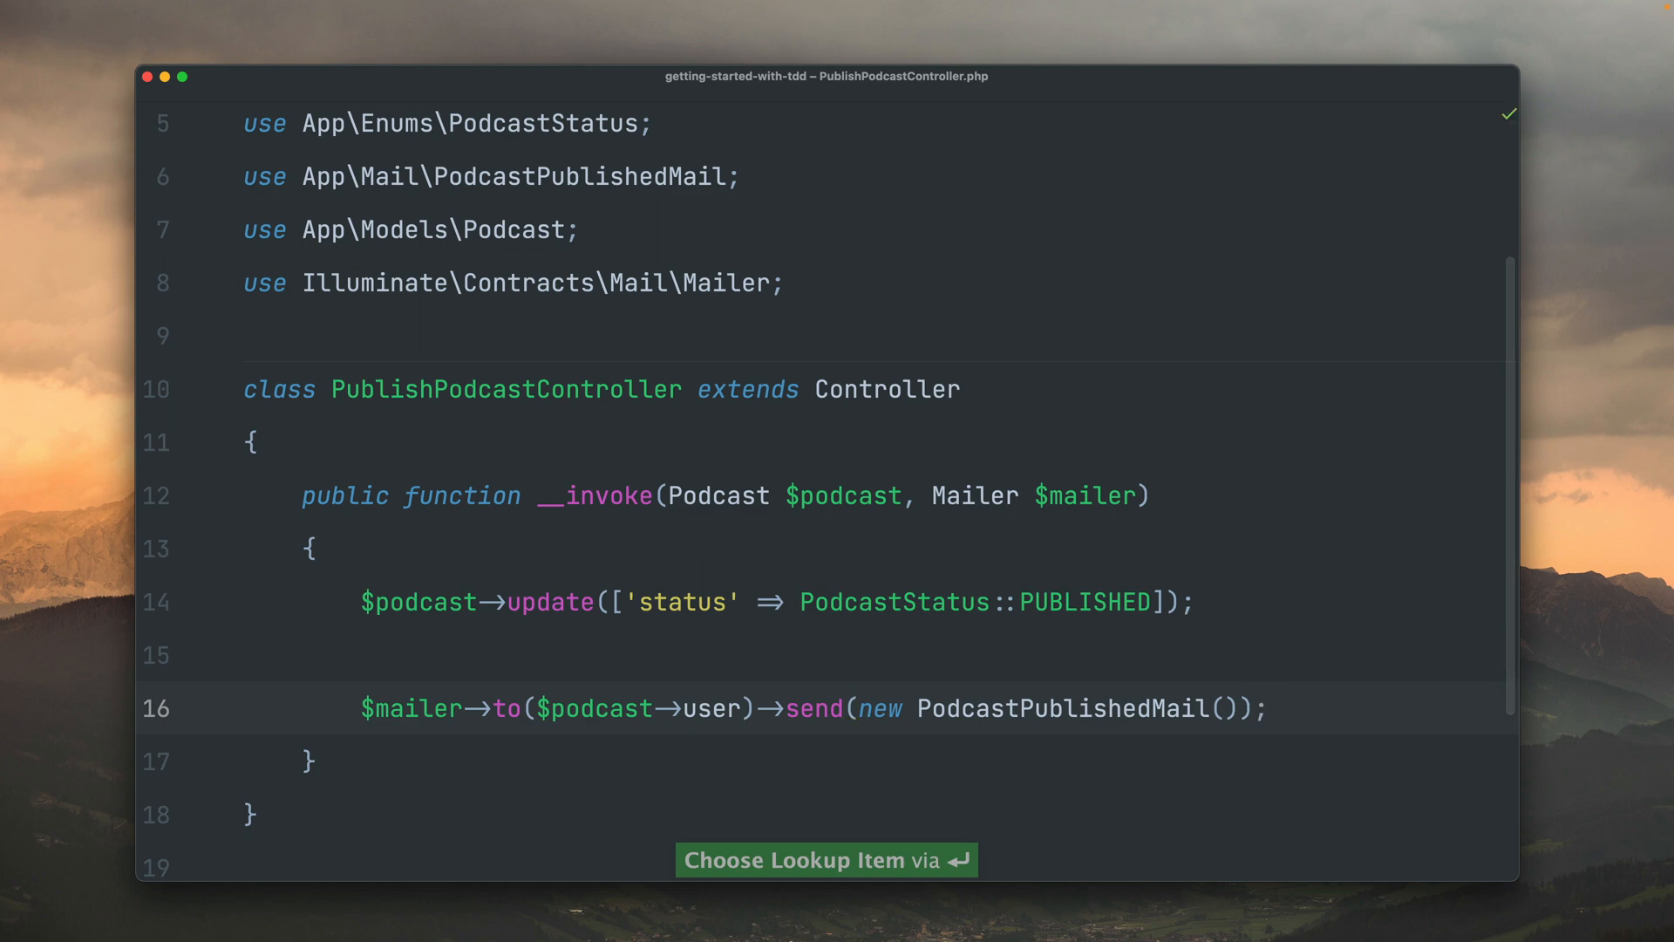
key(ctrl+r)
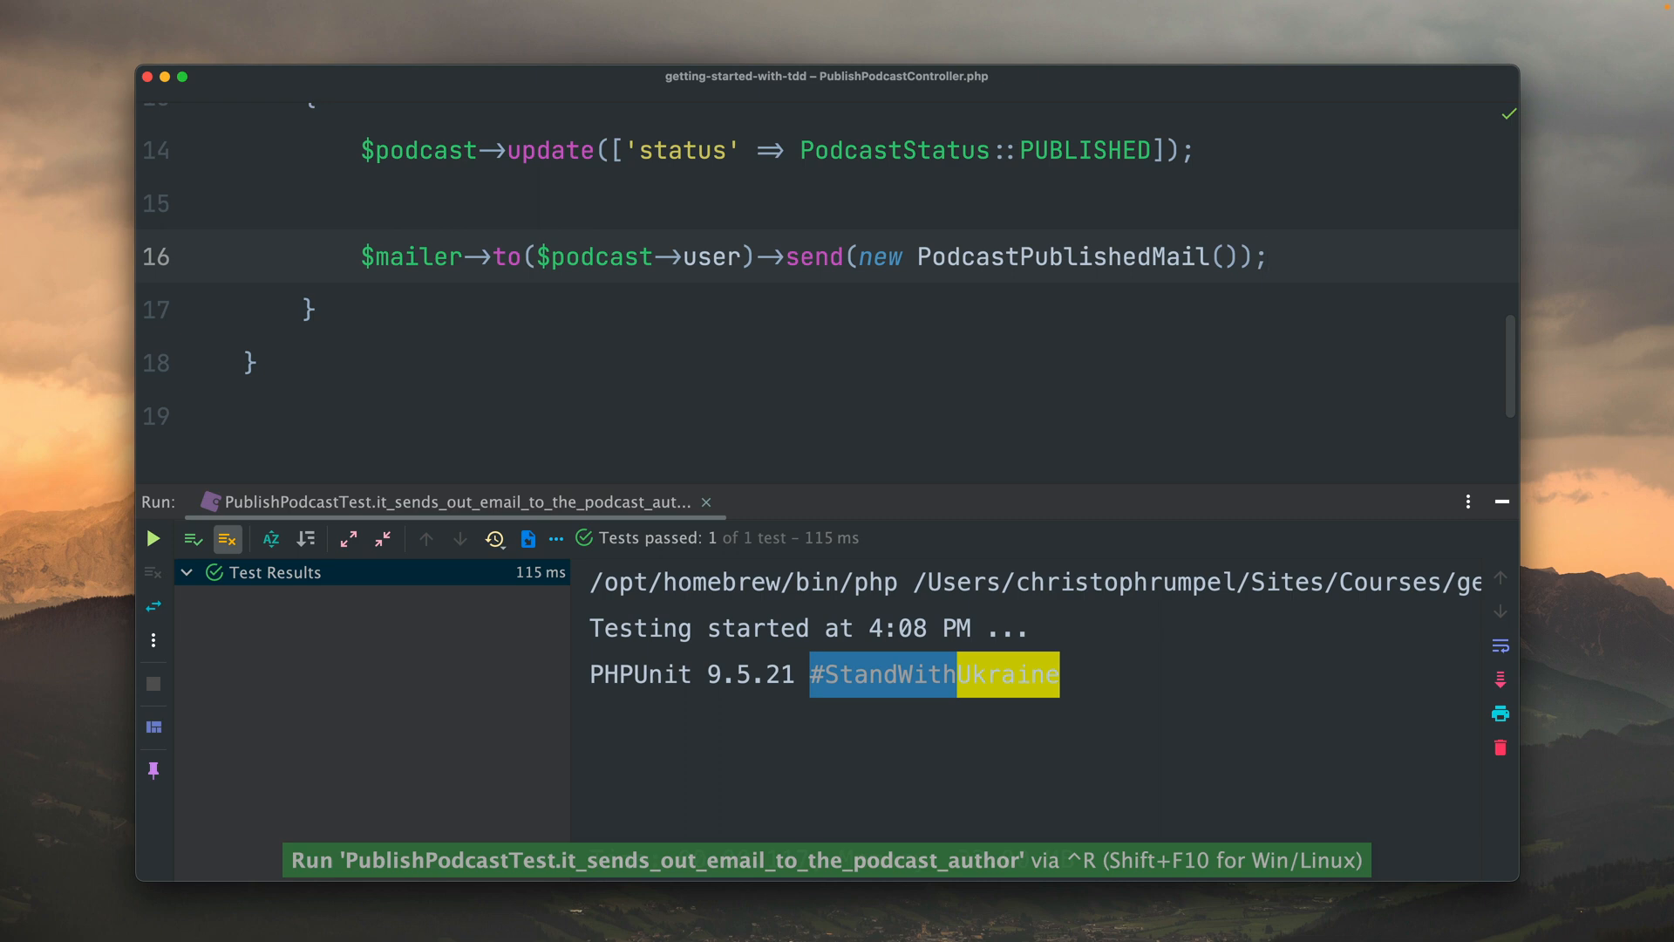
- Reopen PublishPodcastTest.php from recent files, hide tool windows, and review both tests
key(cmd+e)
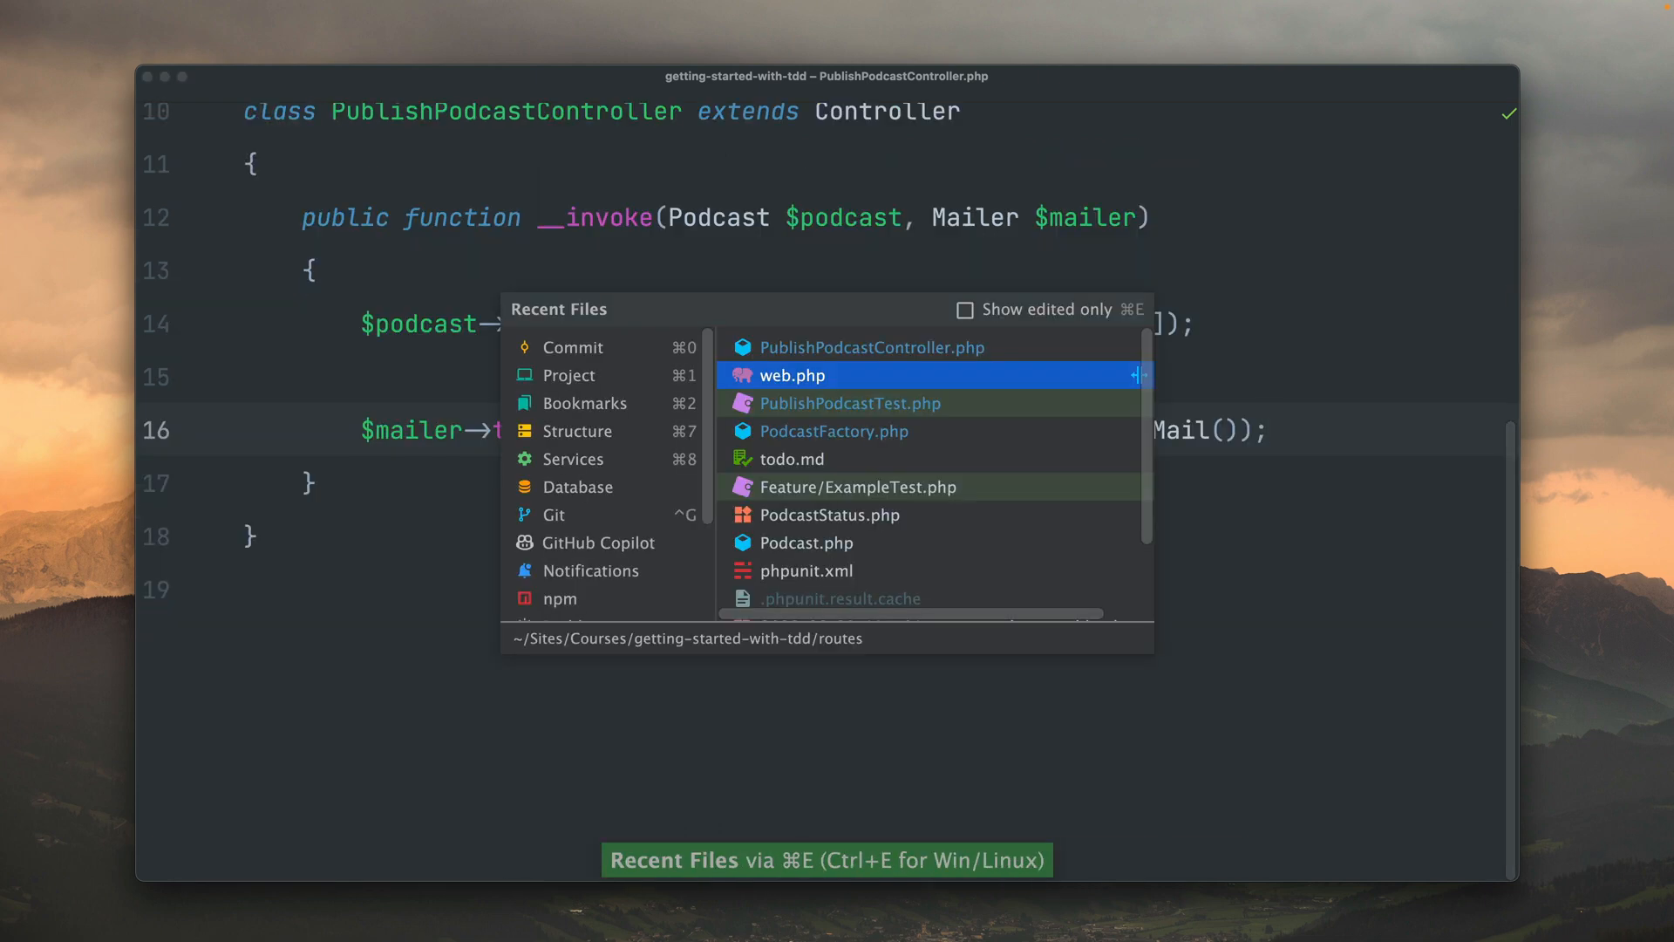
click(850, 403)
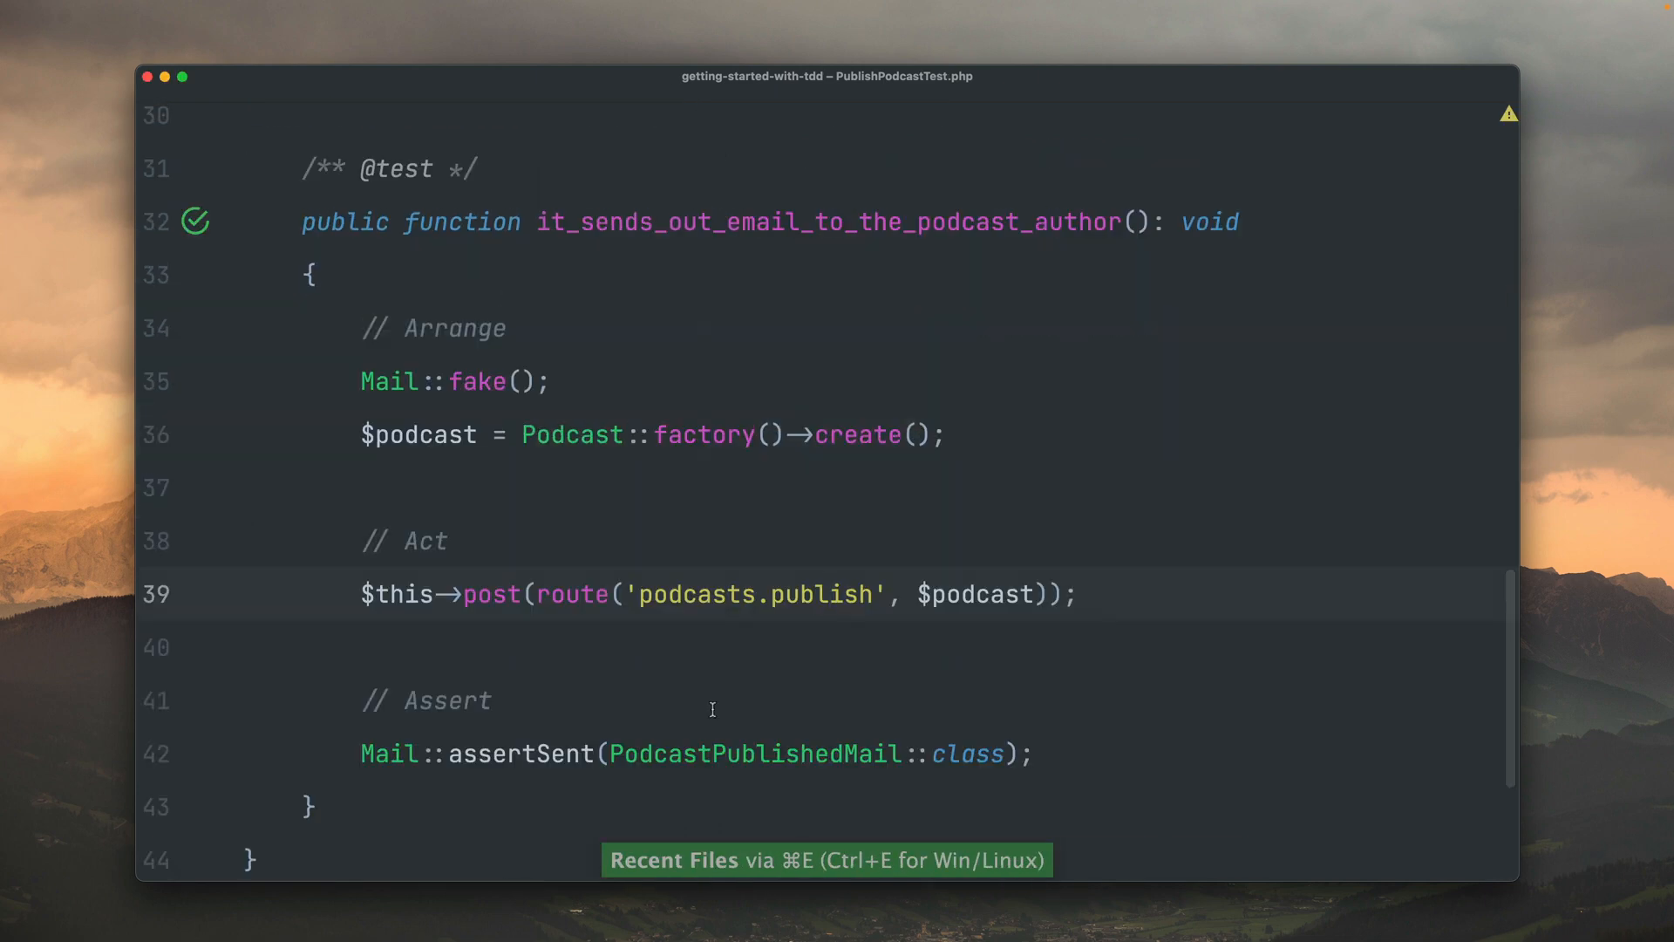
scroll(up, 3)
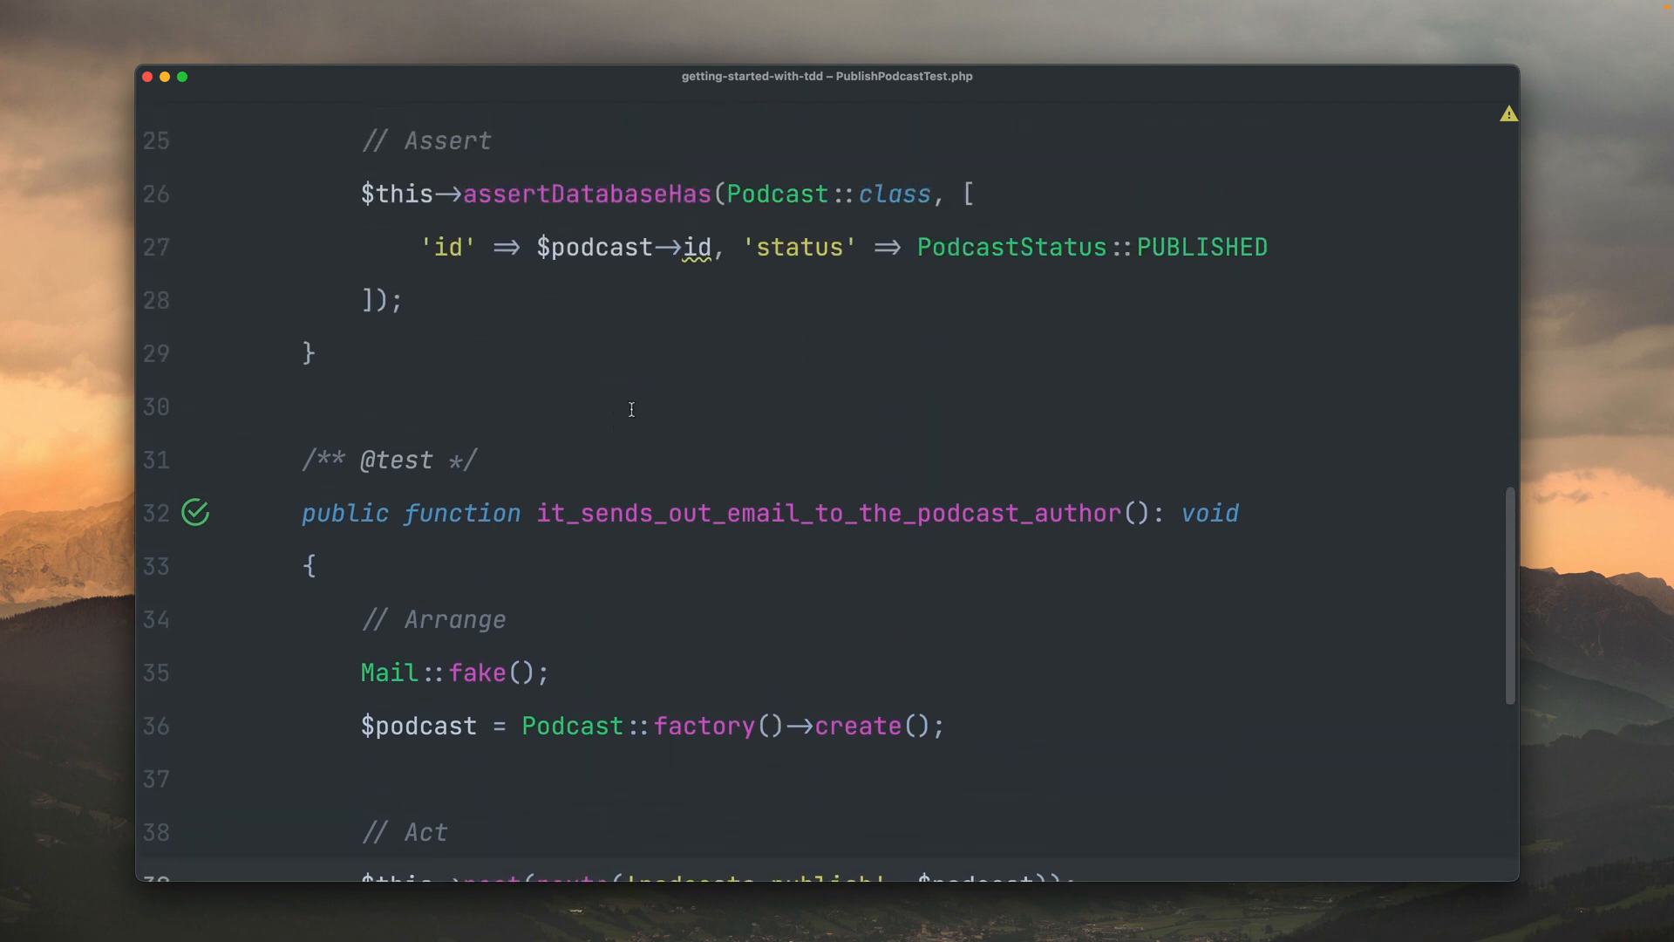
key(ctrl+shift+r)
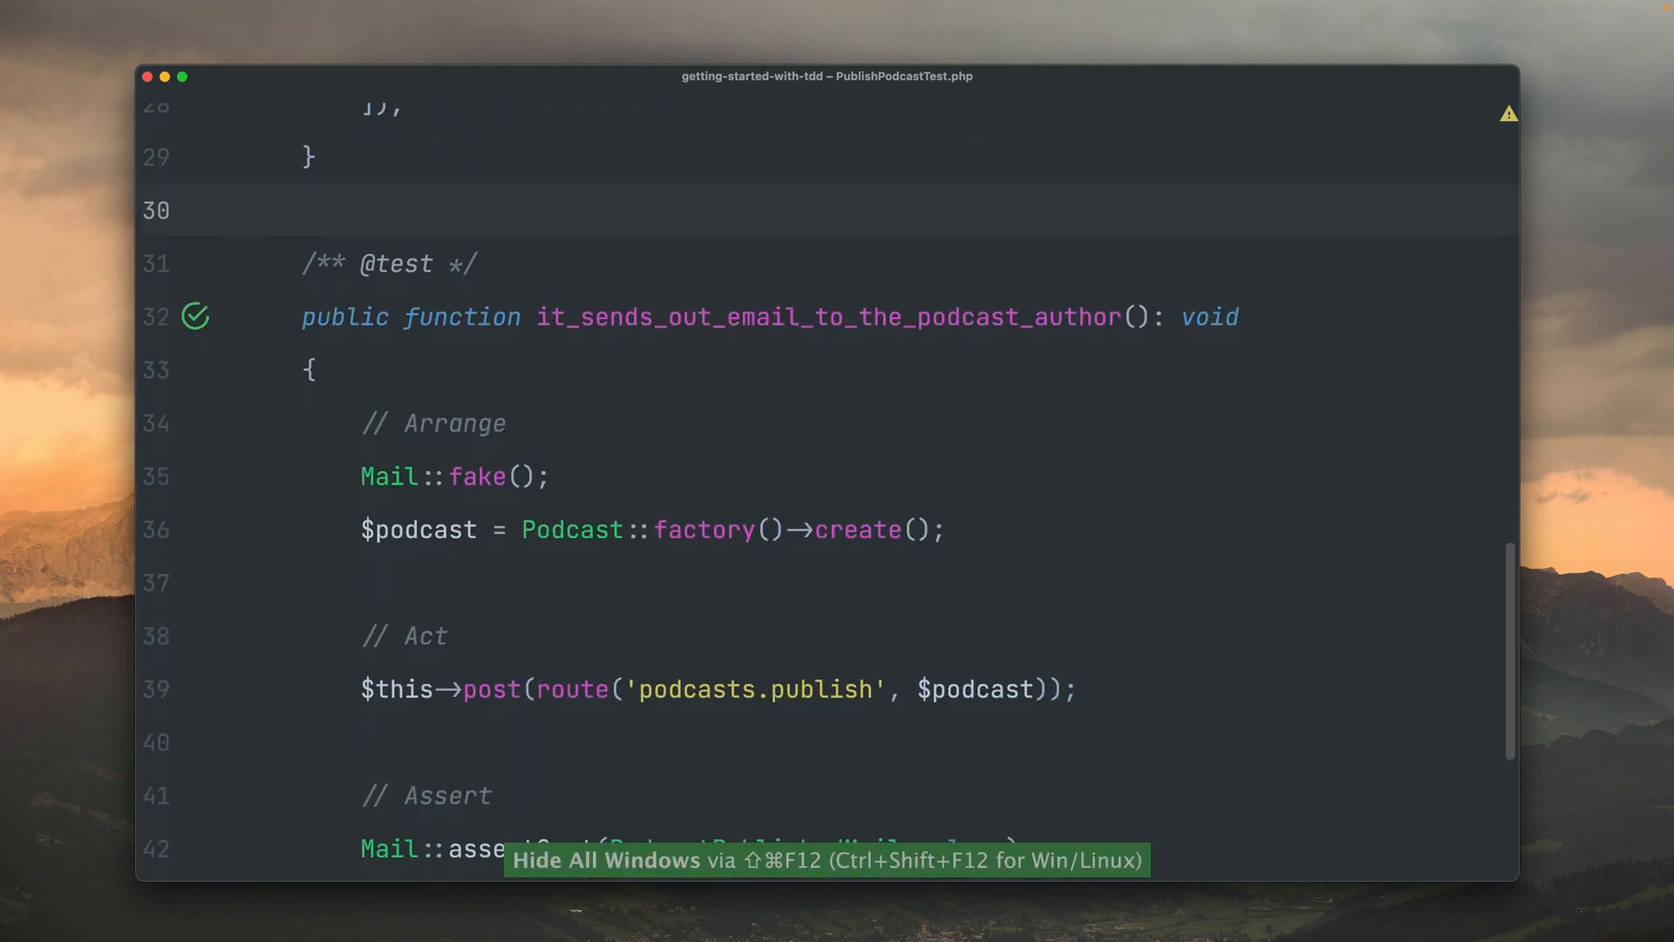
scroll(down, 3)
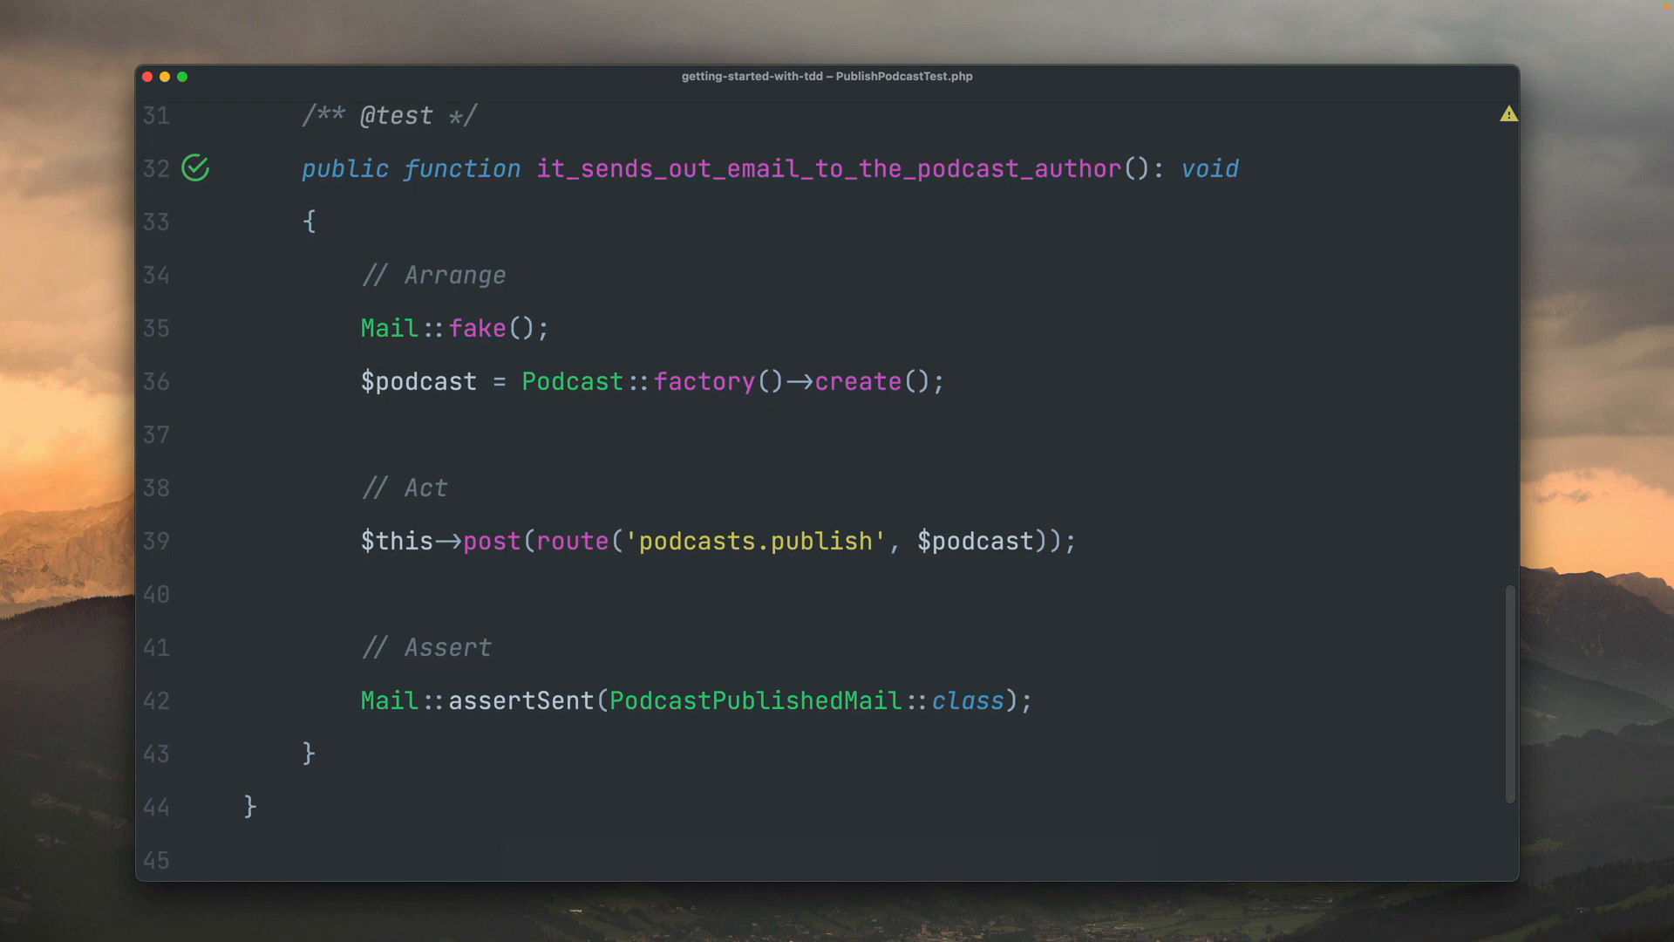
scroll(up, 3)
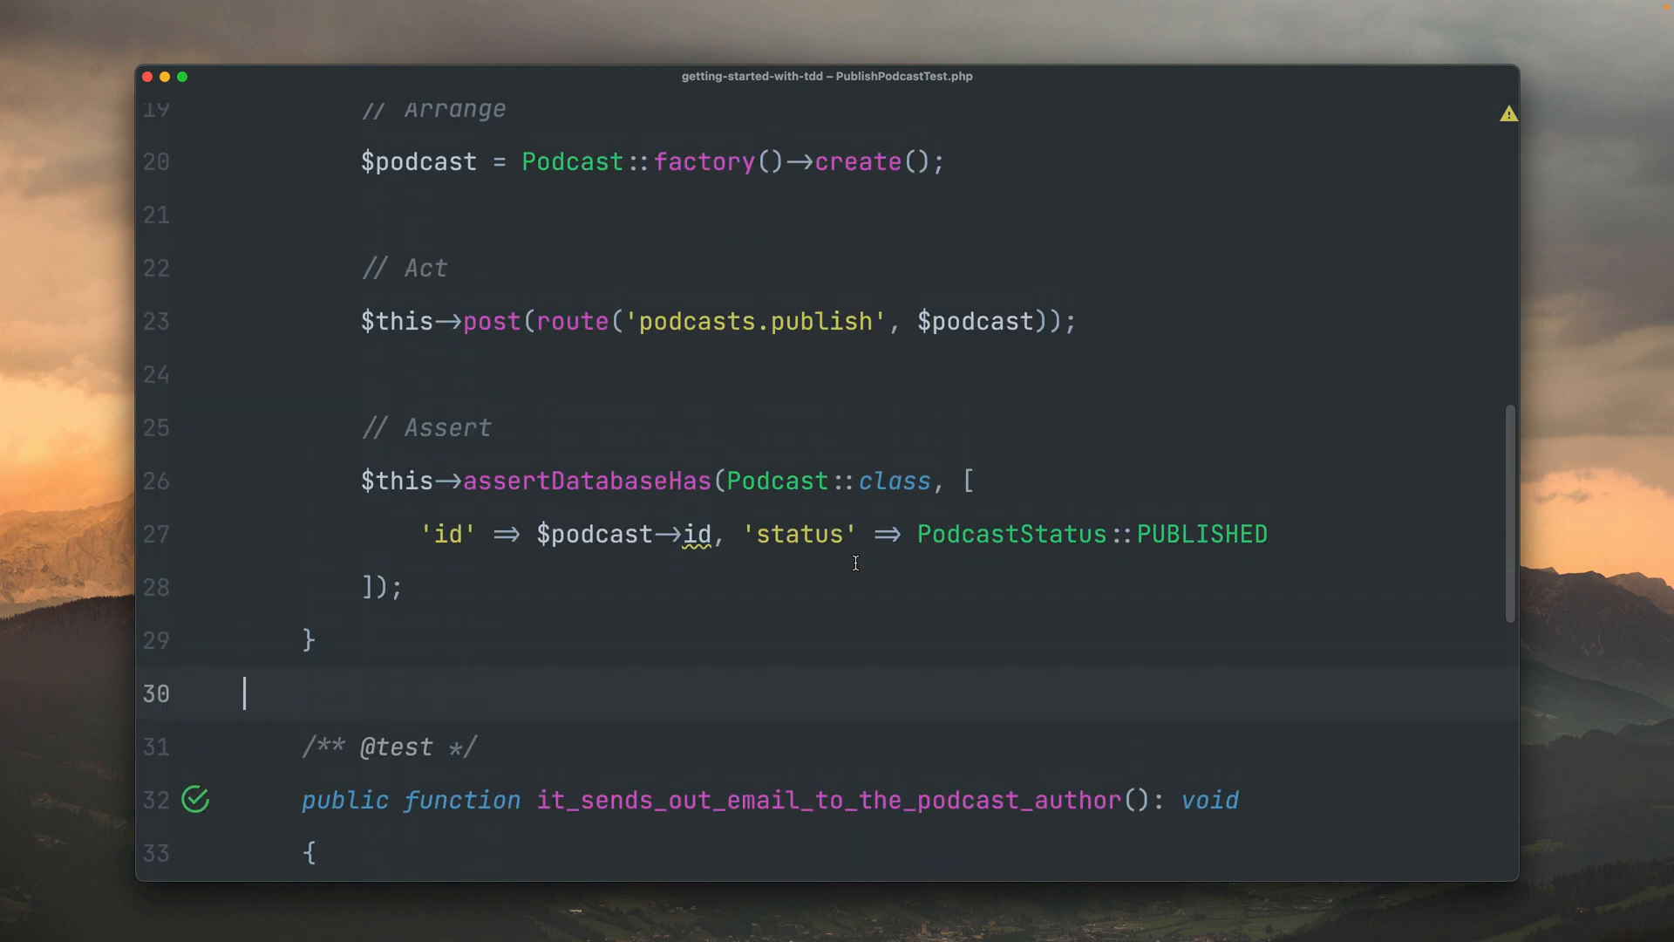
scroll(down, 3)
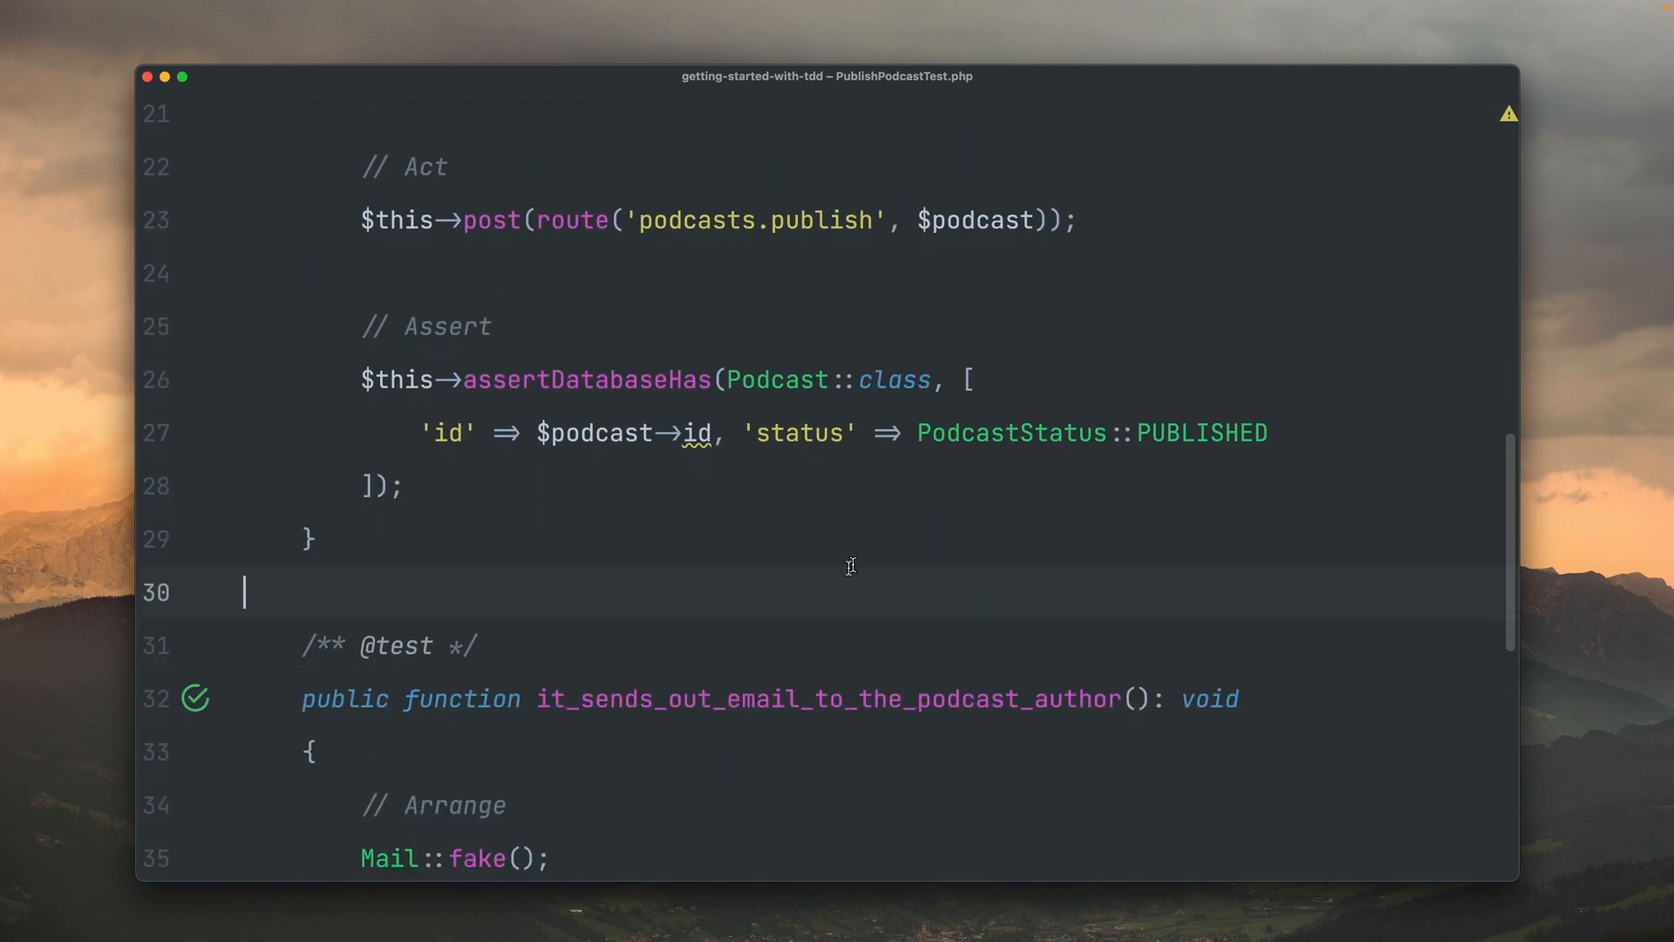
mouse_move(803, 598)
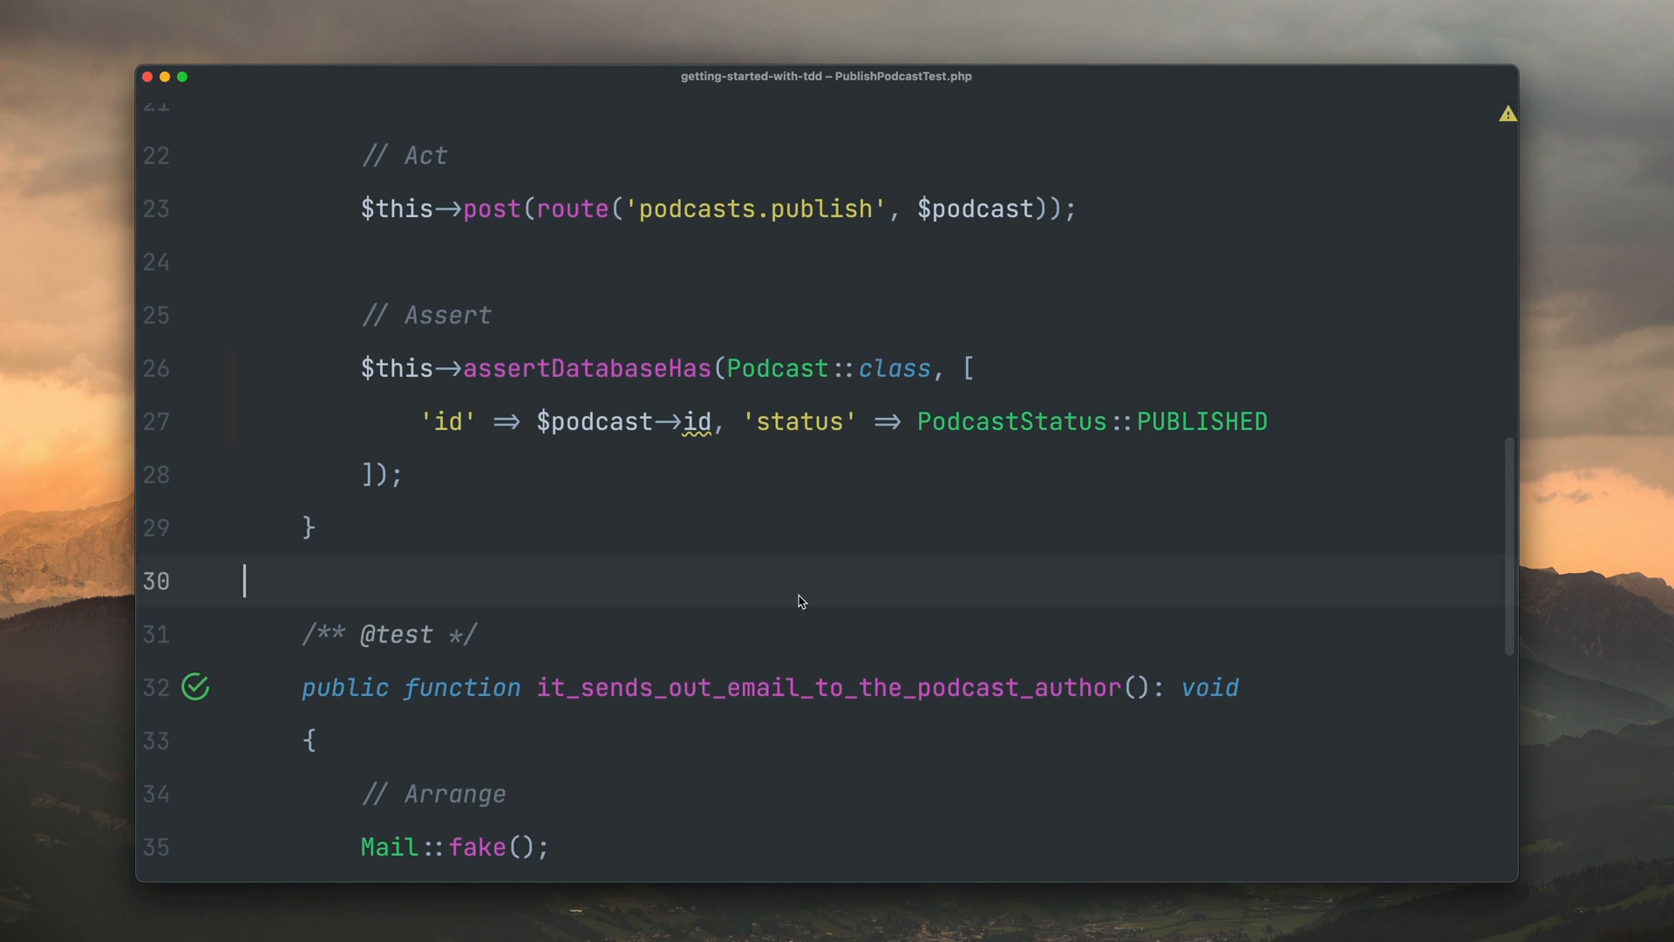
scroll(up, 3)
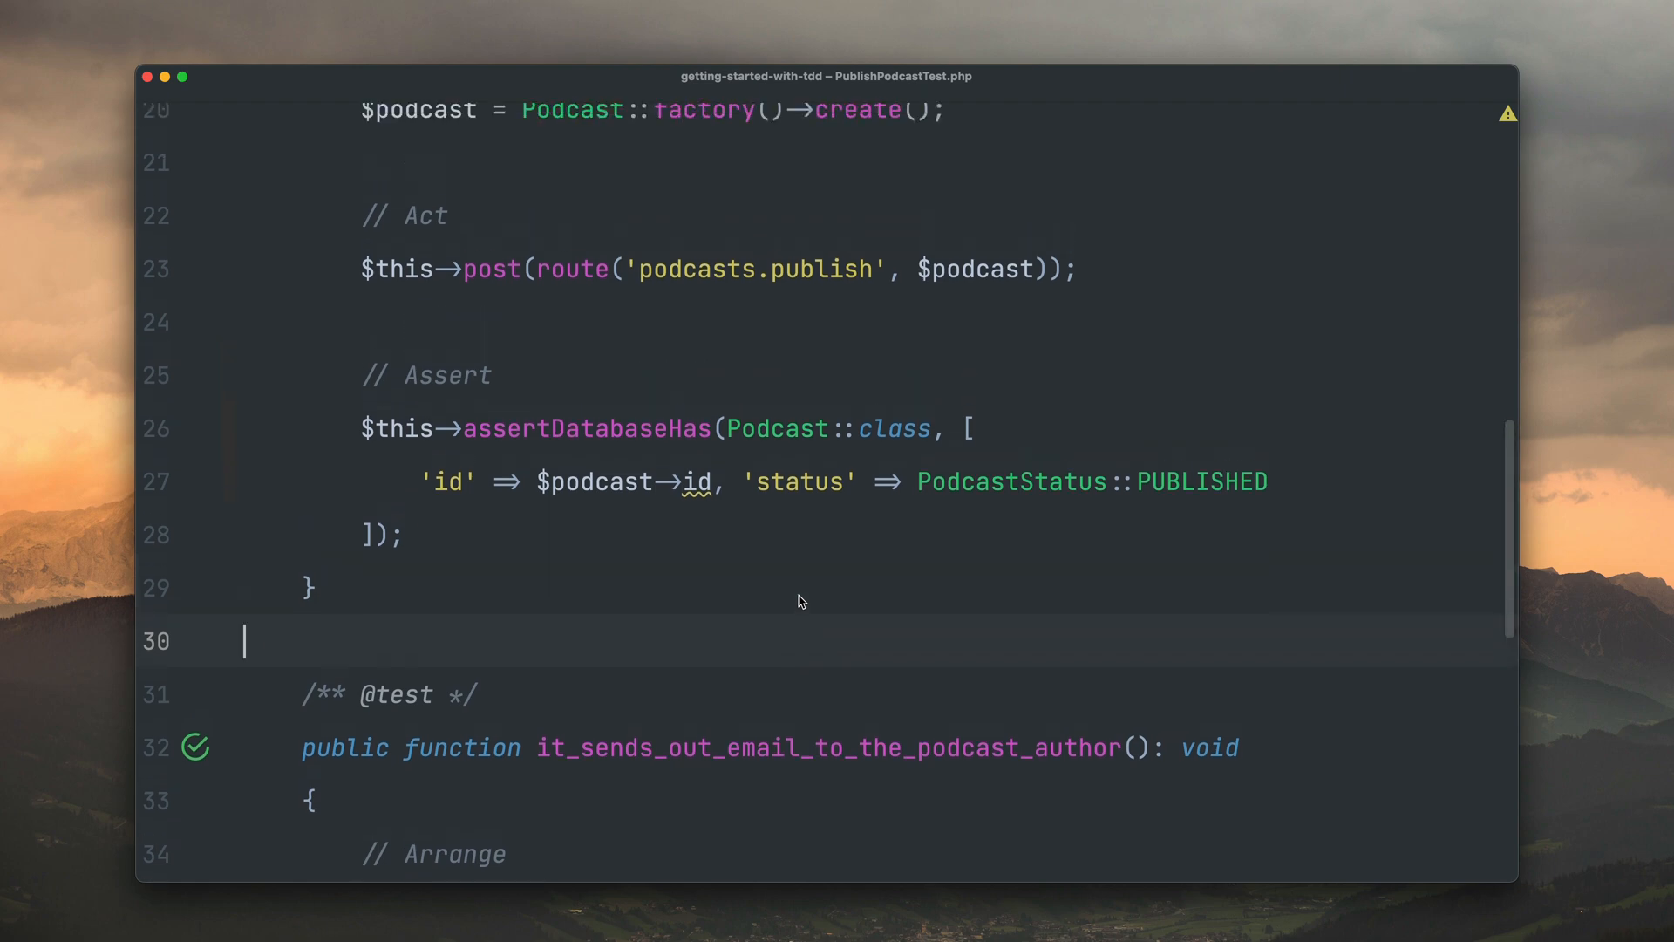
key(cmd+e)
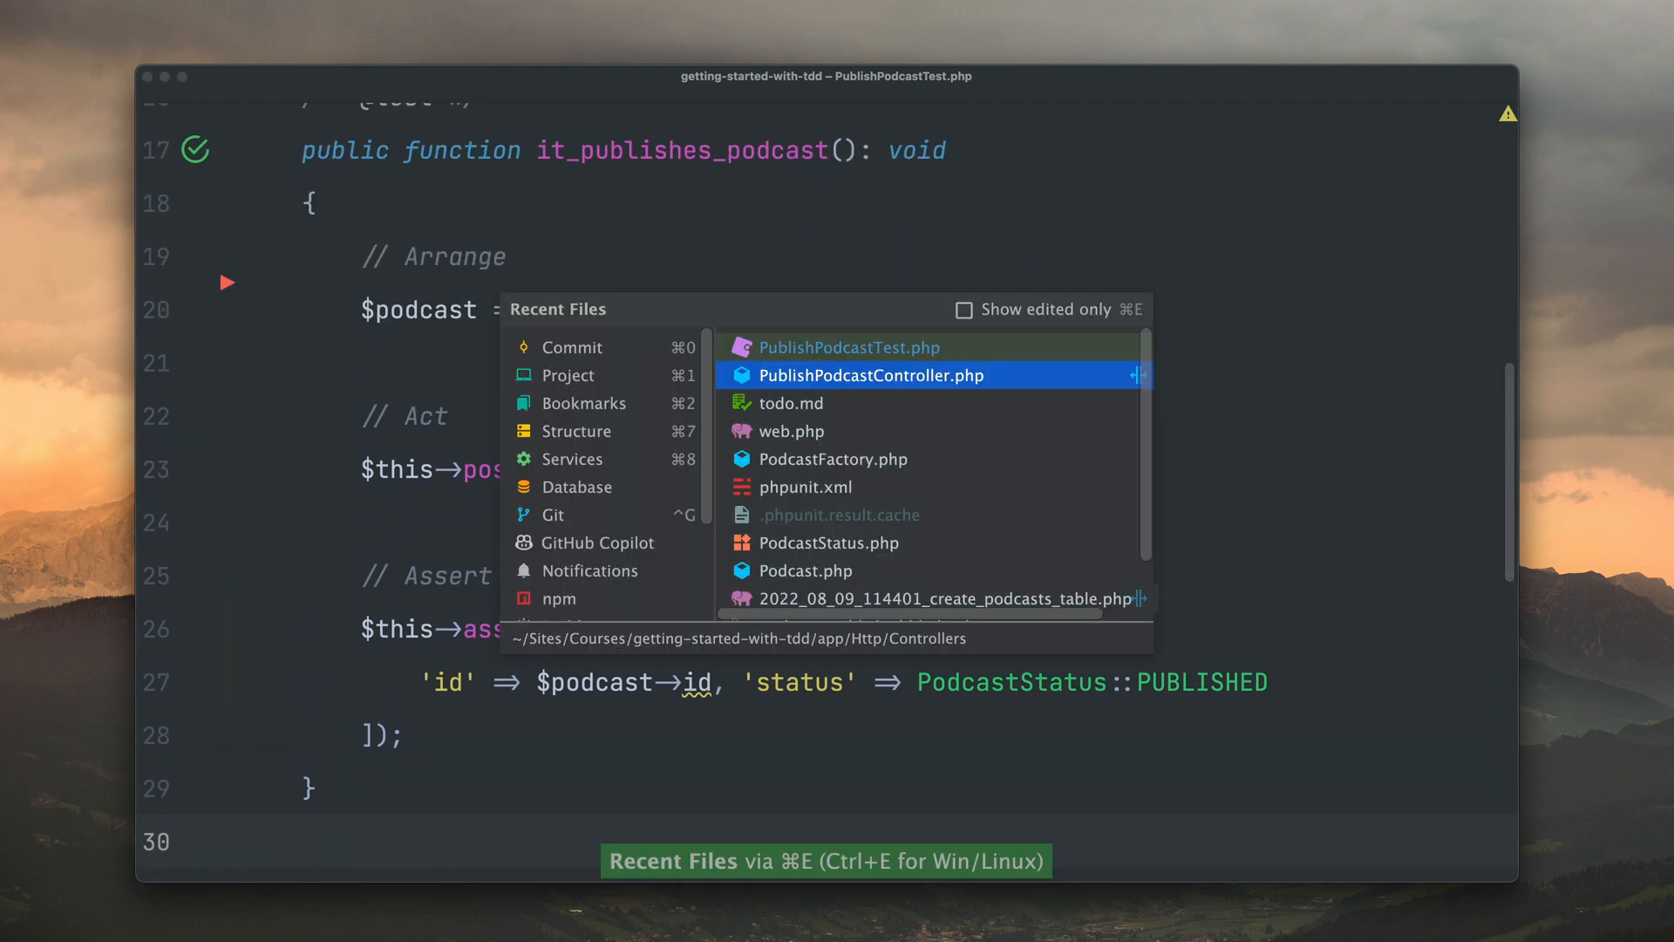
click(870, 375)
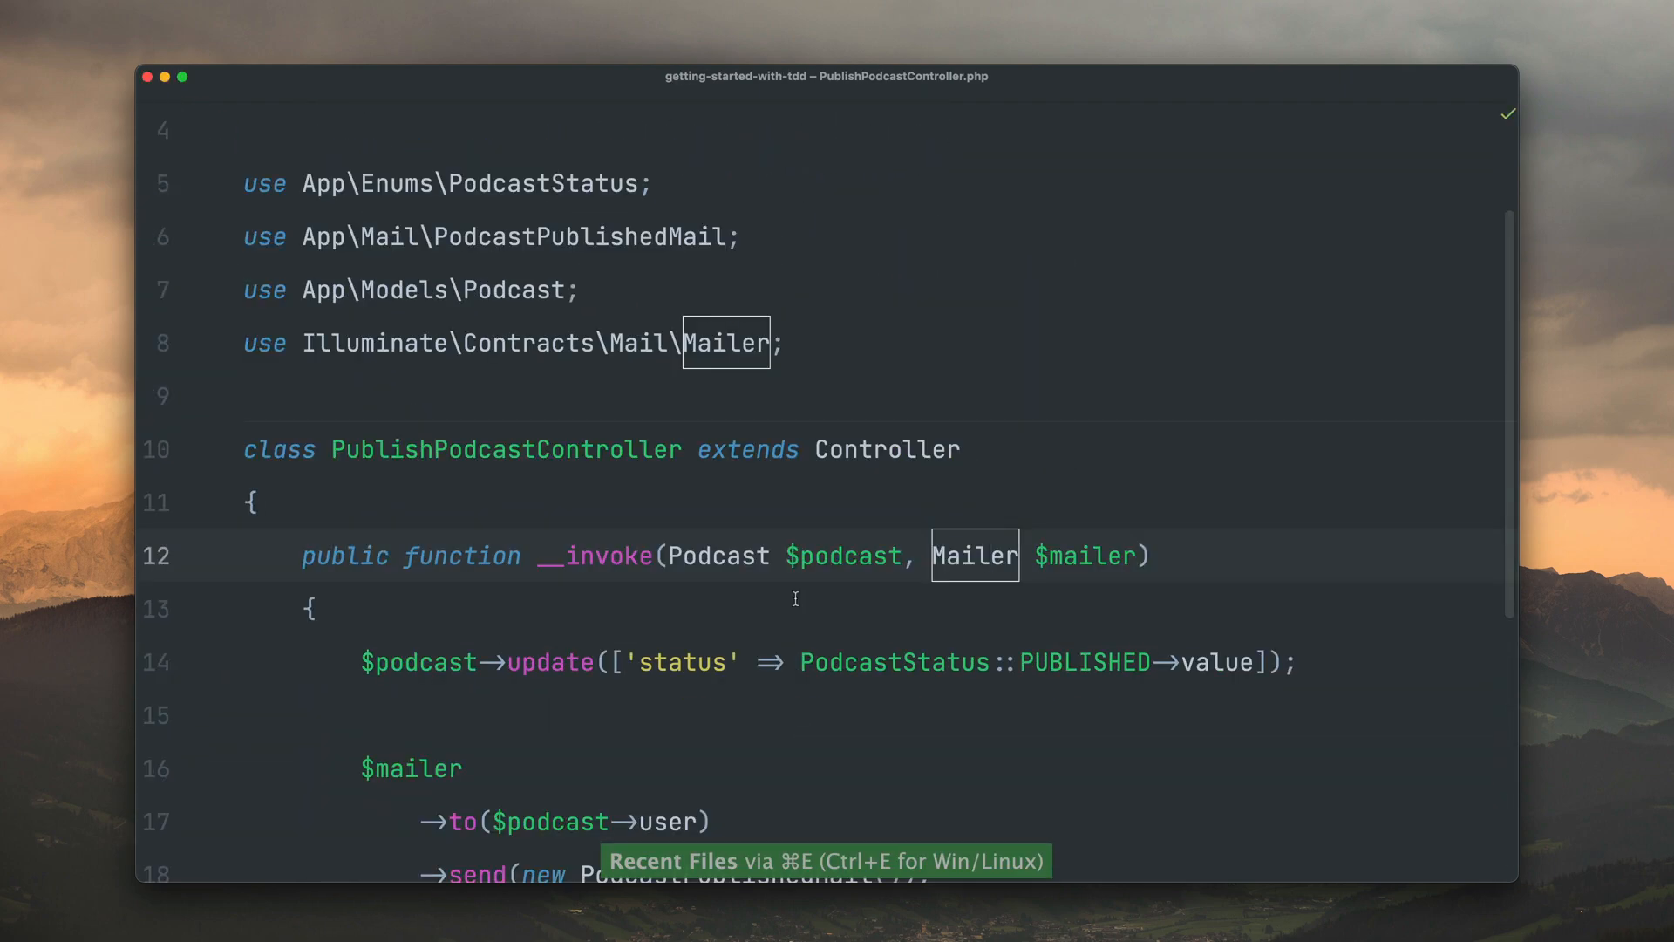
scroll(down, 3)
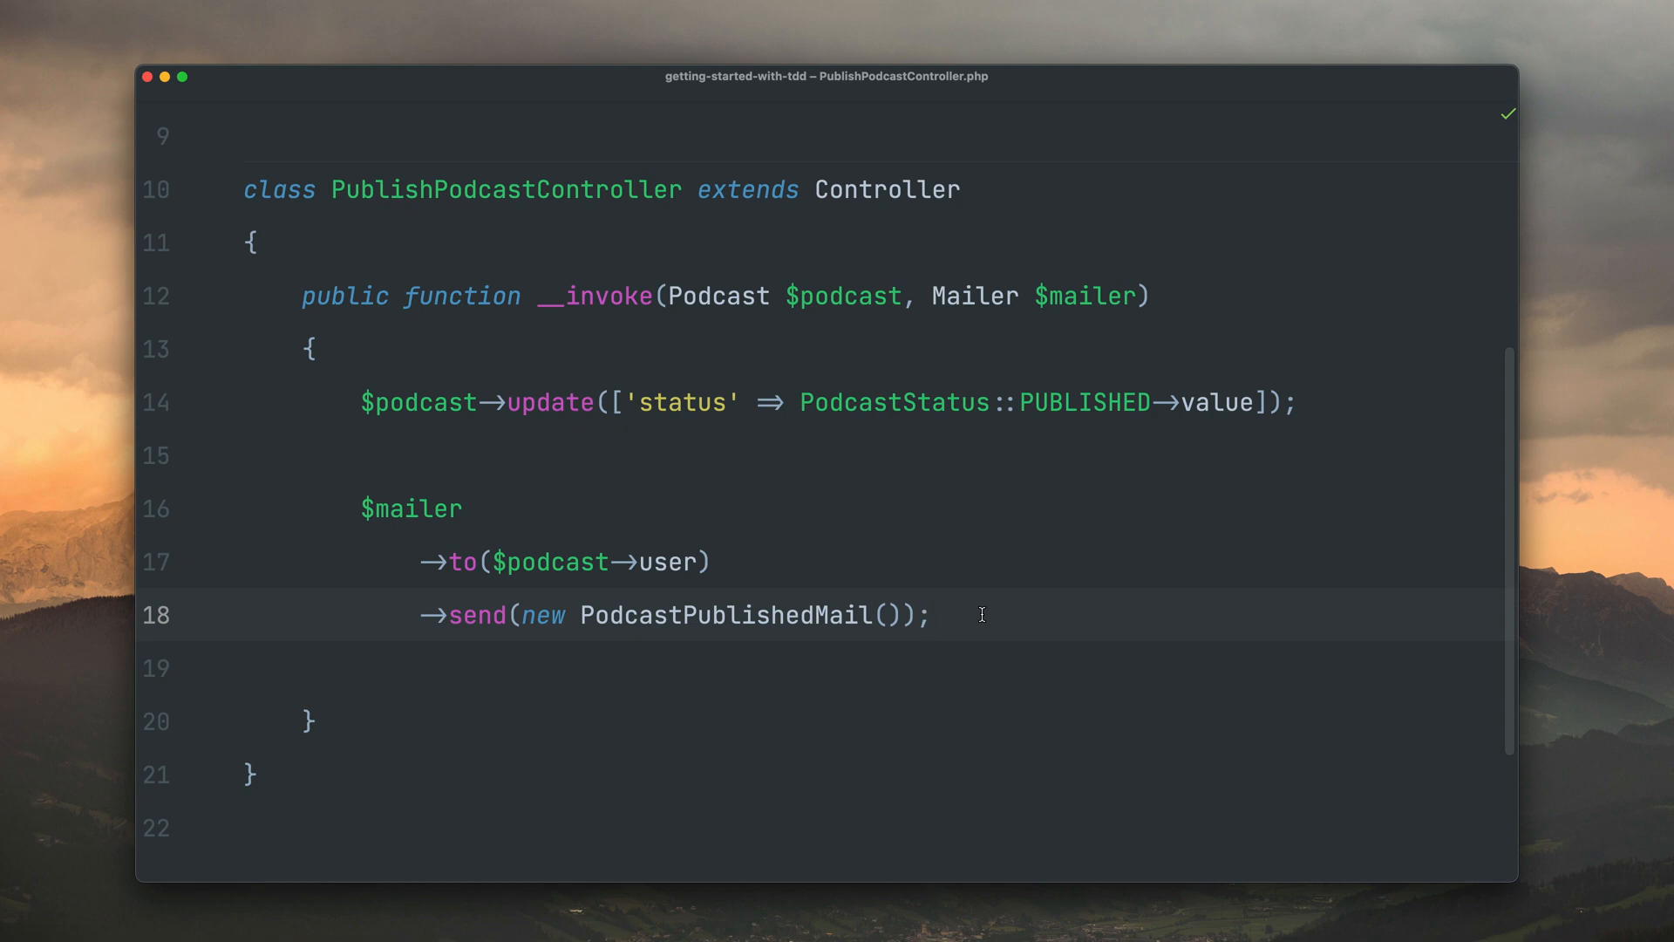
key(cmd+e)
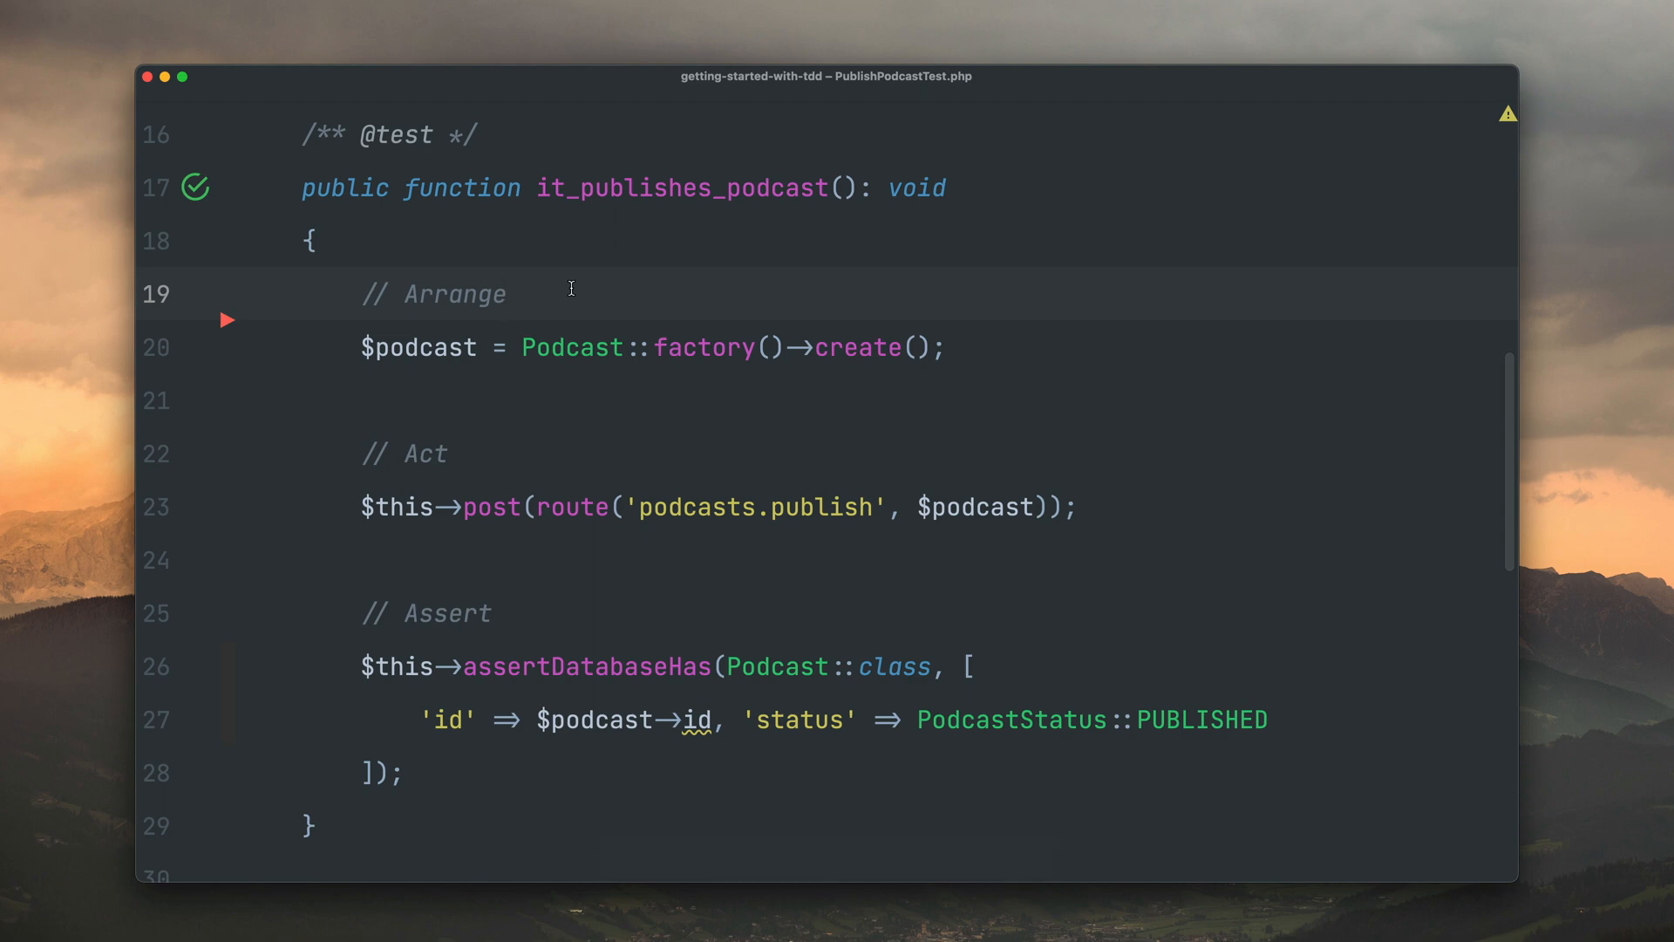
- Type 'Mail' on the Arrange line of it_publishes_podcast
text(Mail)
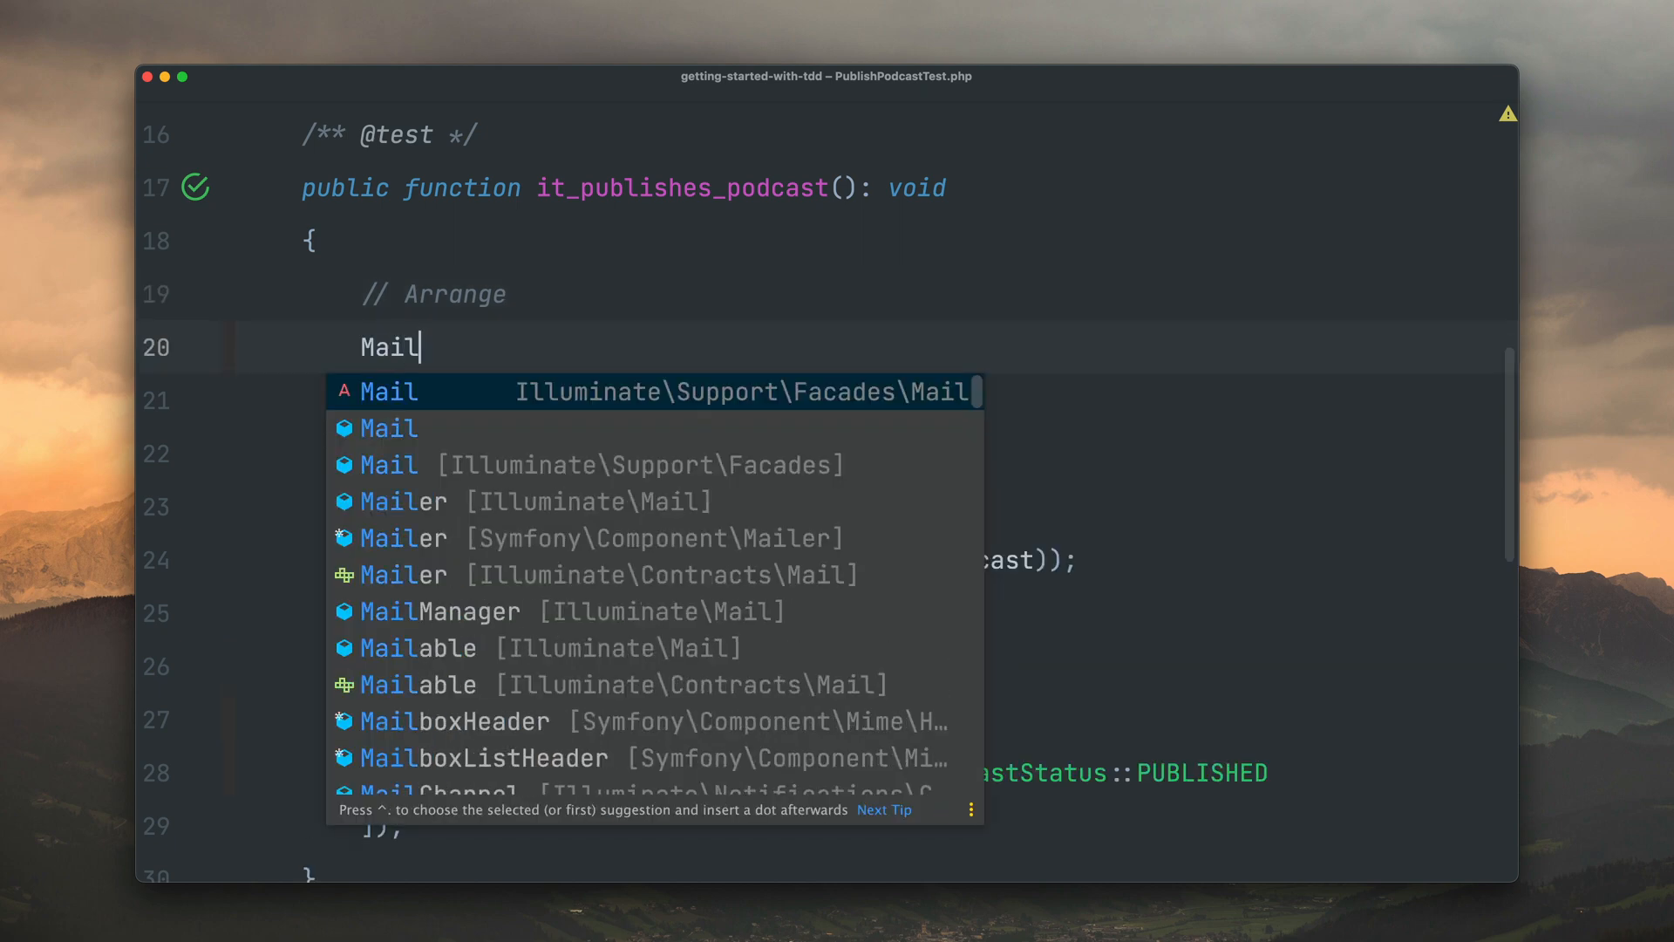